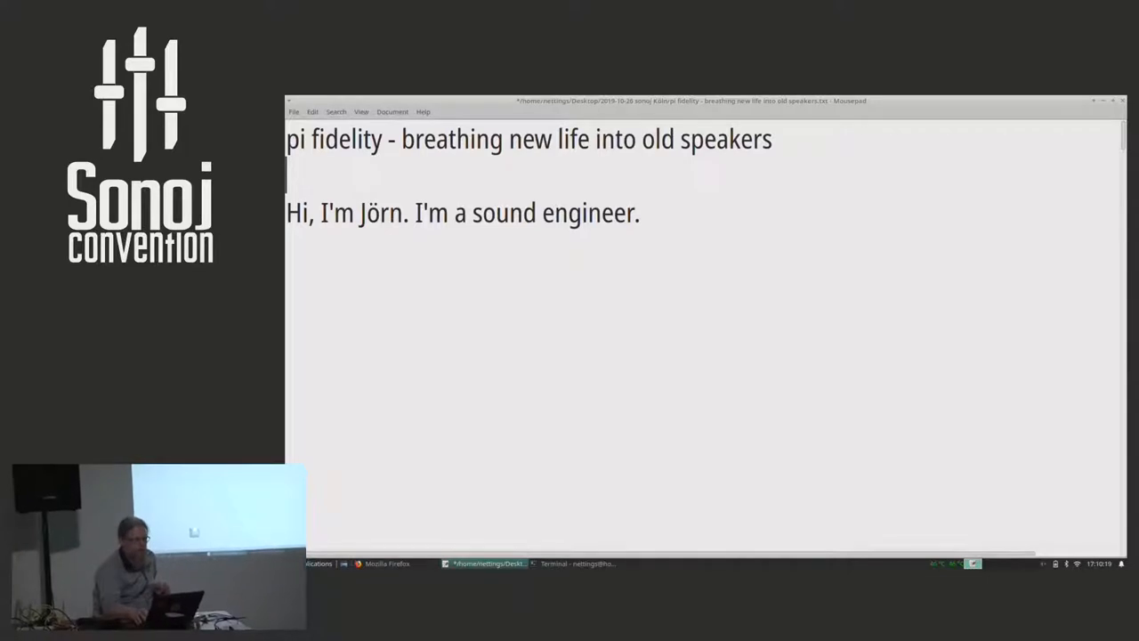
Step: Type the introduction on tuning old speakers and start the ingredient list with Raspberry Pi and Hifiberry AMP2 prices
{"action": "key", "text": "Backspace"}
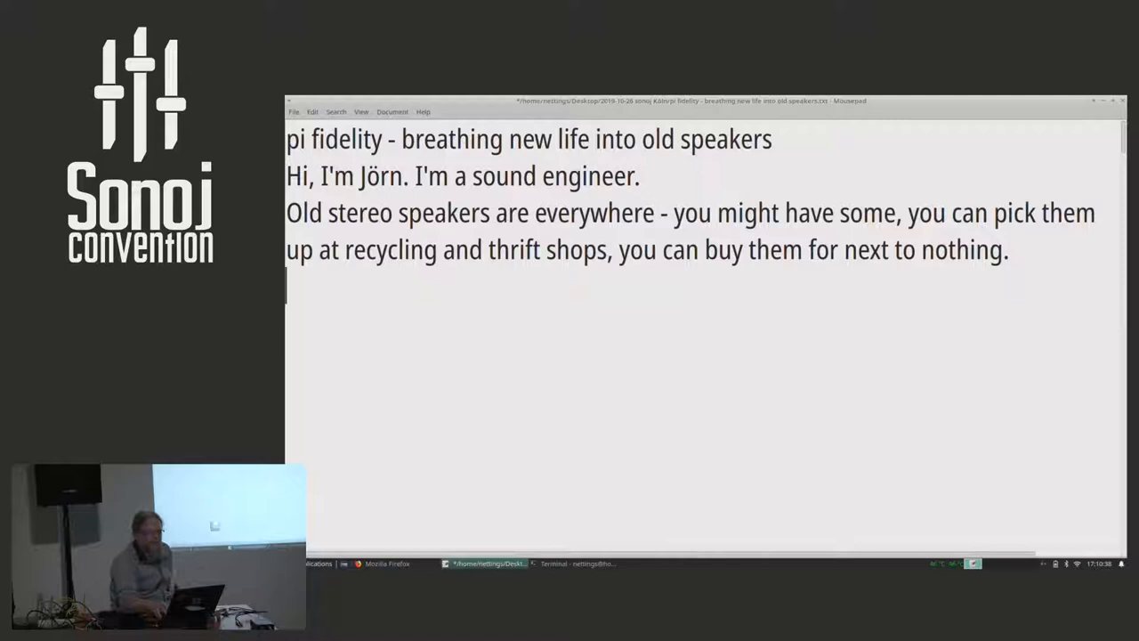
{"action": "type", "text": "Tuning speakers acoustically and mechanically for good performance is incredibly difficult and expensive. A passive speaker that sounds great on any half-decent amp is the holy grail of loudspeaker making."}
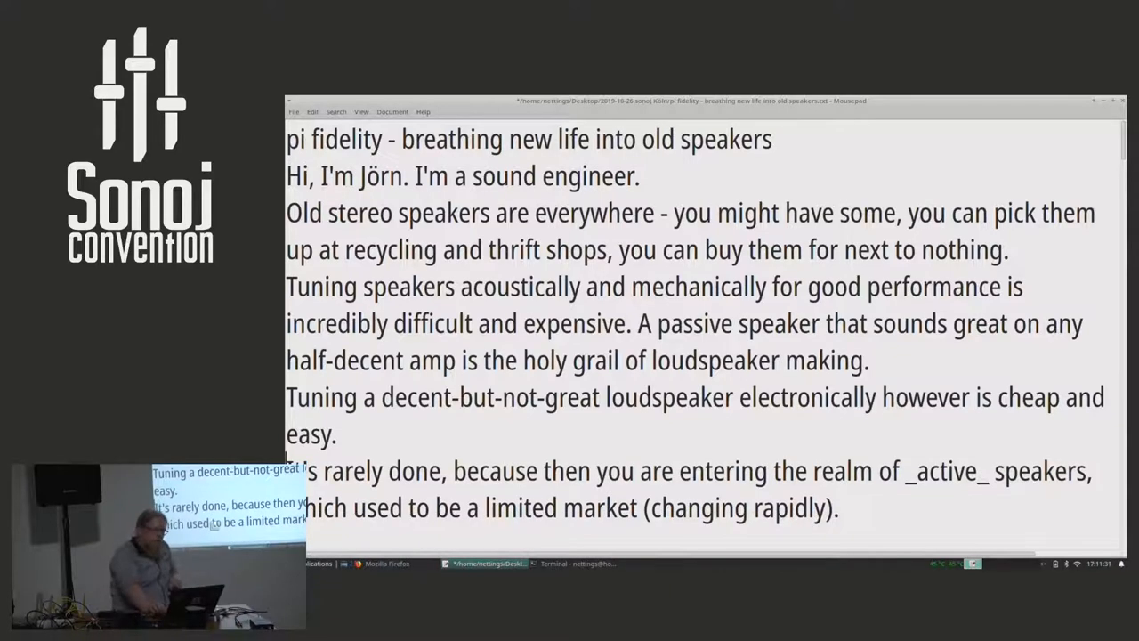
{"action": "scroll", "scroll_direction": "down", "scroll_amount": 3}
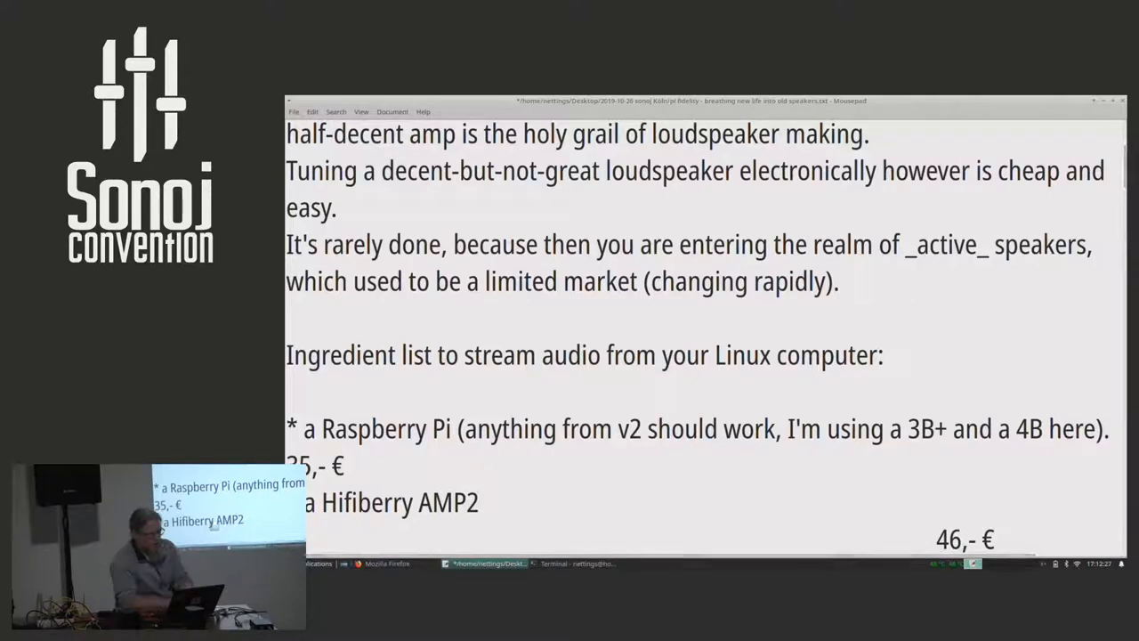
Step: Open the View > Select Font chooser and select its text size field
{"action": "left_click", "coordinate": [361, 111]}
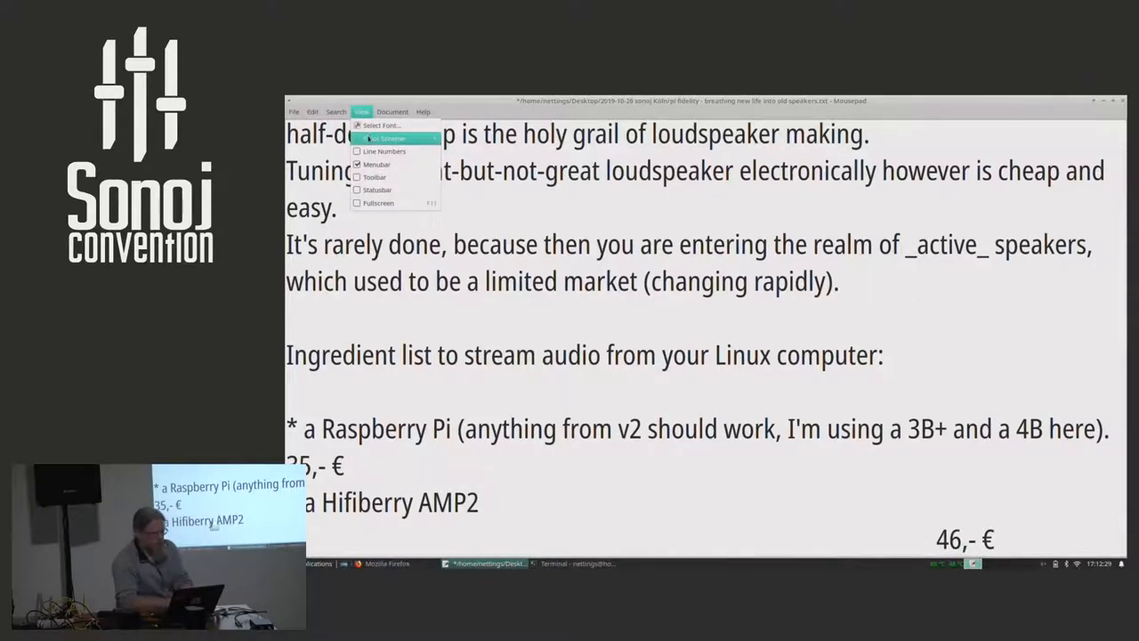
{"action": "left_click", "coordinate": [381, 125]}
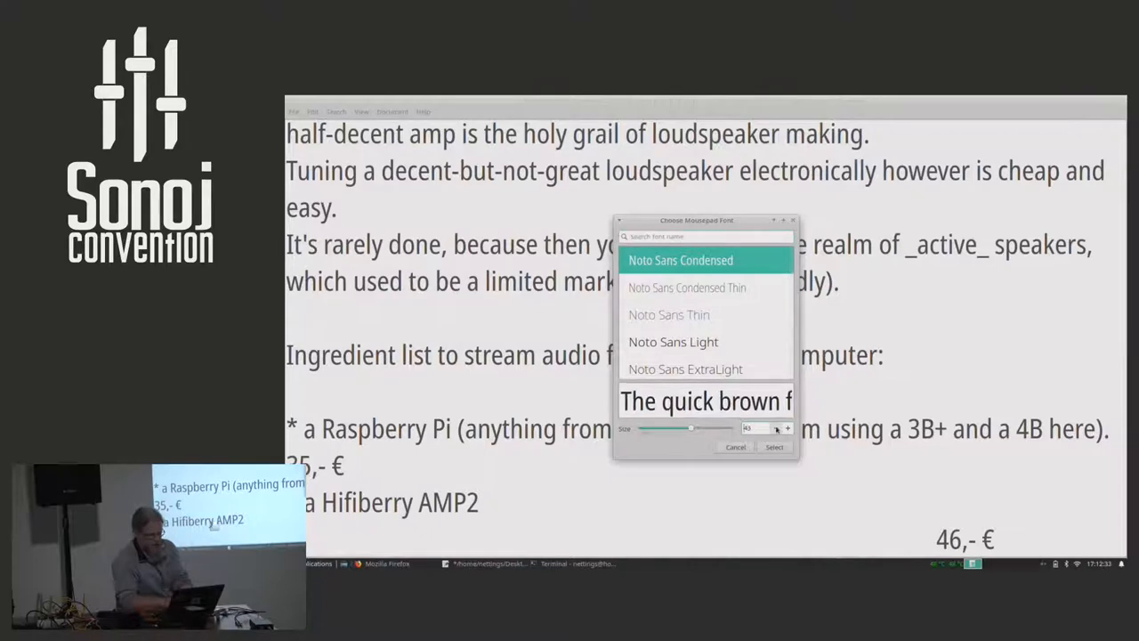
{"action": "left_click", "coordinate": [775, 428]}
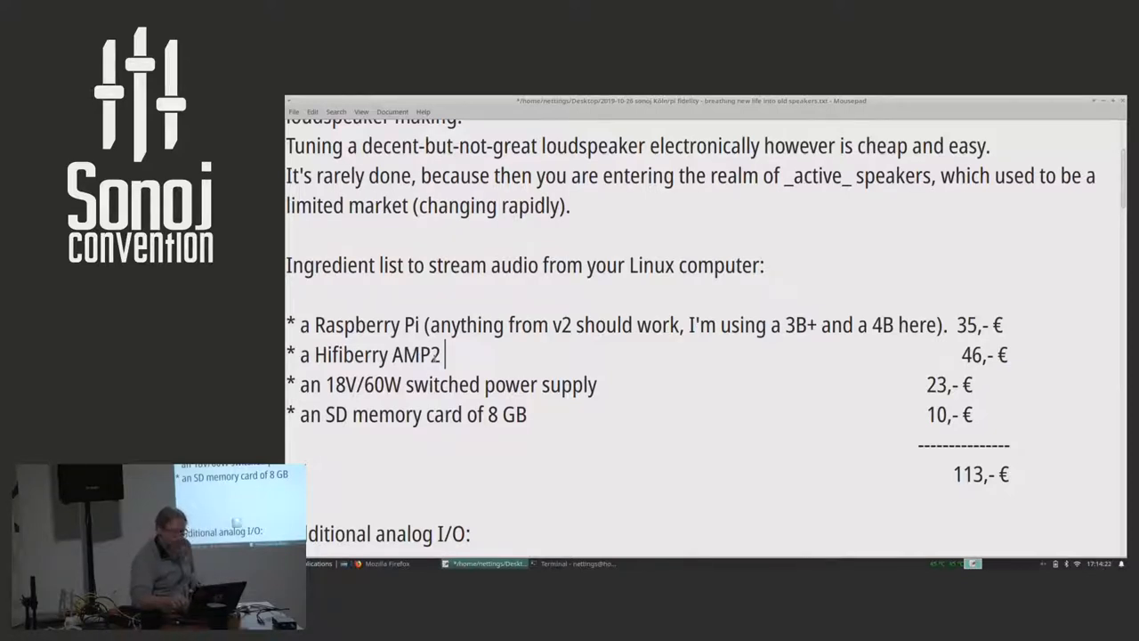
Step: Scroll down to the Additional analog I/O parts list totaling 90,- €
{"action": "scroll", "scroll_direction": "down", "scroll_amount": 3}
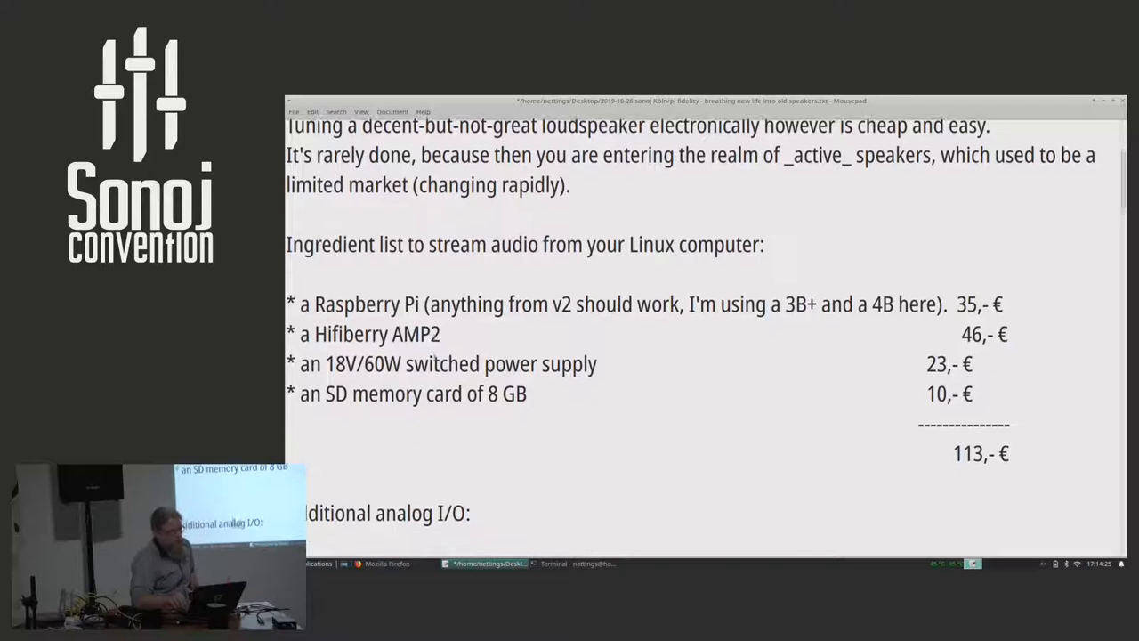
{"action": "scroll", "scroll_direction": "down", "scroll_amount": 3}
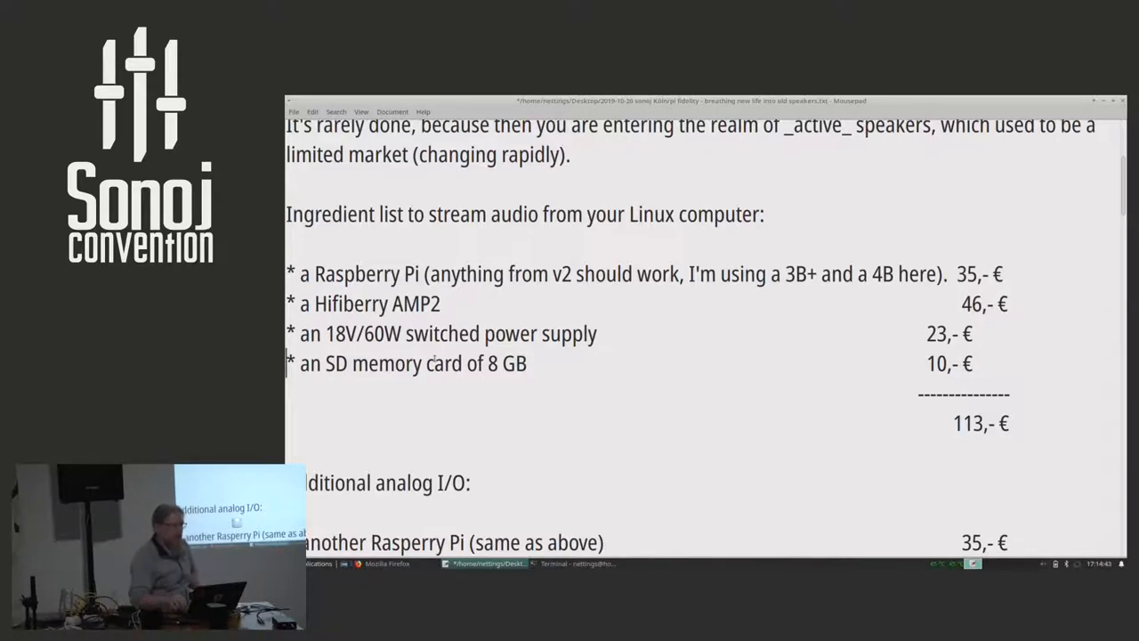
{"action": "scroll", "scroll_direction": "down", "scroll_amount": 3}
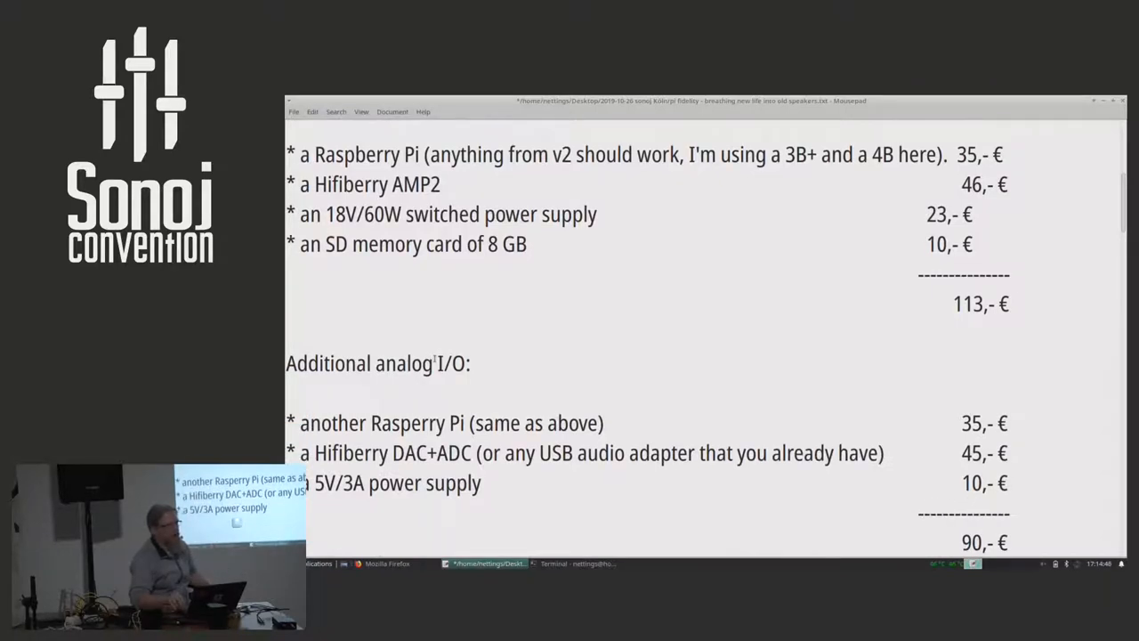
{"action": "scroll", "scroll_direction": "down", "scroll_amount": 3}
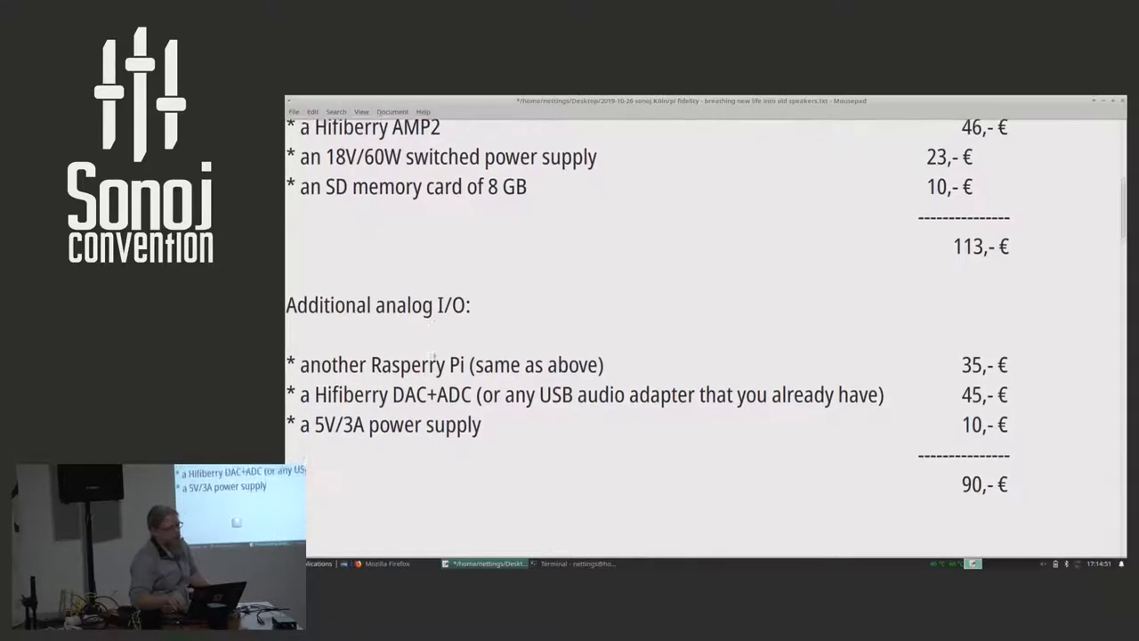
{"action": "scroll", "scroll_direction": "down", "scroll_amount": 3}
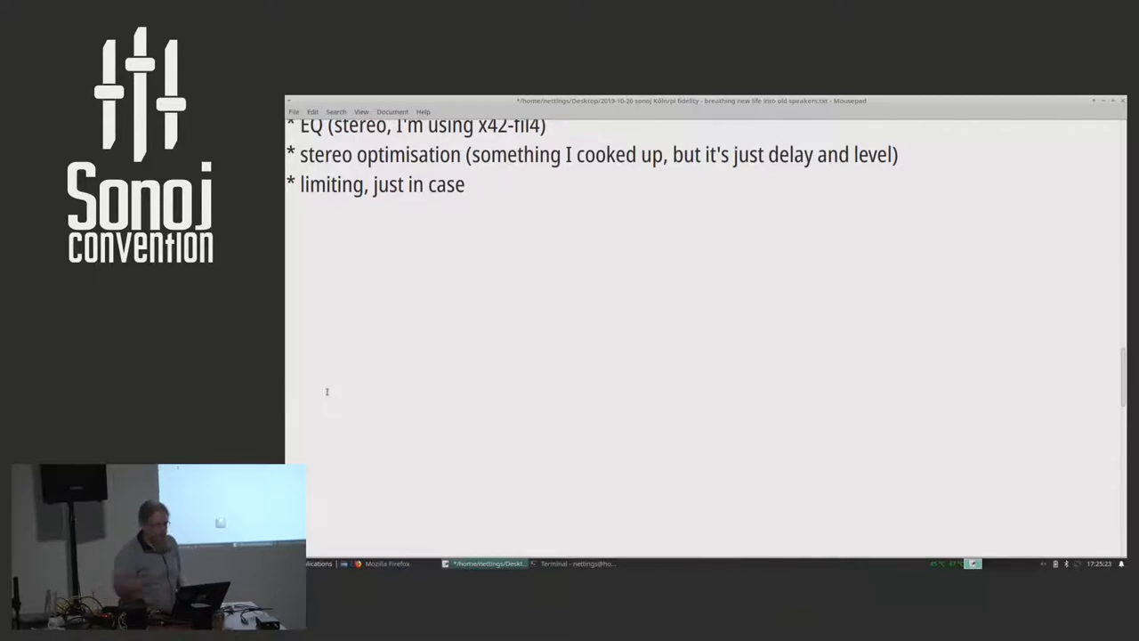
Step: Scroll down through the EQing strategies section of the notes
{"action": "scroll", "scroll_direction": "down", "scroll_amount": 3}
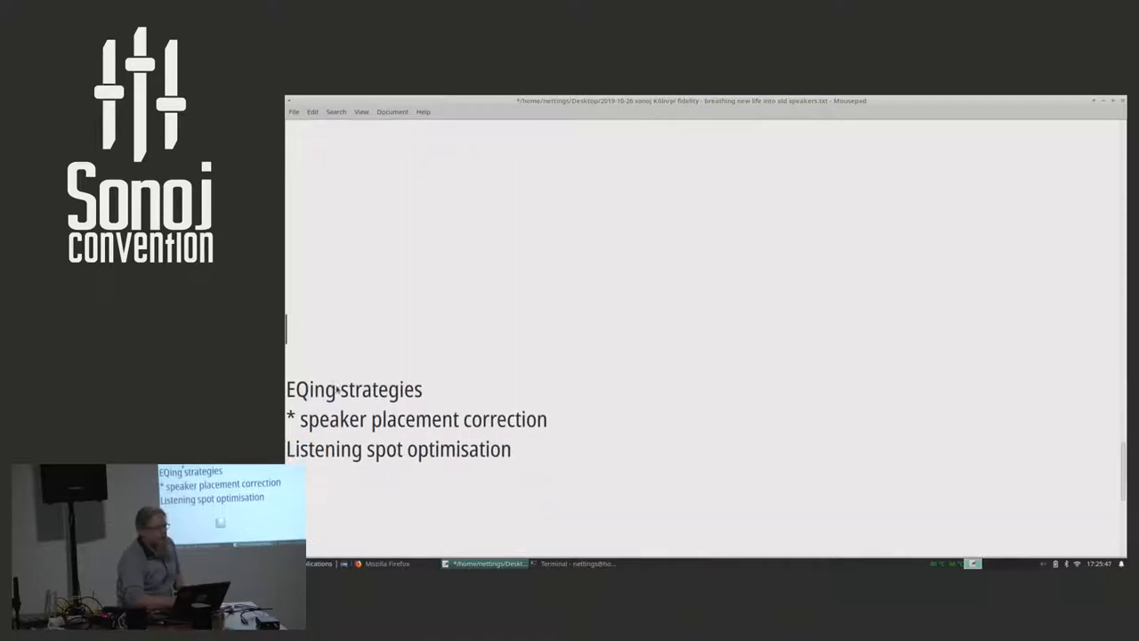
{"action": "scroll", "scroll_direction": "down", "scroll_amount": 3}
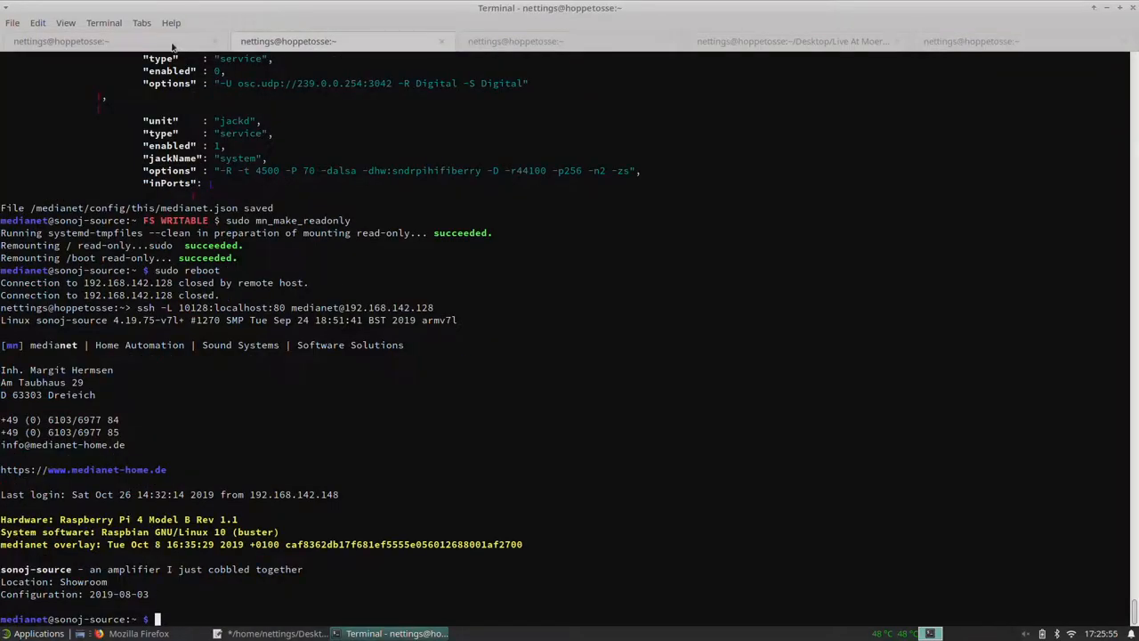
Step: Switch to the network-scan session and zoom in the terminal text via the View menu
{"action": "left_click", "coordinate": [61, 41]}
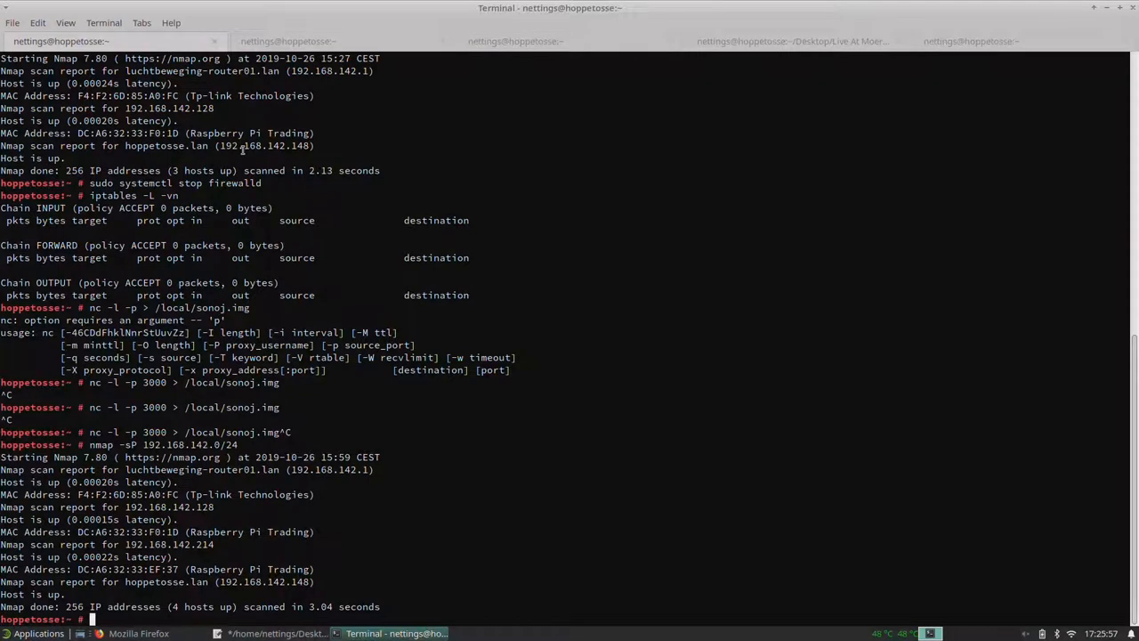
{"action": "left_click", "coordinate": [140, 22]}
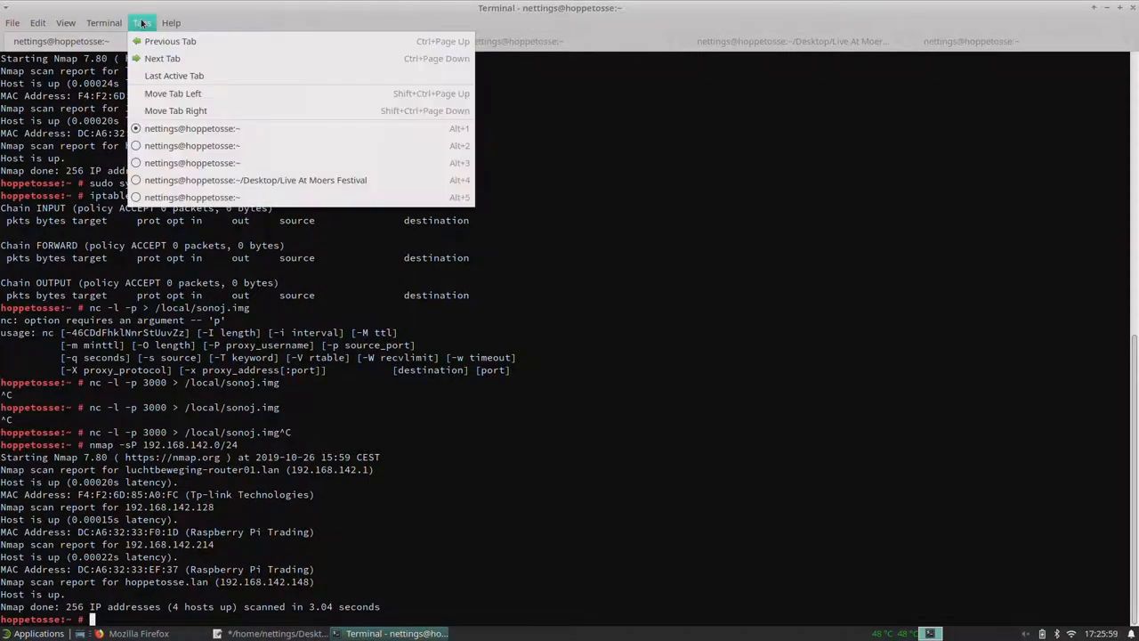
{"action": "left_click", "coordinate": [65, 22]}
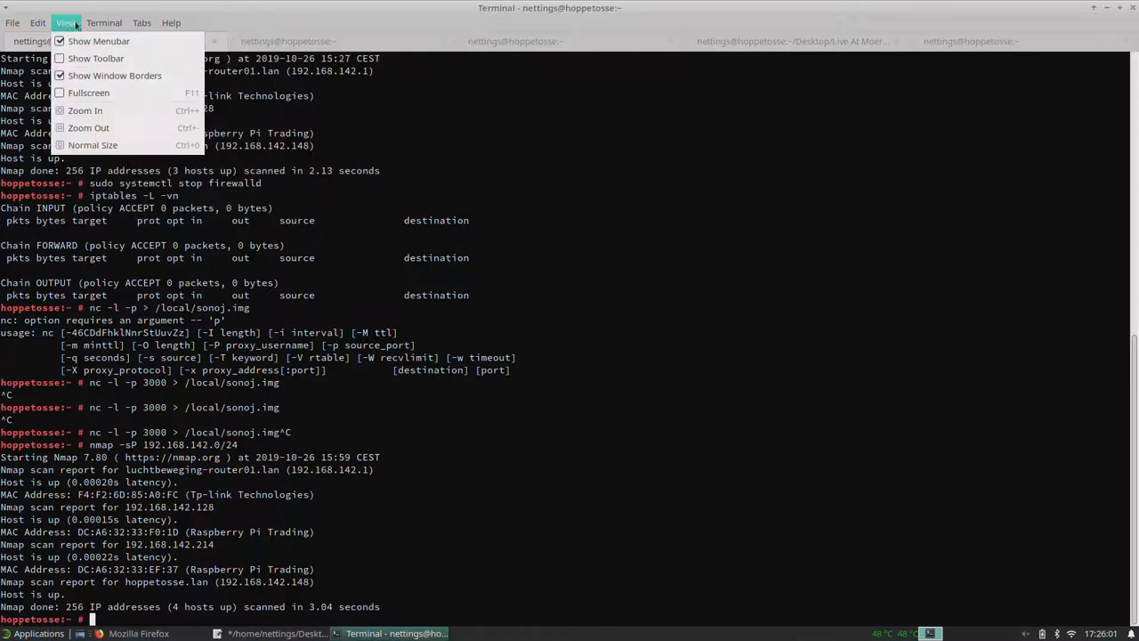
{"action": "mouse_move", "coordinate": [85, 110]}
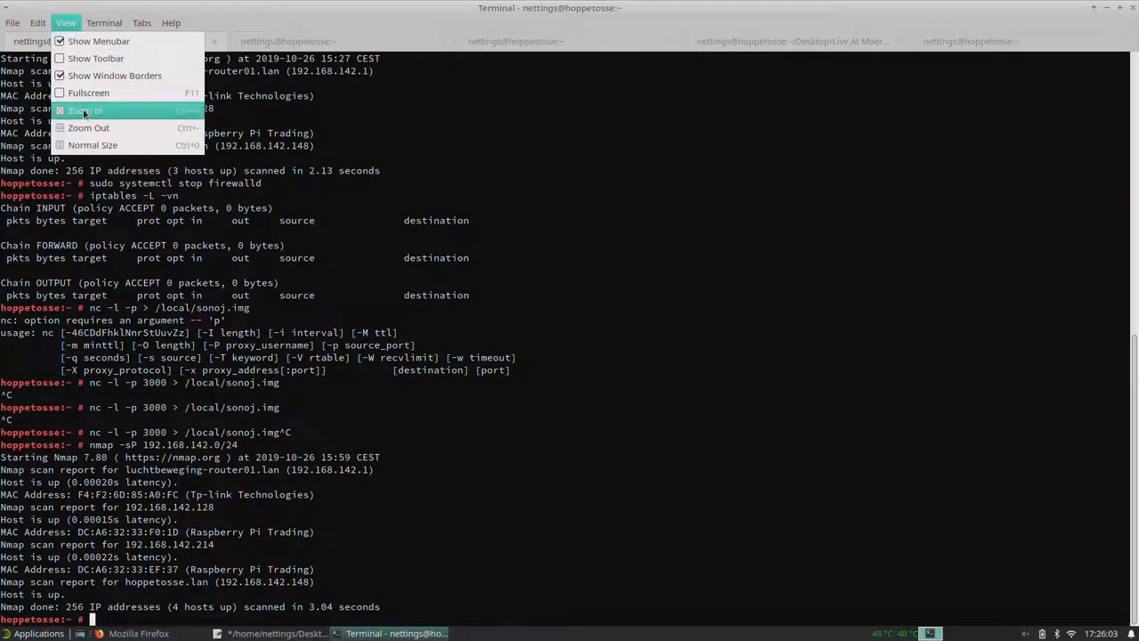
{"action": "left_click", "coordinate": [38, 22]}
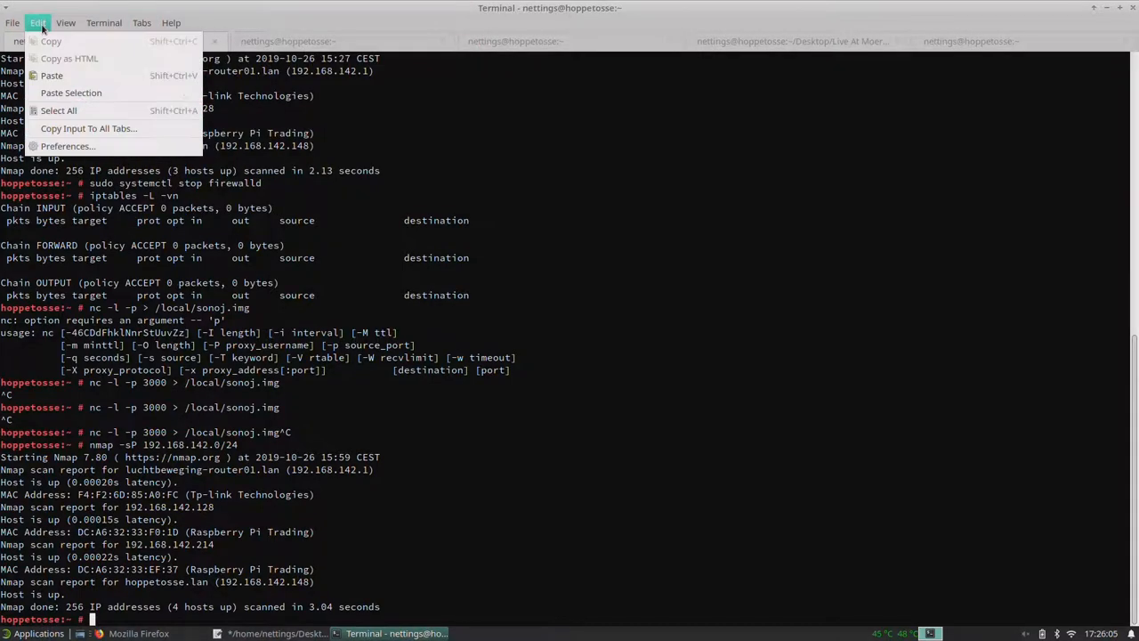
{"action": "left_click", "coordinate": [66, 22]}
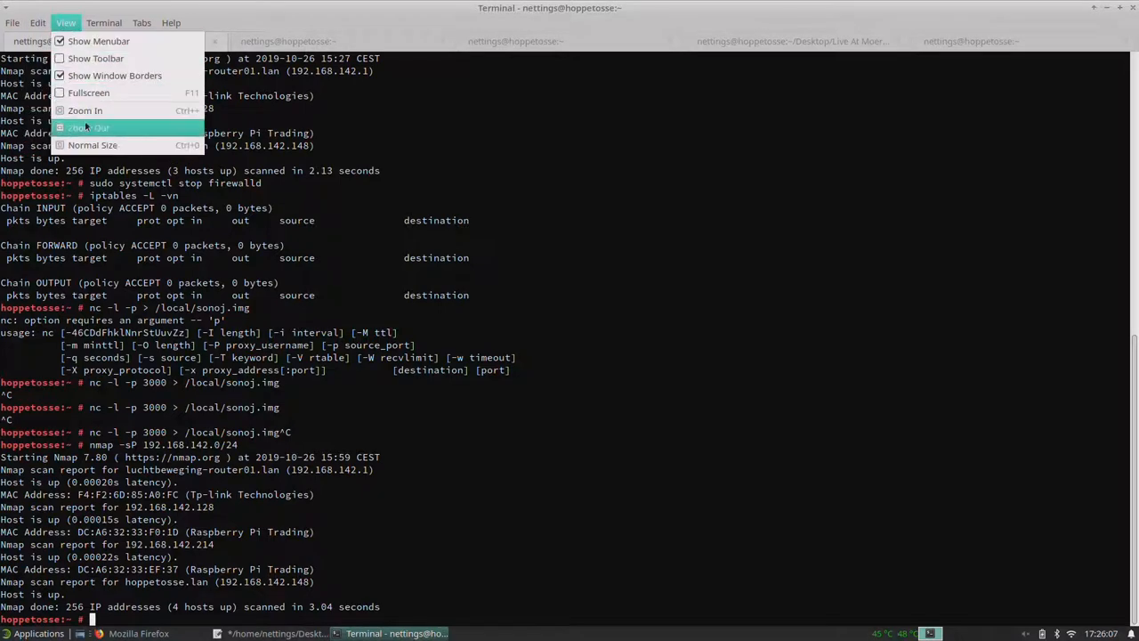
{"action": "left_click", "coordinate": [87, 127]}
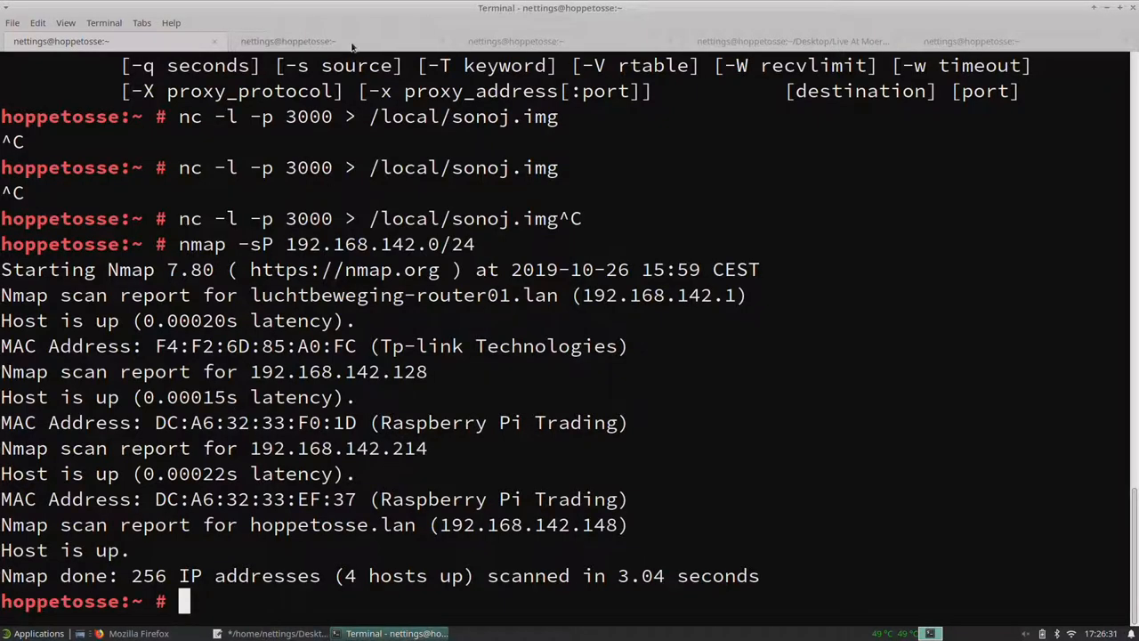
{"action": "left_click", "coordinate": [288, 41]}
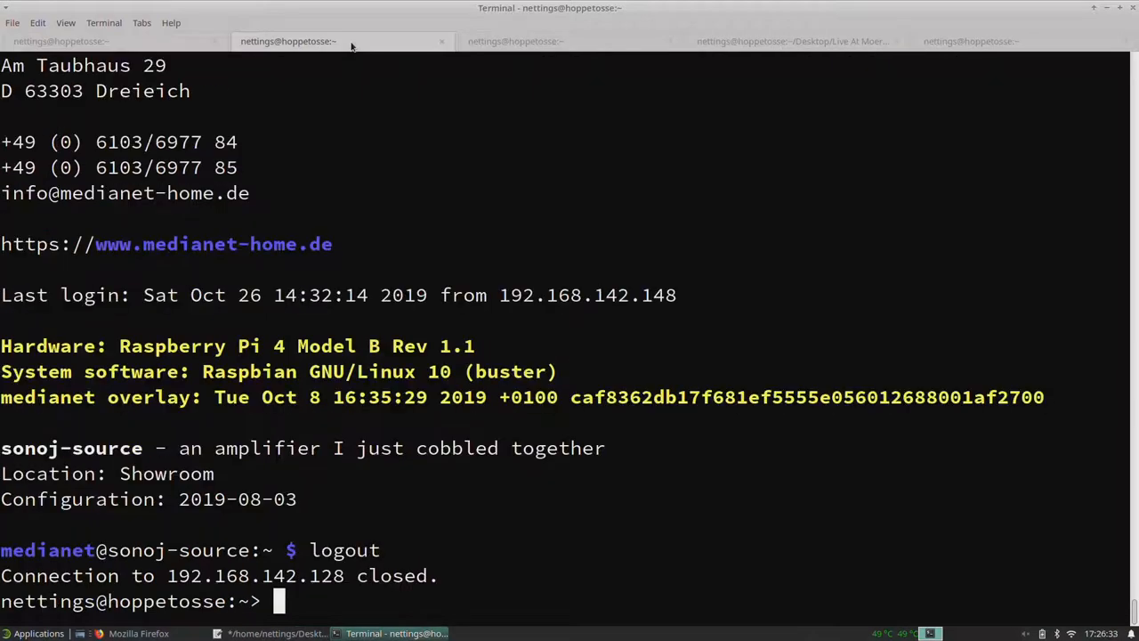
{"action": "type", "text": "ssh -L 10128:localhost:80 medianet@192.168.142.128"}
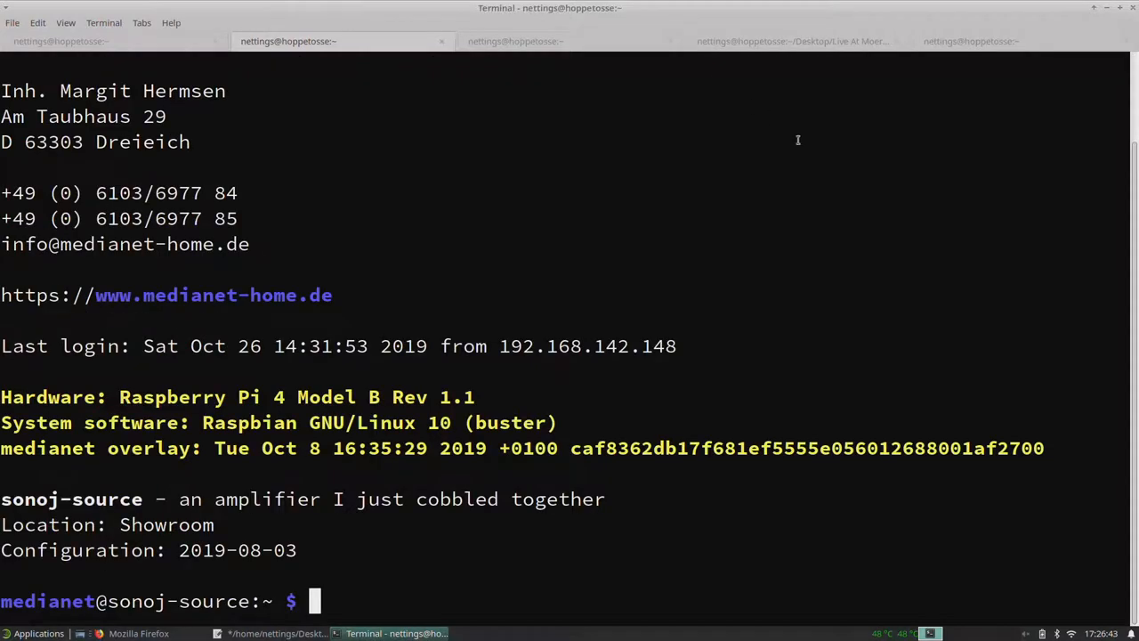
{"action": "mouse_move", "coordinate": [377, 559]}
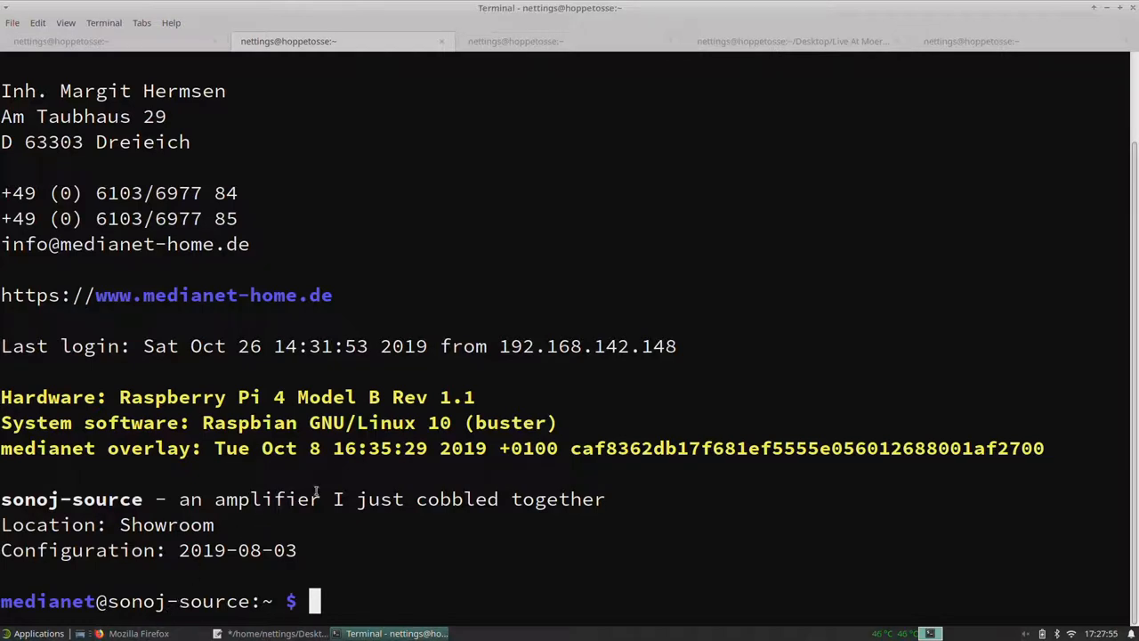
{"action": "mouse_move", "coordinate": [339, 534]}
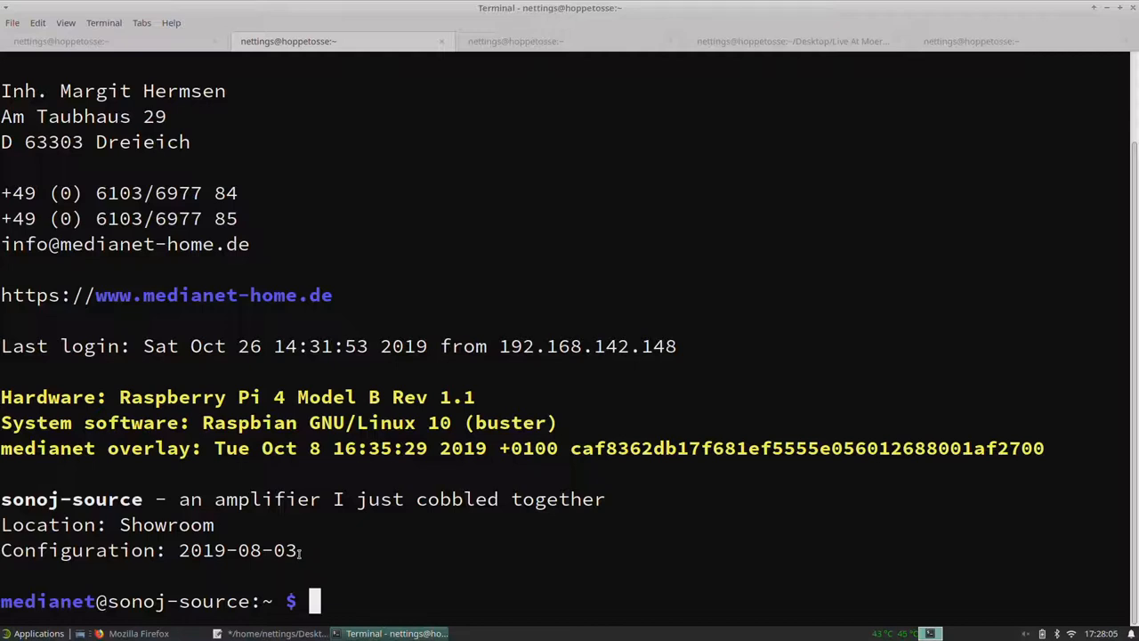
{"action": "mouse_move", "coordinate": [409, 536]}
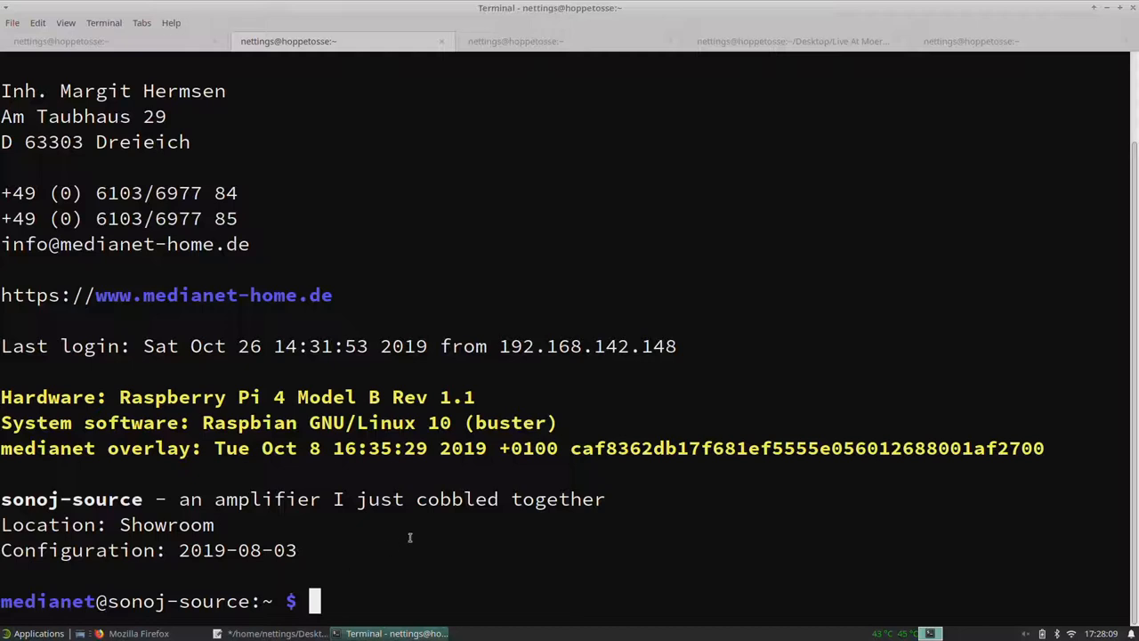
{"action": "type", "text": "jack_lsp -"}
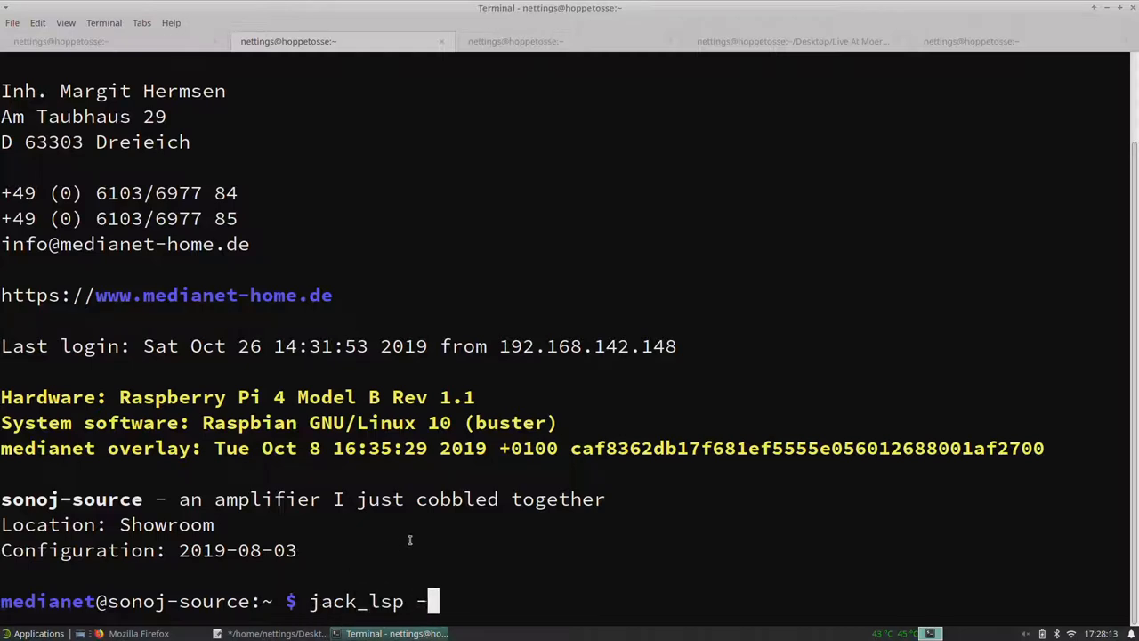
Step: Run jack_lsp -c and highlight the capture-to-effect_1 connections and the zita-j2n sender
{"action": "type", "text": "c"}
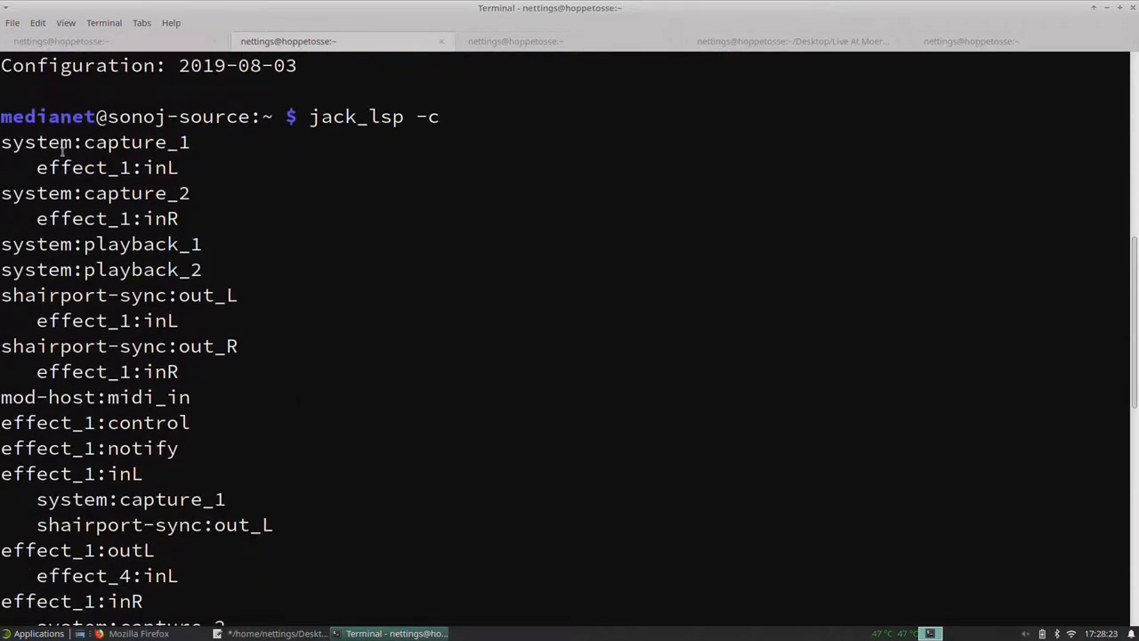
{"action": "left_click_drag", "start_coordinate": [27, 142], "coordinate": [98, 193]}
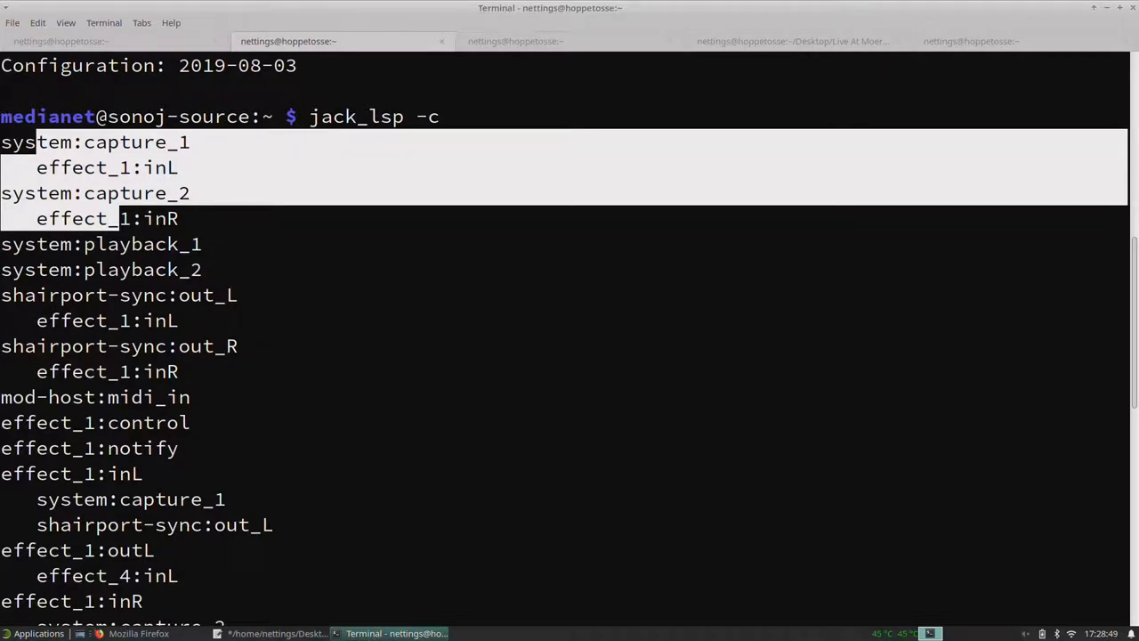
{"action": "mouse_move", "coordinate": [439, 398]}
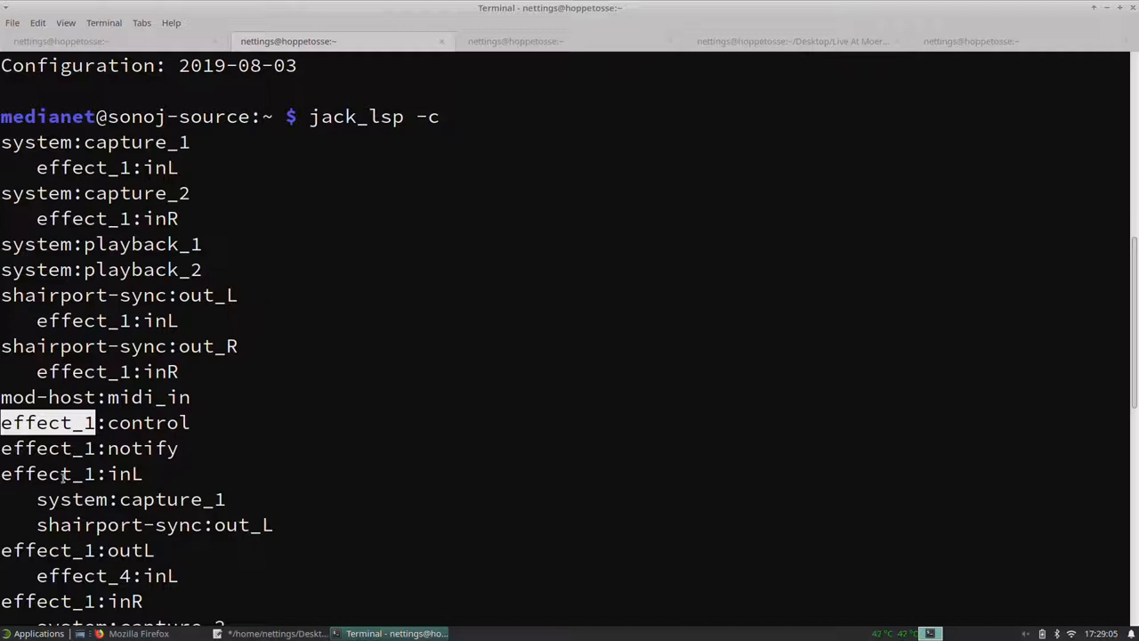
{"action": "mouse_move", "coordinate": [76, 560]}
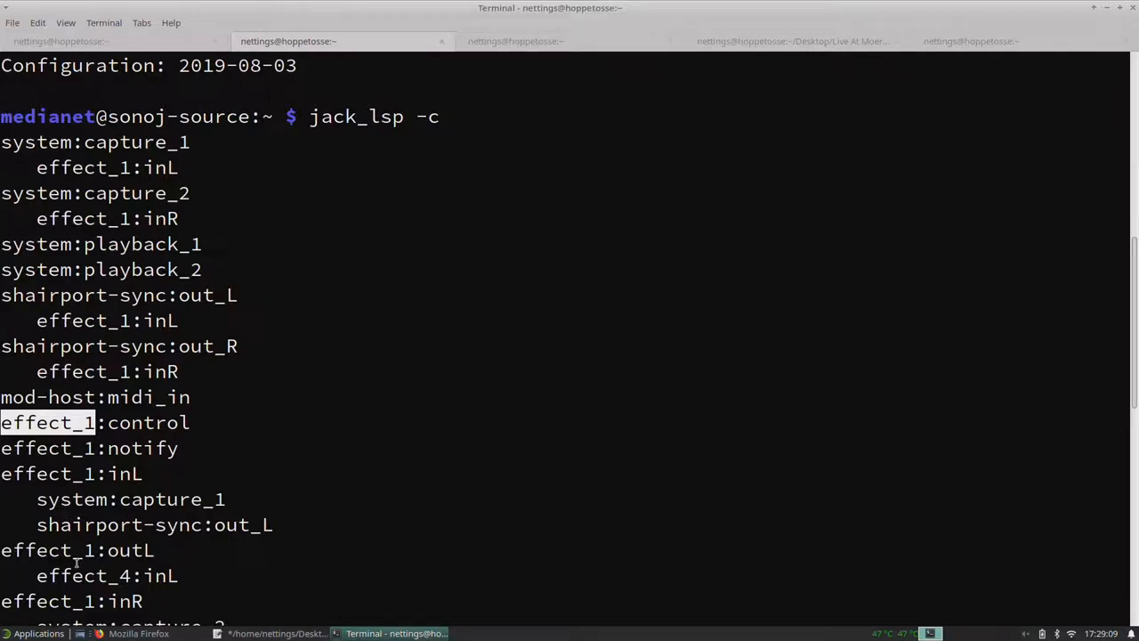
{"action": "scroll", "scroll_direction": "down", "scroll_amount": 3}
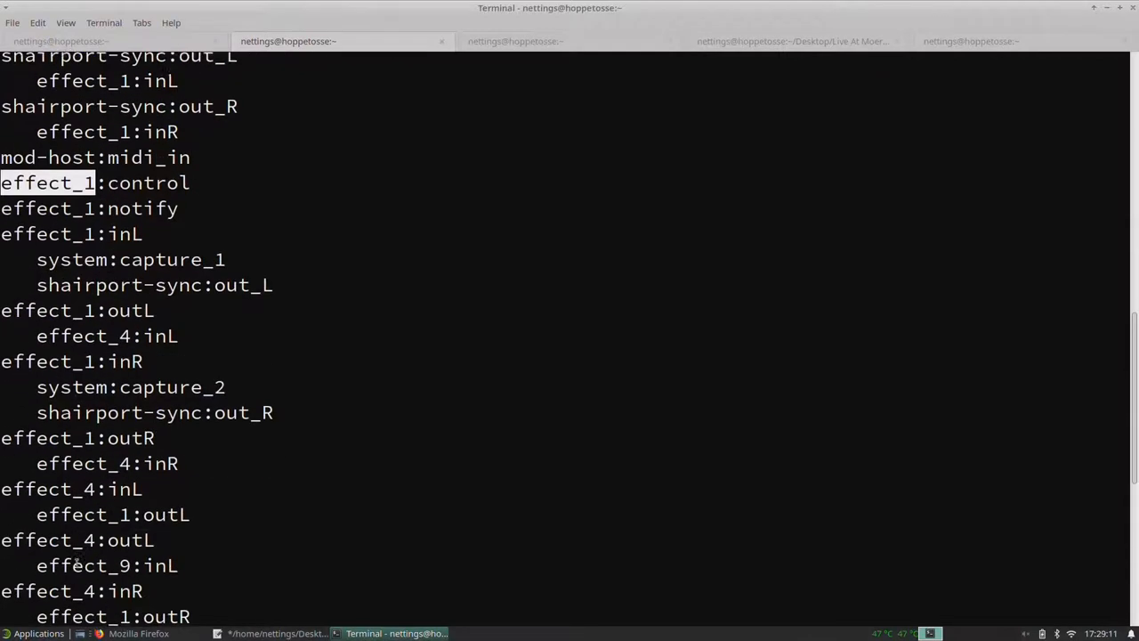
{"action": "scroll", "scroll_direction": "down", "scroll_amount": 3}
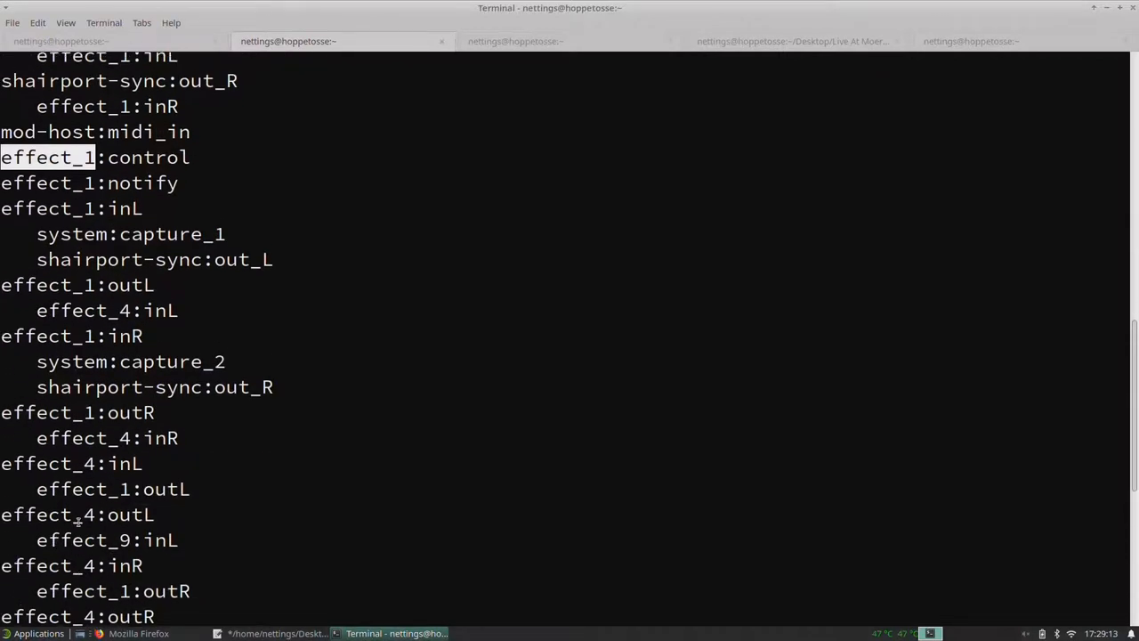
{"action": "scroll", "scroll_direction": "down", "scroll_amount": 3}
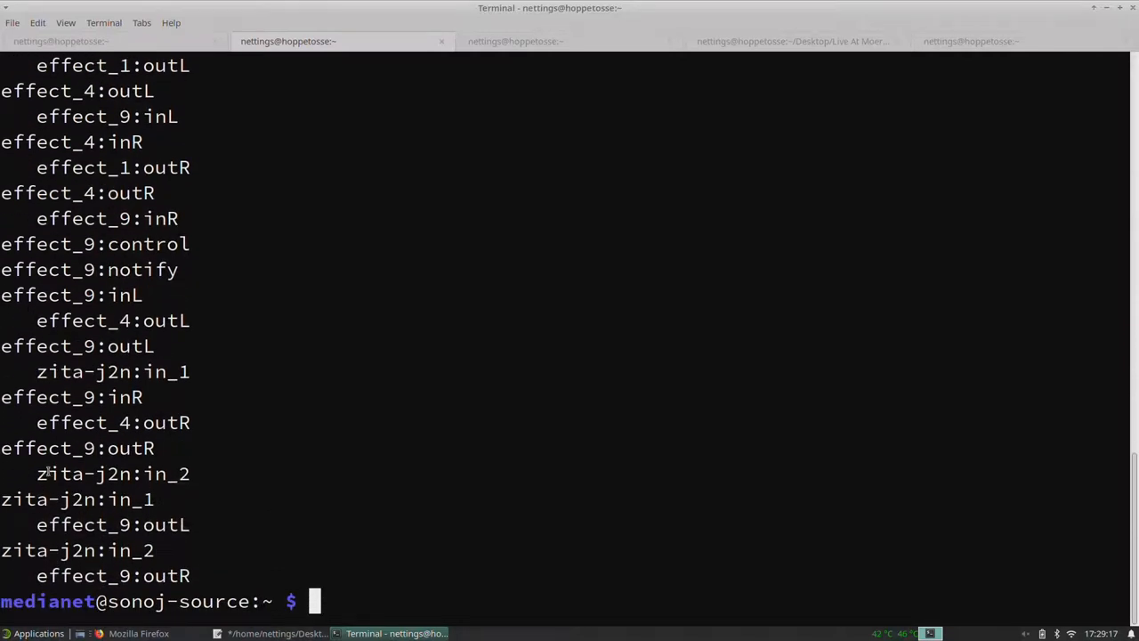
{"action": "double_click", "coordinate": [85, 473]}
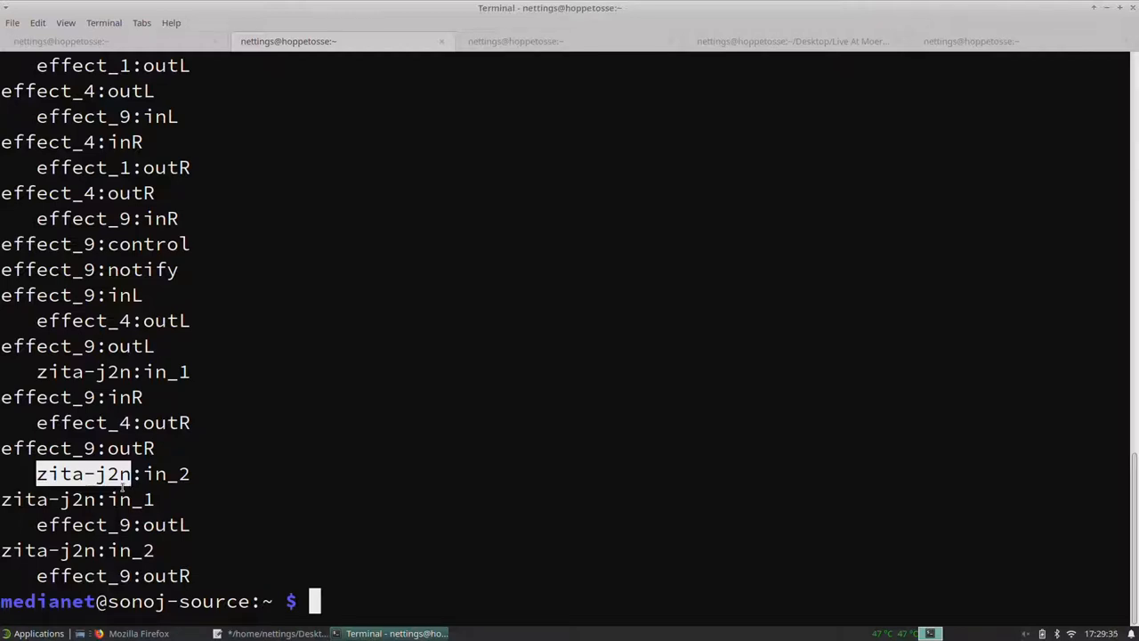
Step: On sonoj-sink, run jack_lsp -c, scroll the connections and highlight the zita-n2j receiver
{"action": "left_click", "coordinate": [515, 41]}
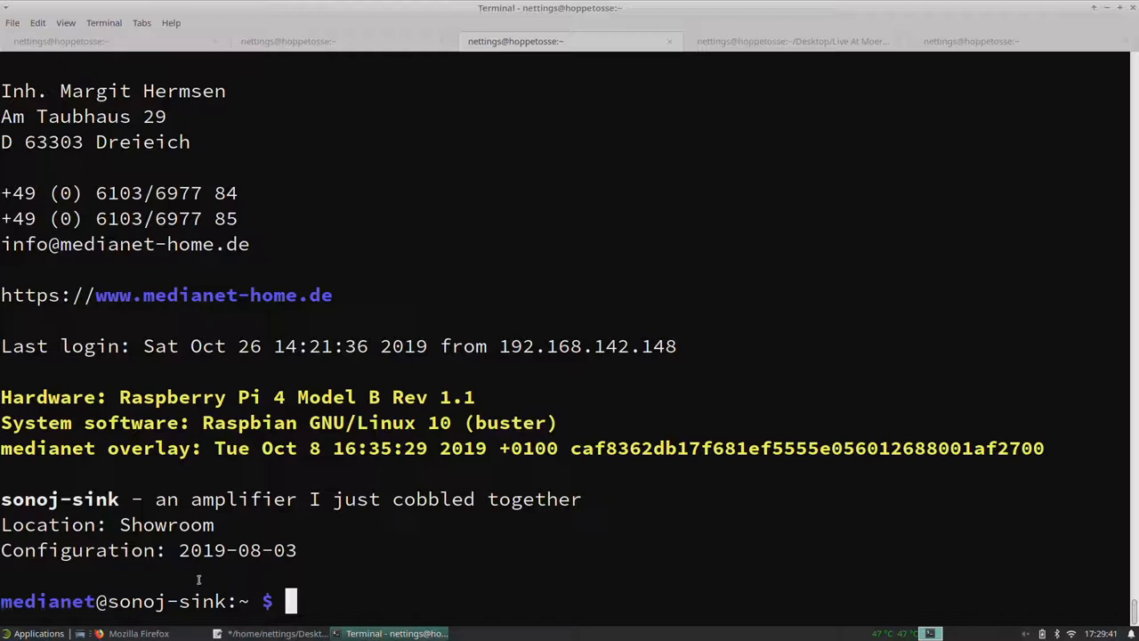
{"action": "type", "text": "jack_lsp -c"}
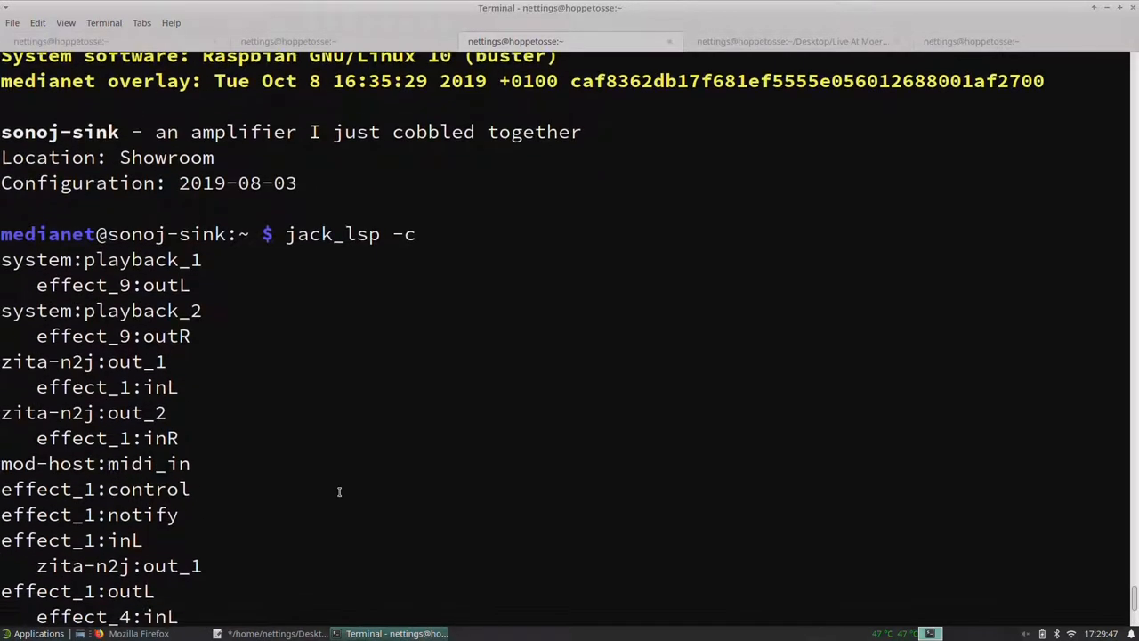
{"action": "scroll", "scroll_direction": "down", "scroll_amount": 3}
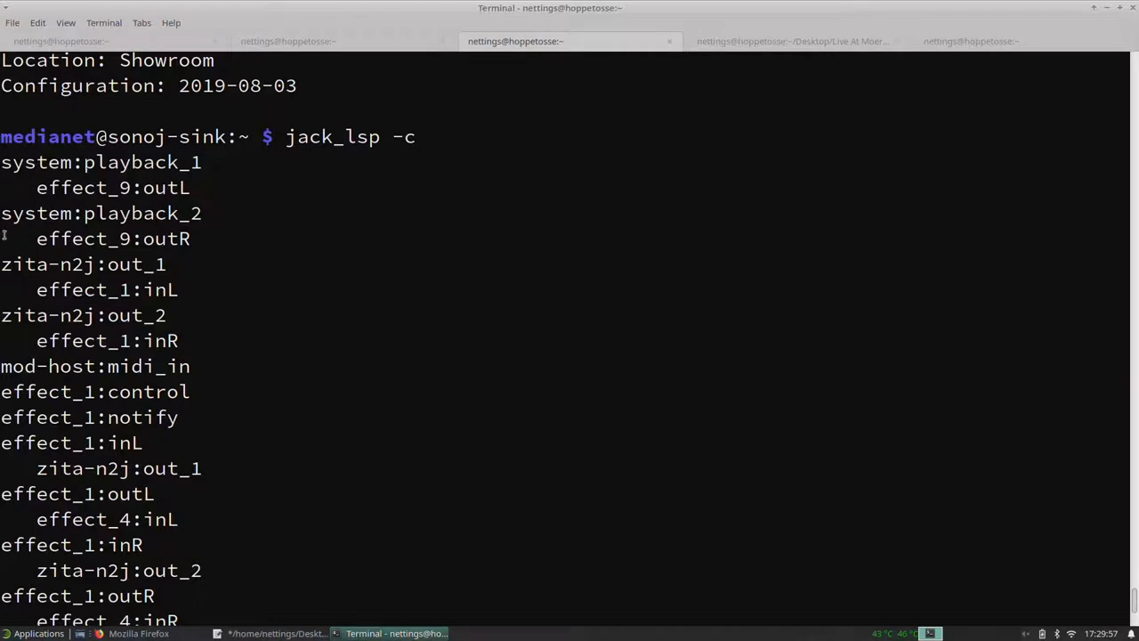
{"action": "double_click", "coordinate": [19, 264]}
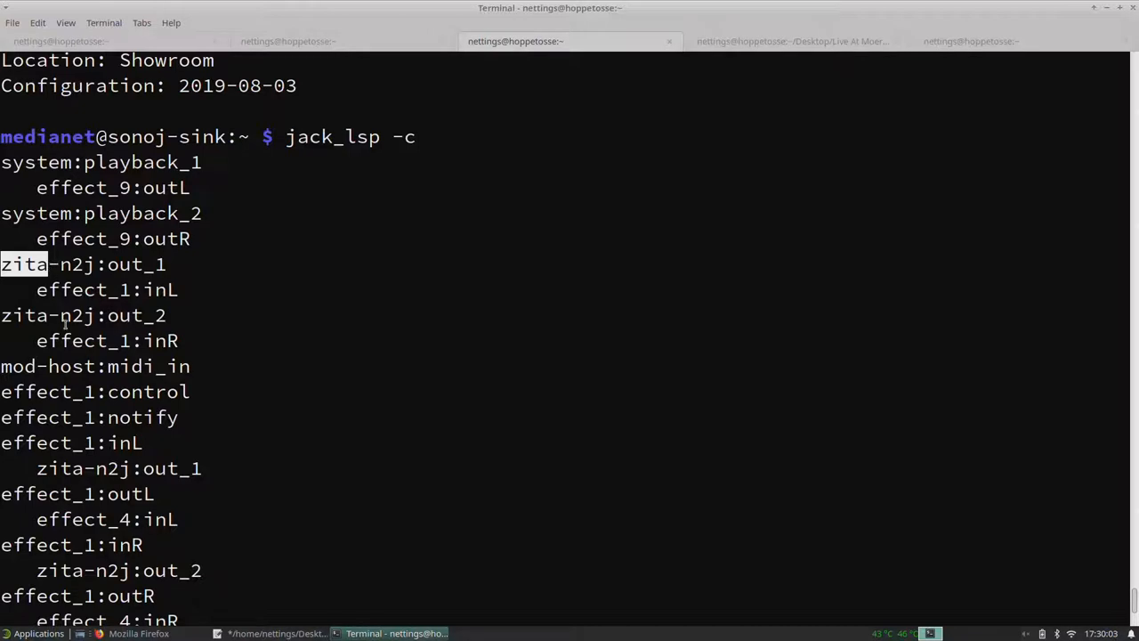
{"action": "mouse_move", "coordinate": [40, 298]}
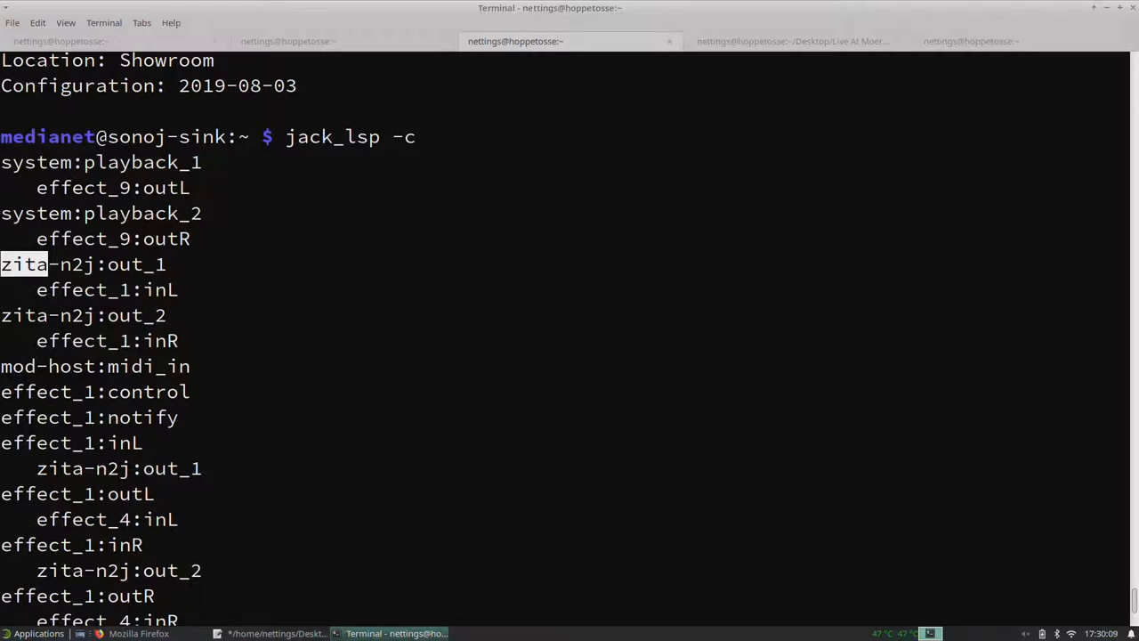
{"action": "scroll", "scroll_direction": "down", "scroll_amount": 3}
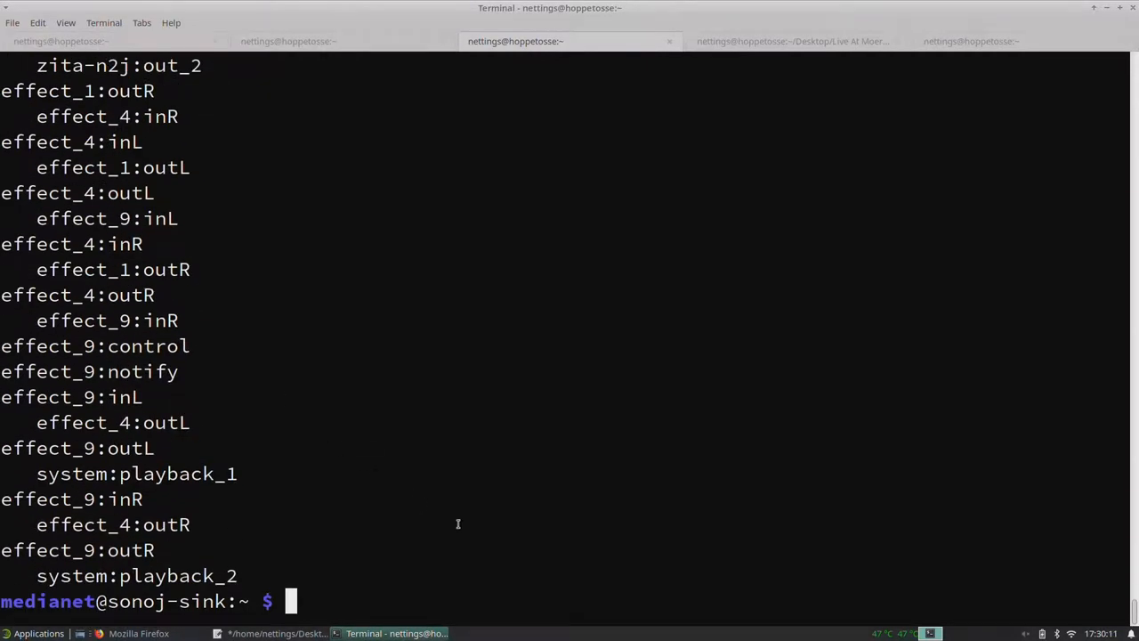
{"action": "left_click", "coordinate": [138, 632]}
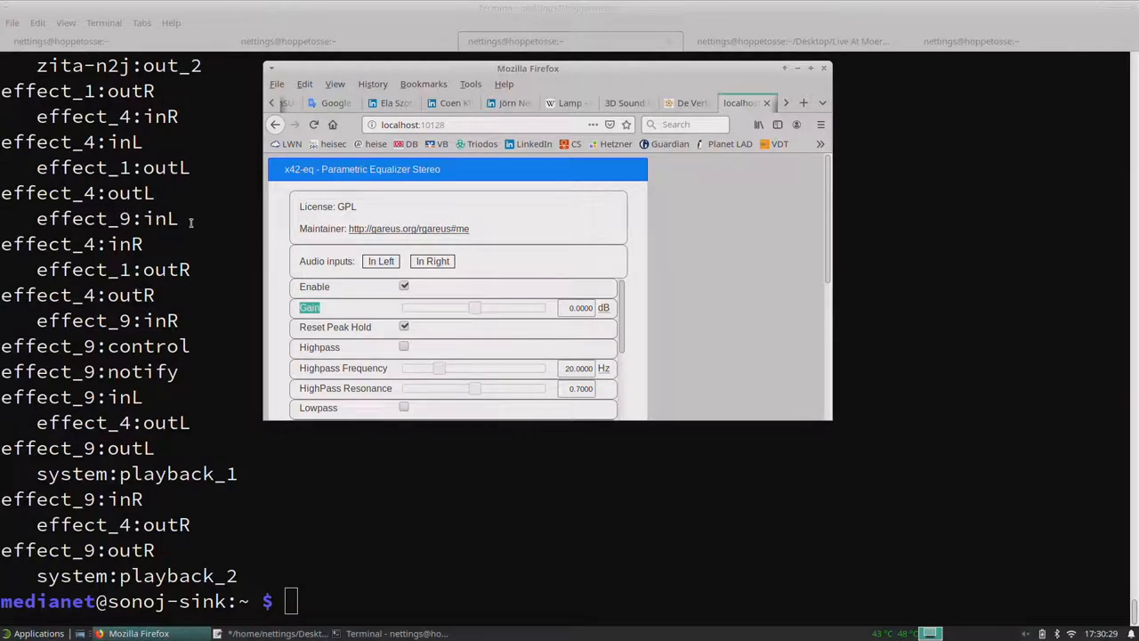
{"action": "mouse_move", "coordinate": [352, 71]}
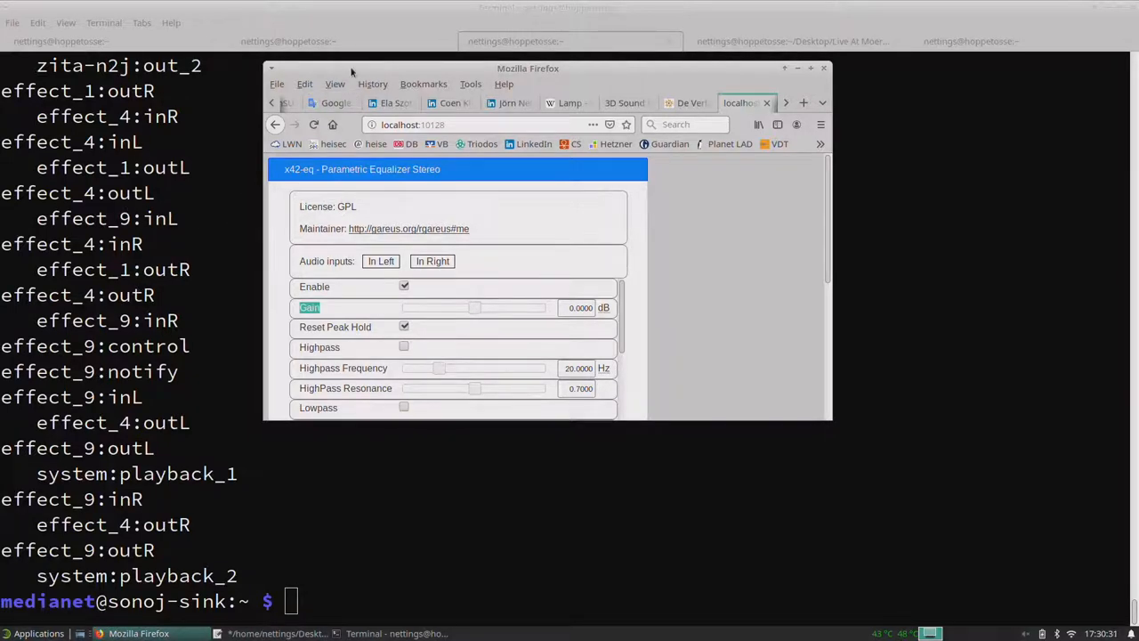
Step: Move and maximize the Firefox plugin page window, then zoom the page in
{"action": "left_click_drag", "start_coordinate": [527, 68], "coordinate": [546, 70]}
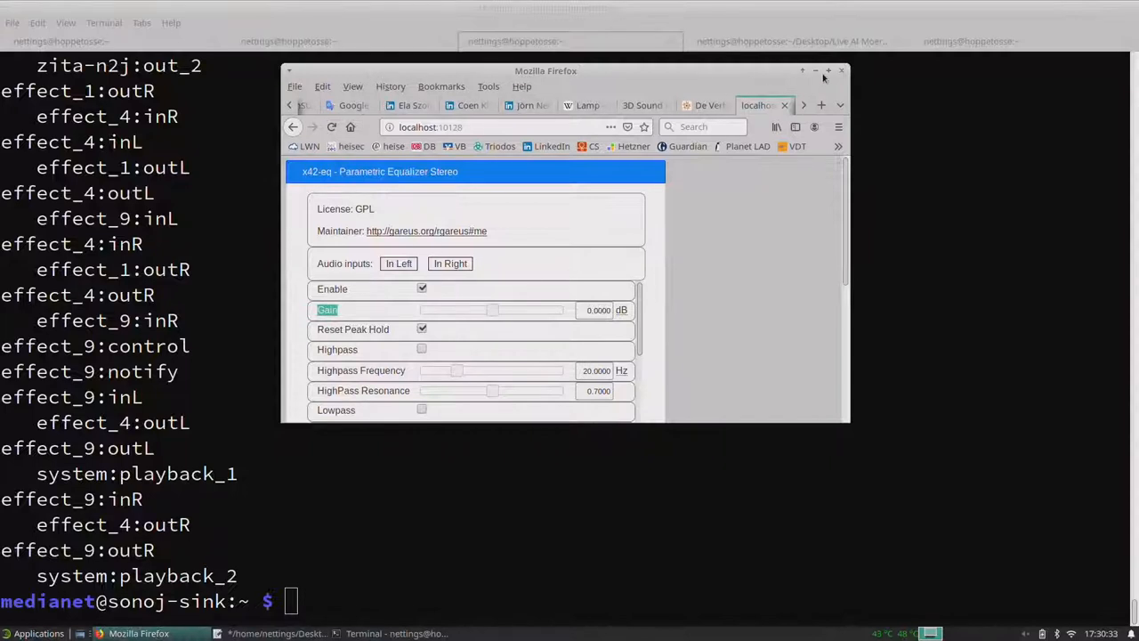
{"action": "left_click", "coordinate": [827, 71]}
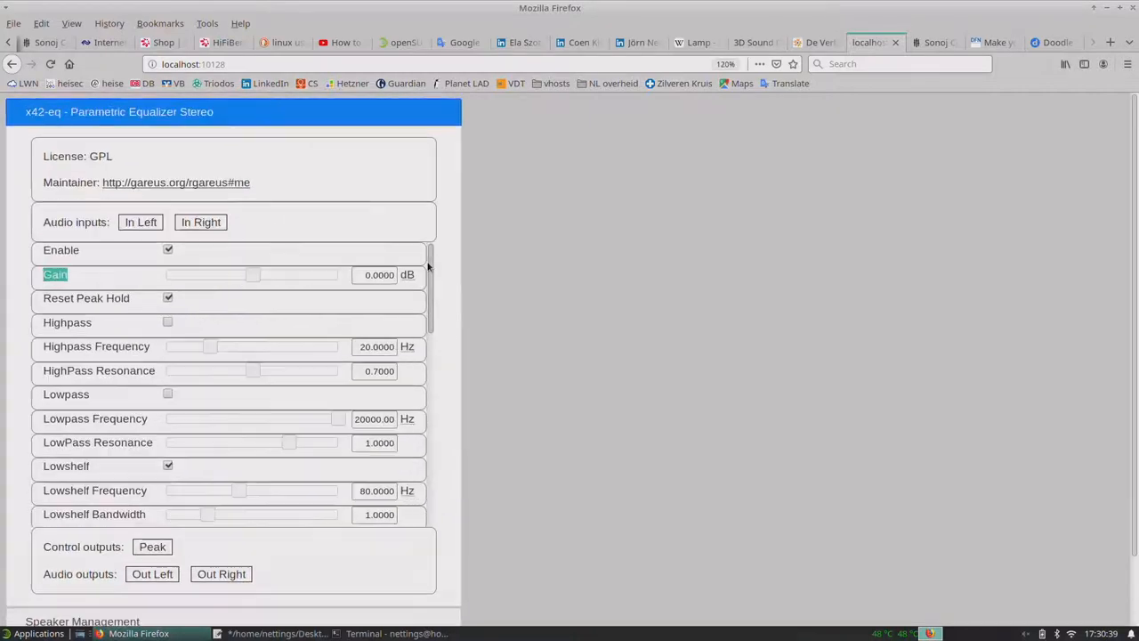
{"action": "key", "text": "ctrl+plus"}
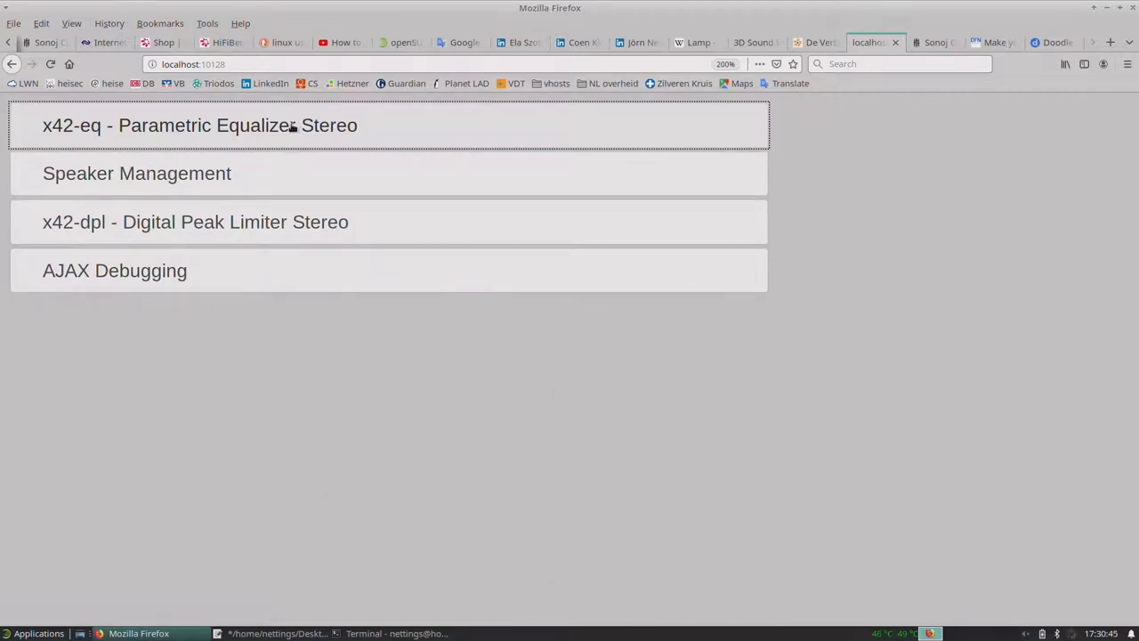
{"action": "mouse_move", "coordinate": [221, 114]}
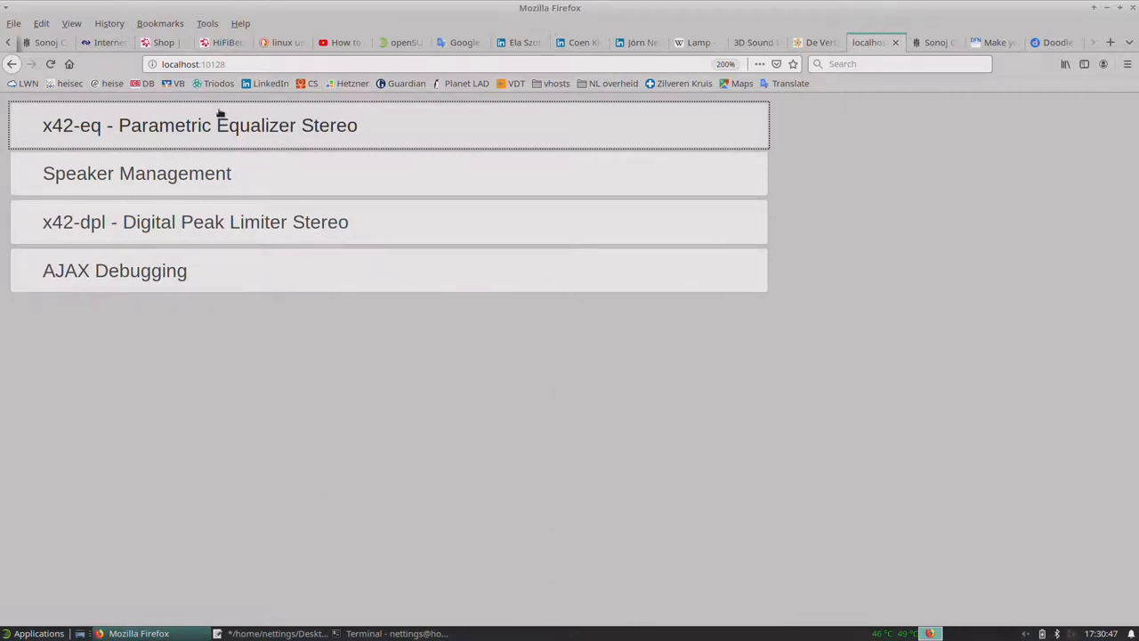
{"action": "mouse_move", "coordinate": [194, 125]}
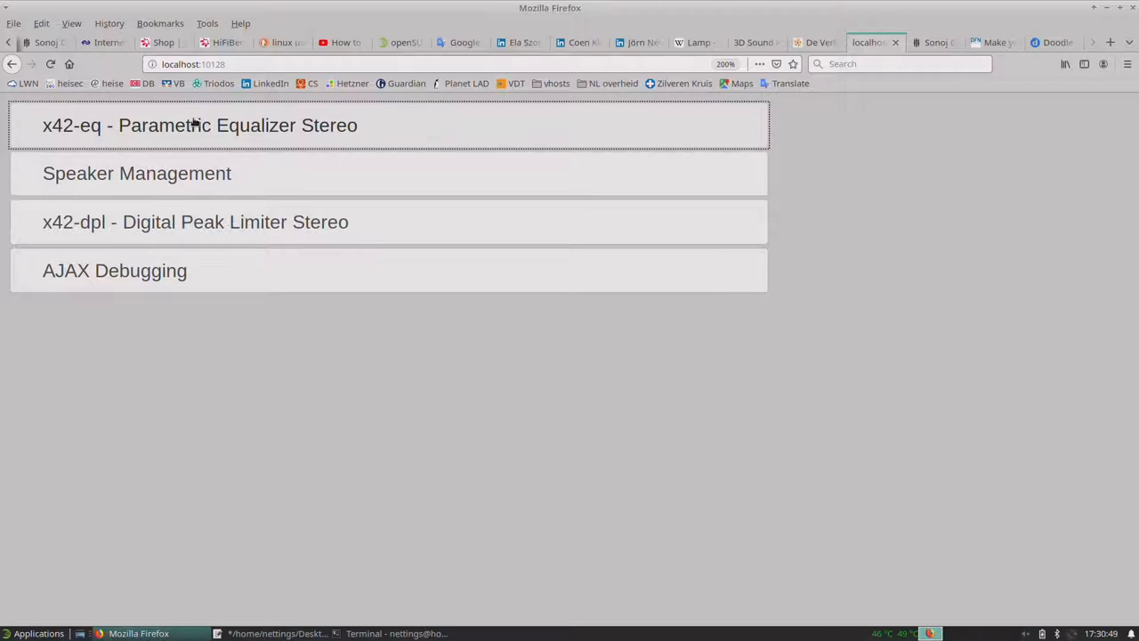
{"action": "mouse_move", "coordinate": [348, 540]}
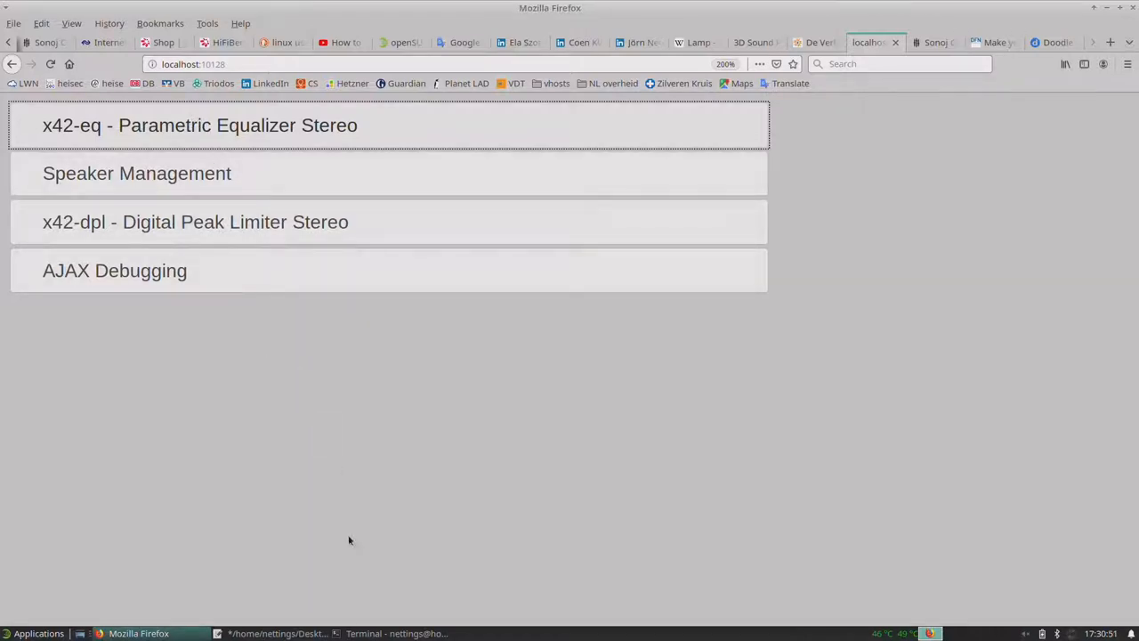
Step: List the installed LV2 plugins matching fil with lv2ls | grep fil
{"action": "left_click", "coordinate": [389, 632]}
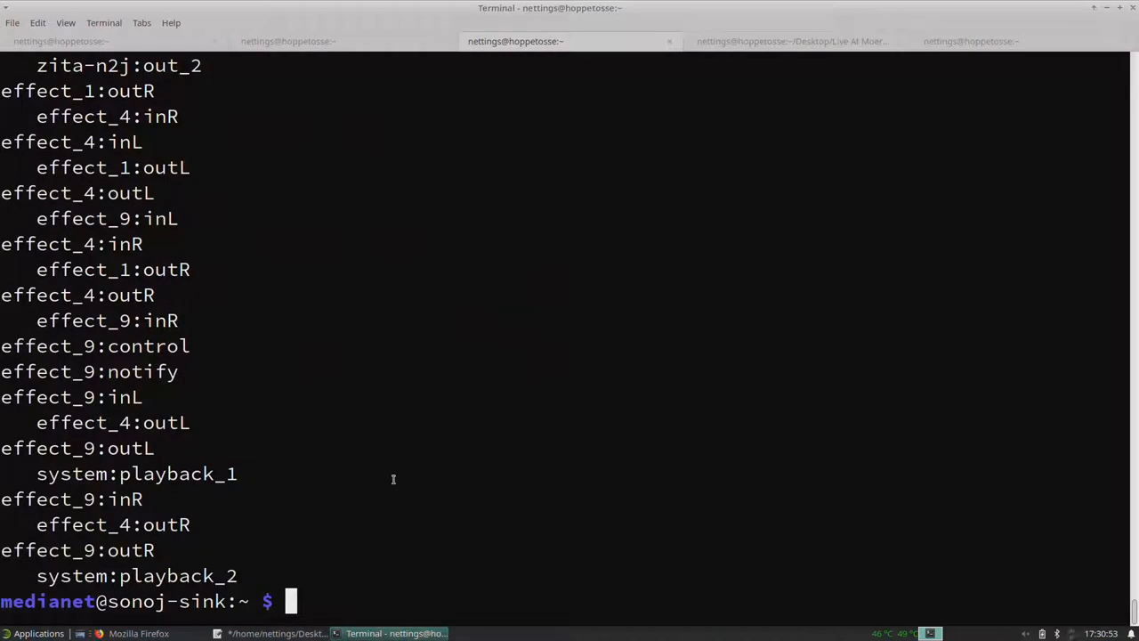
{"action": "type", "text": "lv2"}
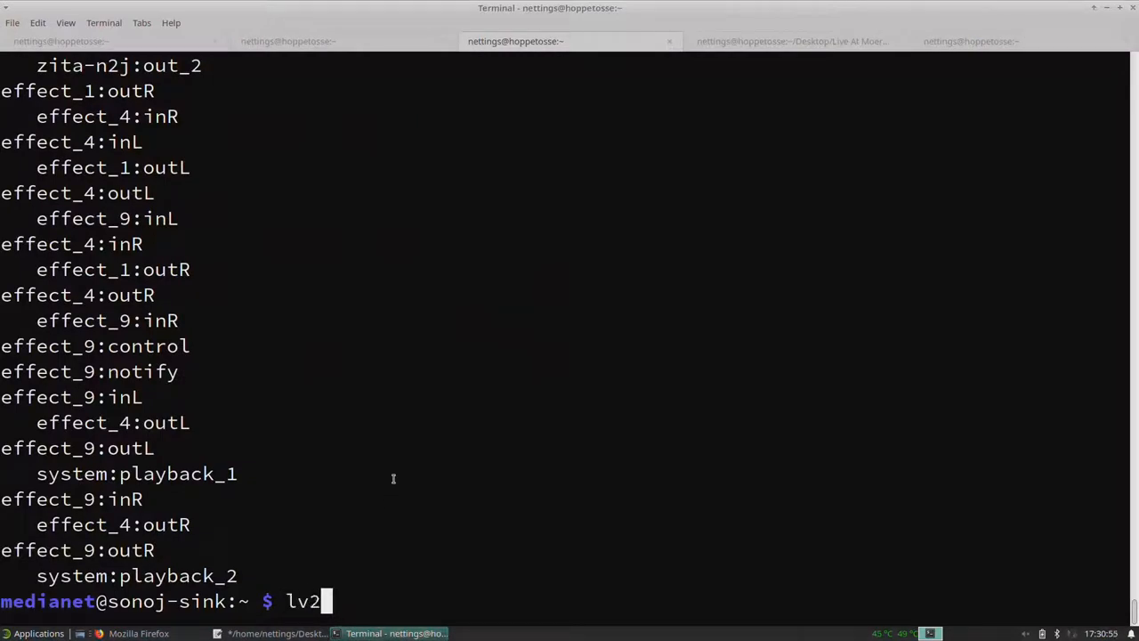
{"action": "type", "text": "ls | grep fil"}
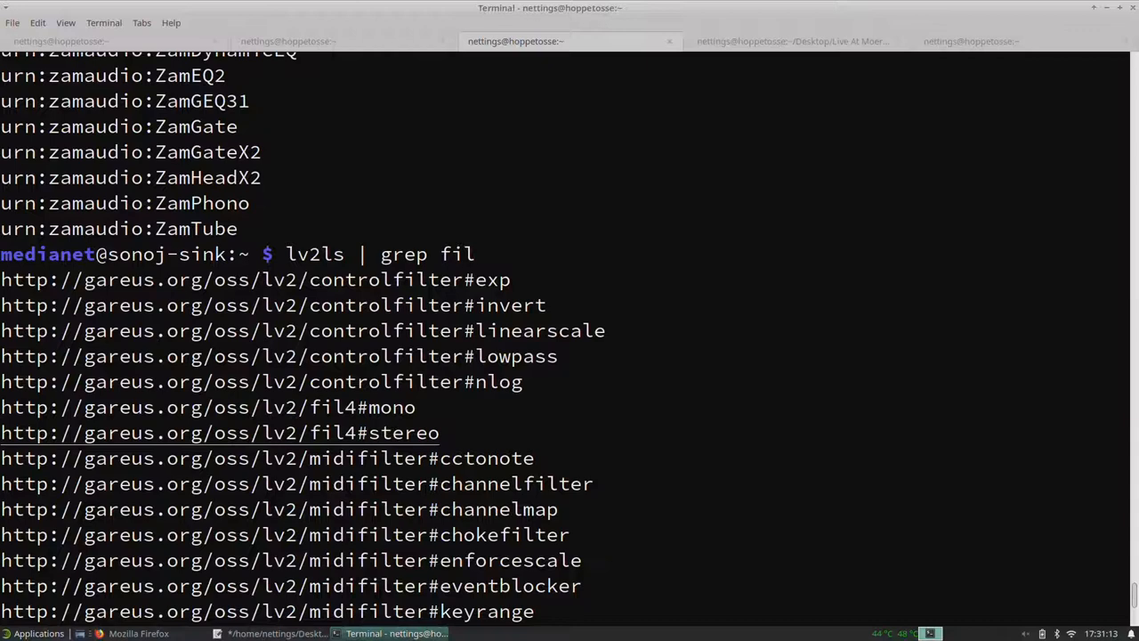
Step: Copy the fil4#stereo plugin URI and query its details with lv2info
{"action": "left_click_drag", "start_coordinate": [166, 406], "coordinate": [439, 432]}
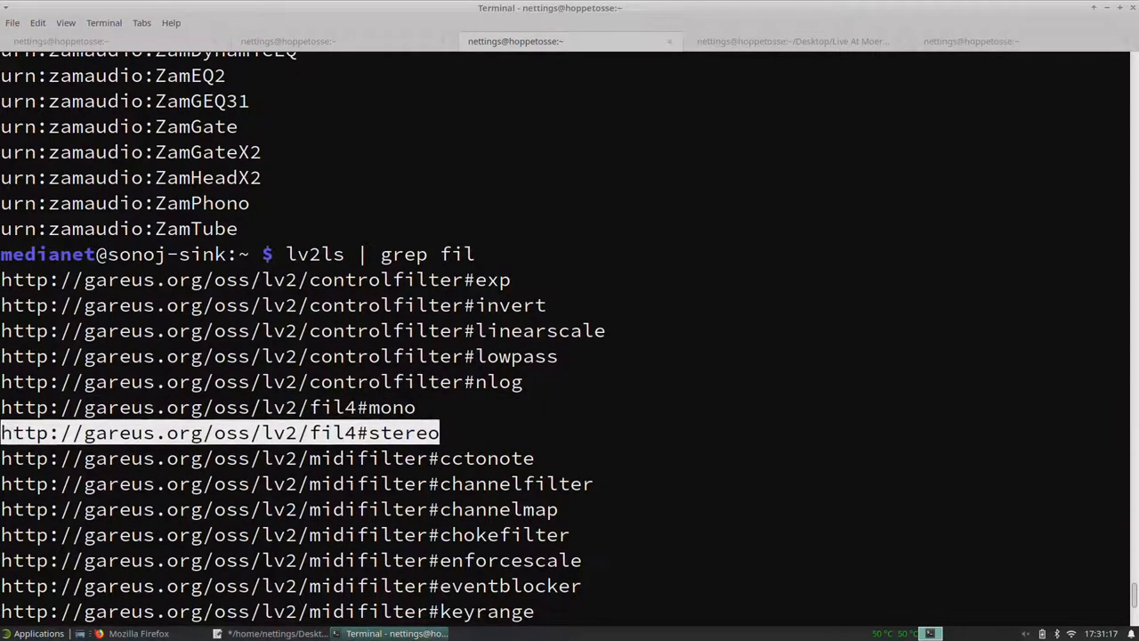
{"action": "scroll", "scroll_direction": "down", "scroll_amount": 3}
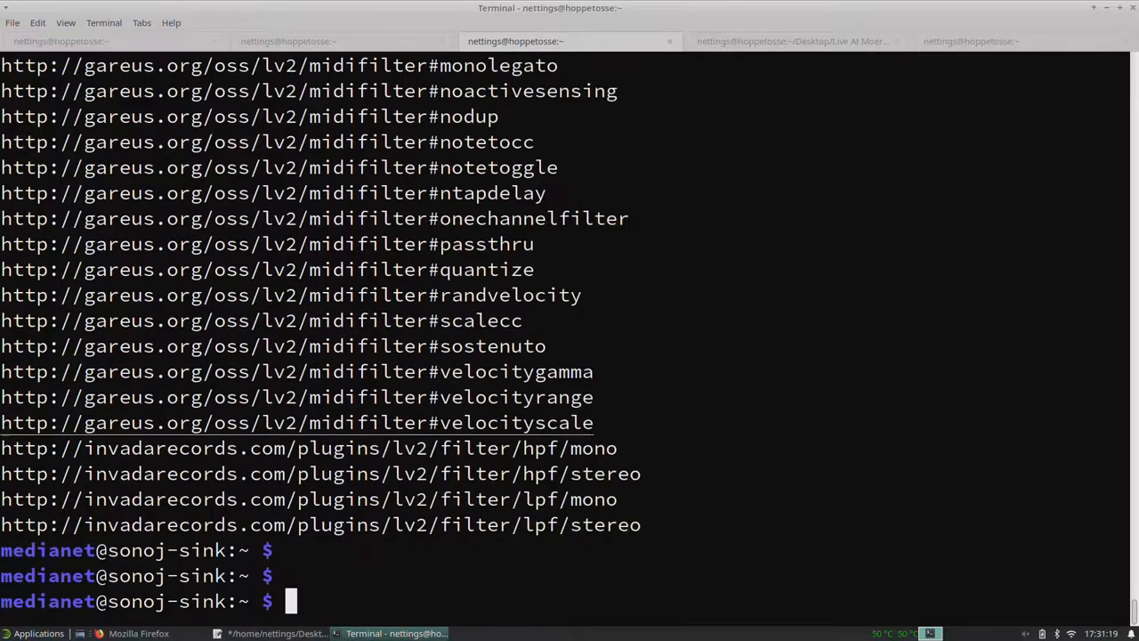
{"action": "type", "text": "lv2info http://gareus.org/oss/lv2/fil4#stereo"}
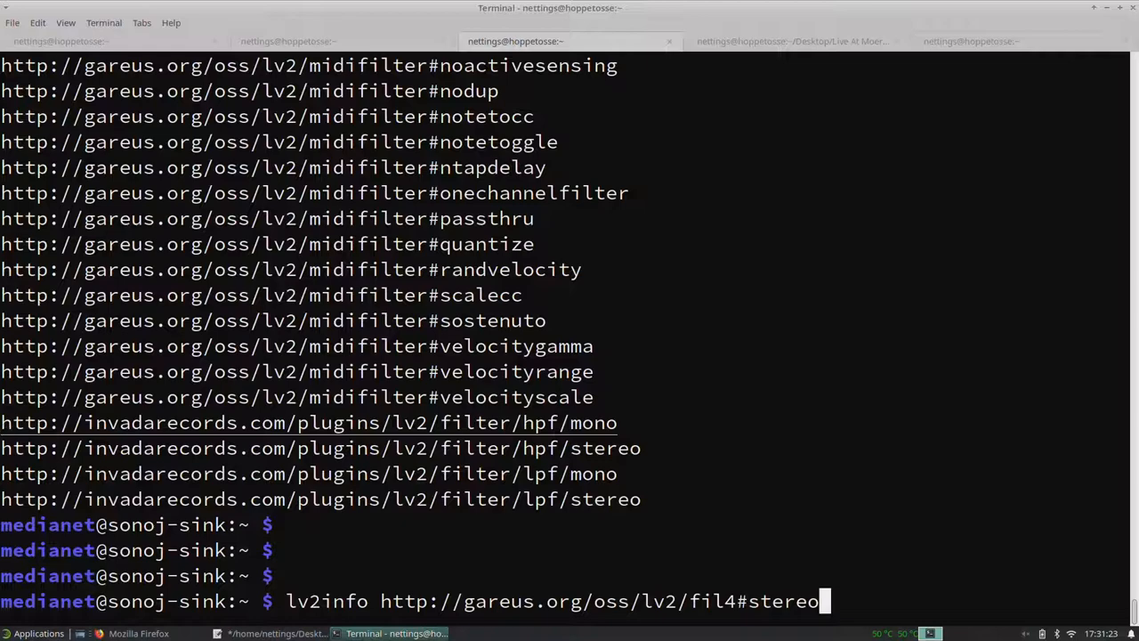
{"action": "key", "text": "Return"}
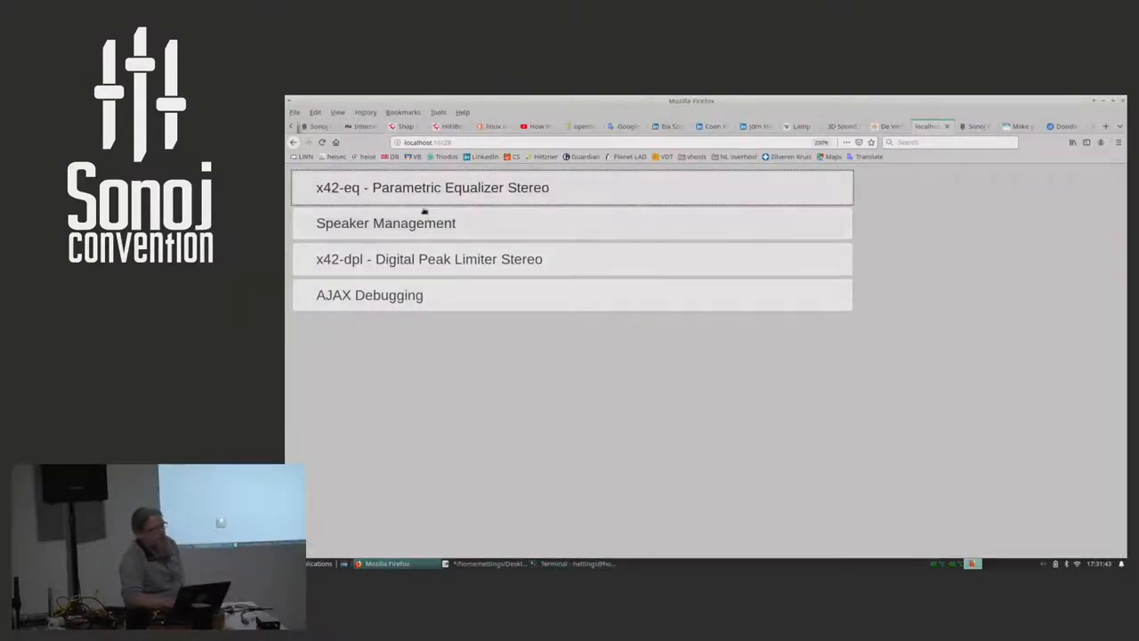
{"action": "left_click", "coordinate": [433, 187]}
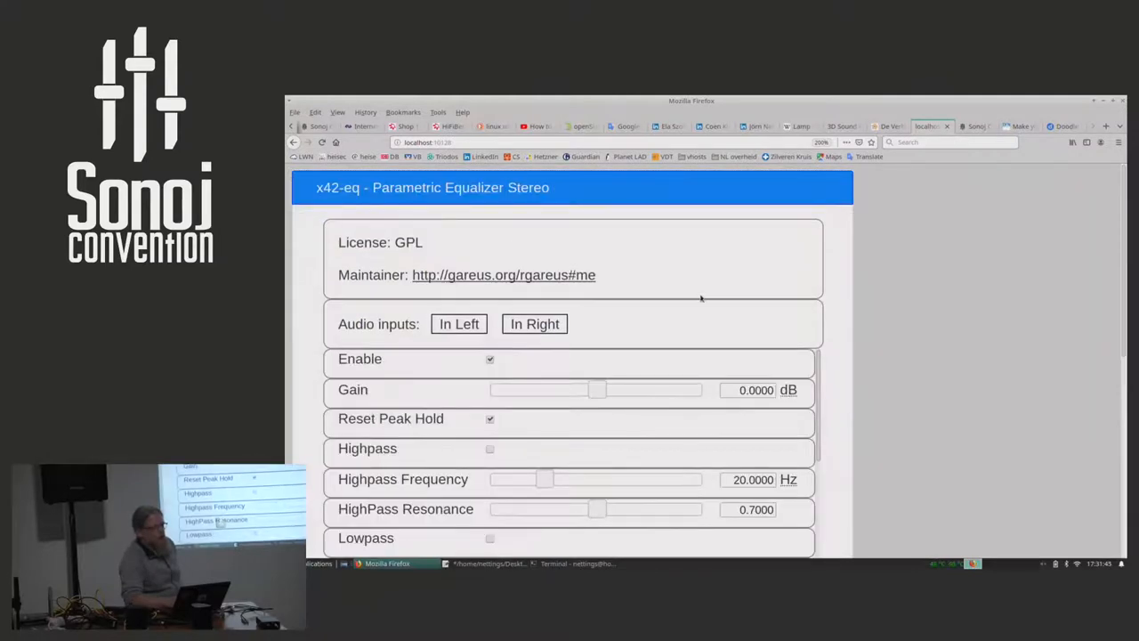
{"action": "scroll", "scroll_direction": "down", "scroll_amount": 3}
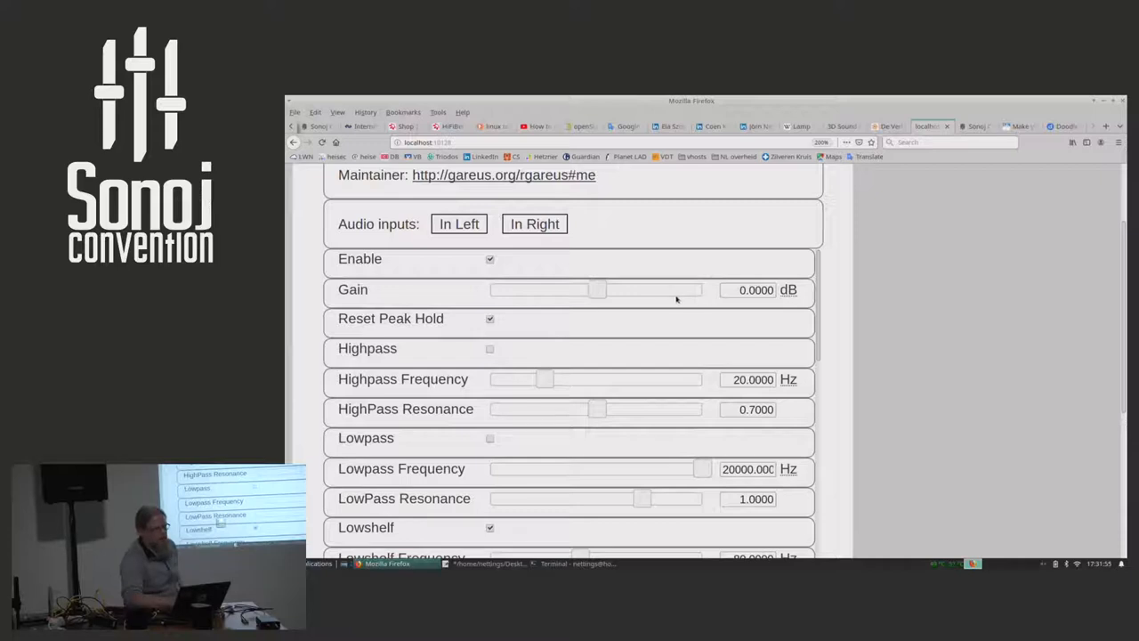
{"action": "mouse_move", "coordinate": [858, 251]}
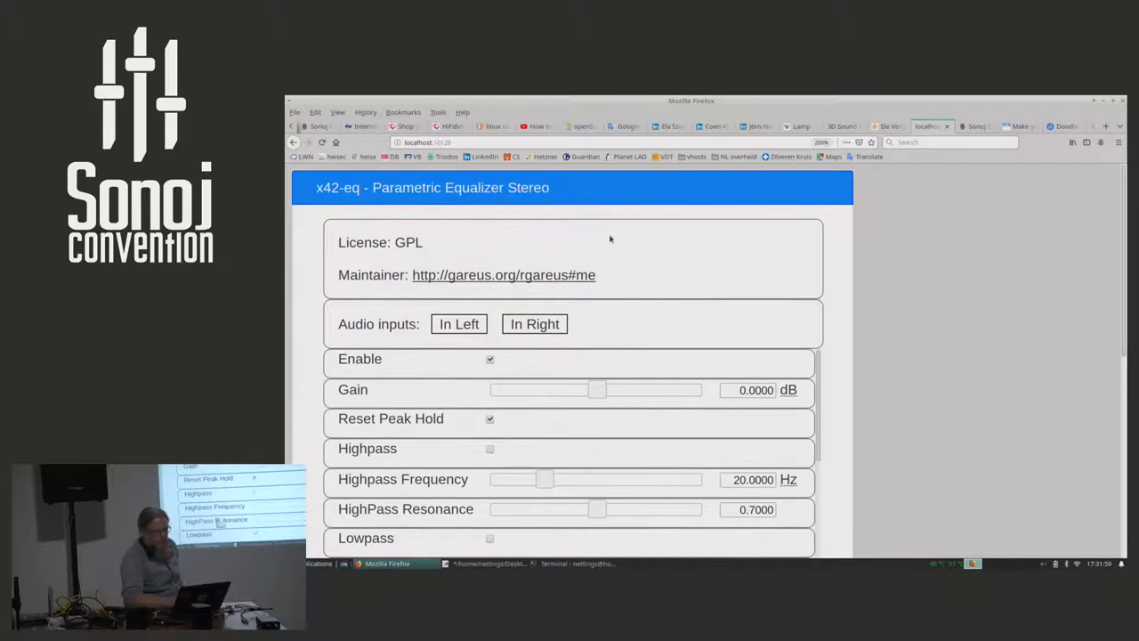
{"action": "mouse_move", "coordinate": [409, 186]}
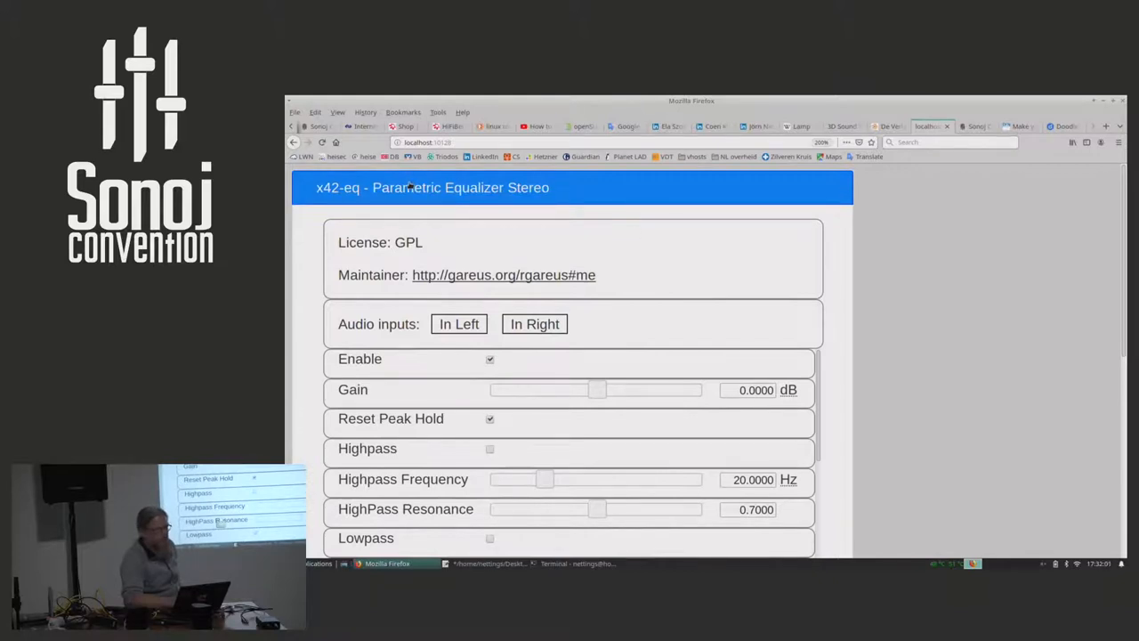
{"action": "left_click", "coordinate": [432, 187]}
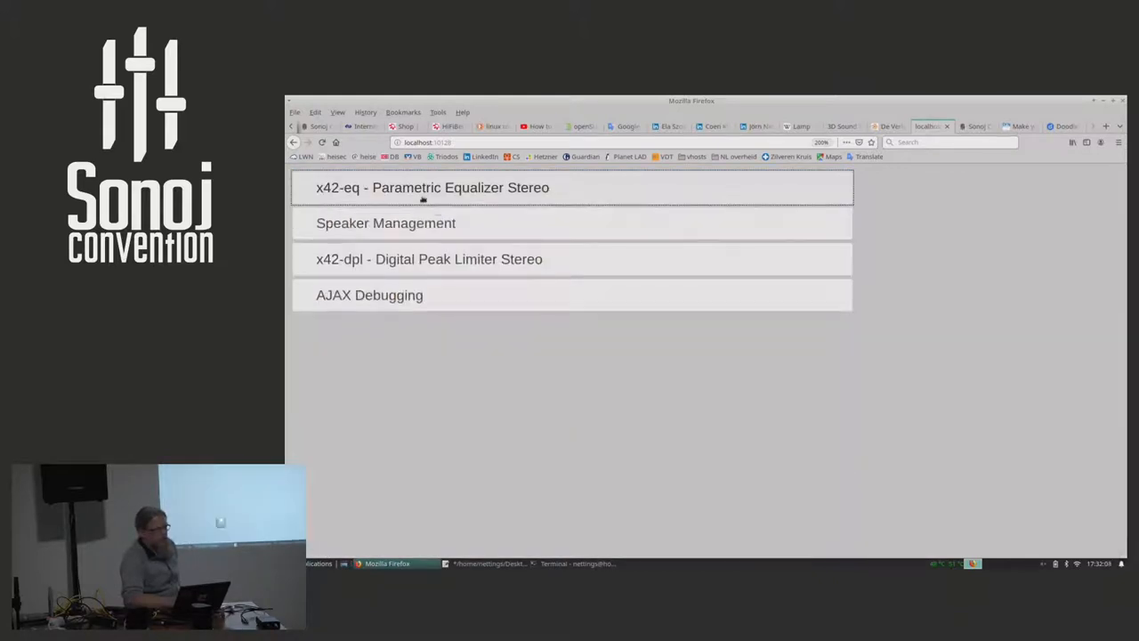
{"action": "left_click", "coordinate": [385, 223]}
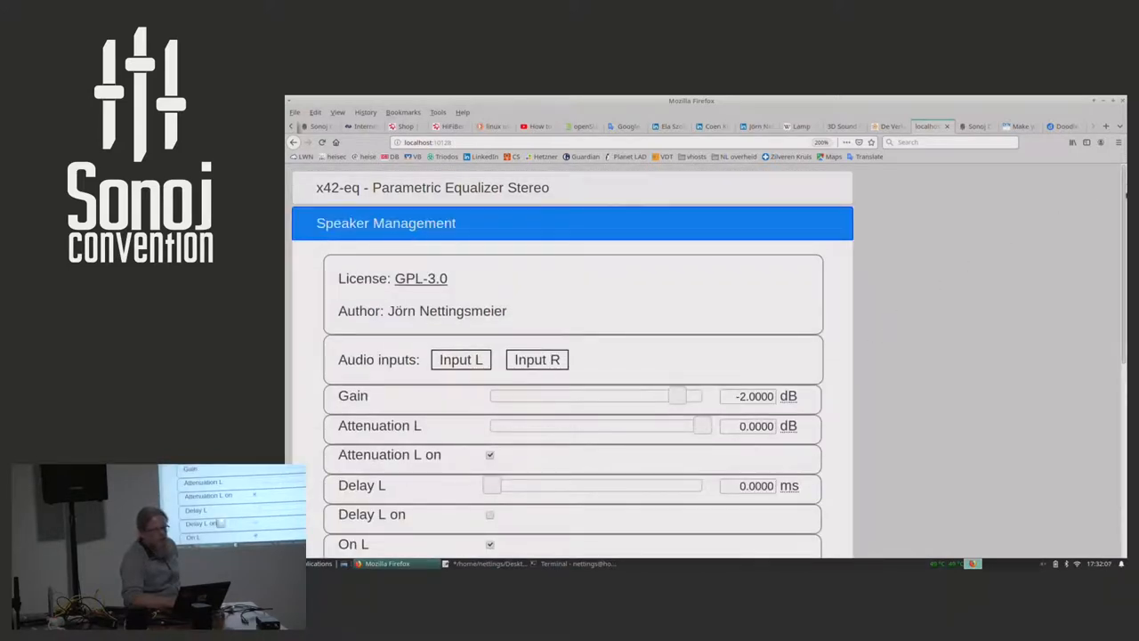
{"action": "scroll", "scroll_direction": "down", "scroll_amount": 3}
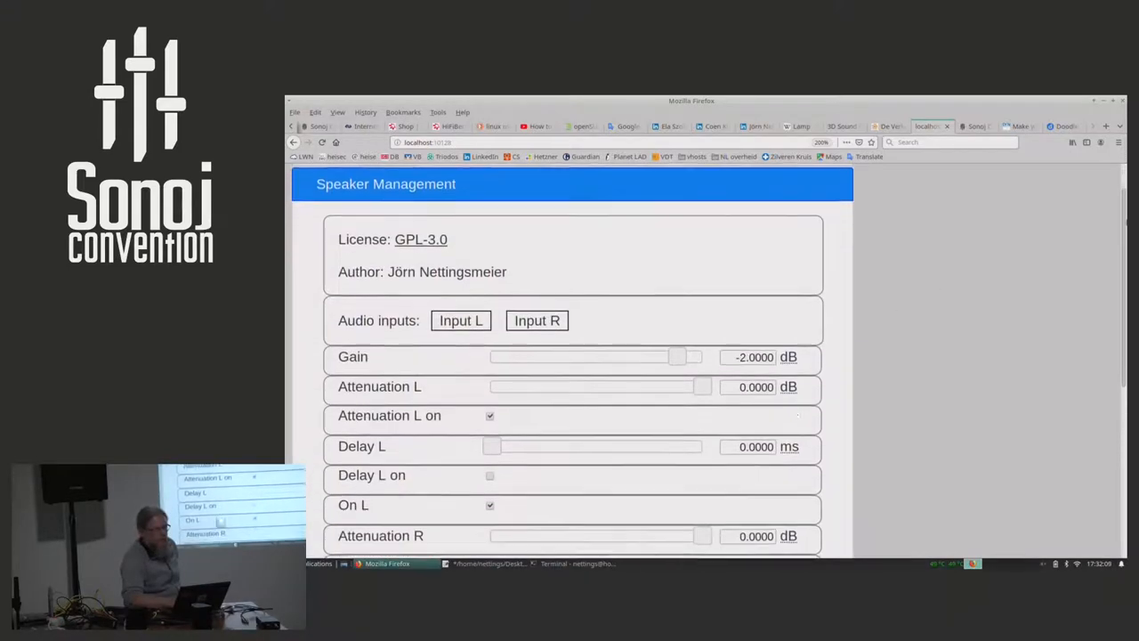
{"action": "scroll", "scroll_direction": "down", "scroll_amount": 3}
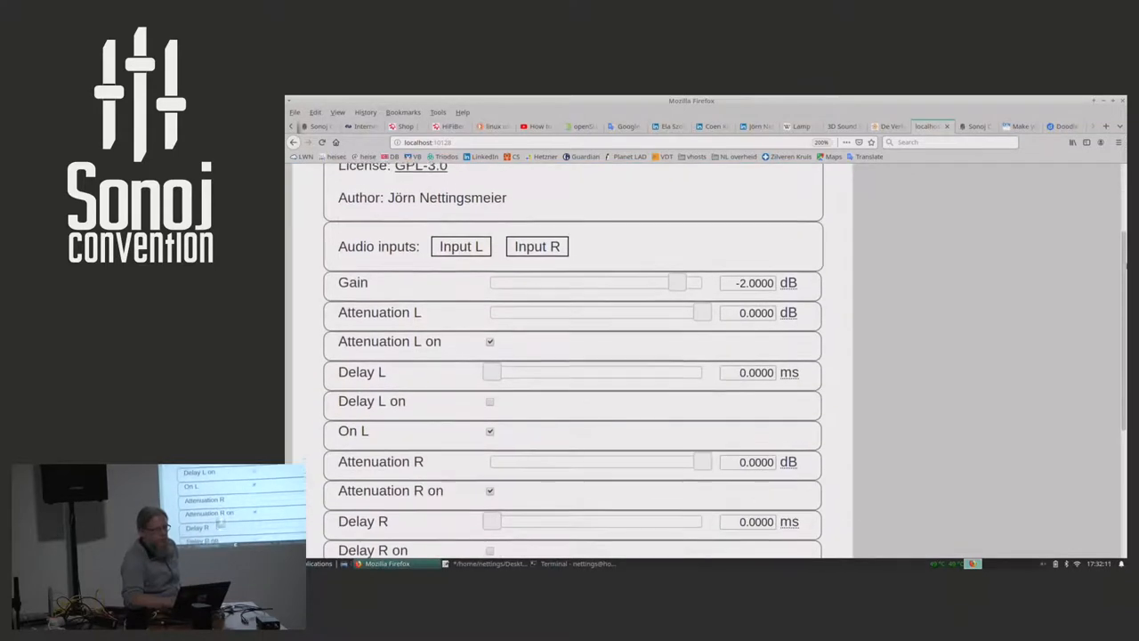
{"action": "scroll", "scroll_direction": "down", "scroll_amount": 3}
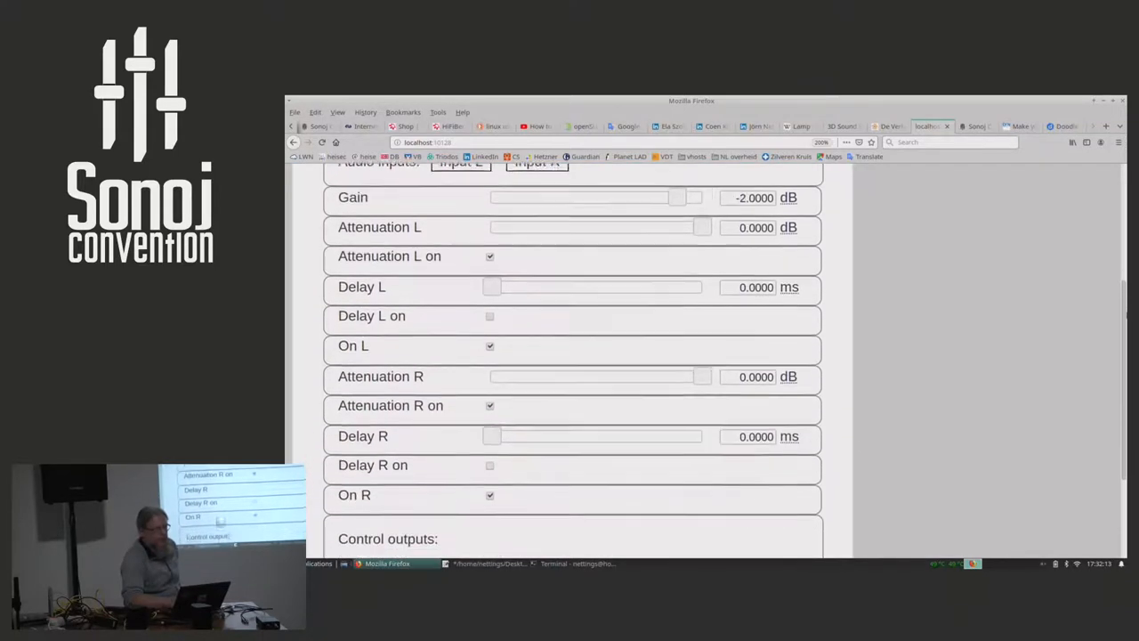
{"action": "scroll", "scroll_direction": "down", "scroll_amount": 3}
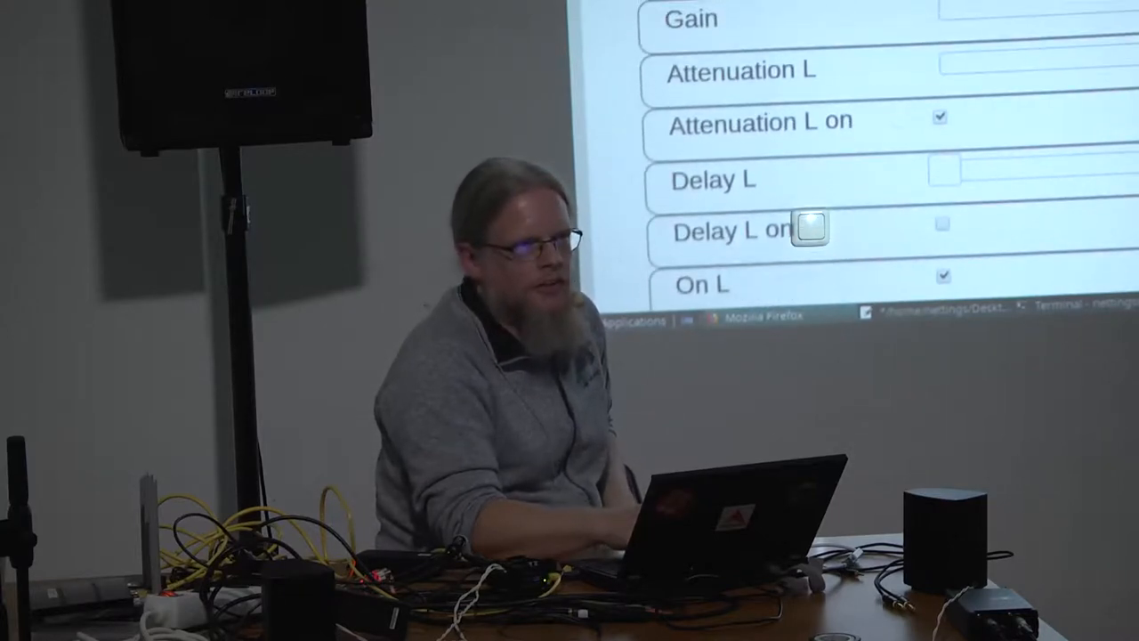
{"action": "scroll", "scroll_direction": "down", "scroll_amount": 3}
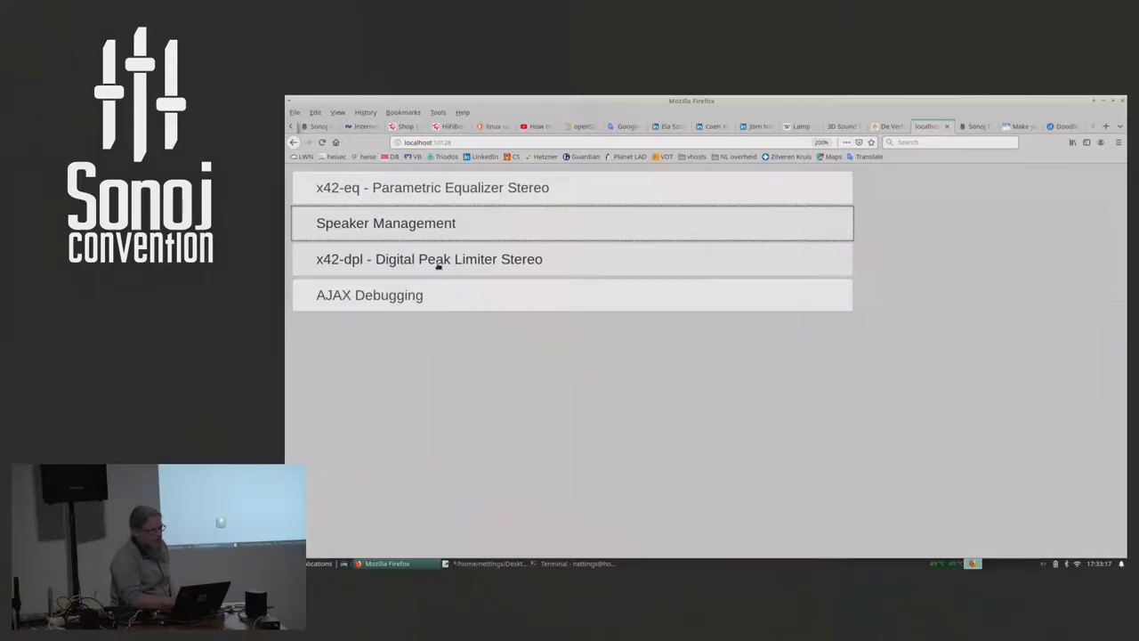
{"action": "left_click", "coordinate": [428, 259]}
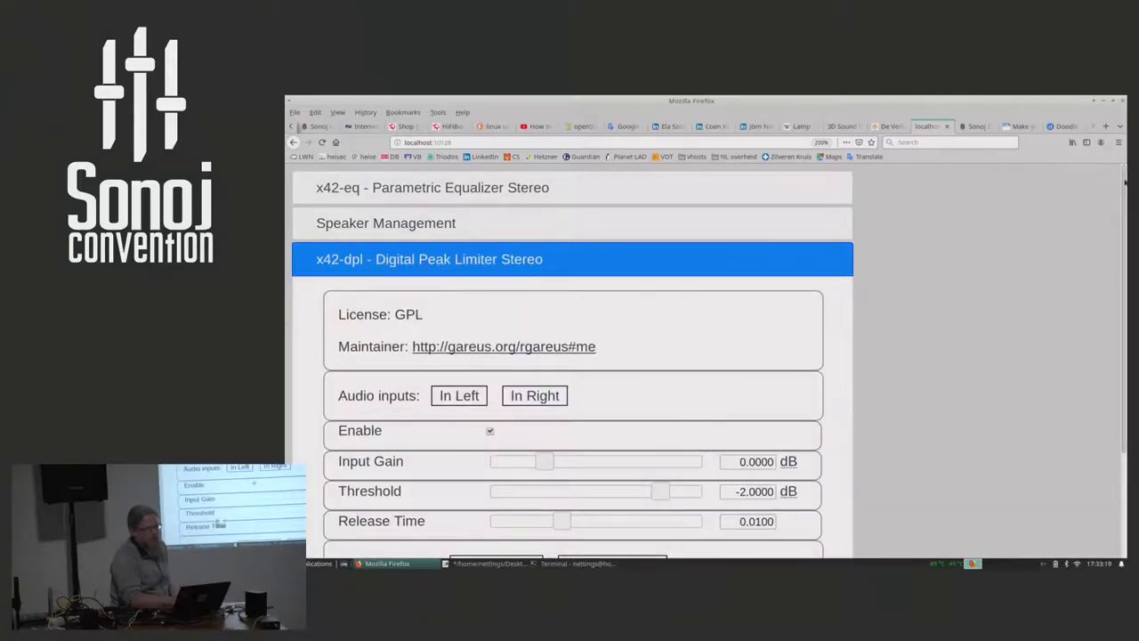
{"action": "scroll", "scroll_direction": "down", "scroll_amount": 3}
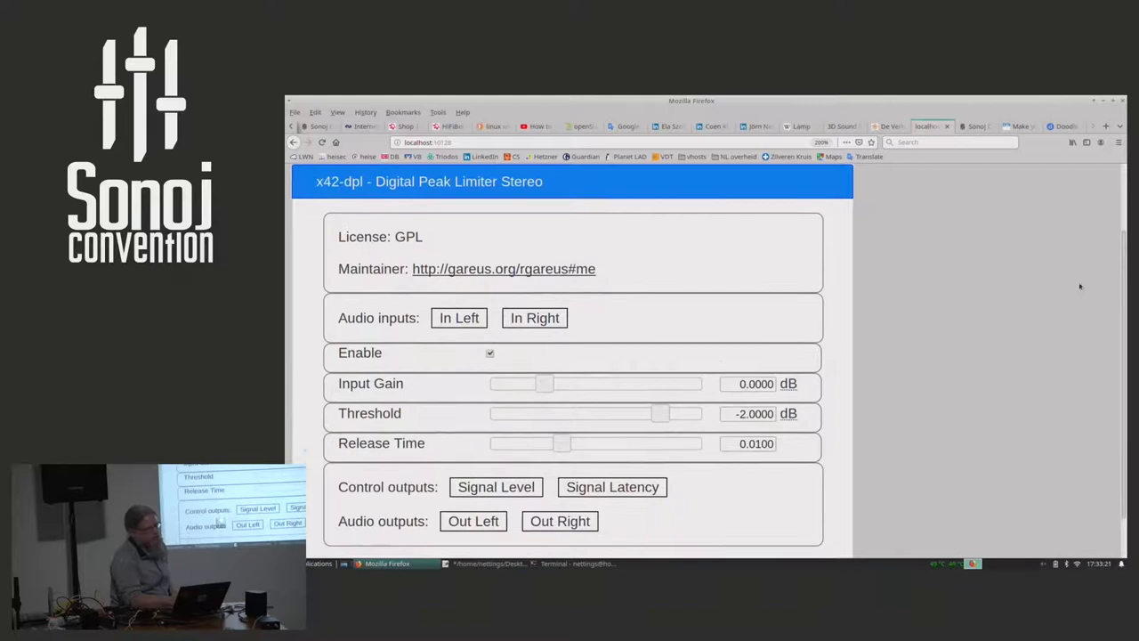
{"action": "mouse_move", "coordinate": [1037, 302]}
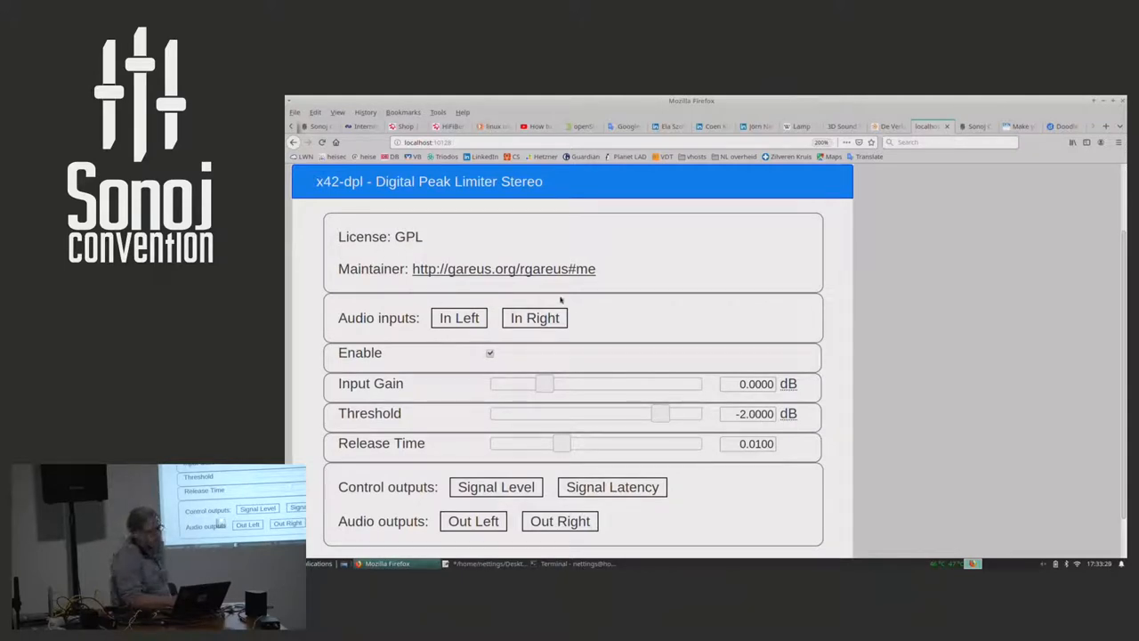
{"action": "mouse_move", "coordinate": [674, 411]}
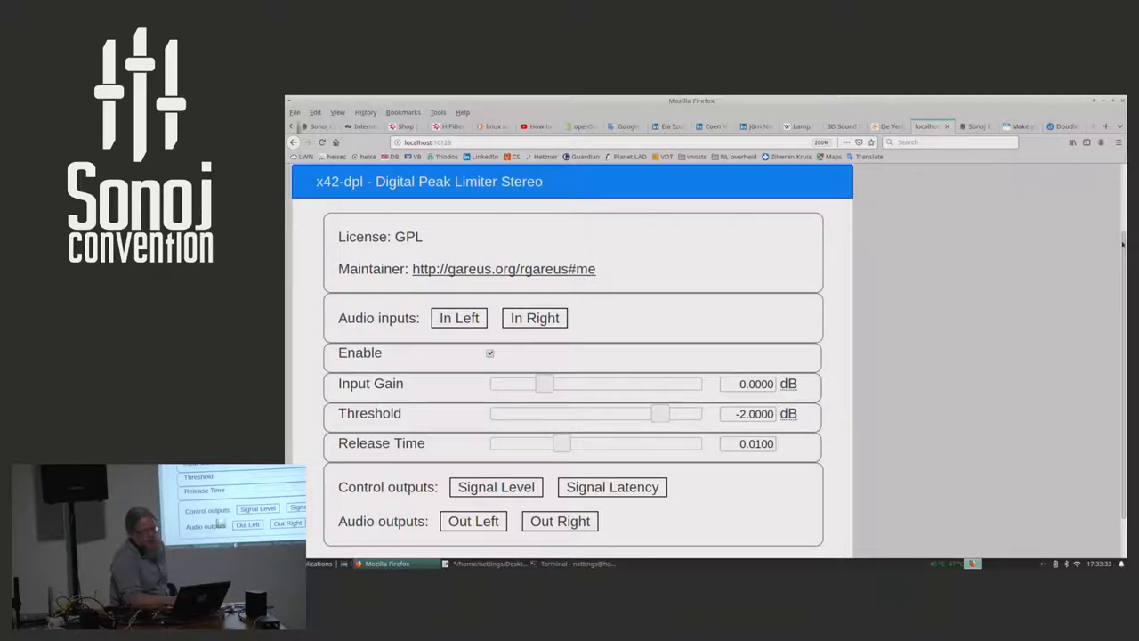
{"action": "scroll", "scroll_direction": "down", "scroll_amount": 3}
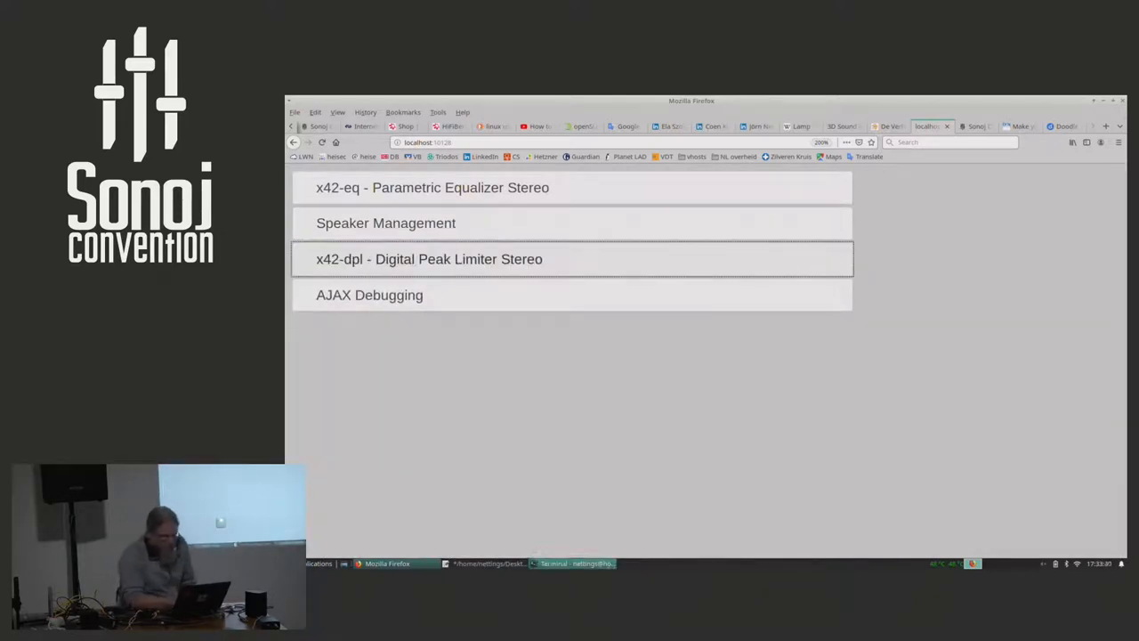
Step: Return to the Terminal to show jack_lsp -c connections through effects 1, 4, 9 and zita-j2n
{"action": "left_click", "coordinate": [574, 562]}
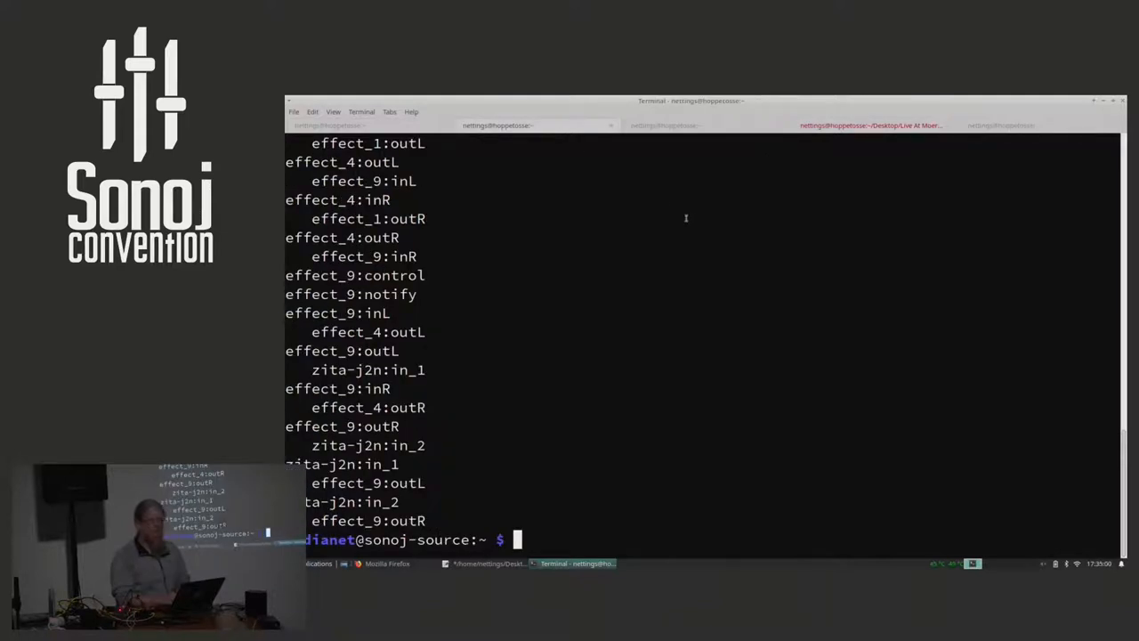
{"action": "mouse_move", "coordinate": [811, 258]}
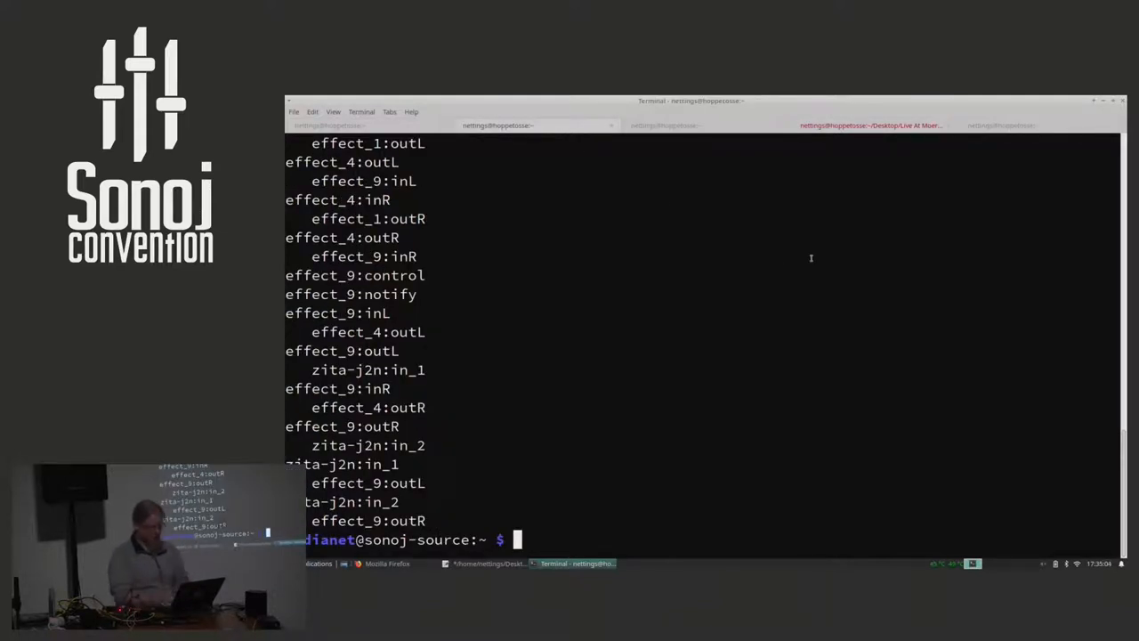
Step: Meter the source's system:capture_1 input level with jack_meter
{"action": "type", "text": "jack_meter"}
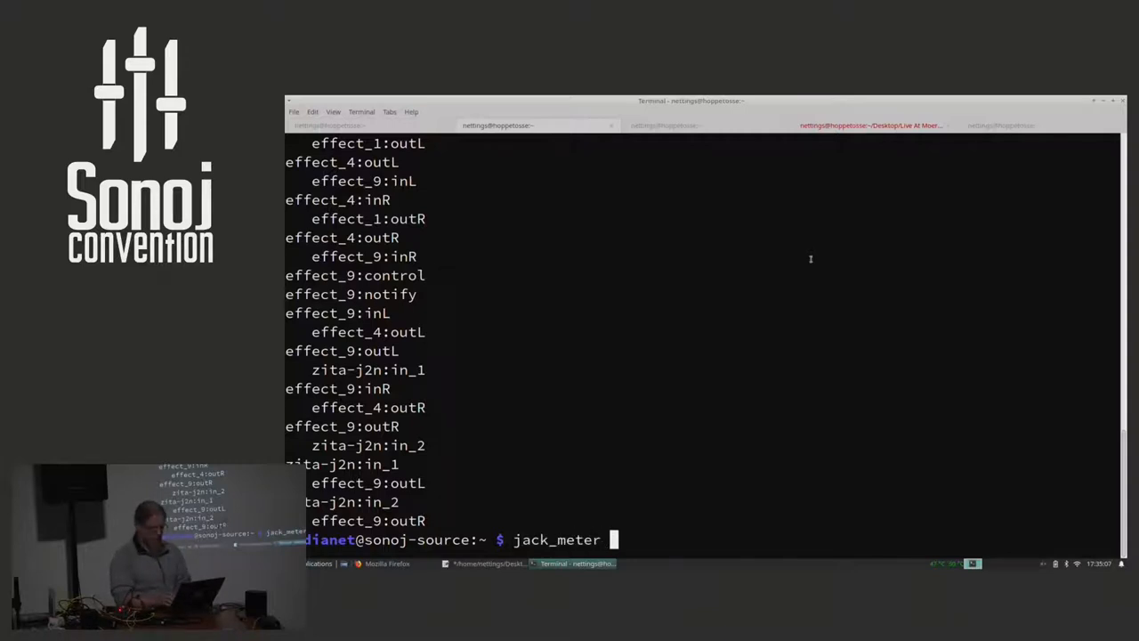
{"action": "type", "text": "system:capture_1"}
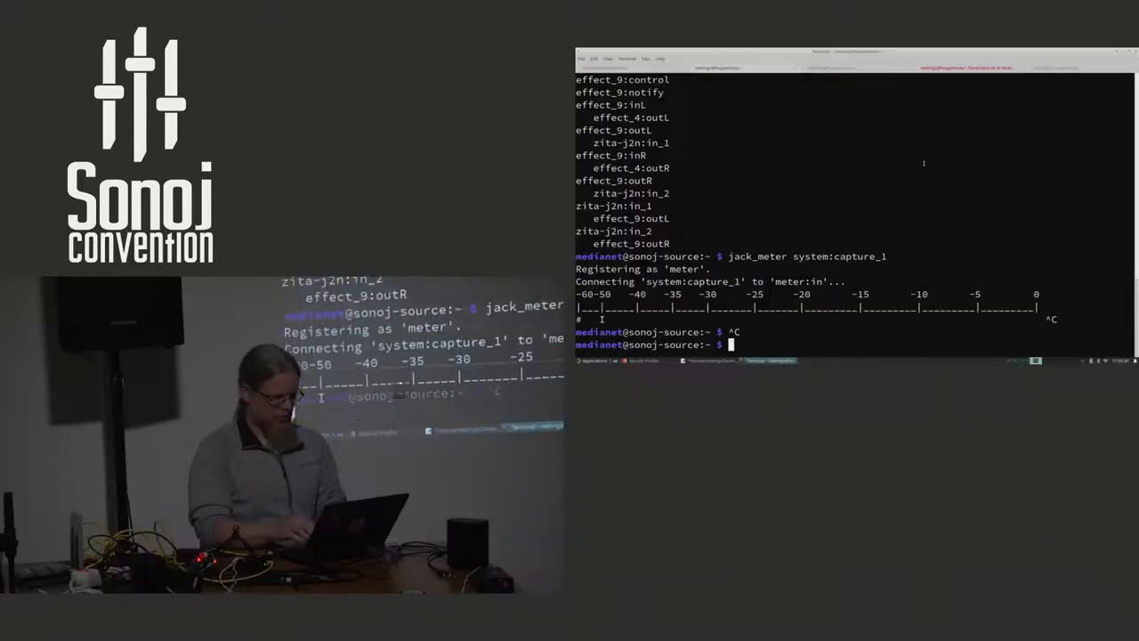
{"action": "type", "text": "jack"}
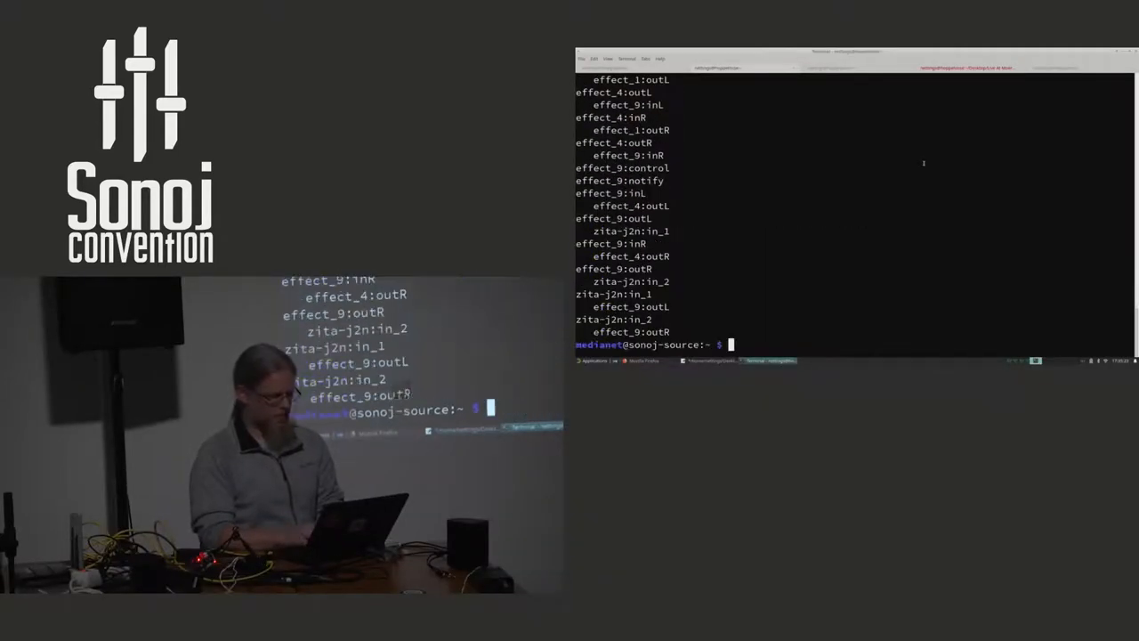
Step: View the Hifiberry card's capture and playback controls in alsamixer, then reboot with sudo
{"action": "type", "text": "alsamix"}
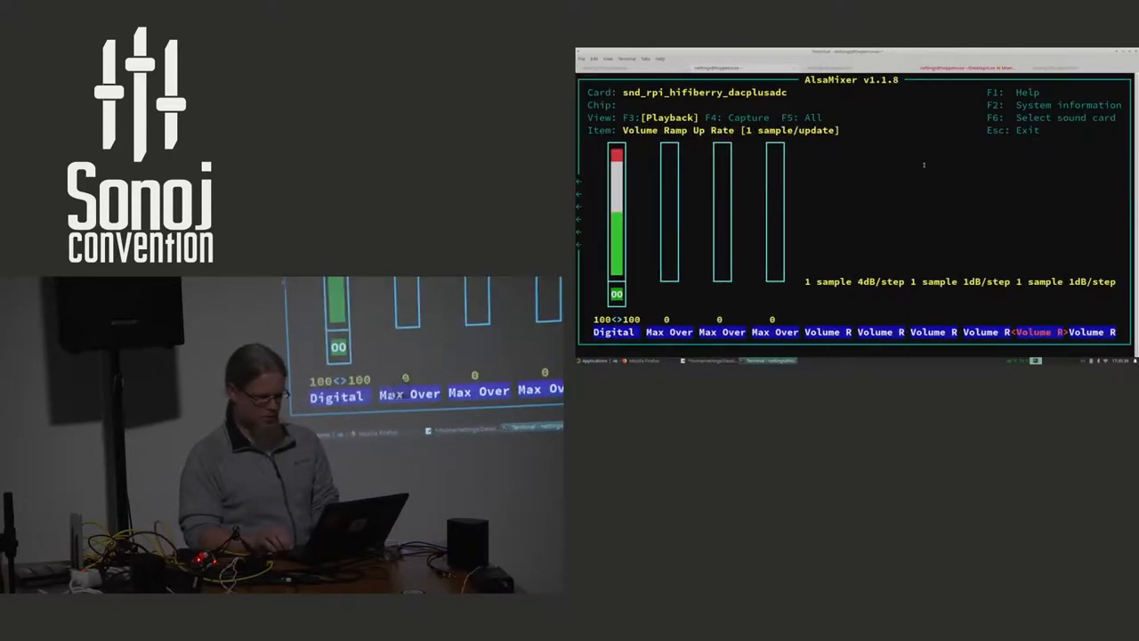
{"action": "key", "text": "F4"}
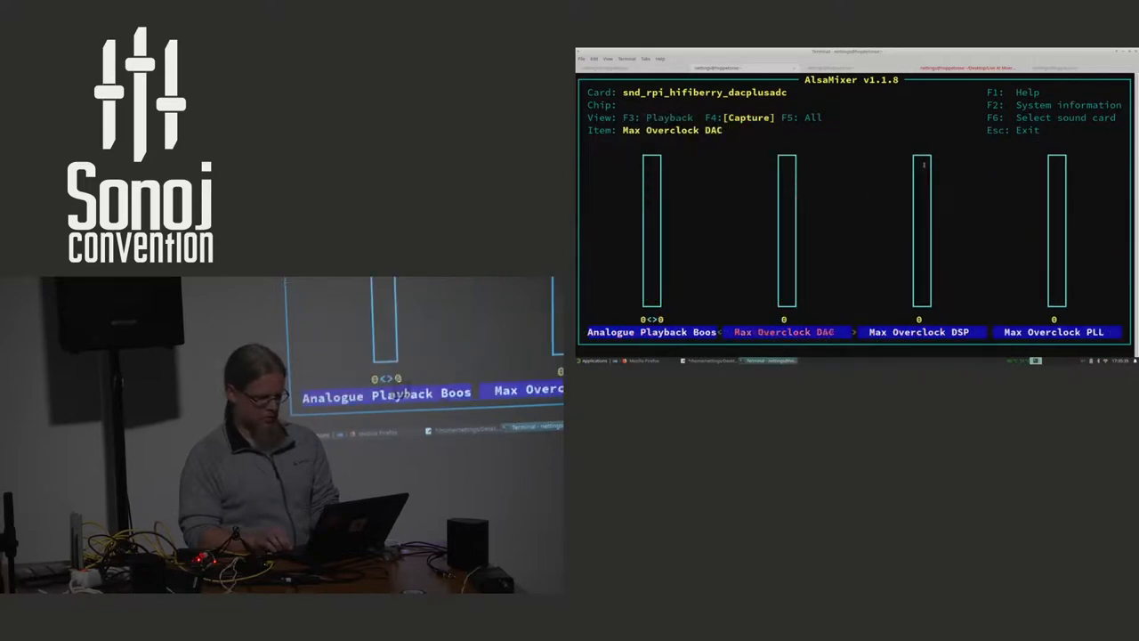
{"action": "key", "text": "F3"}
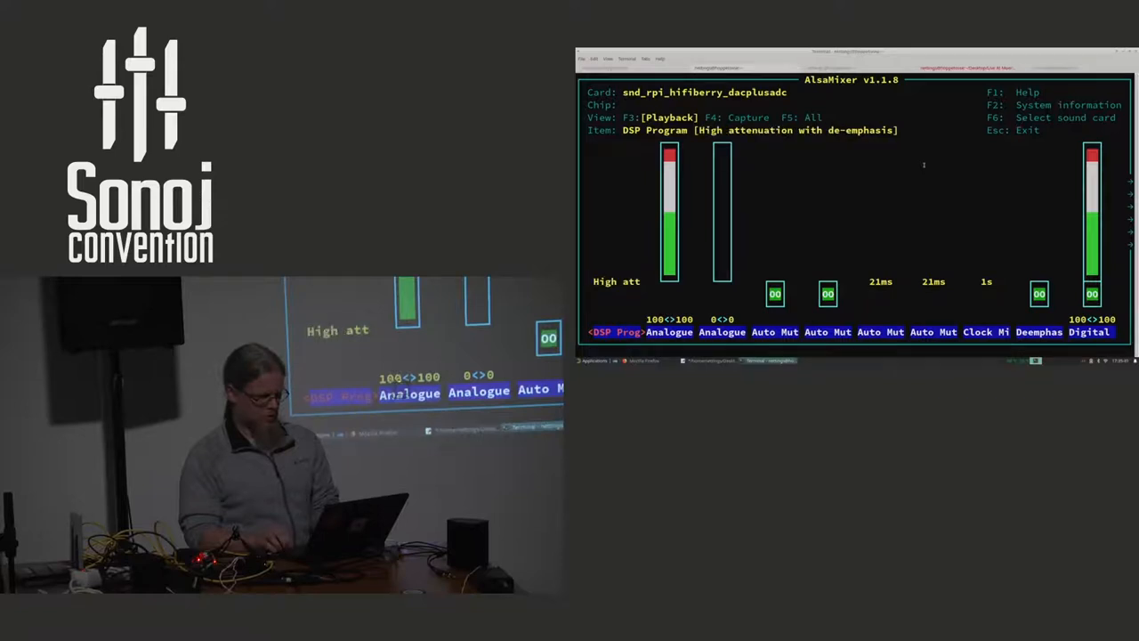
{"action": "key", "text": "Escape"}
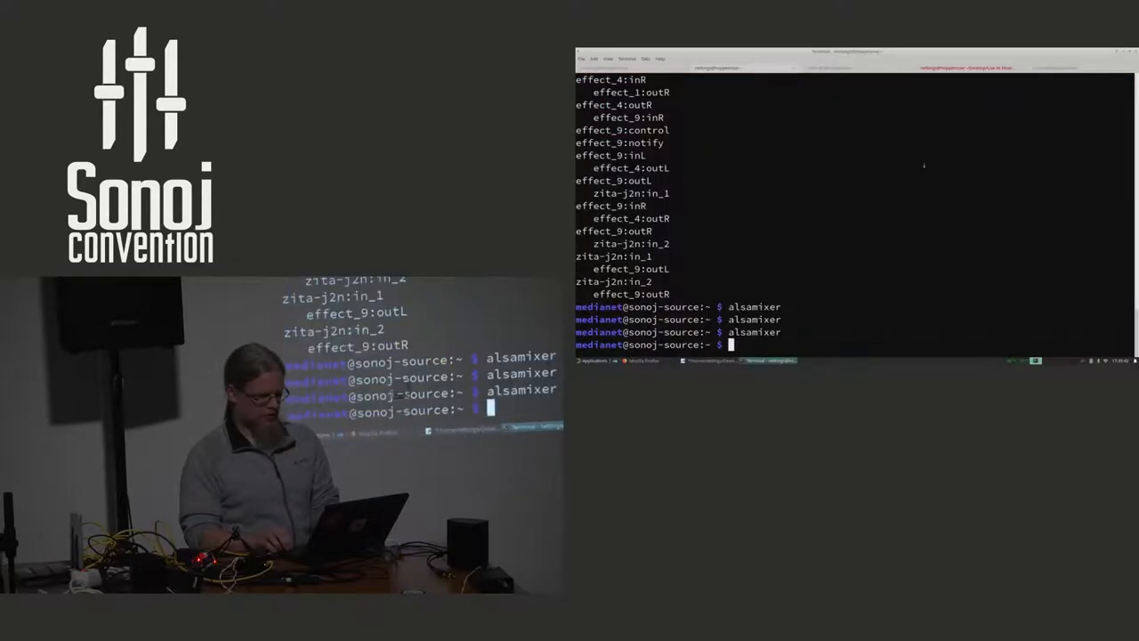
{"action": "key", "text": "Return"}
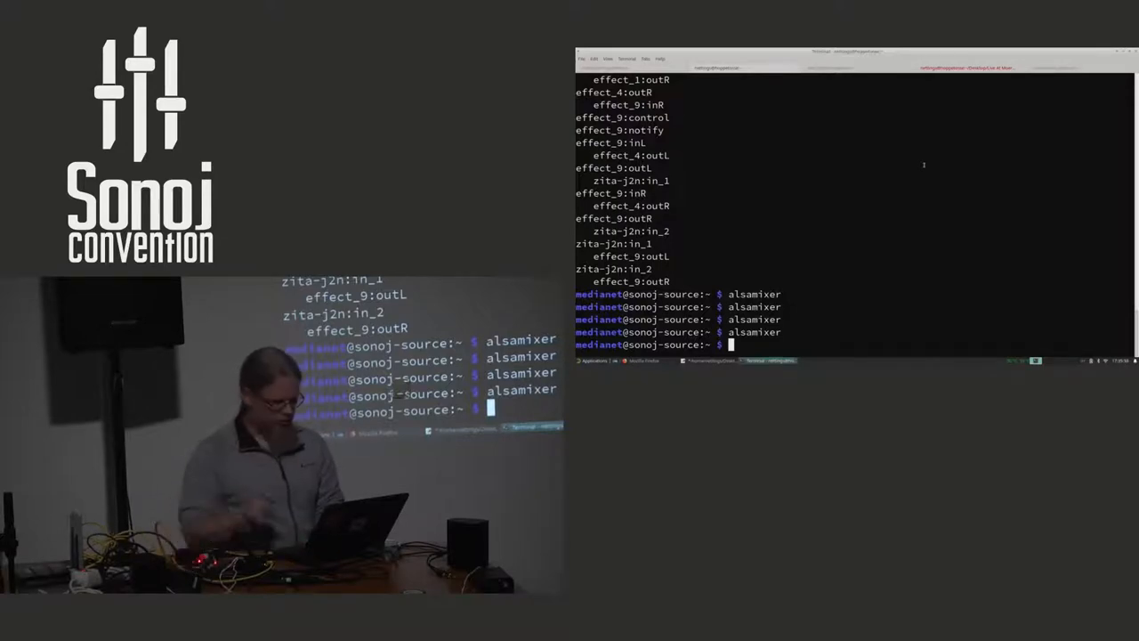
{"action": "type", "text": "sudo"}
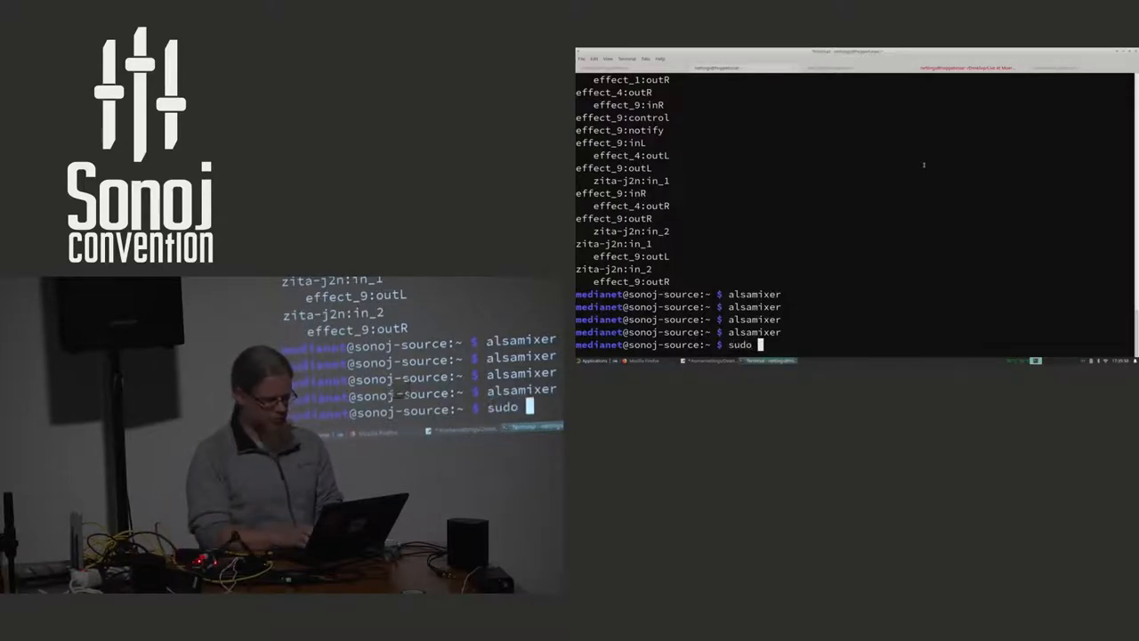
{"action": "type", "text": "reboot"}
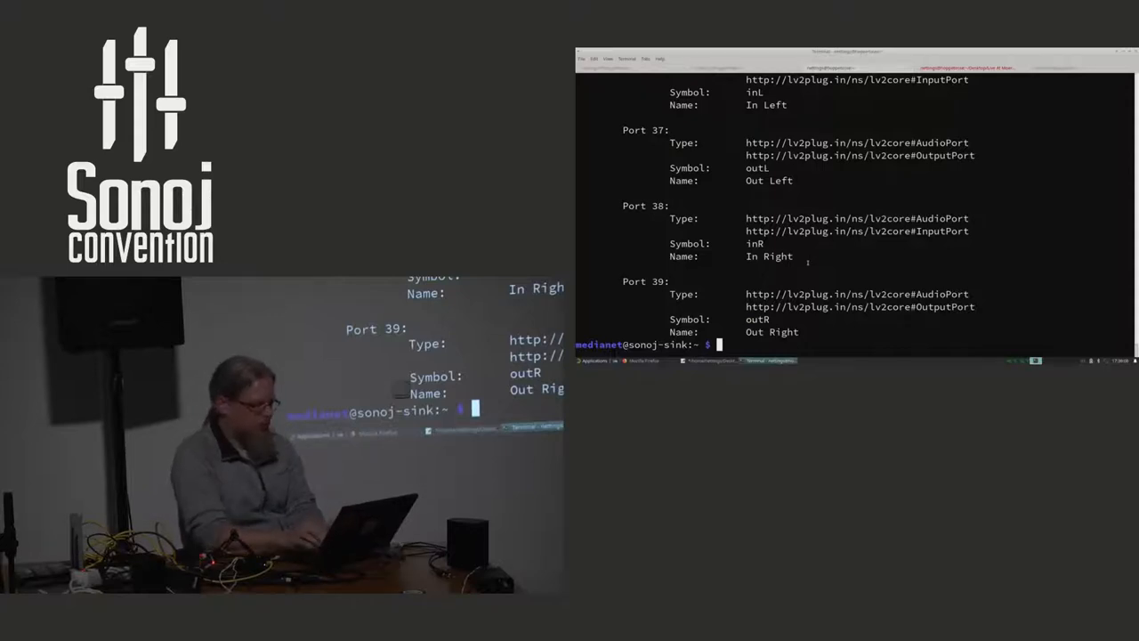
Step: Change into /medianet/systemd and highlight jackd.service among the listed service files
{"action": "type", "text": "cd /"}
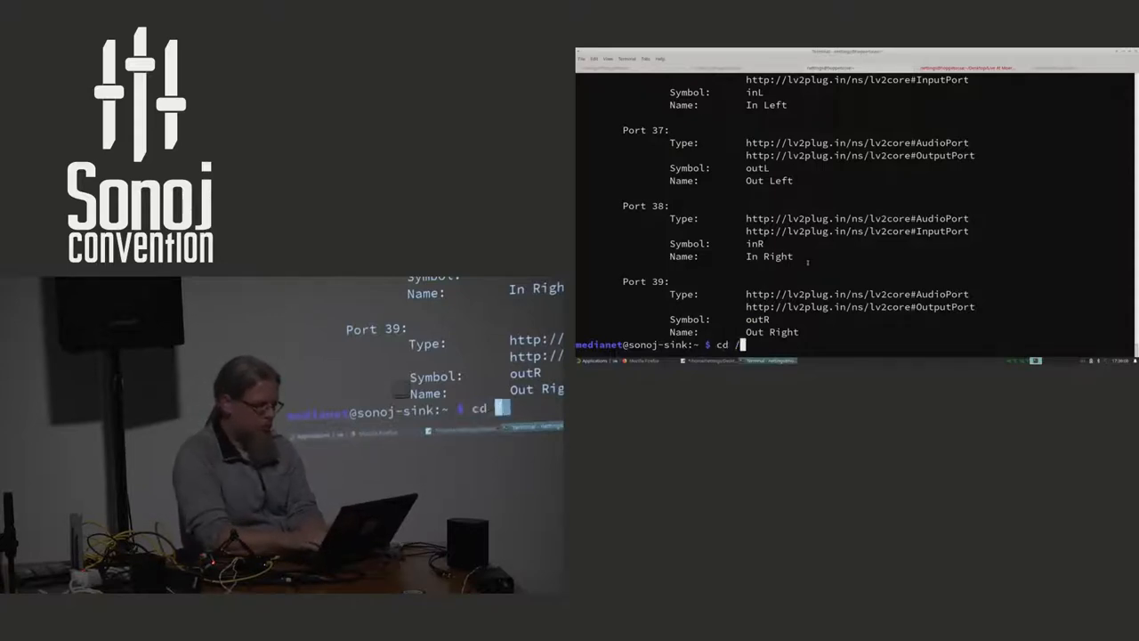
{"action": "type", "text": "medianet/systemd/"}
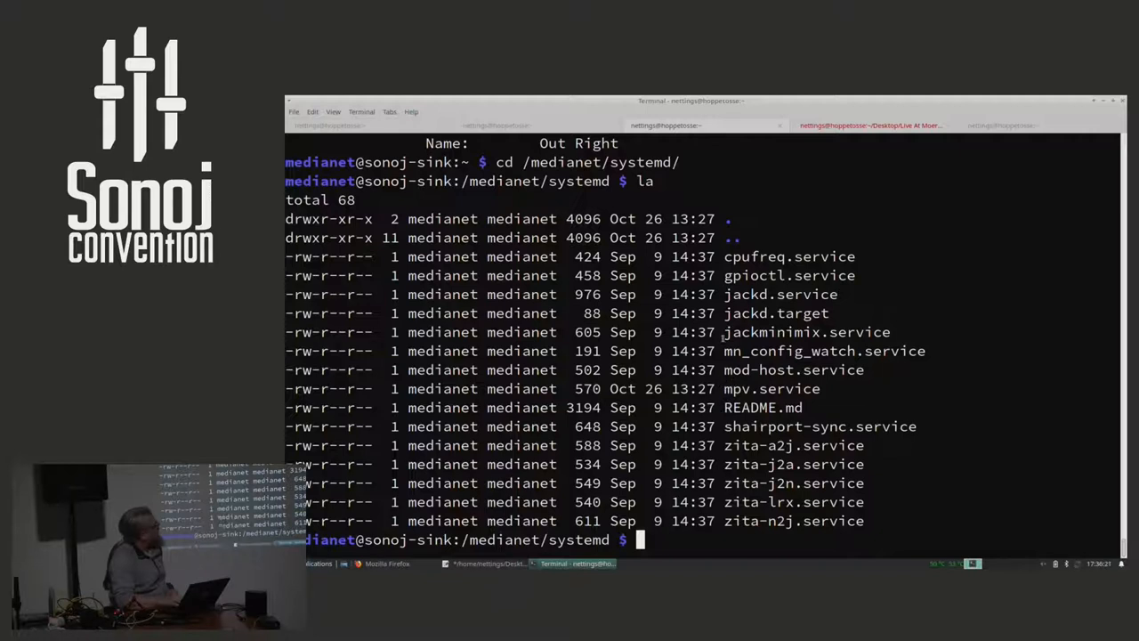
{"action": "double_click", "coordinate": [752, 294]}
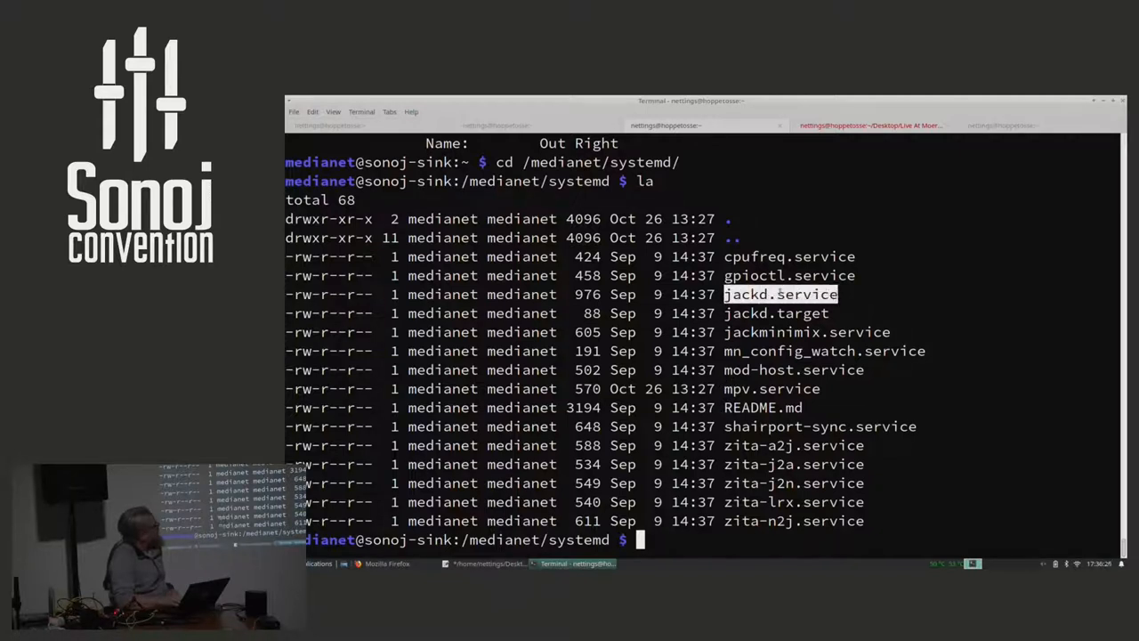
Step: View jackd.service in less and highlight its After dependency setting
{"action": "type", "text": "le"}
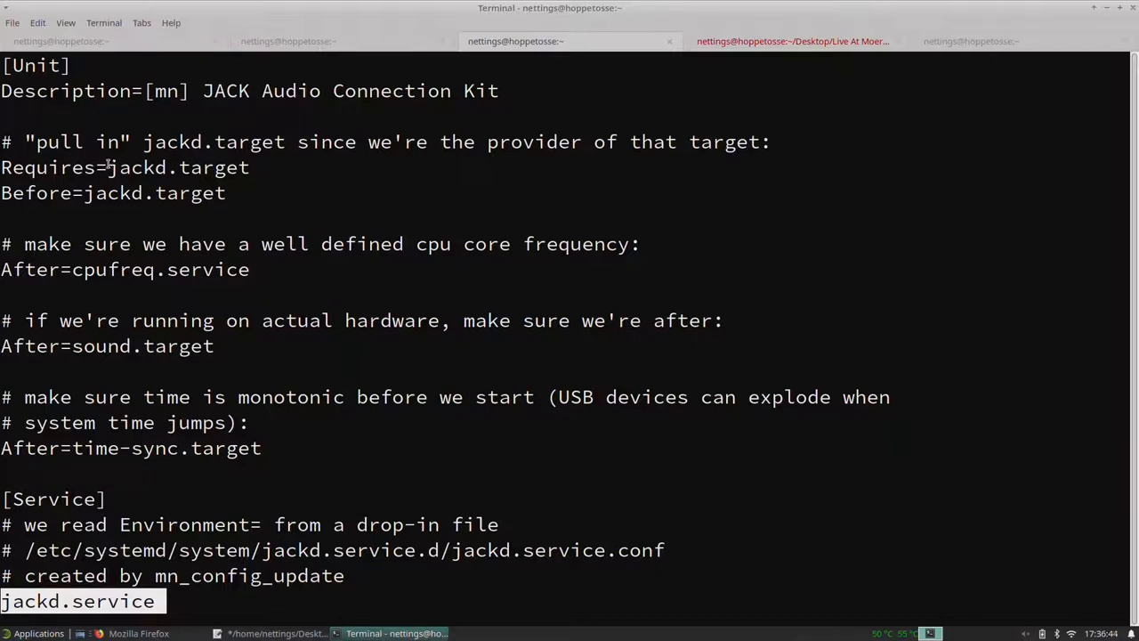
{"action": "double_click", "coordinate": [120, 167]}
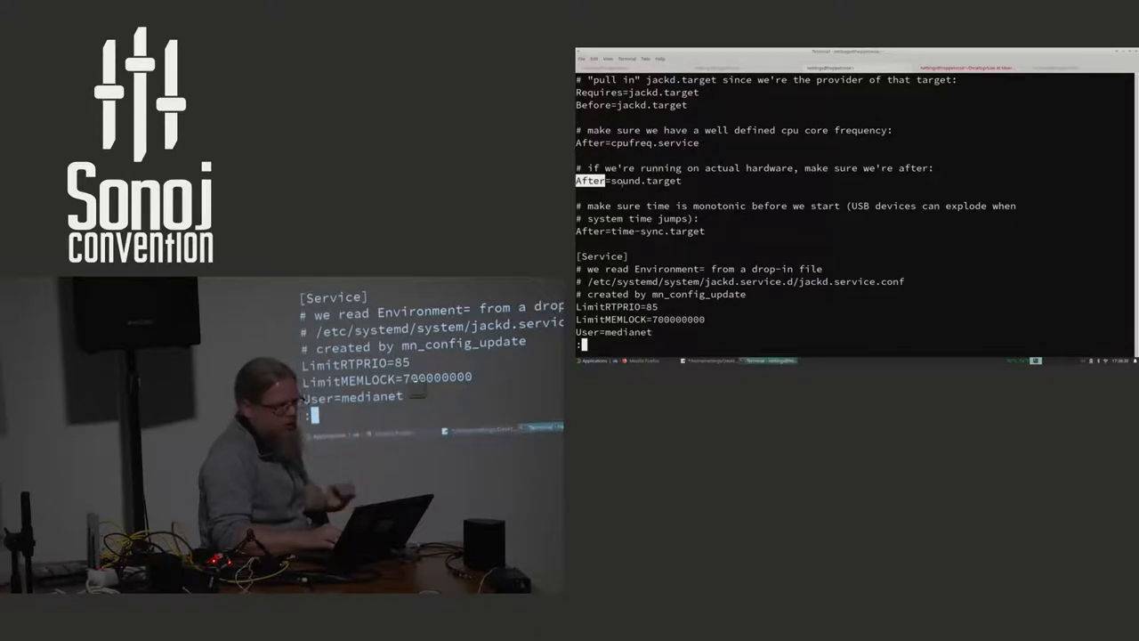
Step: Scroll through jackd.service, highlighting the ExecStart jackd line and RestartSec setting
{"action": "scroll", "scroll_direction": "down", "scroll_amount": 3}
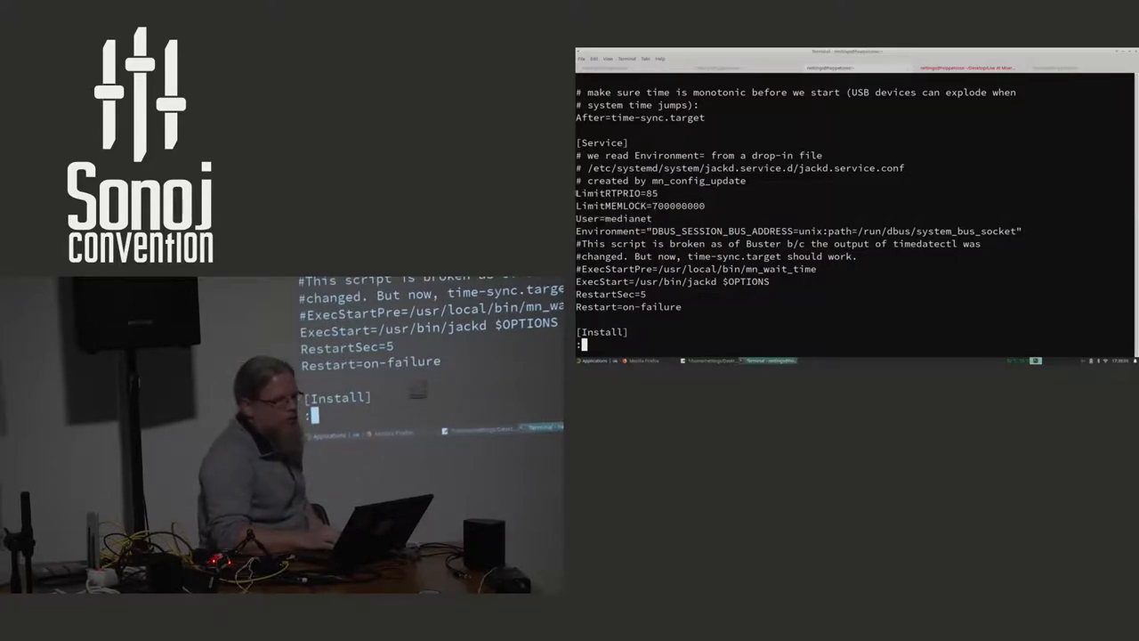
{"action": "double_click", "coordinate": [620, 193]}
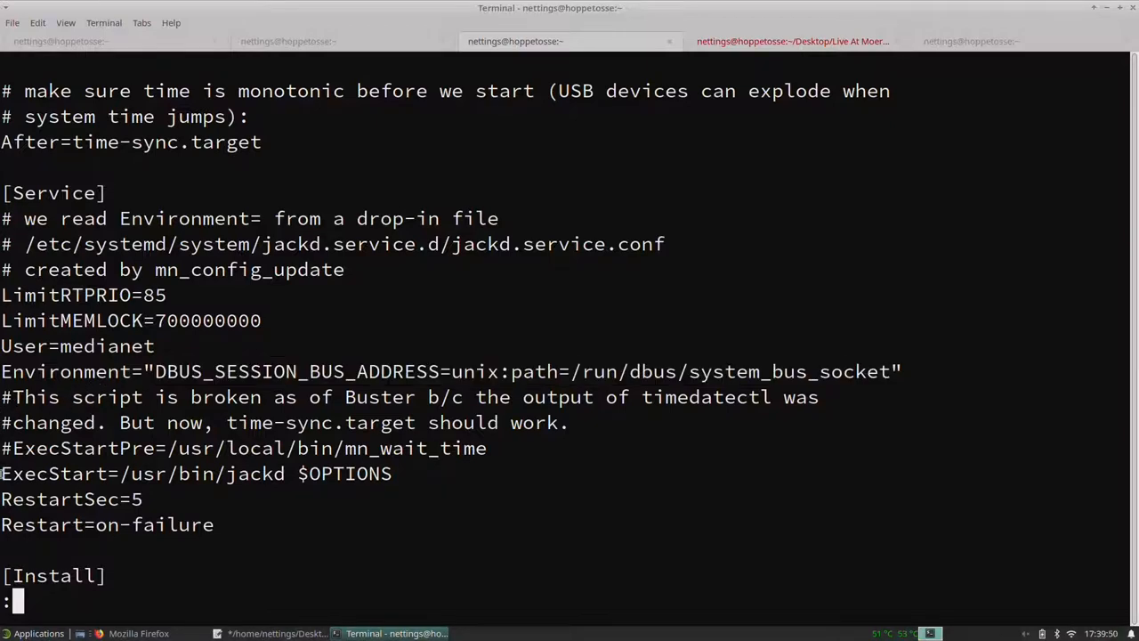
{"action": "triple_click", "coordinate": [196, 473]}
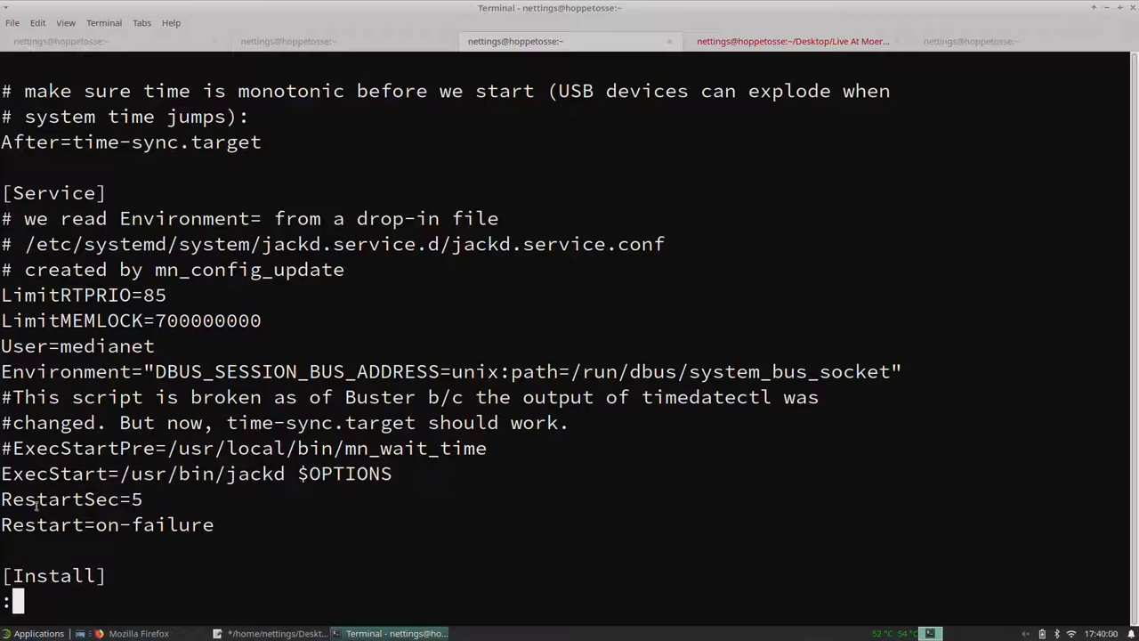
{"action": "double_click", "coordinate": [71, 499]}
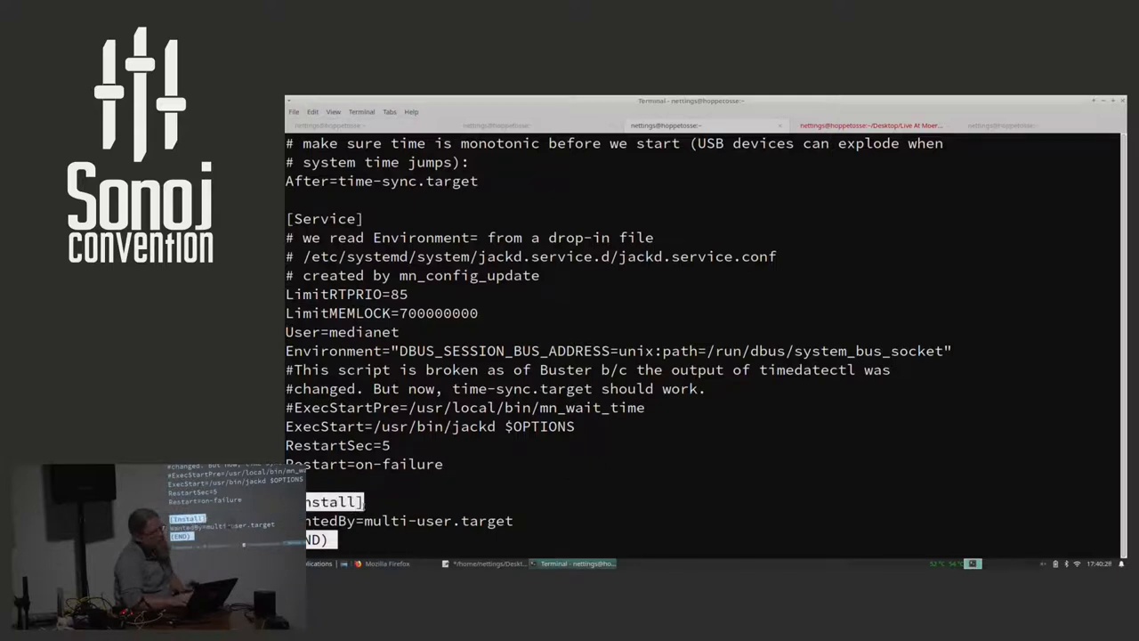
Step: Quit the jackd.service viewer, back to the /medianet/systemd prompt
{"action": "double_click", "coordinate": [407, 521]}
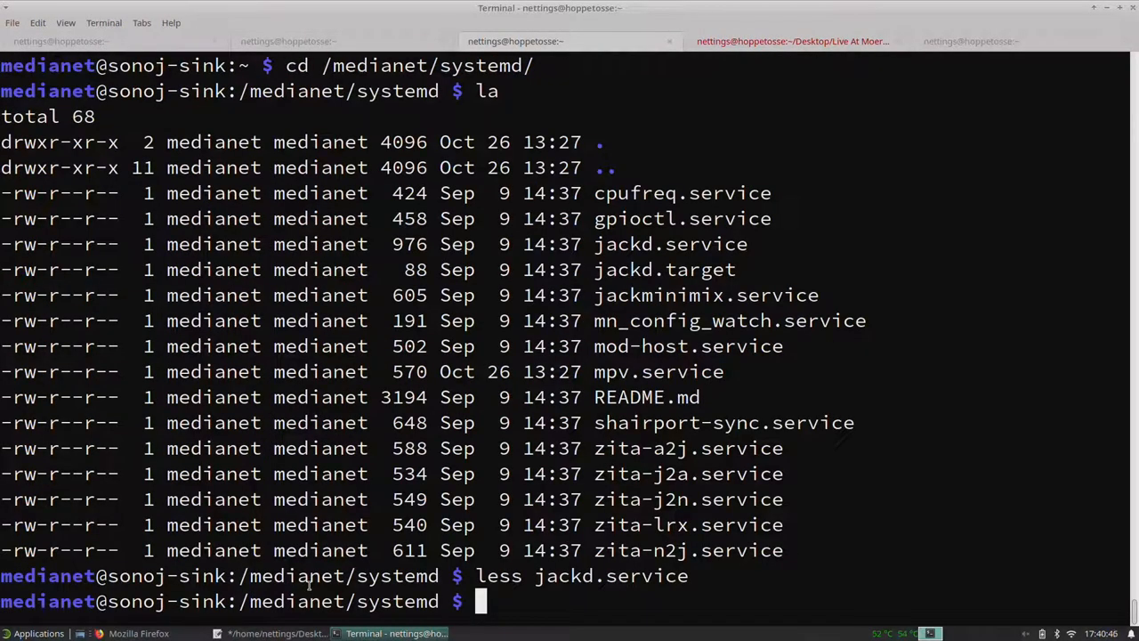
Step: View mod-host.service with less and read its unit and service settings
{"action": "type", "text": "less mod-host.service"}
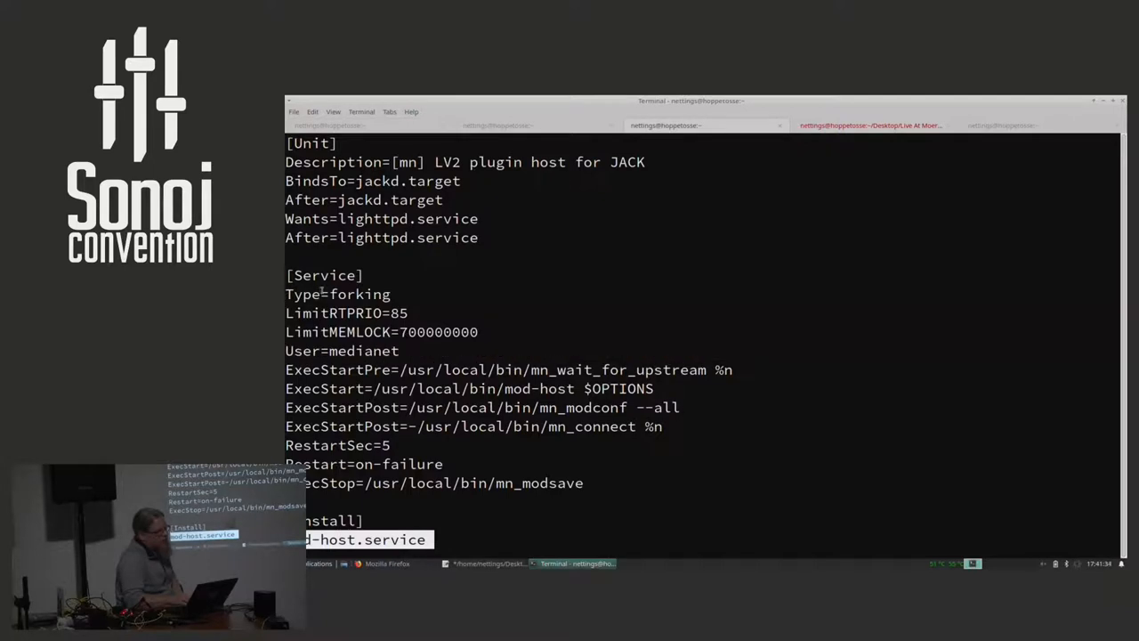
{"action": "double_click", "coordinate": [360, 293]}
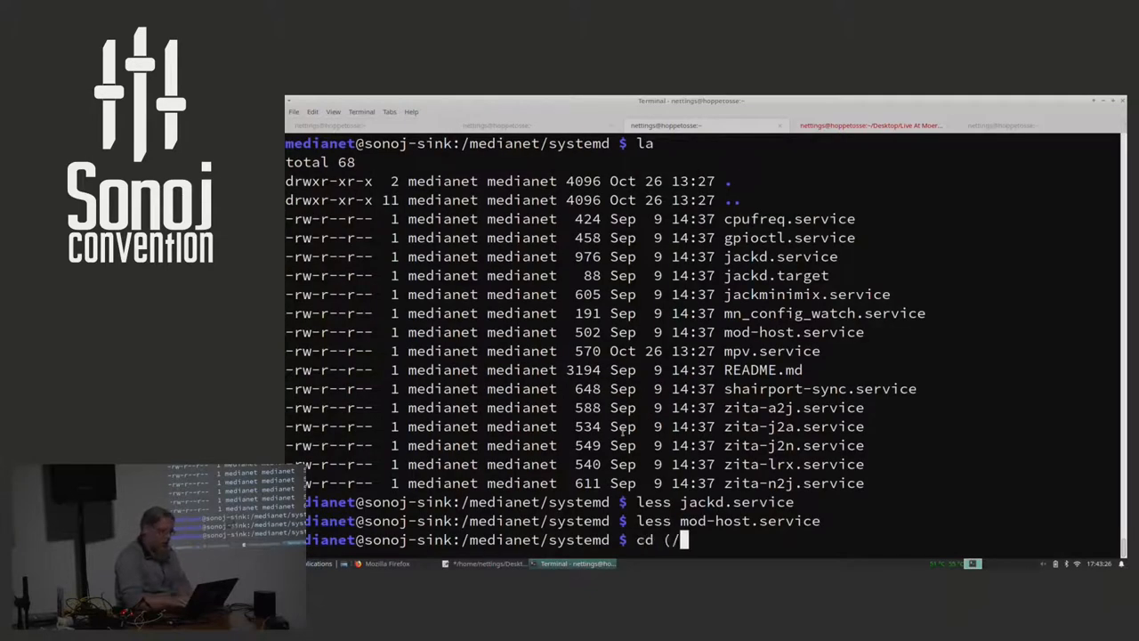
Step: Change to /medianet/config/this and view medianet.json with less
{"action": "type", "text": "media"}
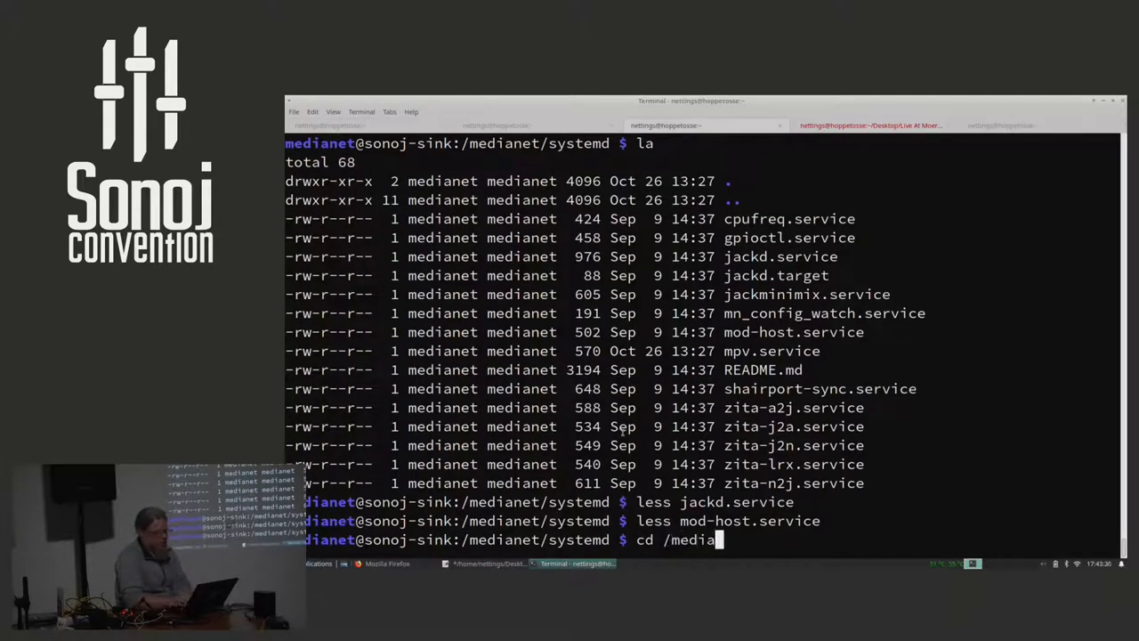
{"action": "type", "text": "net/config/this/"}
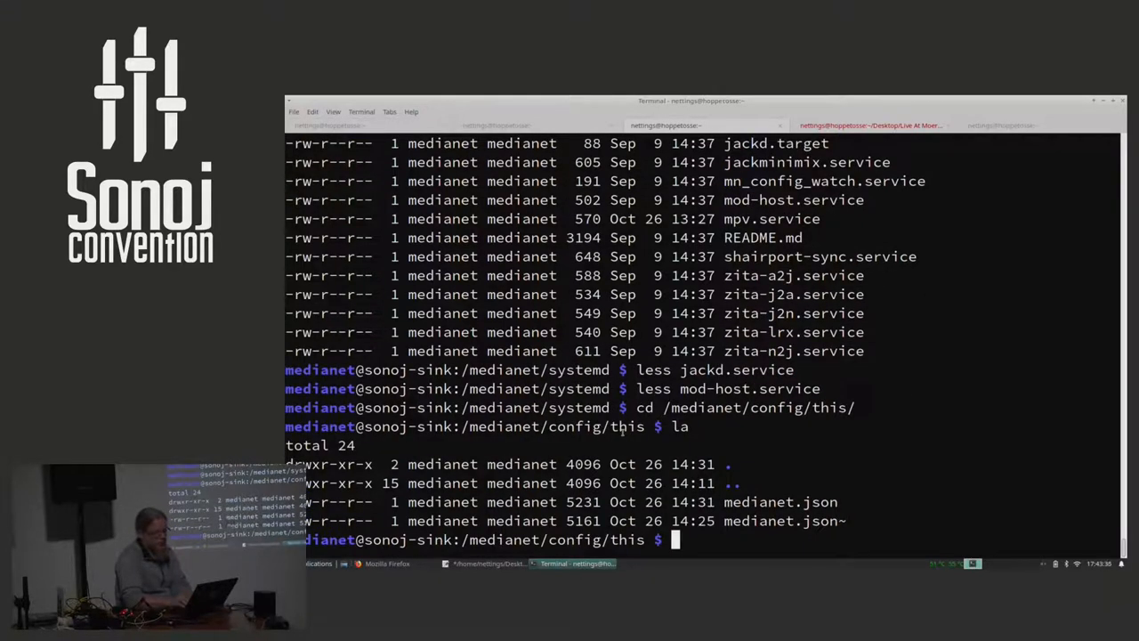
{"action": "type", "text": "less"}
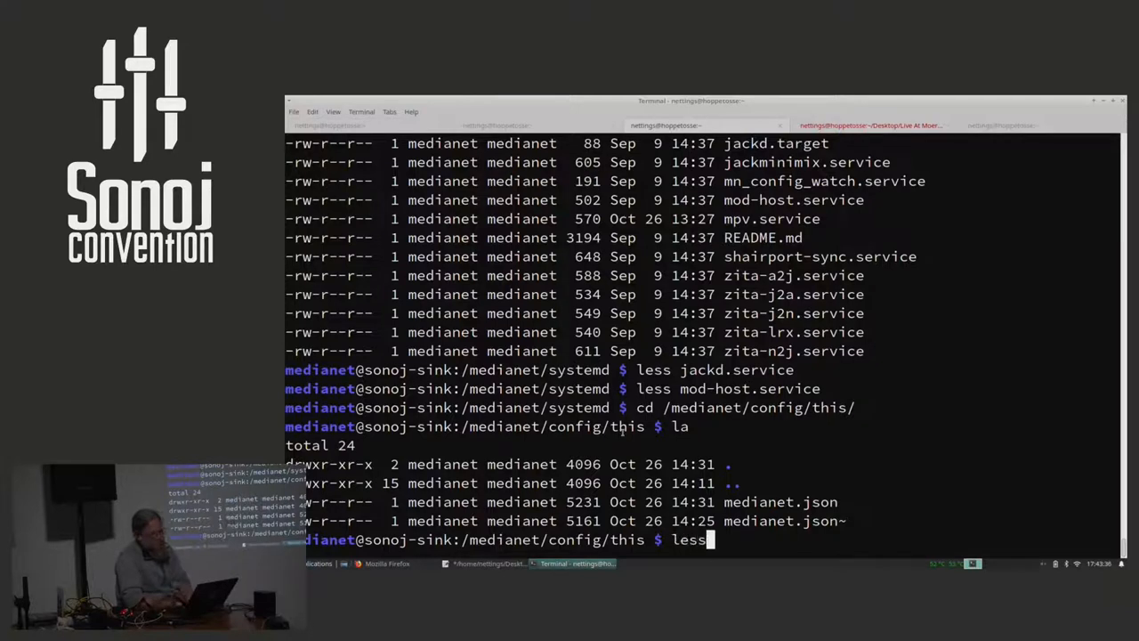
{"action": "type", "text": "medianet.json"}
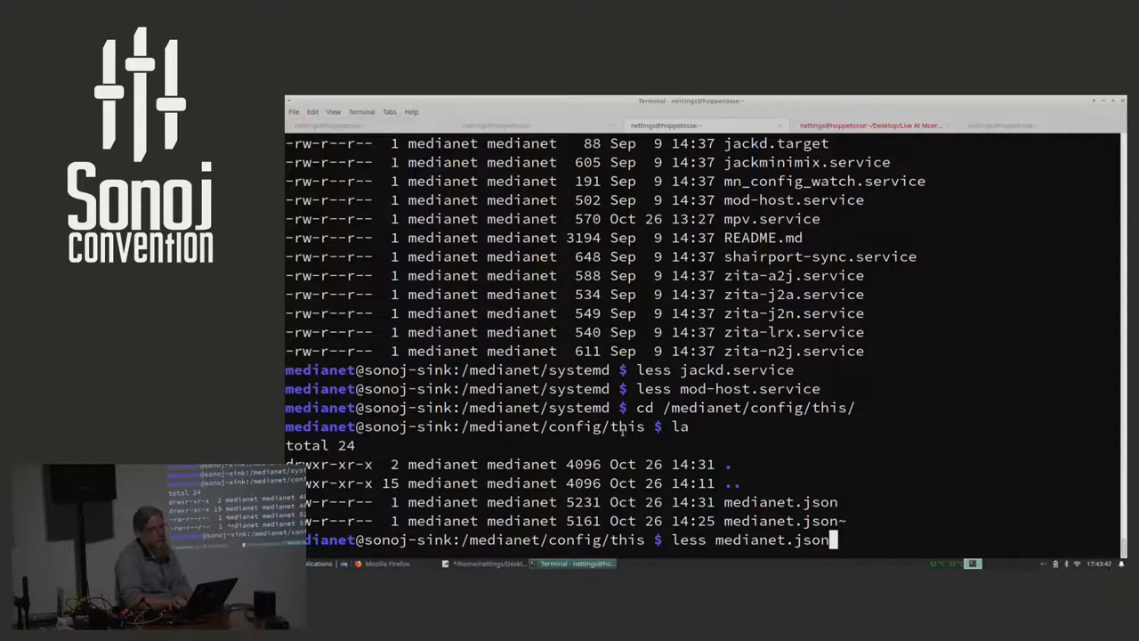
{"action": "key", "text": "enter"}
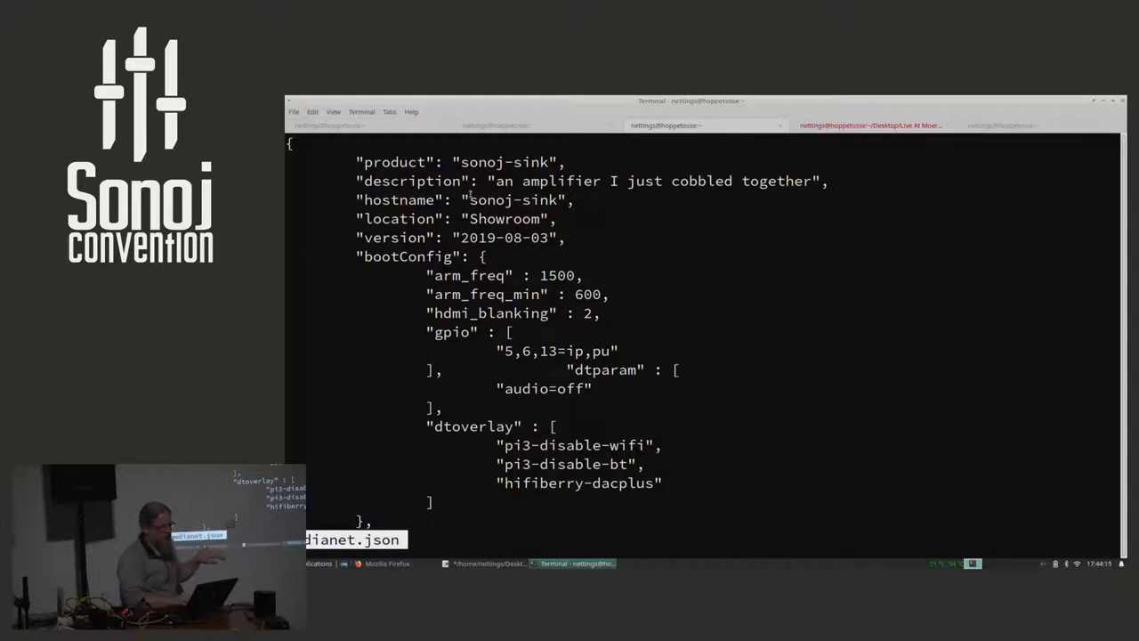
Step: Point out hostname sonoj-sink, the bootConfig section, arm_freq 1500 and the gpio pin
{"action": "double_click", "coordinate": [513, 199]}
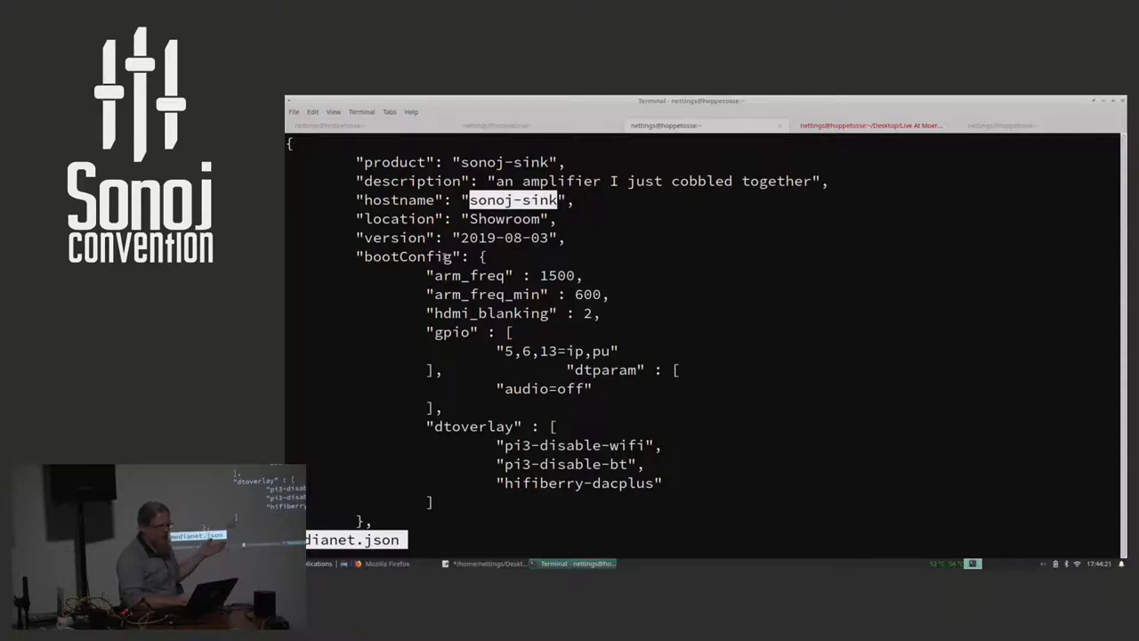
{"action": "double_click", "coordinate": [405, 257]}
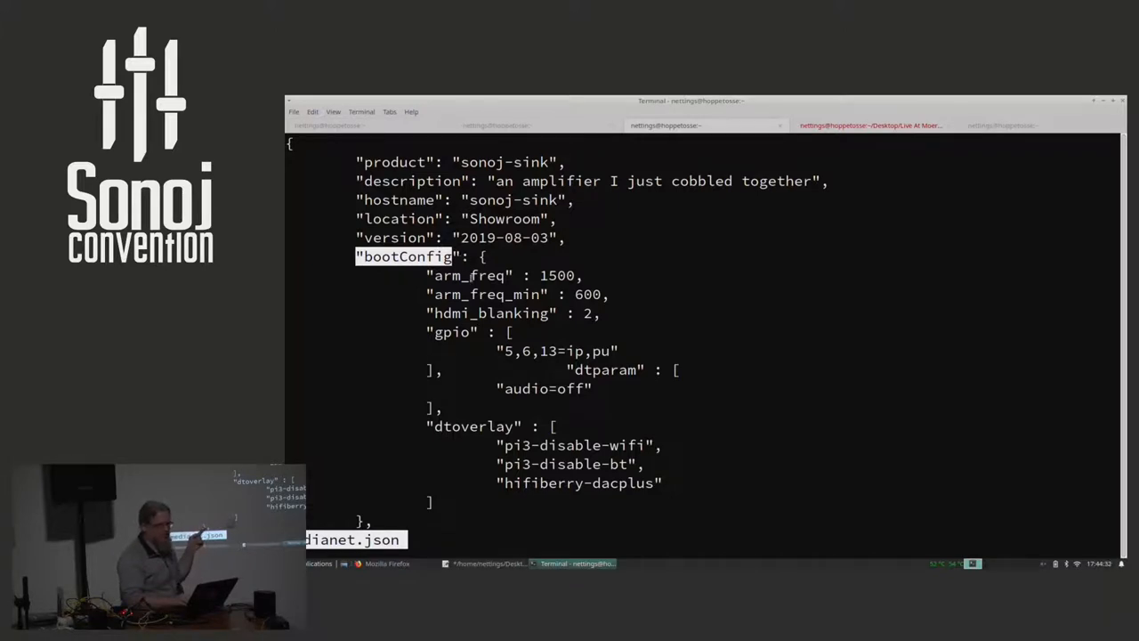
{"action": "double_click", "coordinate": [559, 275]}
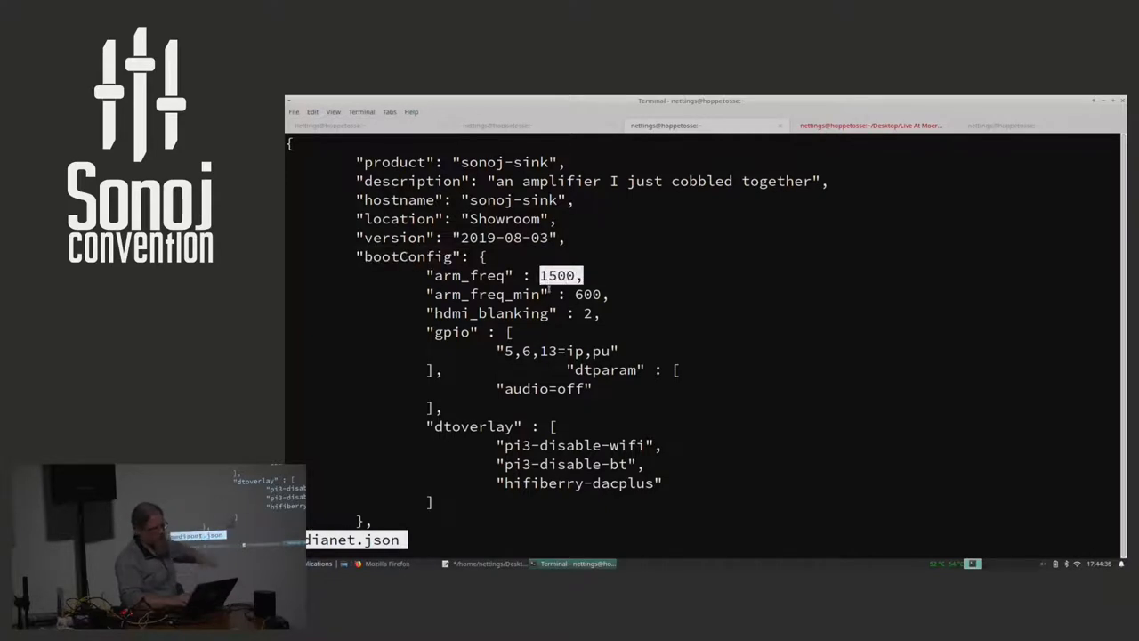
{"action": "scroll", "scroll_direction": "down", "scroll_amount": 3}
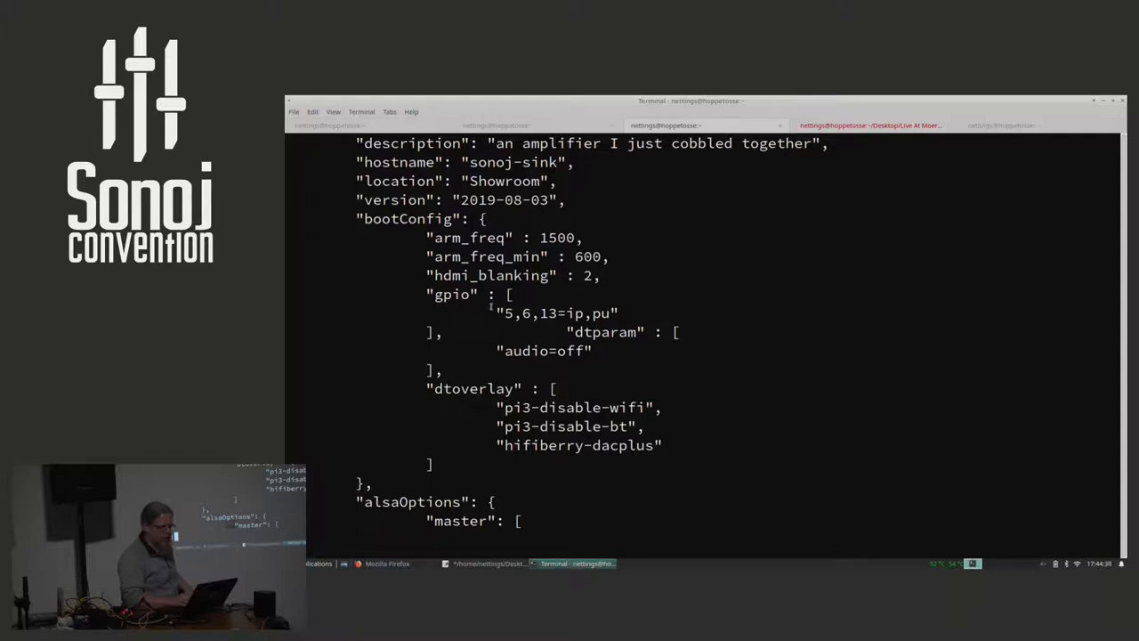
{"action": "double_click", "coordinate": [556, 312]}
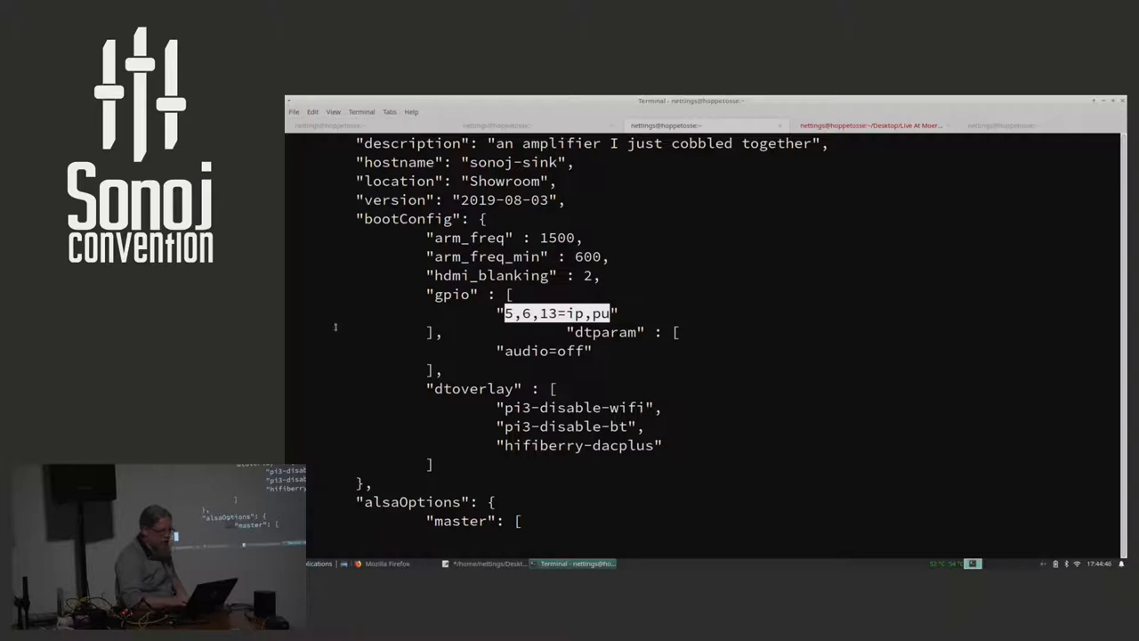
Step: Scroll through the systemdUnits, noting the jackd jackName value system
{"action": "scroll", "scroll_direction": "down", "scroll_amount": 3}
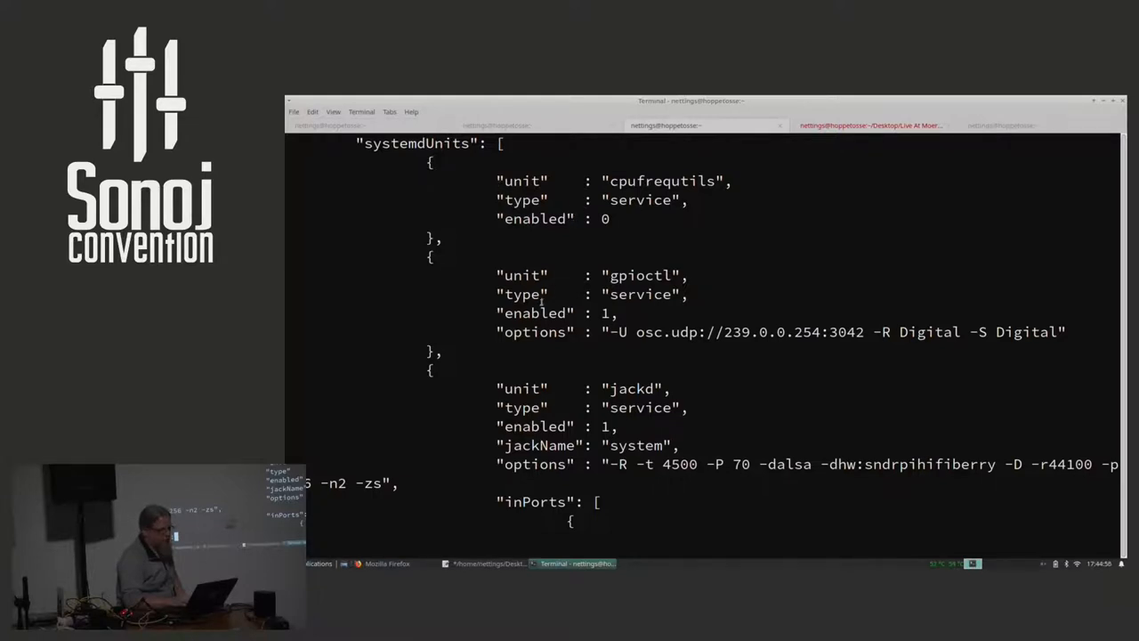
{"action": "scroll", "scroll_direction": "down", "scroll_amount": 3}
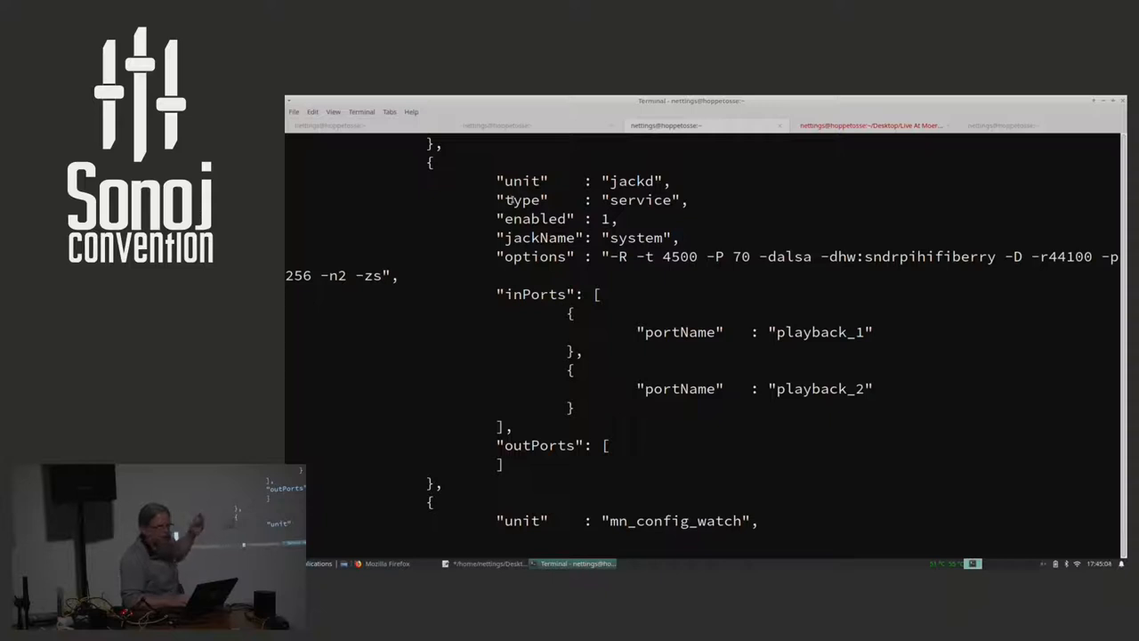
{"action": "mouse_move", "coordinate": [602, 239]}
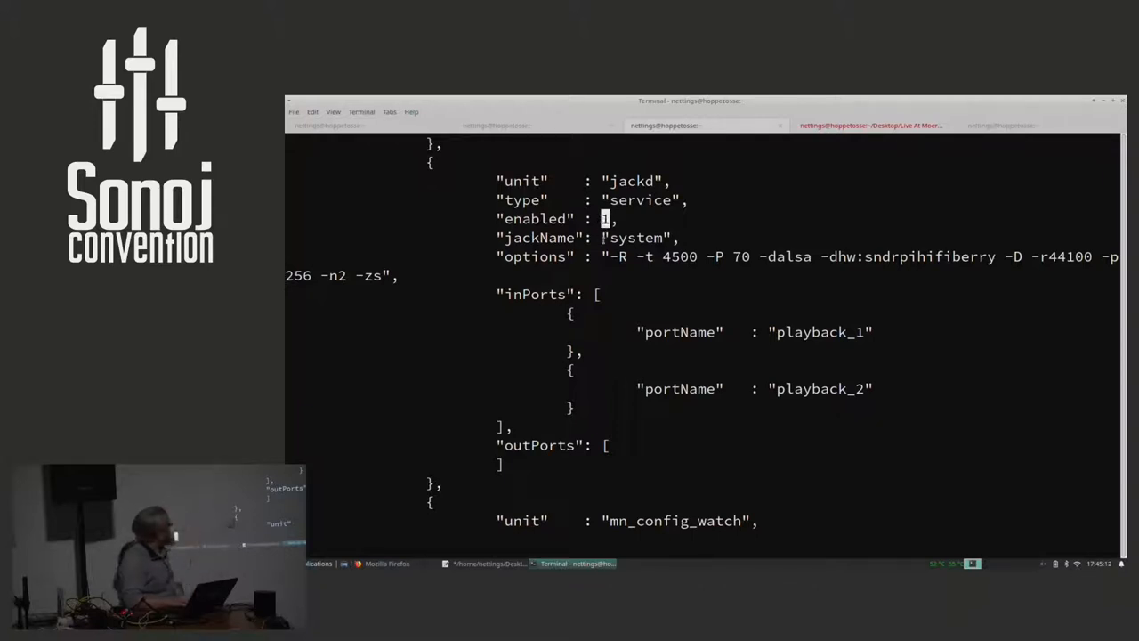
{"action": "double_click", "coordinate": [635, 237]}
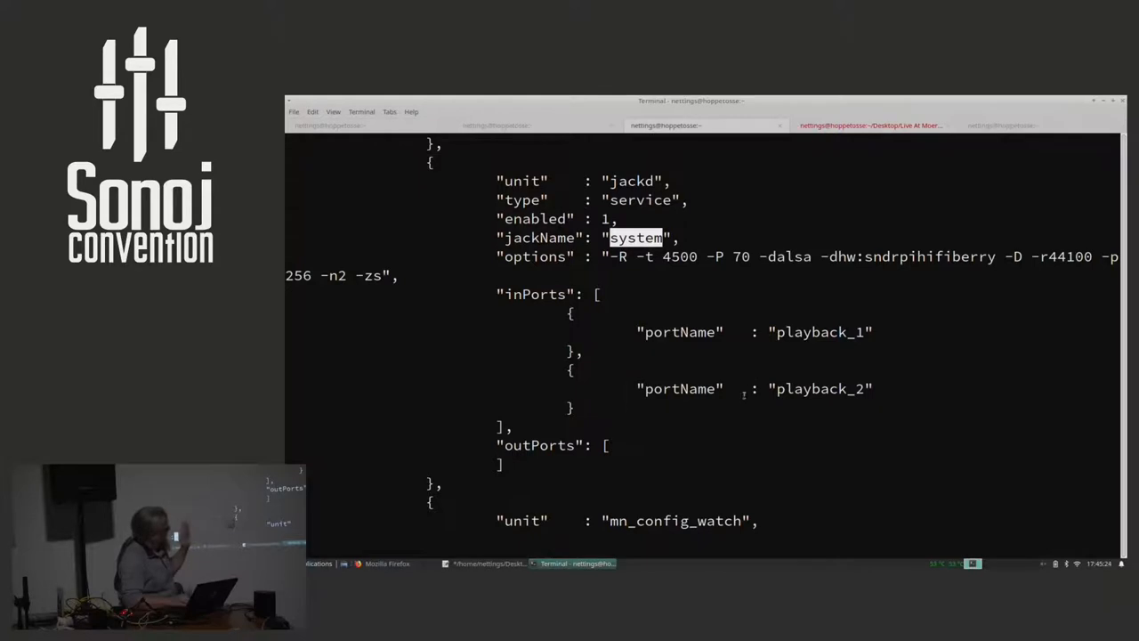
{"action": "scroll", "scroll_direction": "down", "scroll_amount": 3}
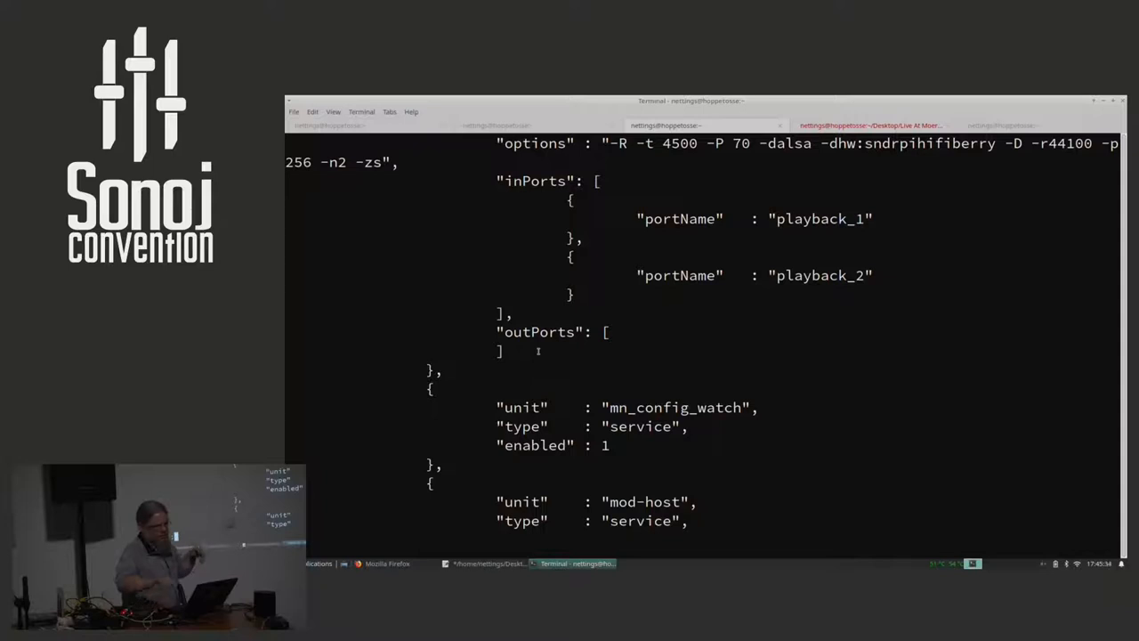
{"action": "scroll", "scroll_direction": "down", "scroll_amount": 3}
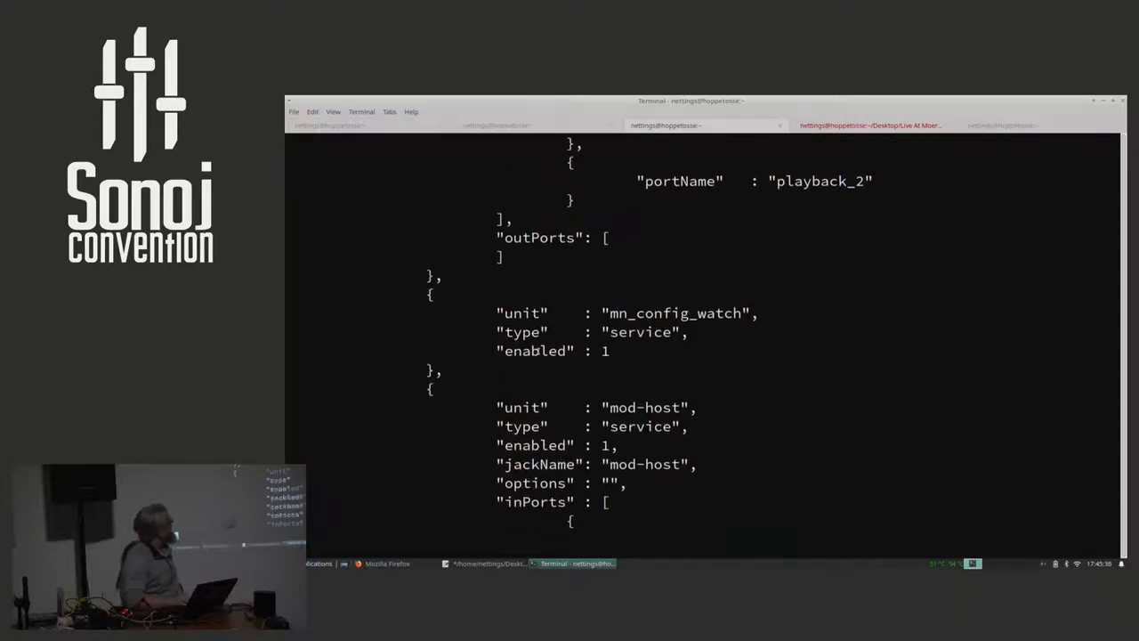
{"action": "scroll", "scroll_direction": "down", "scroll_amount": 3}
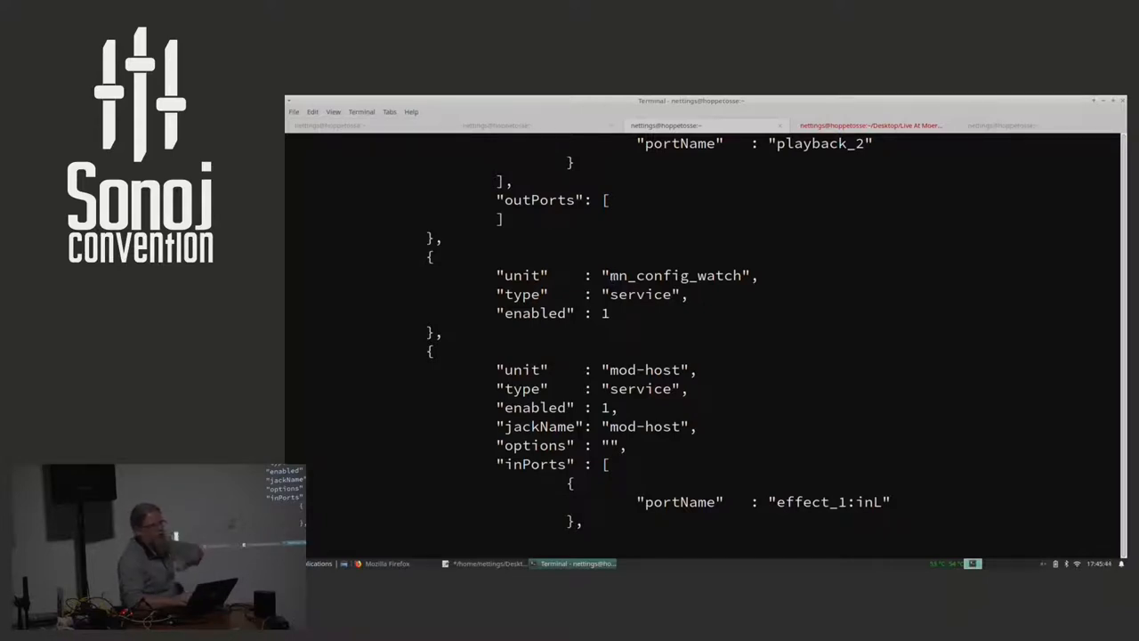
{"action": "scroll", "scroll_direction": "down", "scroll_amount": 3}
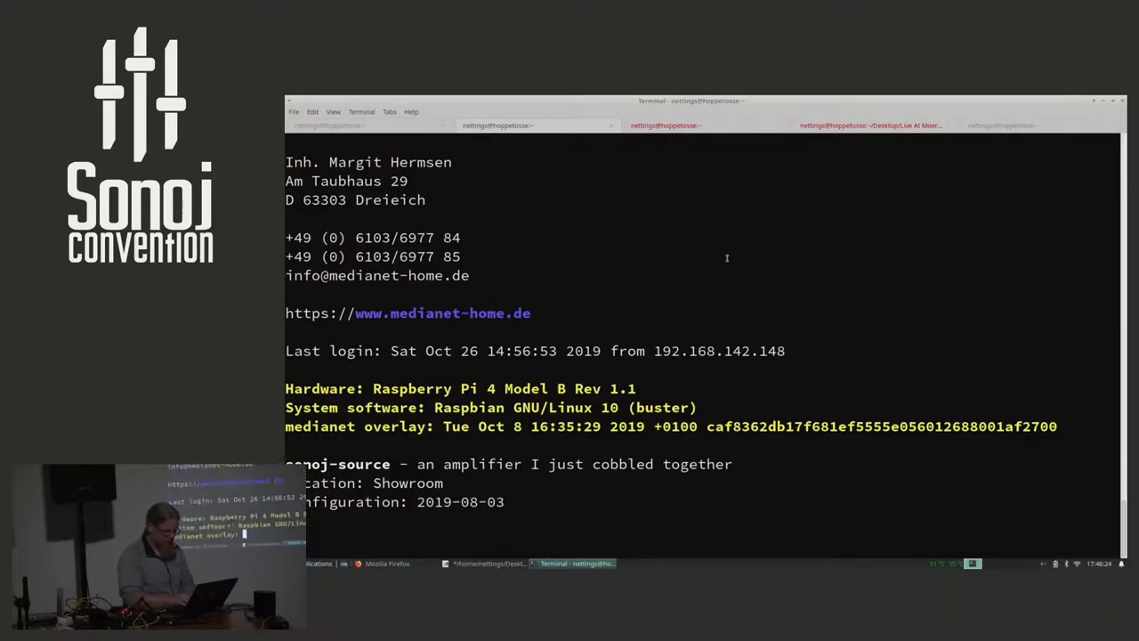
Step: Go back to the sonoj-sink session, start mn_regenerate_ssh_host_keys, then cancel it
{"action": "left_click", "coordinate": [663, 124]}
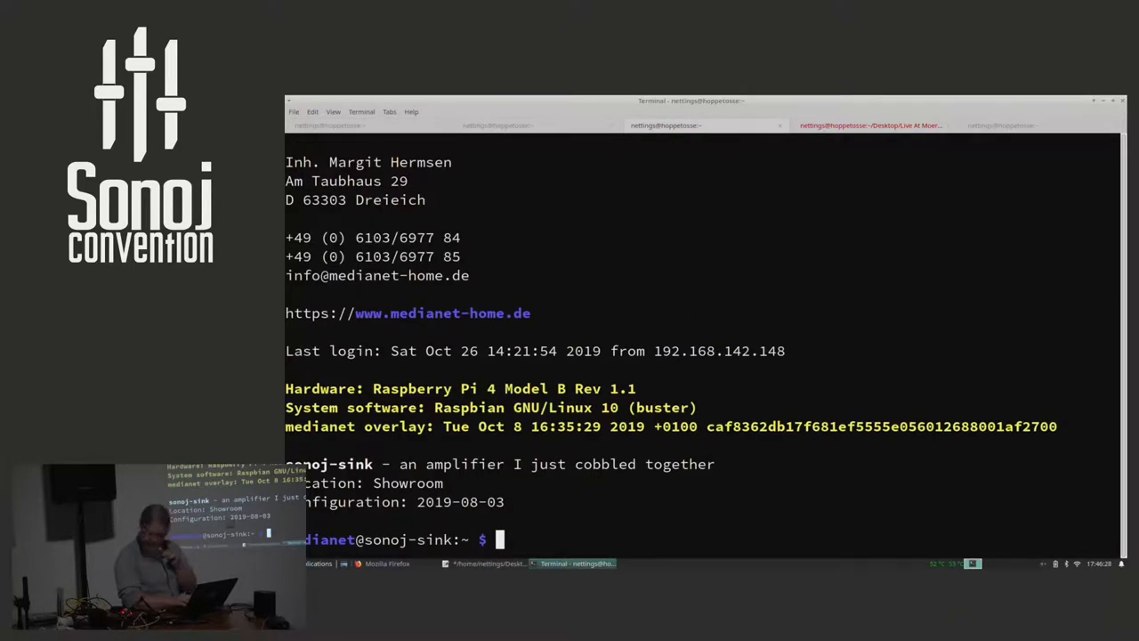
{"action": "type", "text": "sudo sbin/mn_regenerate_ssh_host_keys"}
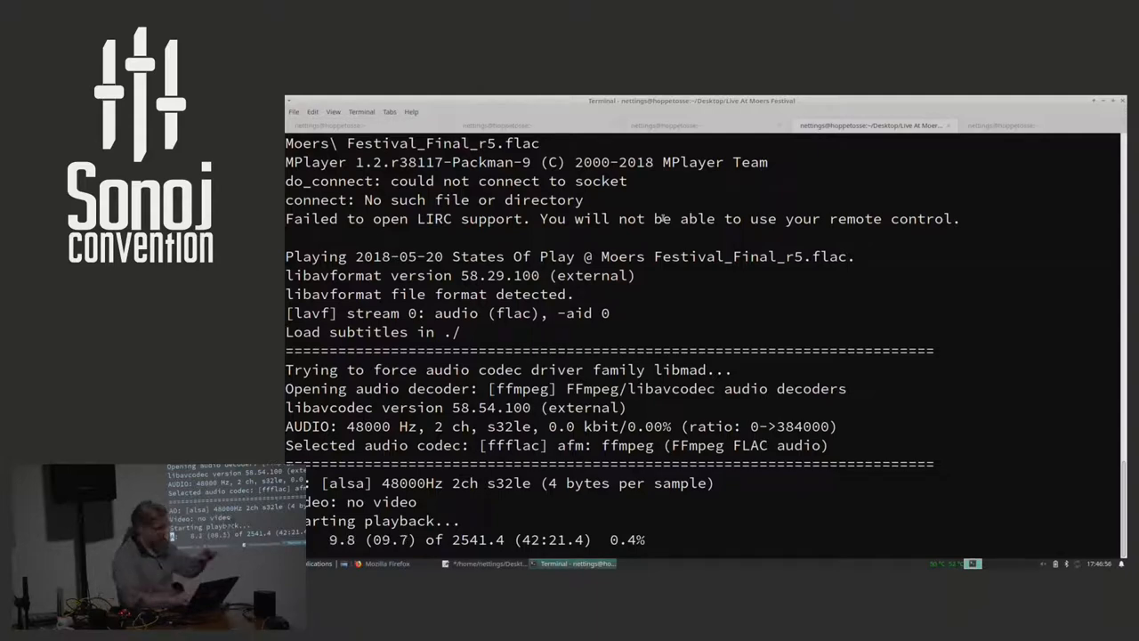
{"action": "key", "text": "ctrl+c"}
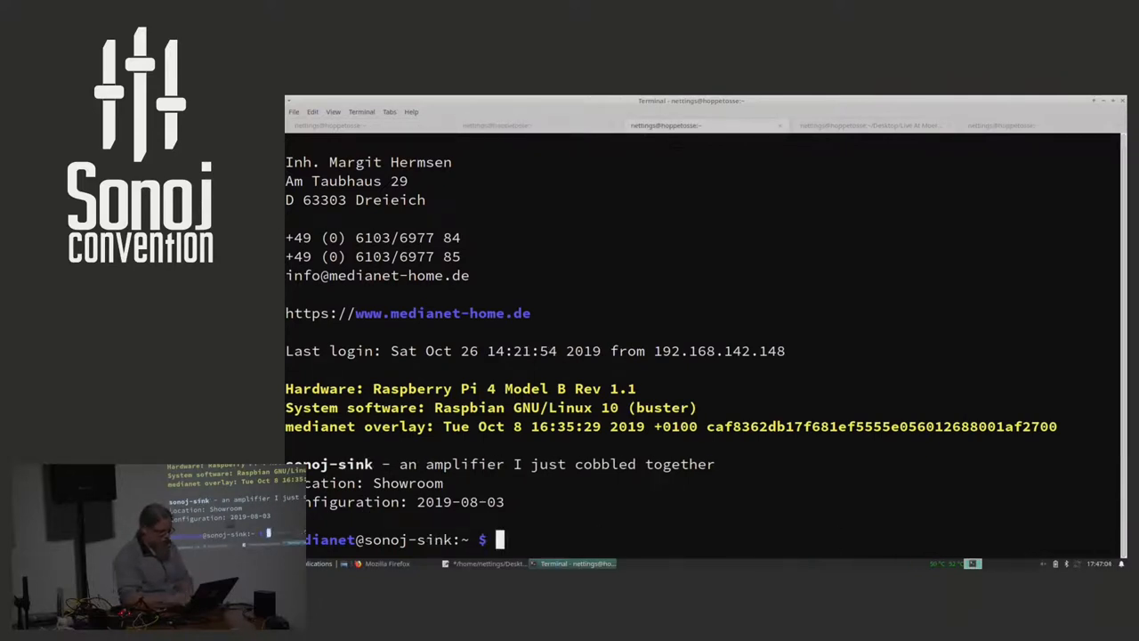
{"action": "mouse_move", "coordinate": [668, 147]}
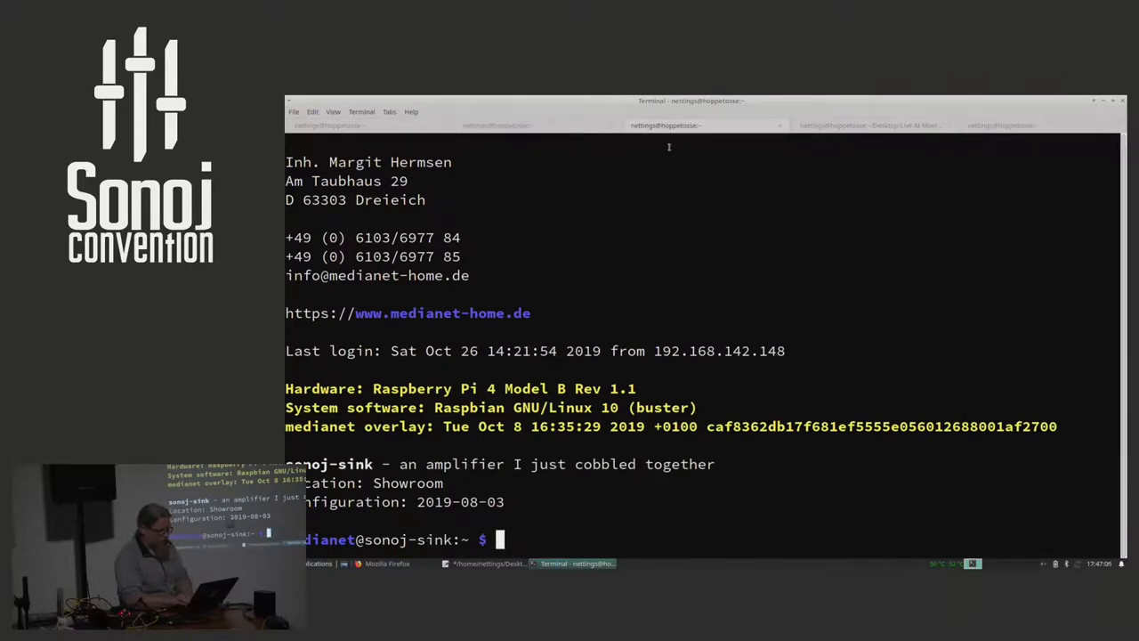
Step: Open /medianet/config/this/medianet.json in joe and scroll to mod-host's ports and plugin config
{"action": "type", "text": "joe /"}
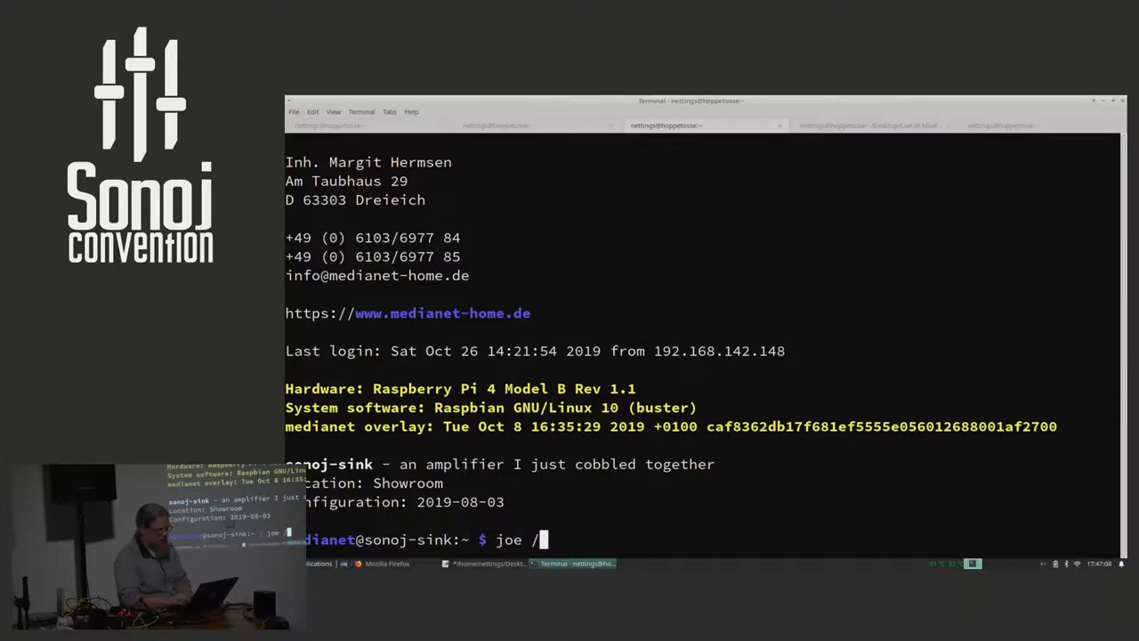
{"action": "type", "text": "medianet/config/"}
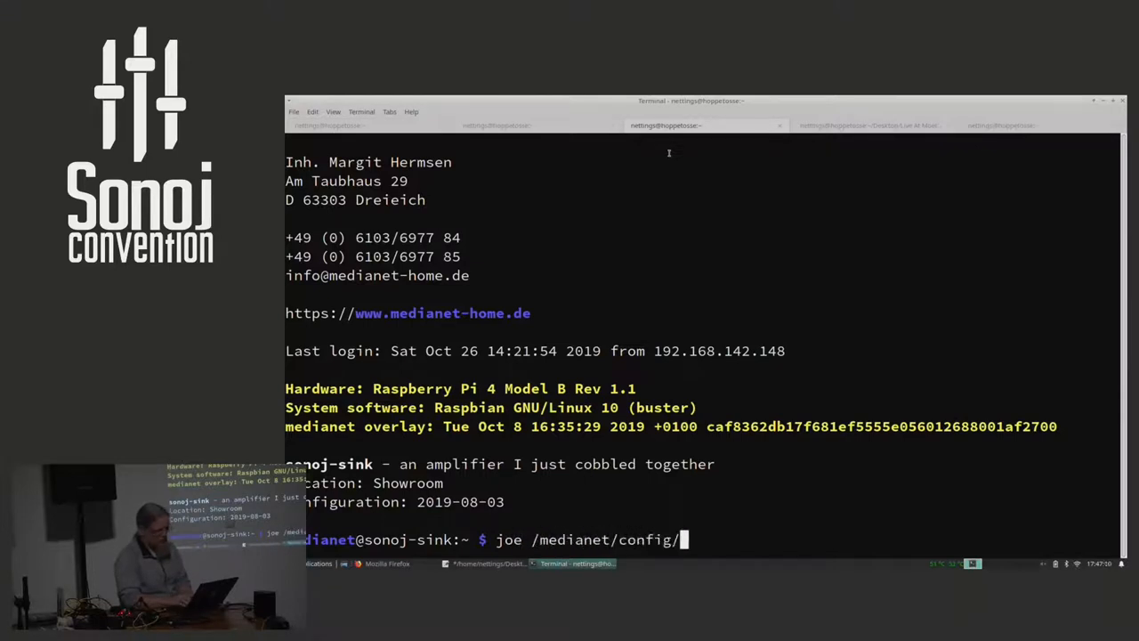
{"action": "type", "text": "this/"}
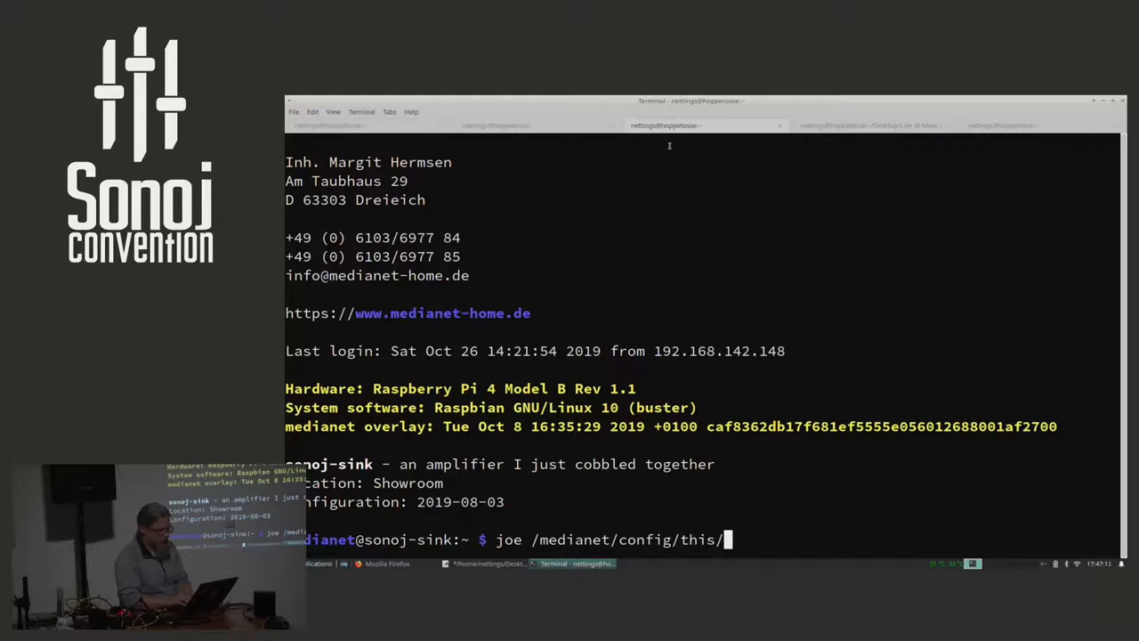
{"action": "key", "text": "Return"}
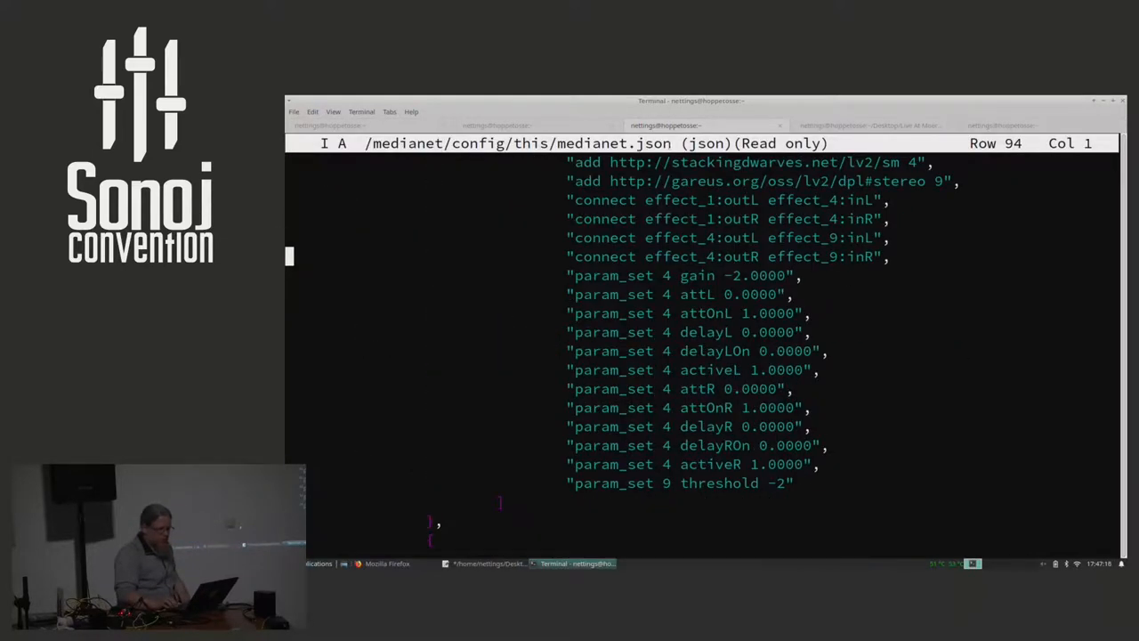
{"action": "scroll", "scroll_direction": "up", "scroll_amount": 3}
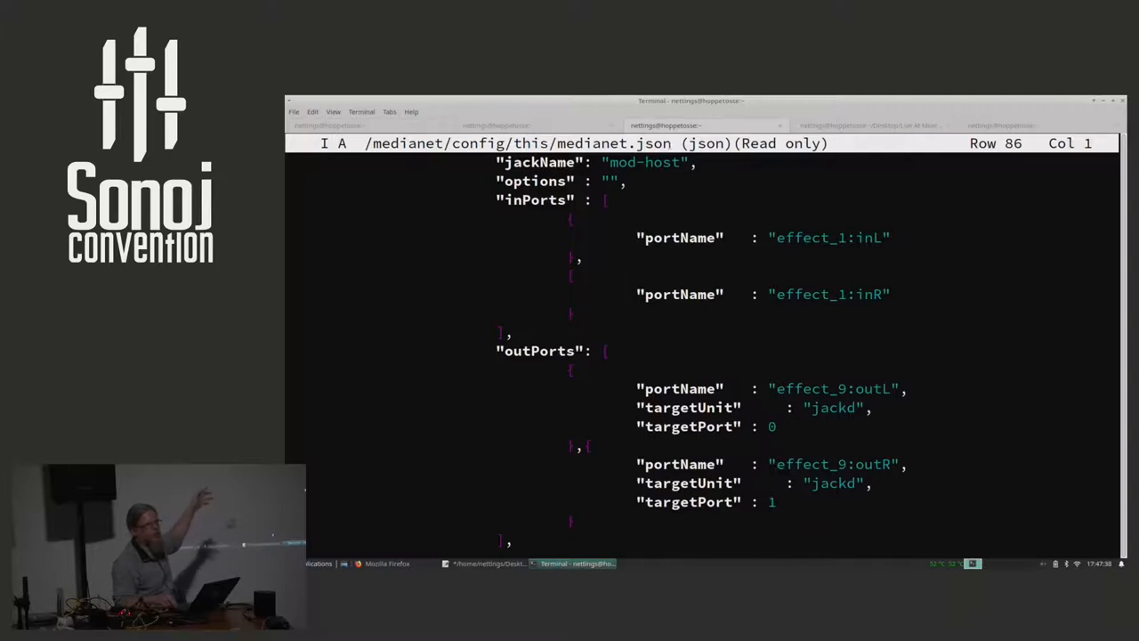
{"action": "scroll", "scroll_direction": "down", "scroll_amount": 3}
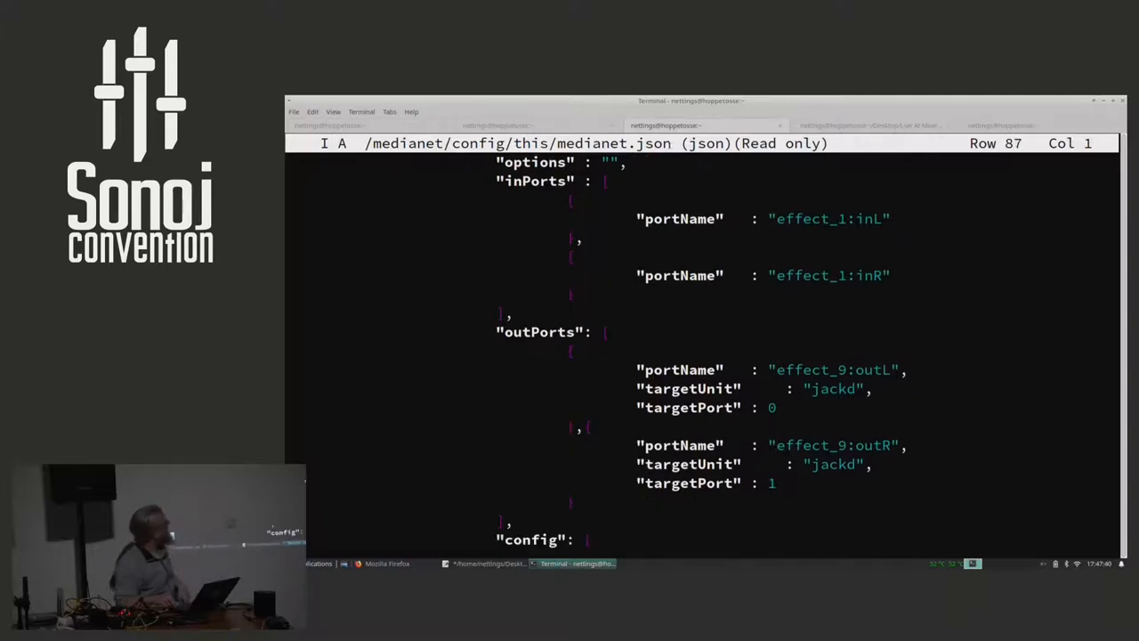
{"action": "scroll", "scroll_direction": "down", "scroll_amount": 3}
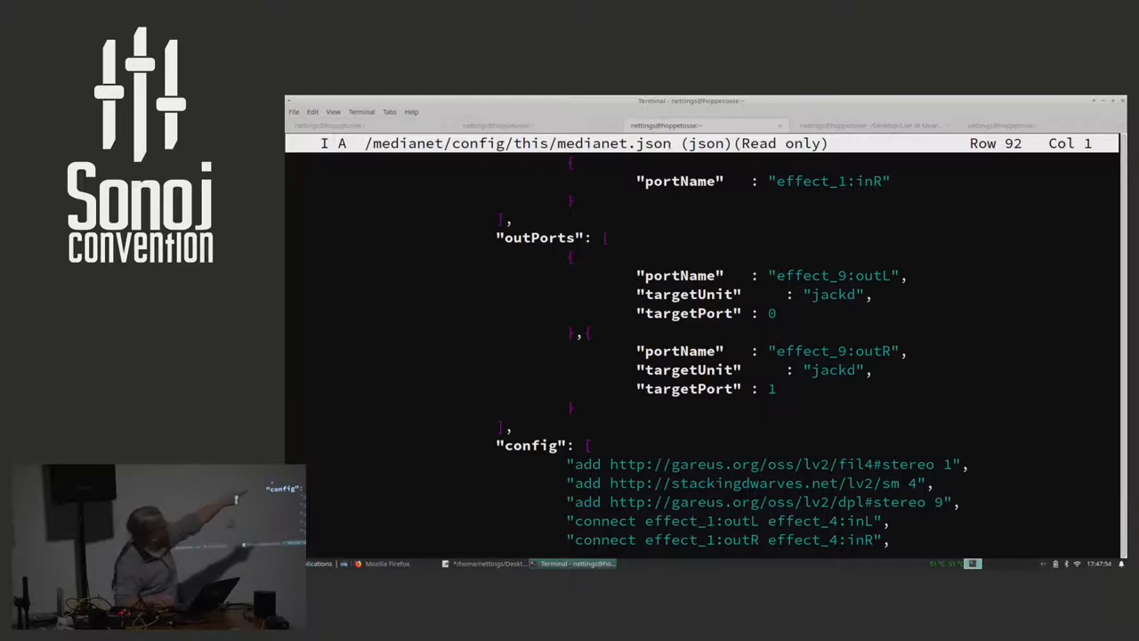
{"action": "scroll", "scroll_direction": "down", "scroll_amount": 3}
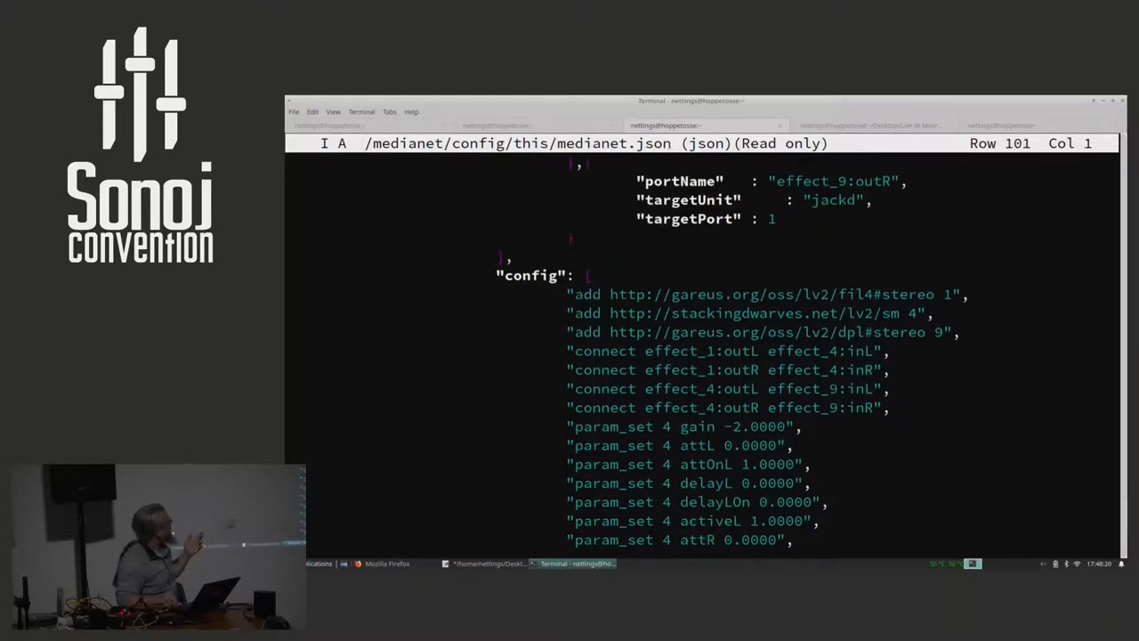
{"action": "scroll", "scroll_direction": "down", "scroll_amount": 3}
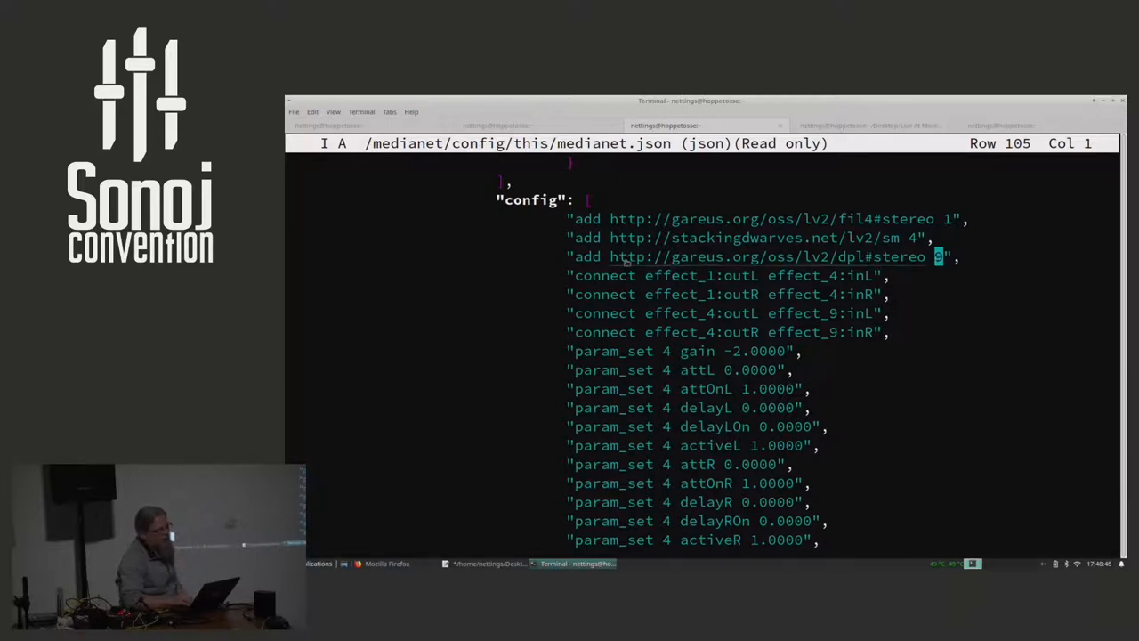
{"action": "scroll", "scroll_direction": "down", "scroll_amount": 3}
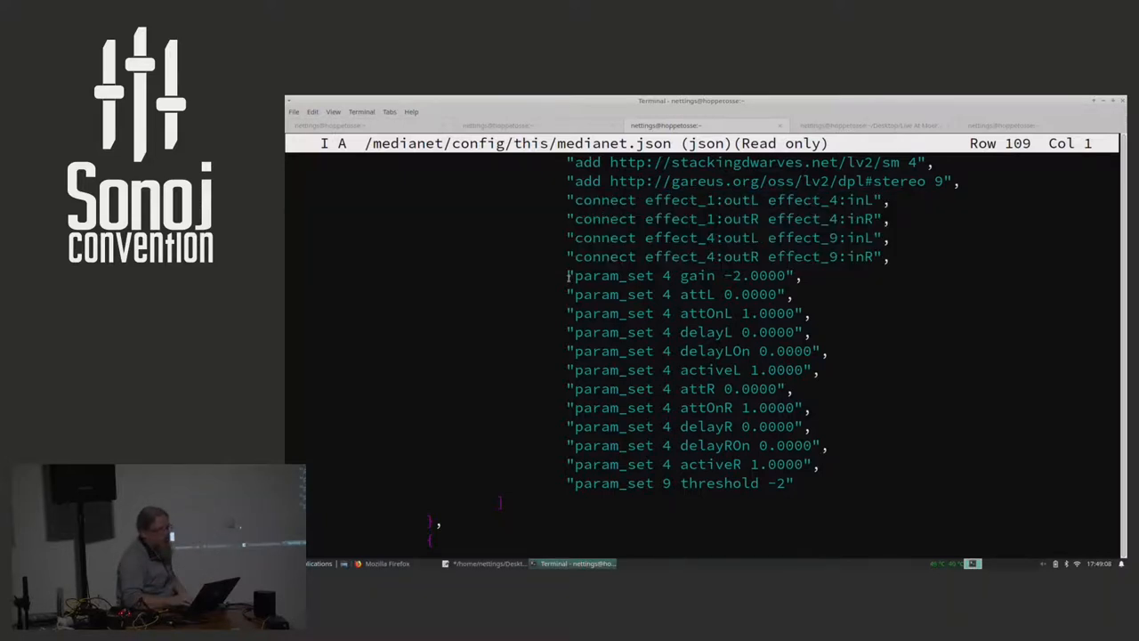
Step: Scroll past the shairport-sync, zita-j2n and zita-a2j units to zita-n2j, select 'mod-host', and exit joe unchanged
{"action": "scroll", "scroll_direction": "down", "scroll_amount": 3}
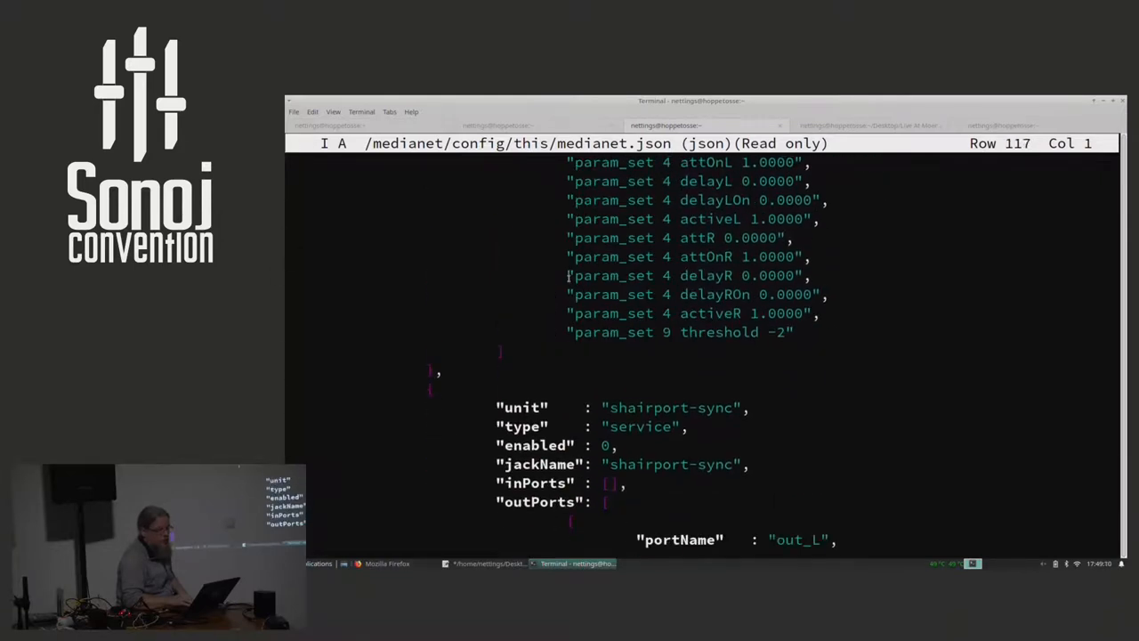
{"action": "scroll", "scroll_direction": "down", "scroll_amount": 3}
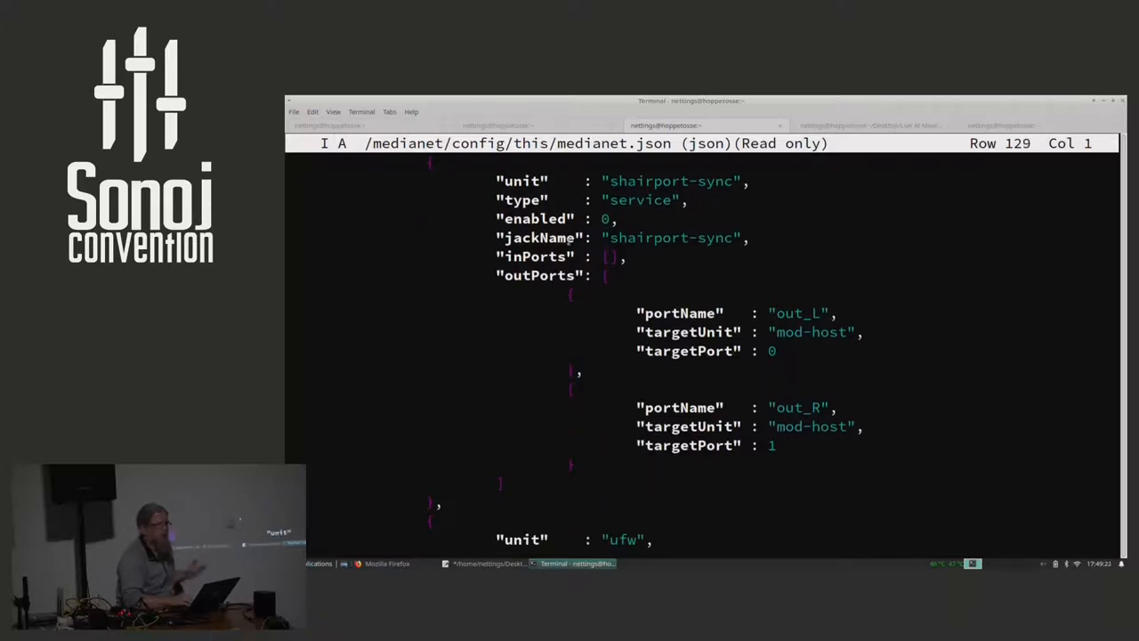
{"action": "scroll", "scroll_direction": "down", "scroll_amount": 3}
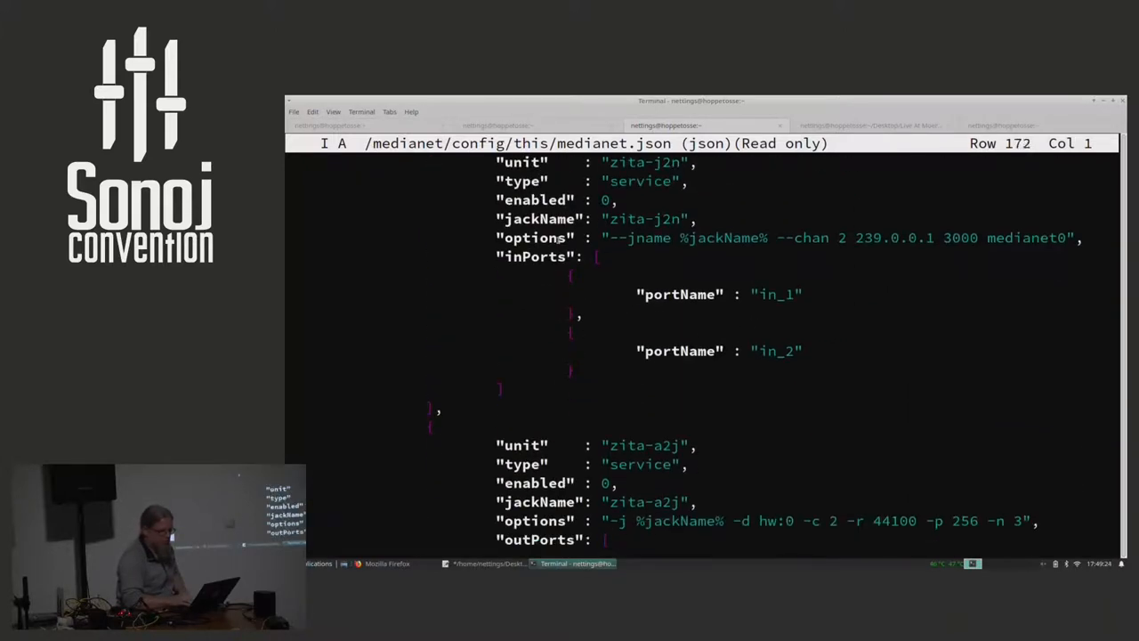
{"action": "scroll", "scroll_direction": "down", "scroll_amount": 3}
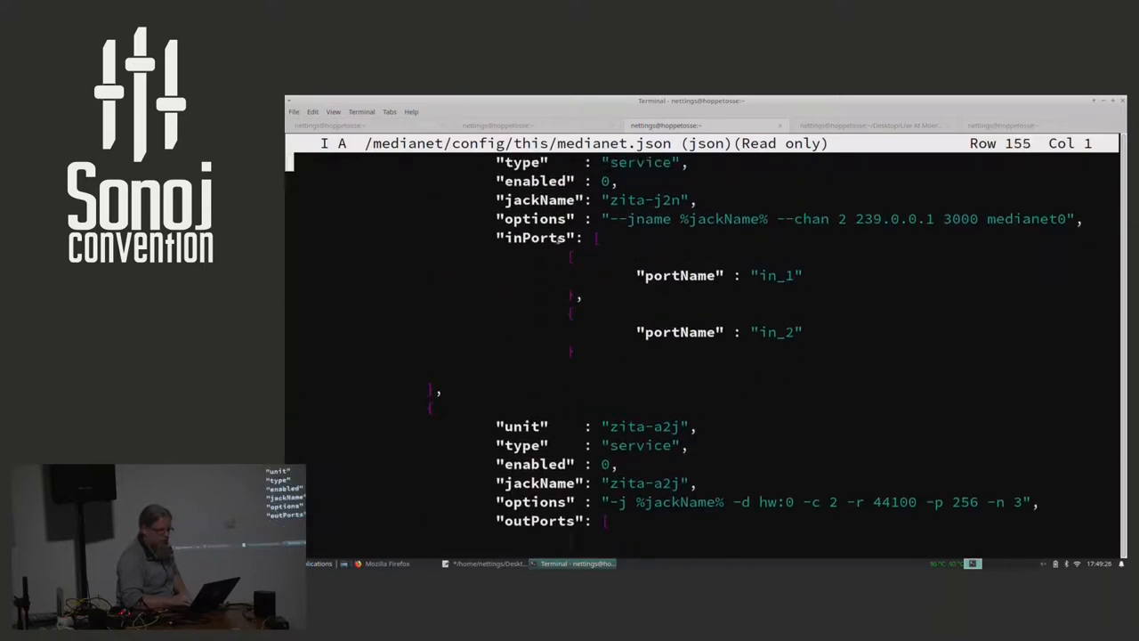
{"action": "scroll", "scroll_direction": "down", "scroll_amount": 3}
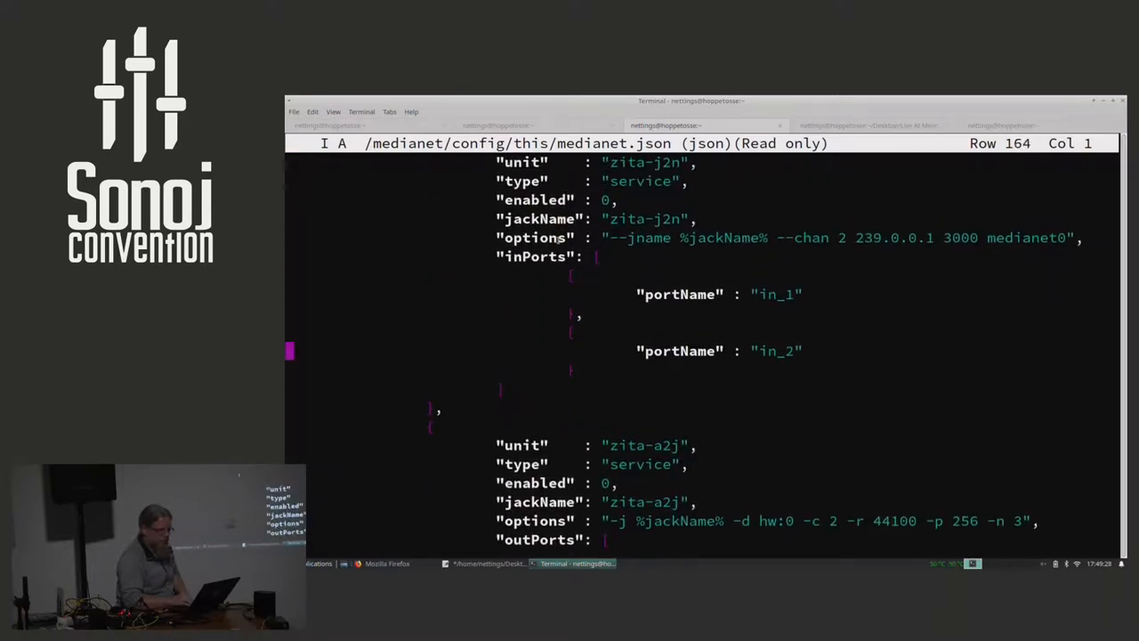
{"action": "scroll", "scroll_direction": "down", "scroll_amount": 3}
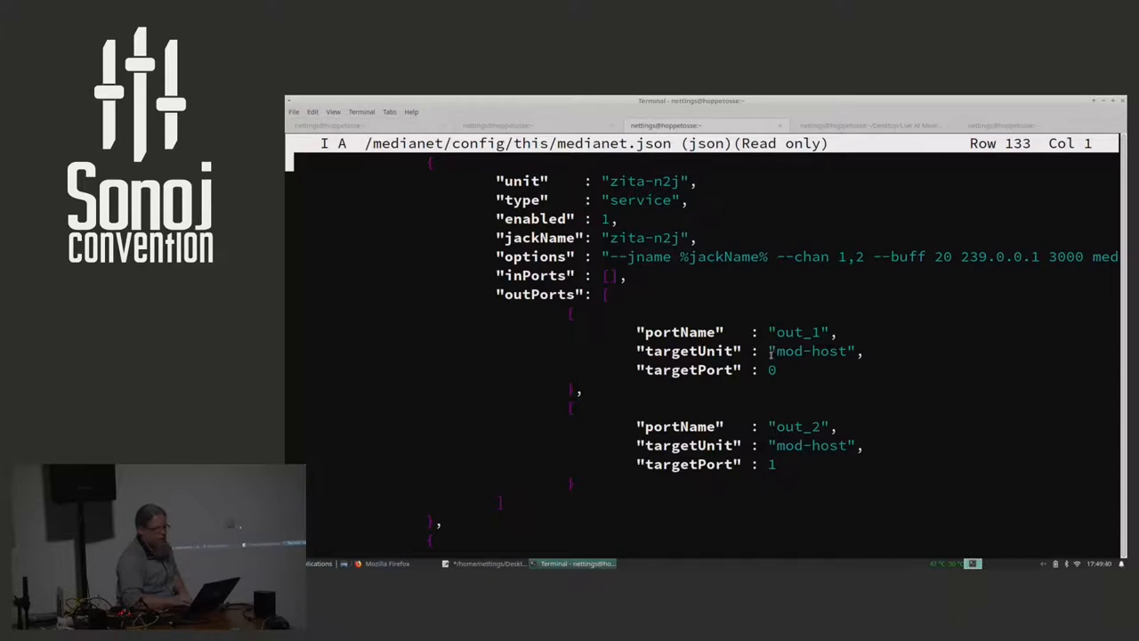
{"action": "double_click", "coordinate": [811, 351]}
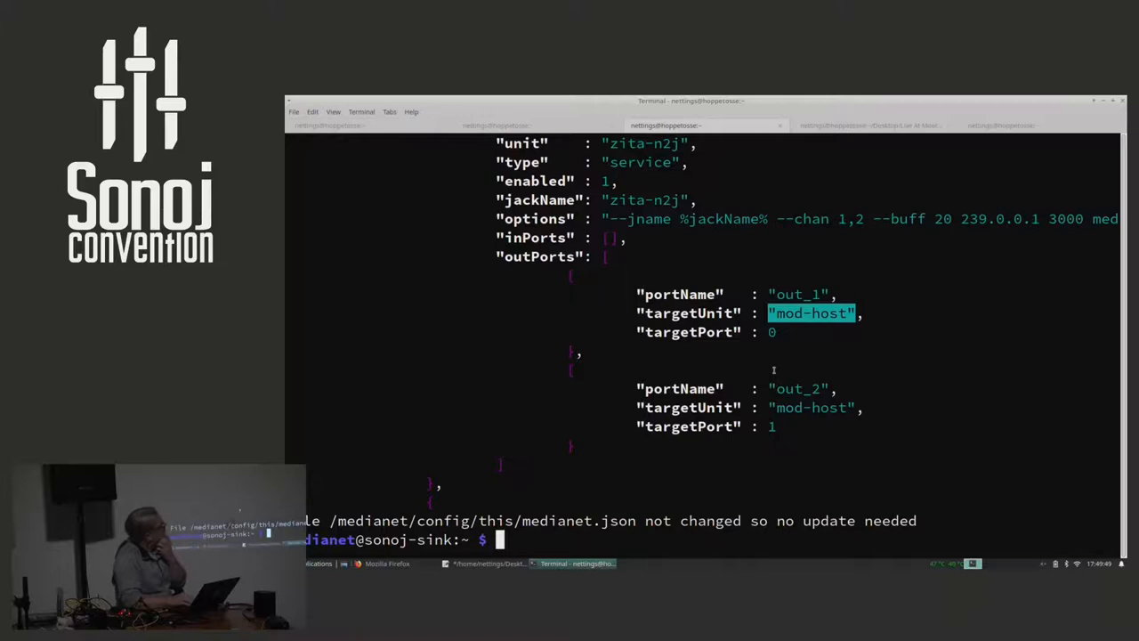
Step: Move from /etc/systemd into mod-host.service.d, list it, and view mod-host.service.conf with less
{"action": "type", "text": "cd"}
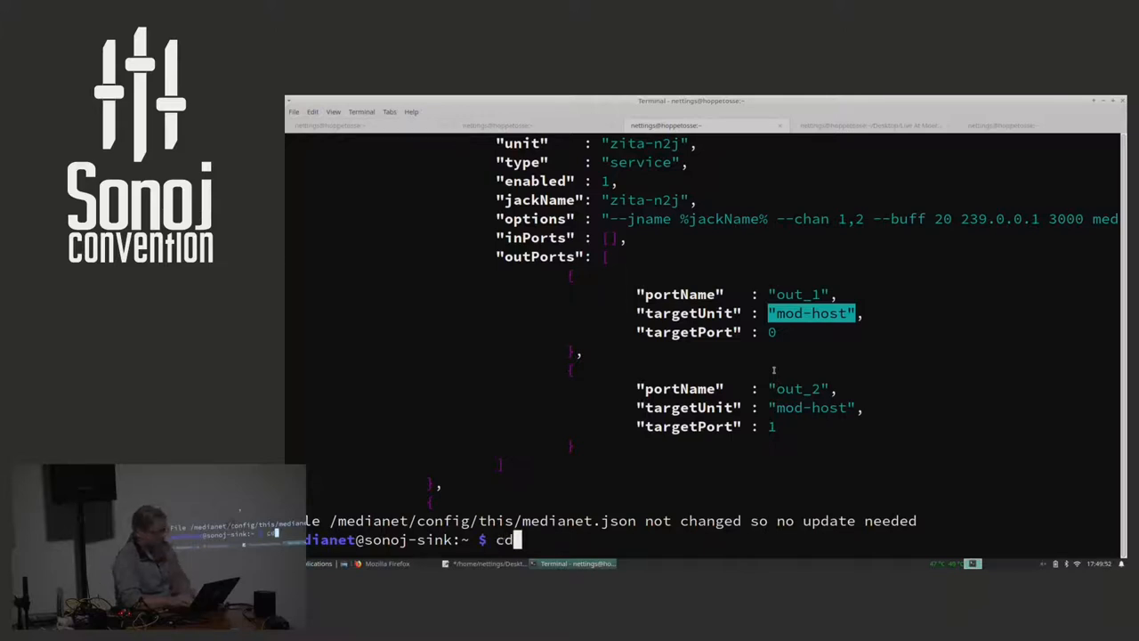
{"action": "type", "text": "/etc/systemd/"}
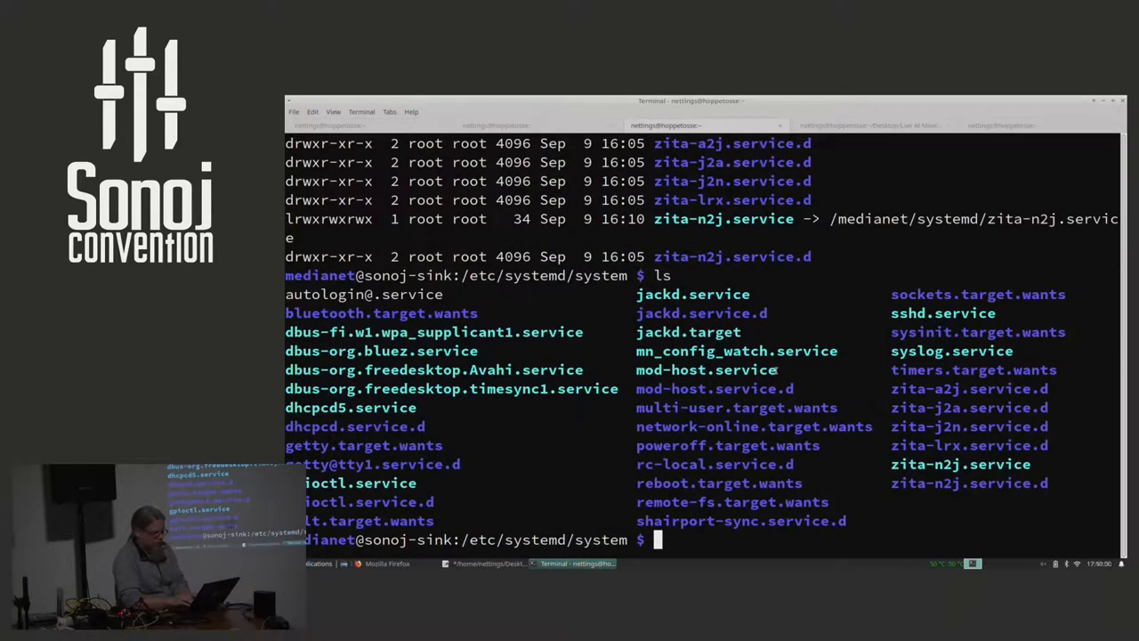
{"action": "type", "text": "jack"}
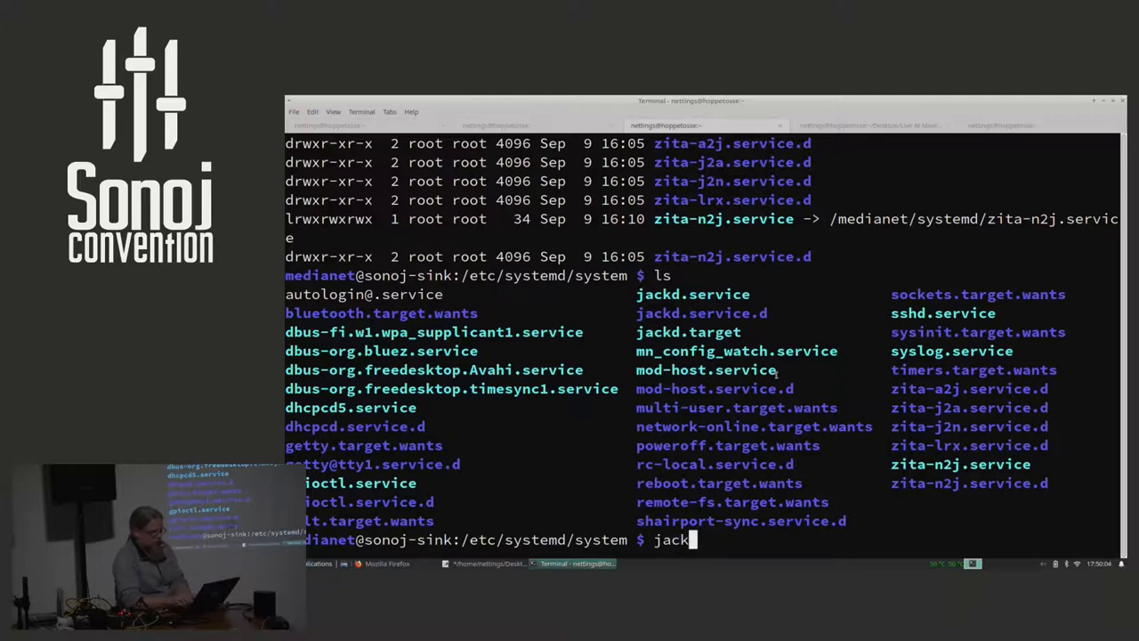
{"action": "type", "text": "cd mod-host.service.d/"}
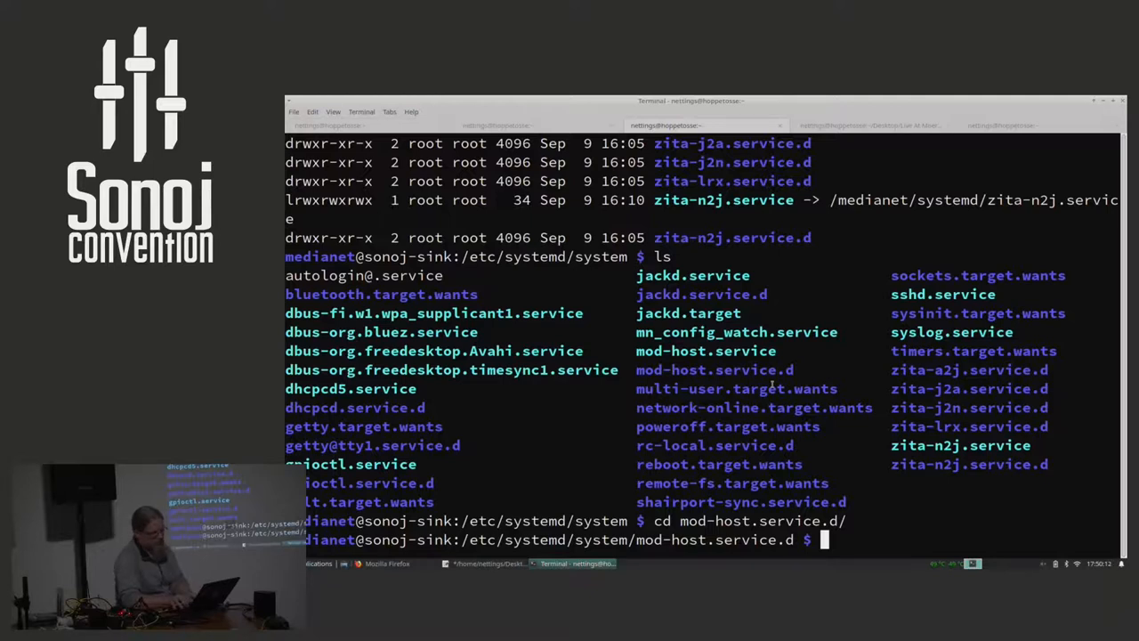
{"action": "type", "text": "la"}
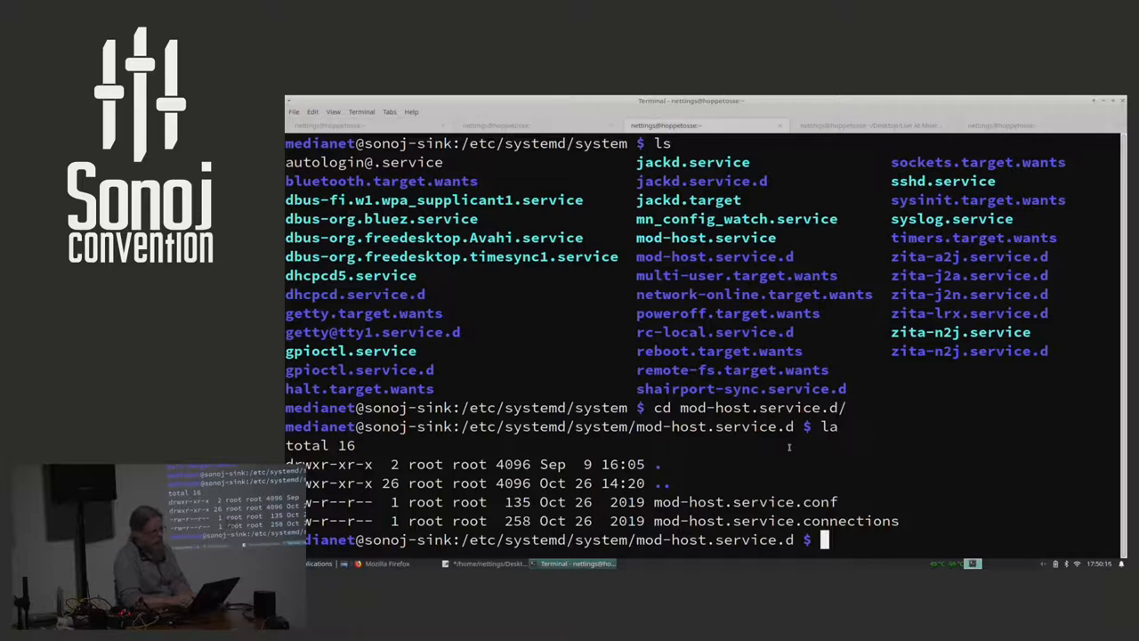
{"action": "type", "text": "less mod-host.service.conf"}
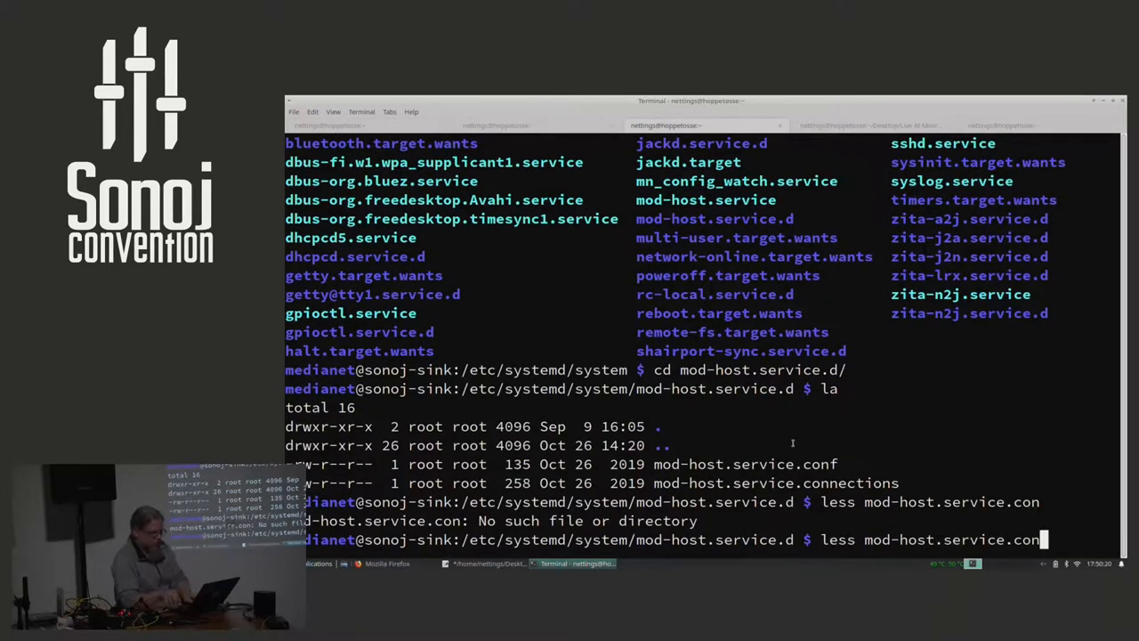
{"action": "key", "text": "Return"}
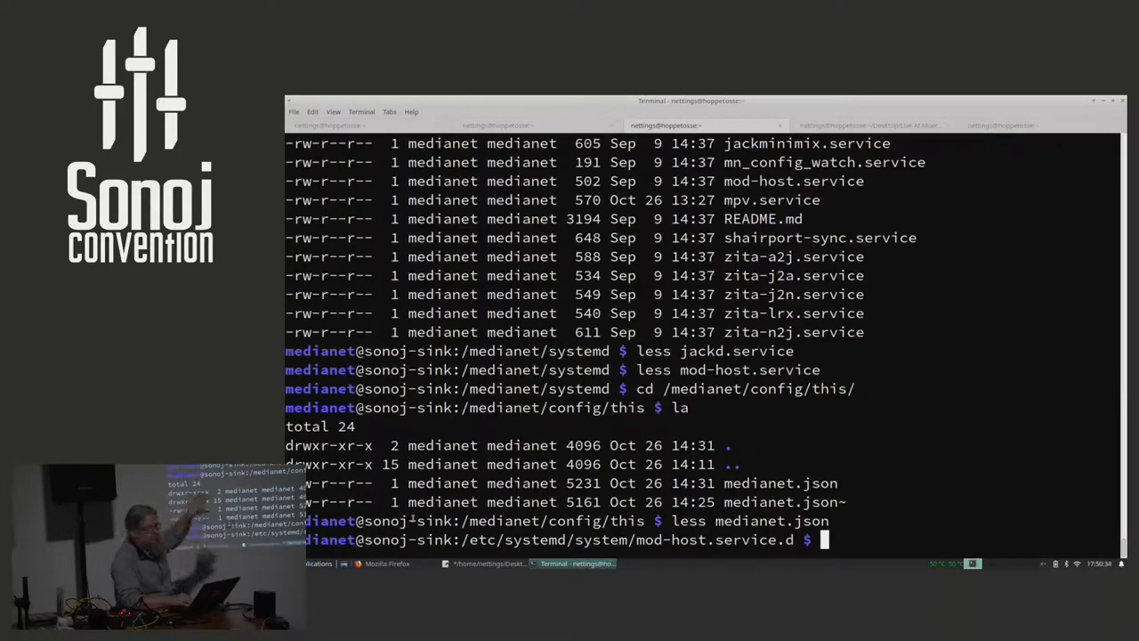
Step: Return up a directory and view jackd.service.conf with less
{"action": "type", "text": "cd .."}
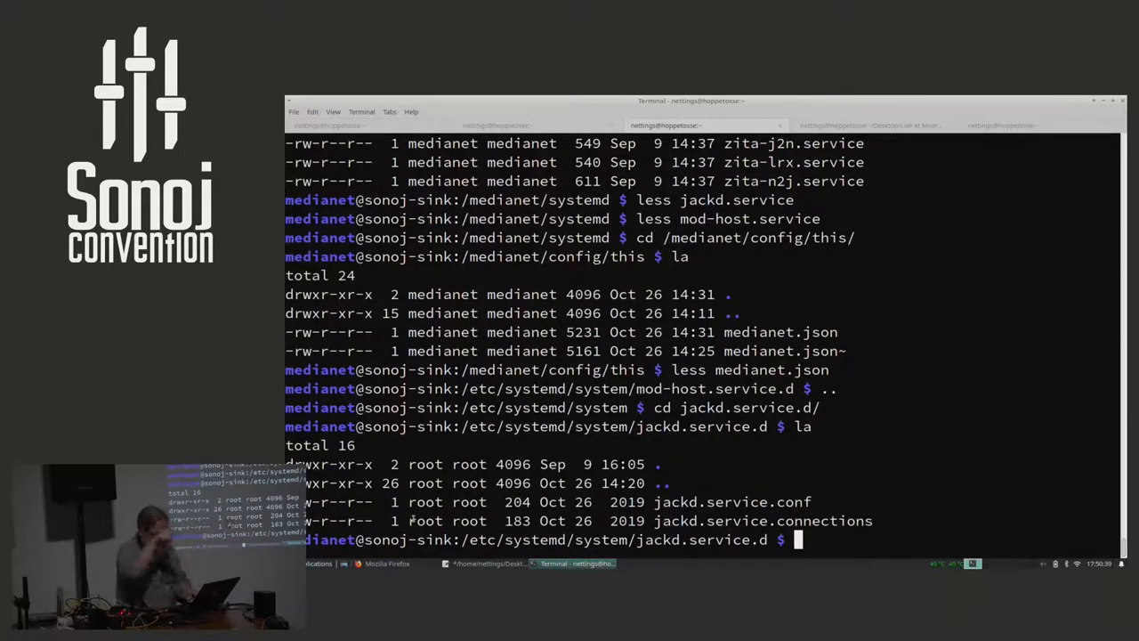
{"action": "type", "text": "less"}
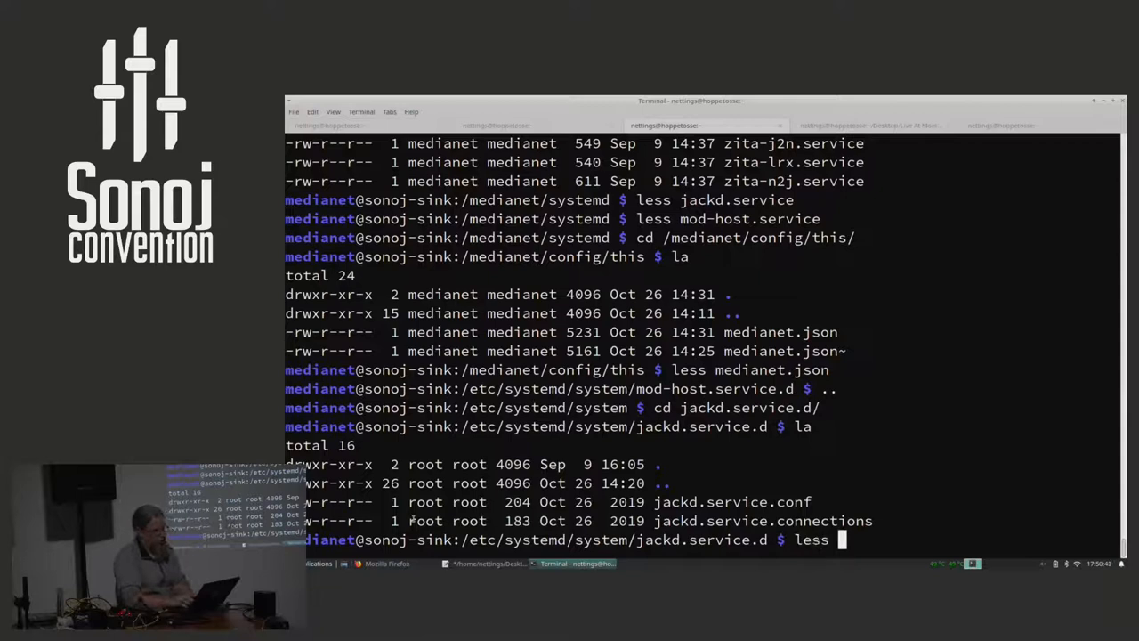
{"action": "key", "text": "Return"}
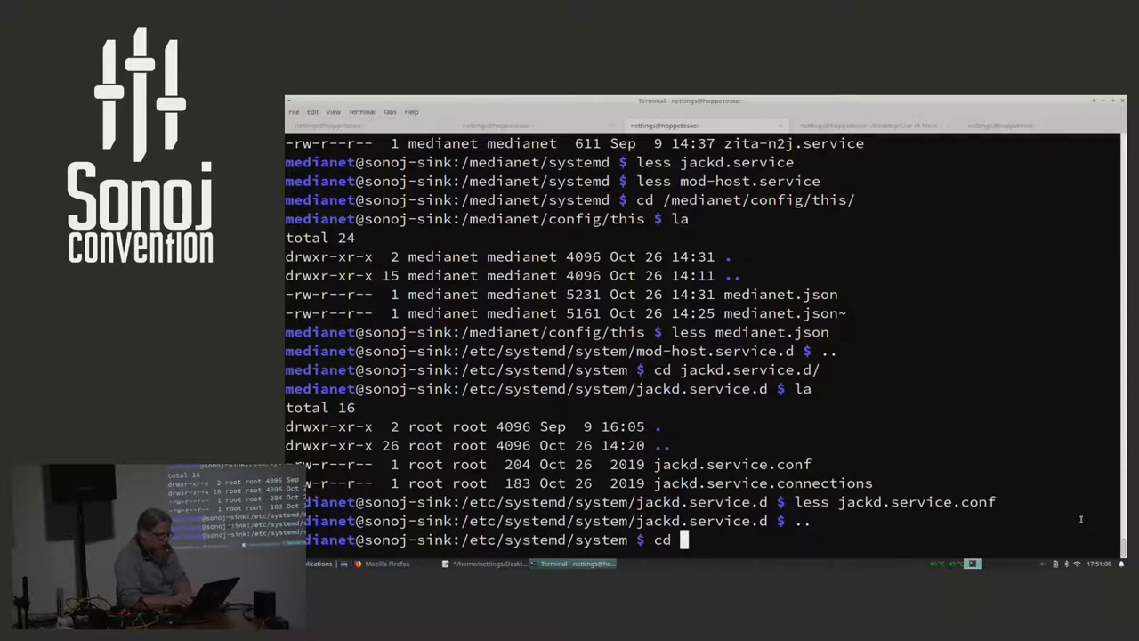
Step: Open the jackd.service.d files and mod-host.service.conf in less
{"action": "type", "text": "jackd.service.d"}
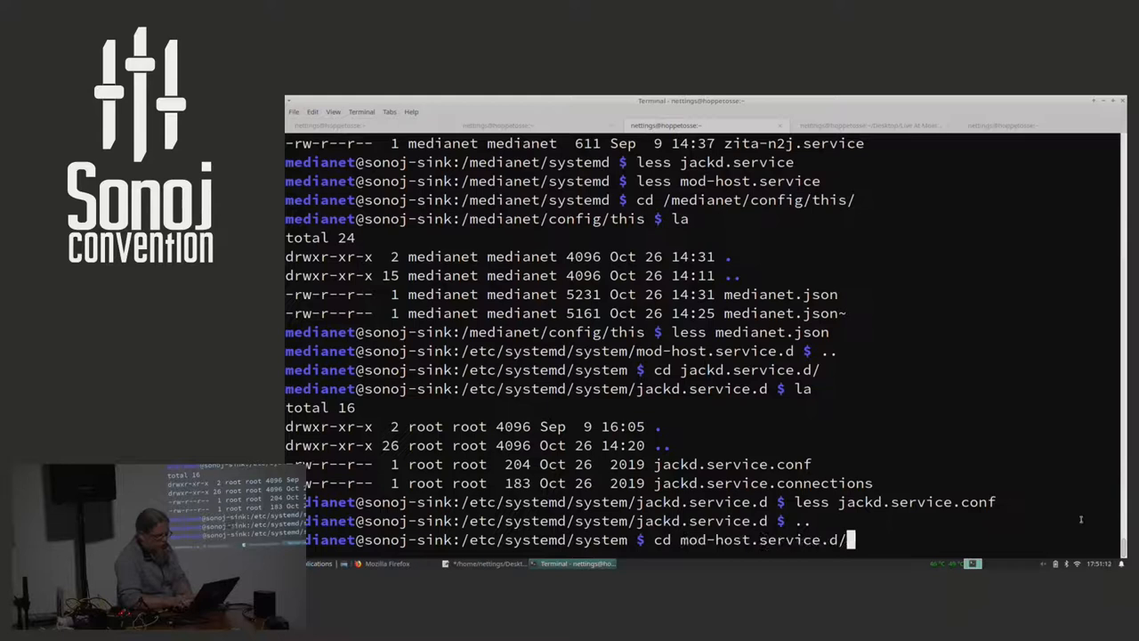
{"action": "type", "text": "less jack"}
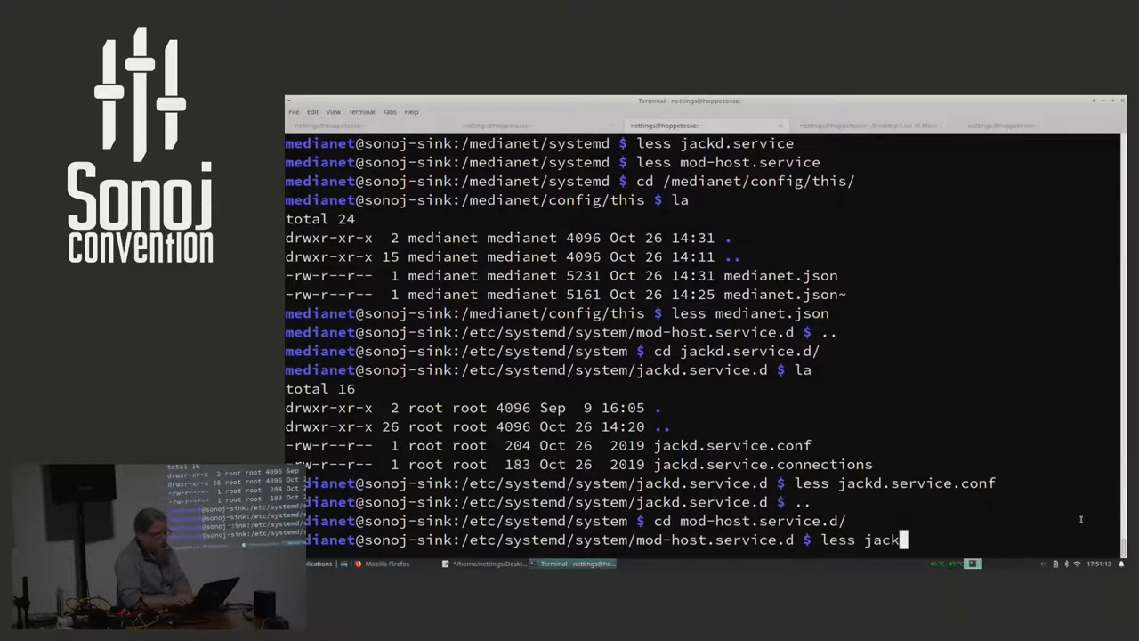
{"action": "type", "text": "."}
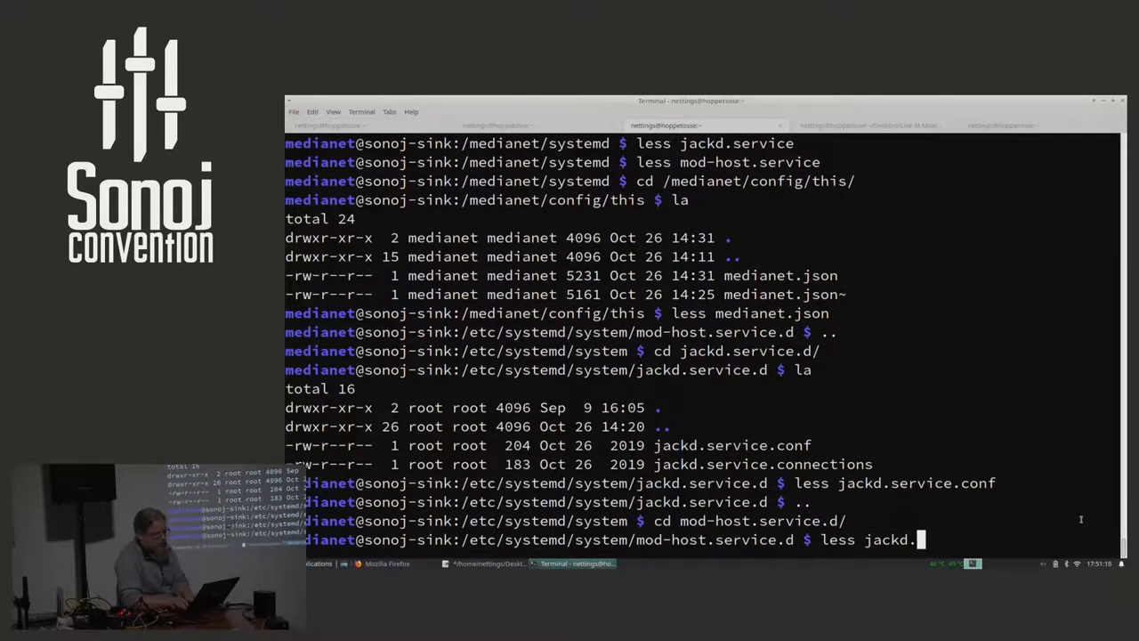
{"action": "type", "text": "mod-host.service.con"}
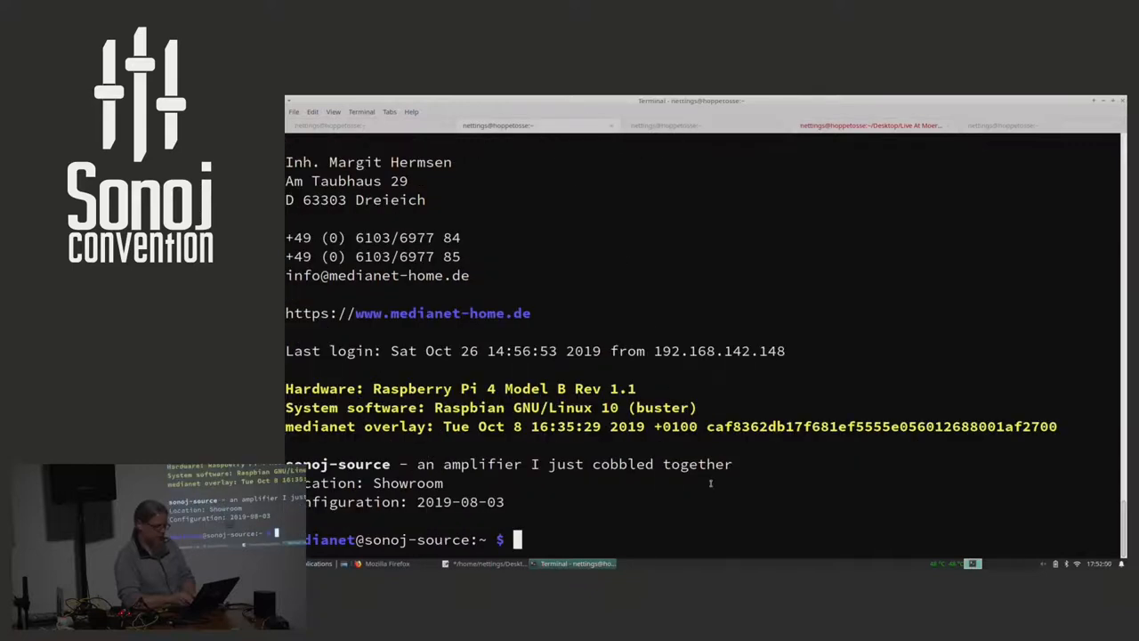
Step: Run jack_meter on system:capture_1, stop it with Ctrl+C, and start typing 'ip addr'
{"action": "type", "text": "zita-"}
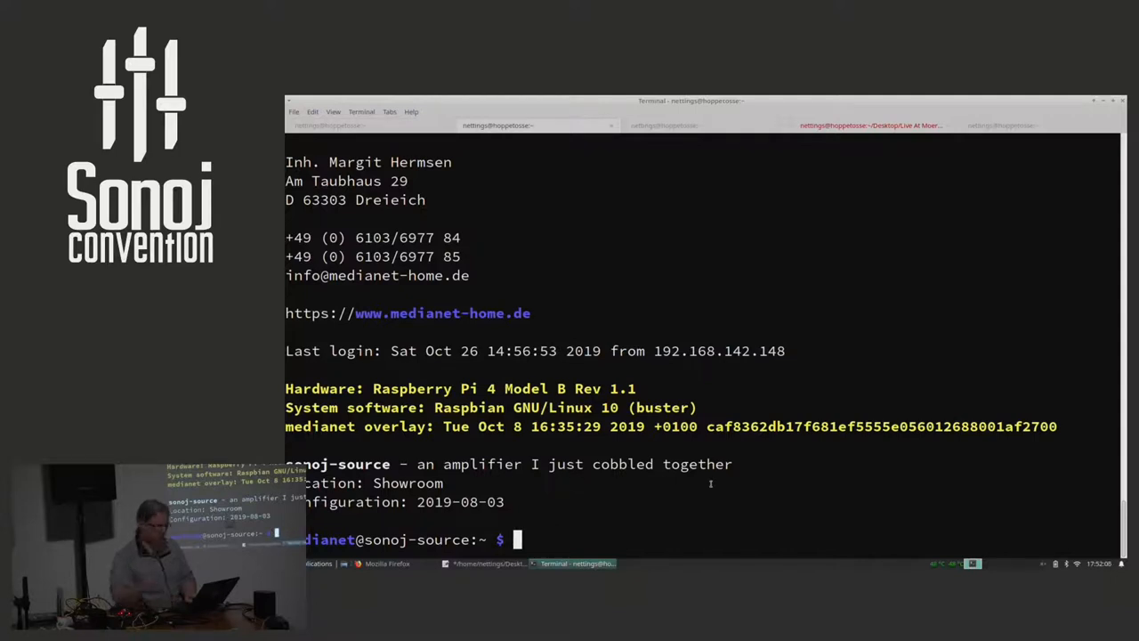
{"action": "type", "text": "jack_meter"}
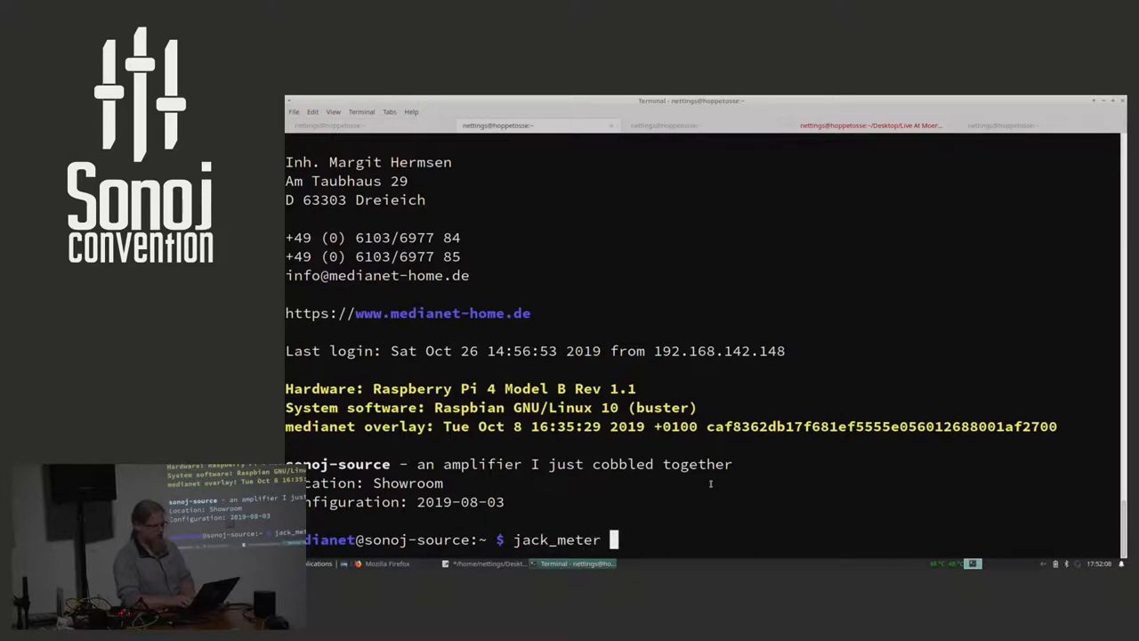
{"action": "type", "text": "system:capture_1"}
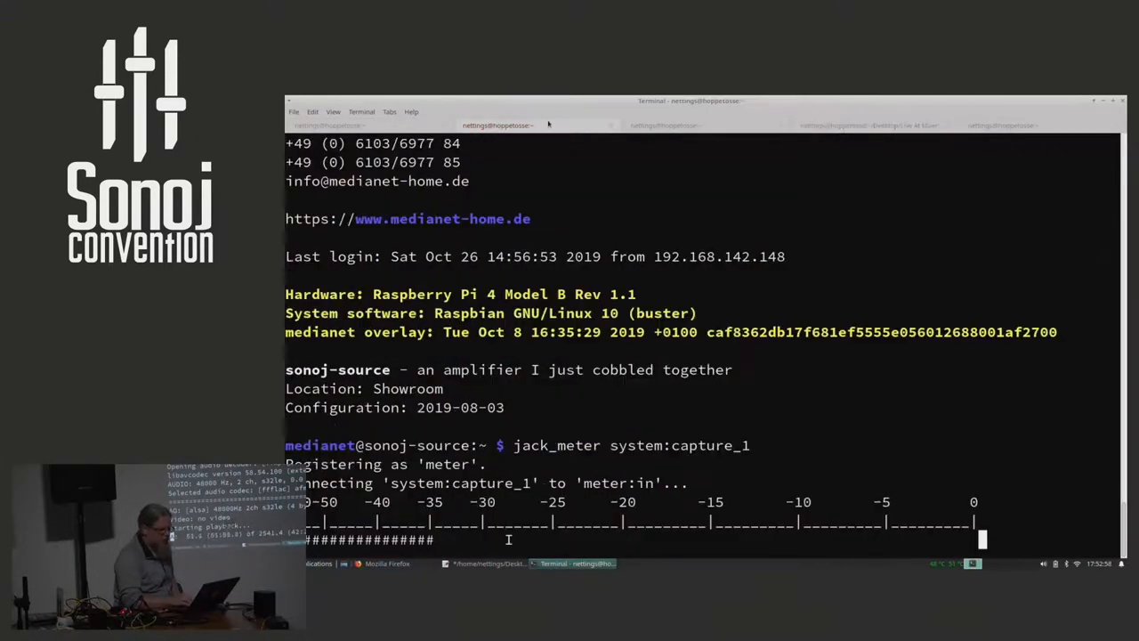
{"action": "key", "text": "ctrl+c"}
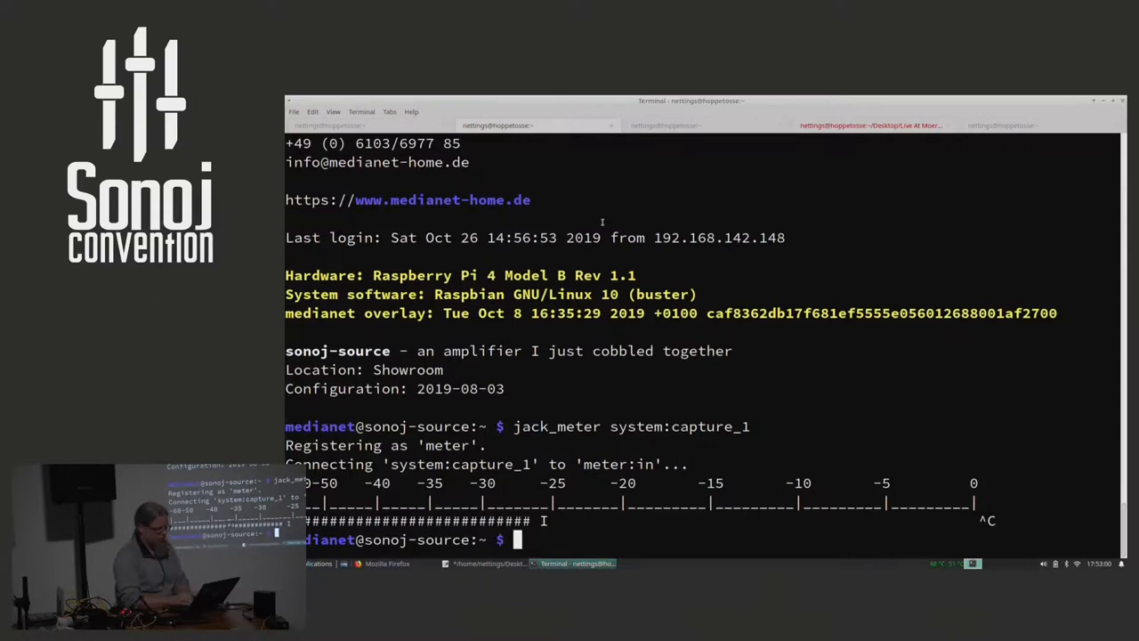
{"action": "type", "text": "ip addr"}
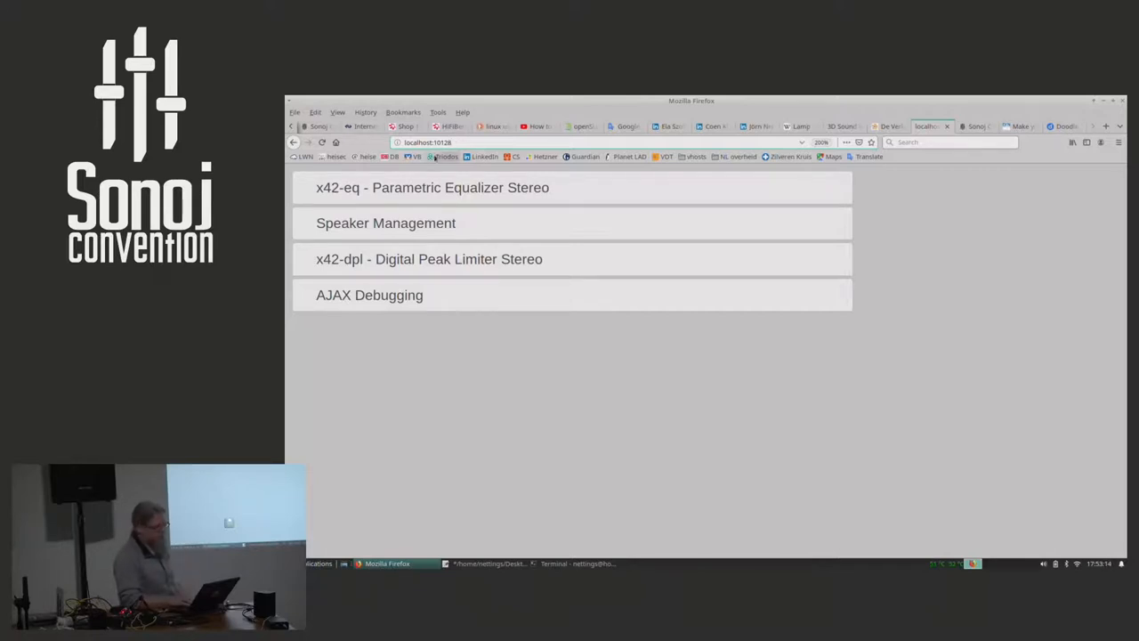
Step: Expand x42-eq Parametric Equalizer Stereo and sweep Gain through -17, -5 and +1.9 dB back to 0 dB
{"action": "left_click", "coordinate": [431, 187]}
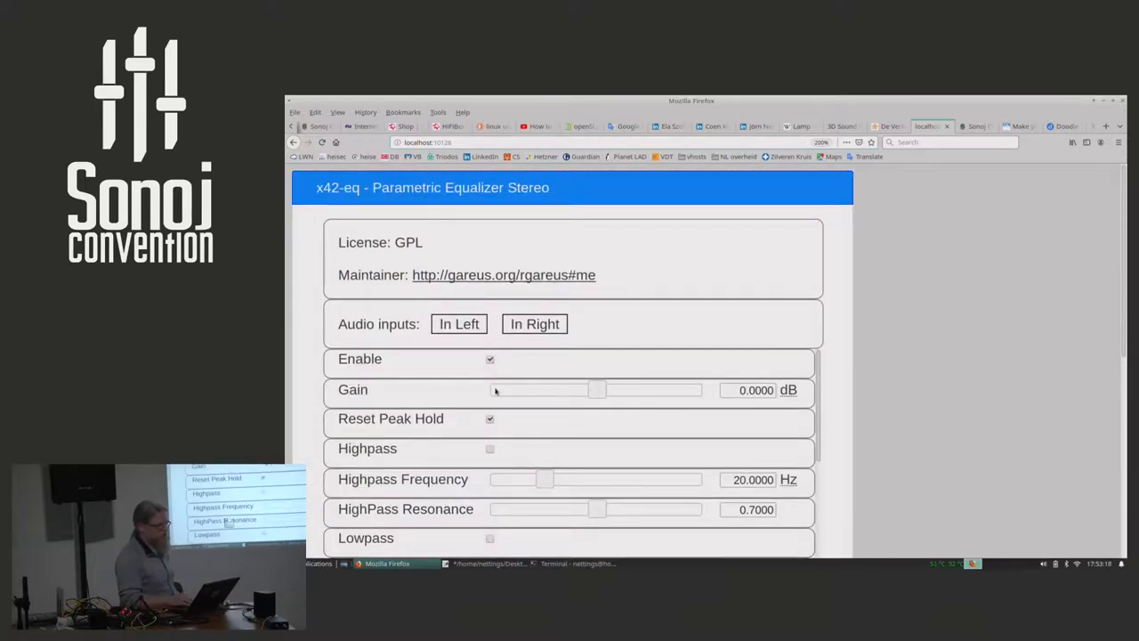
{"action": "left_click_drag", "start_coordinate": [596, 389], "coordinate": [497, 390]}
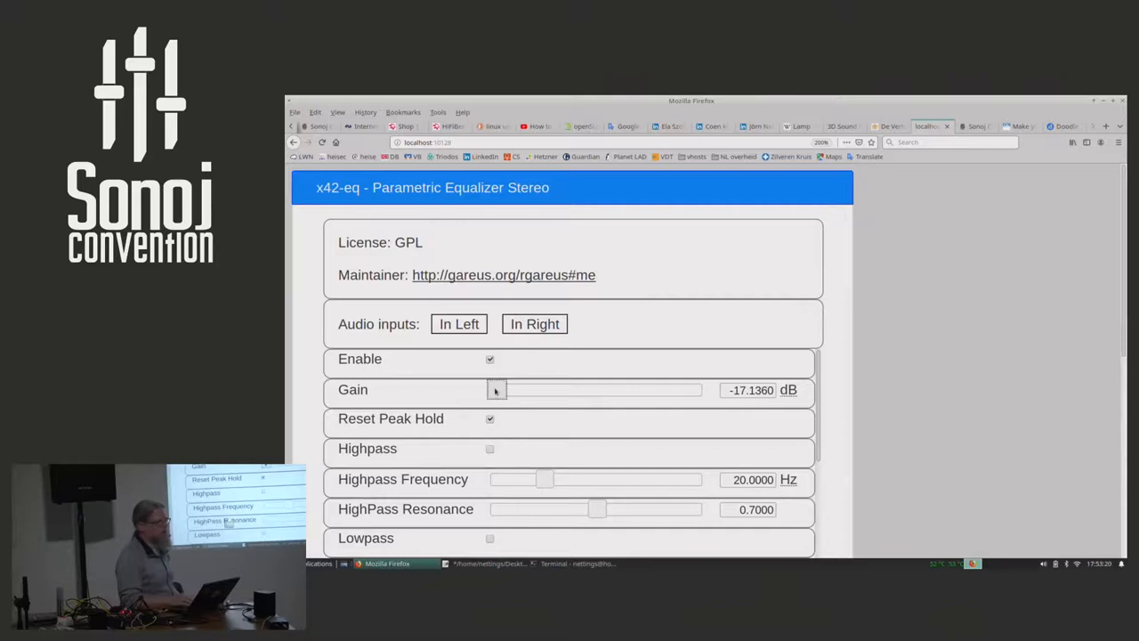
{"action": "left_click_drag", "start_coordinate": [495, 390], "coordinate": [568, 390]}
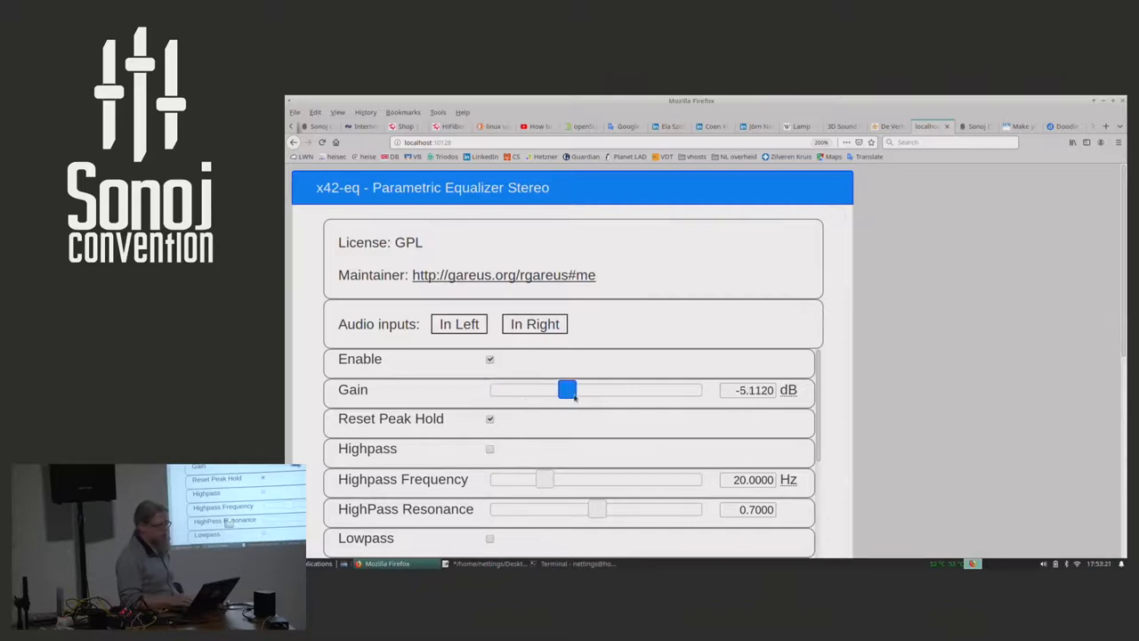
{"action": "left_click_drag", "start_coordinate": [567, 389], "coordinate": [607, 389]}
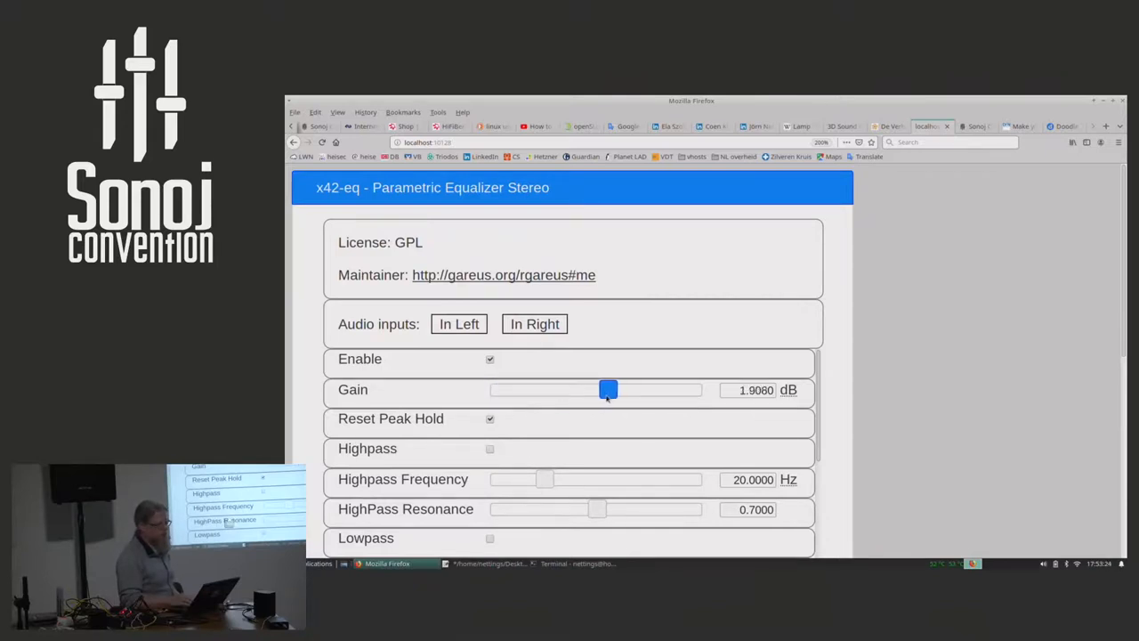
{"action": "left_click_drag", "start_coordinate": [607, 389], "coordinate": [603, 390]}
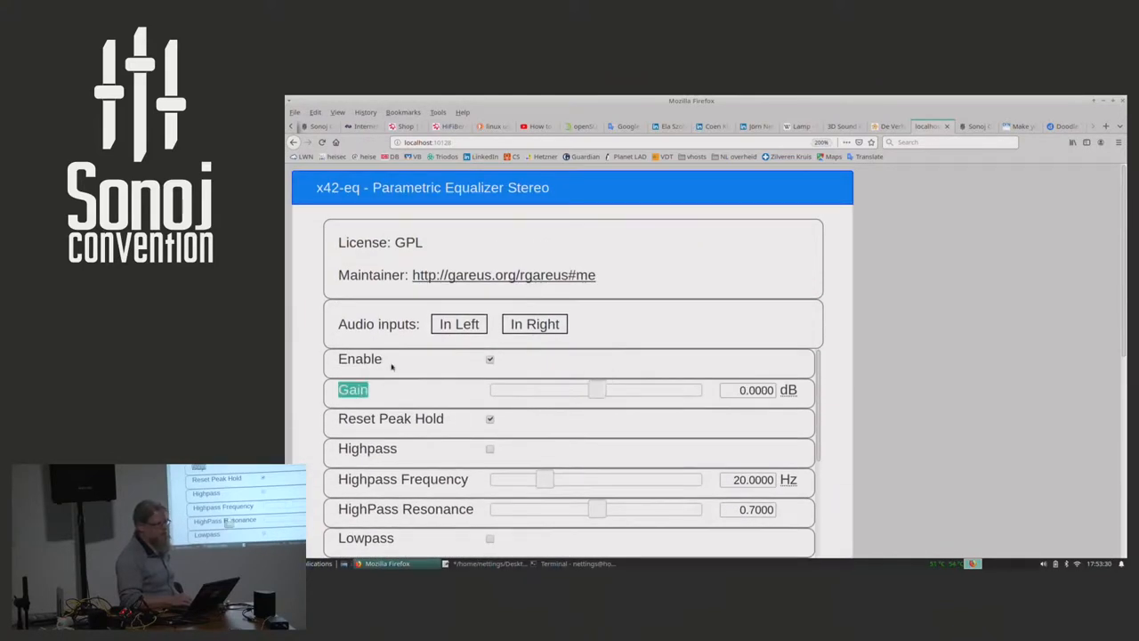
{"action": "scroll", "scroll_direction": "down", "scroll_amount": 3}
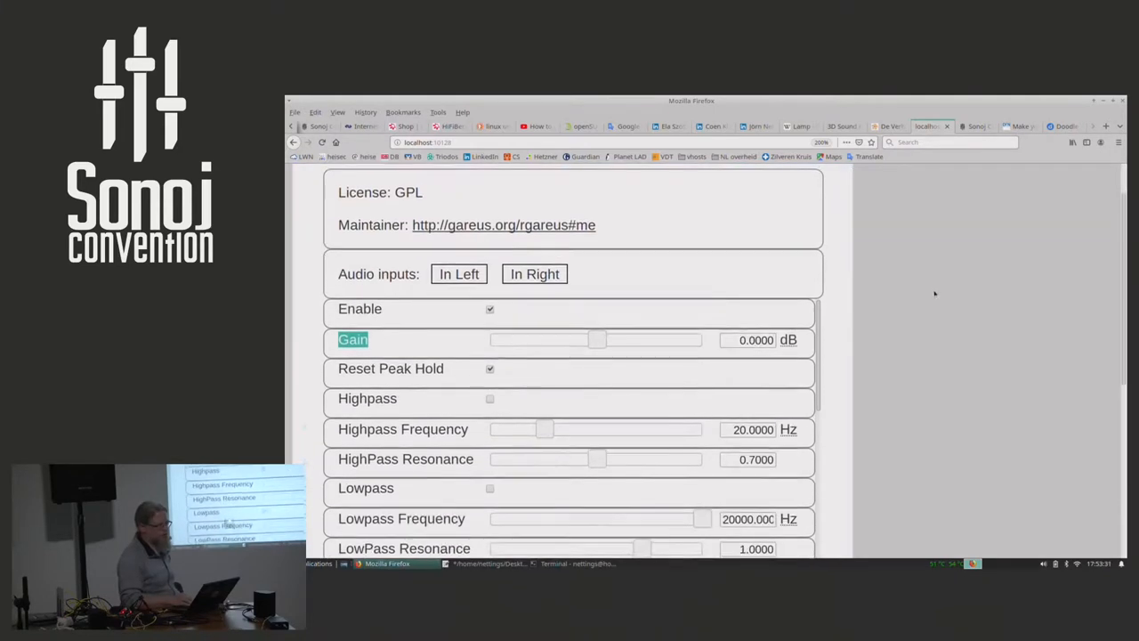
{"action": "scroll", "scroll_direction": "down", "scroll_amount": 3}
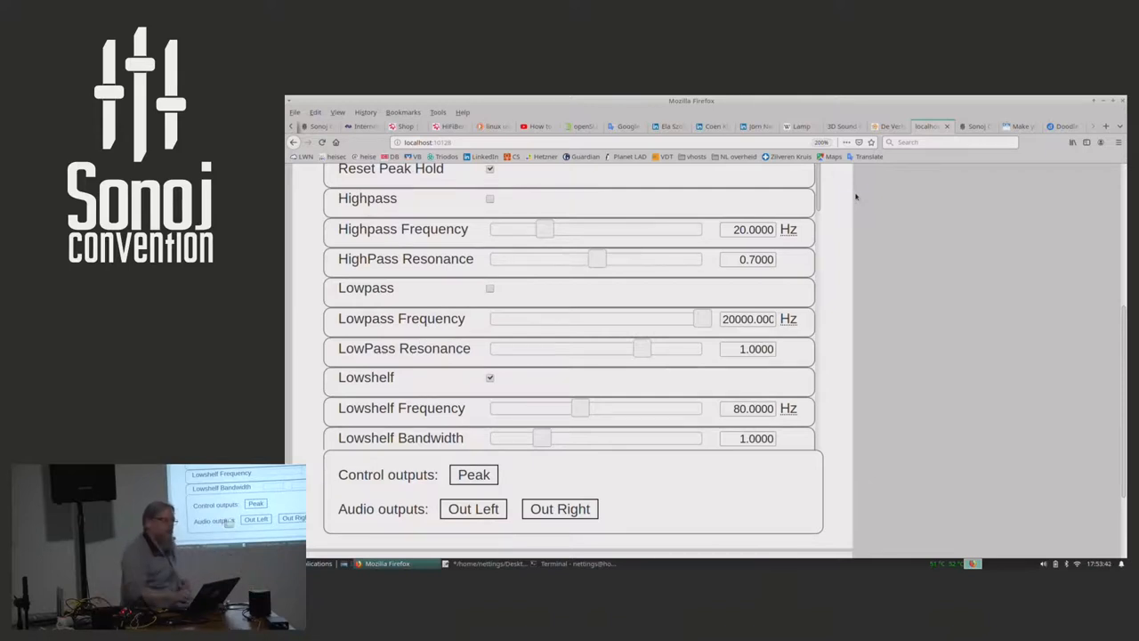
{"action": "mouse_move", "coordinate": [796, 199]}
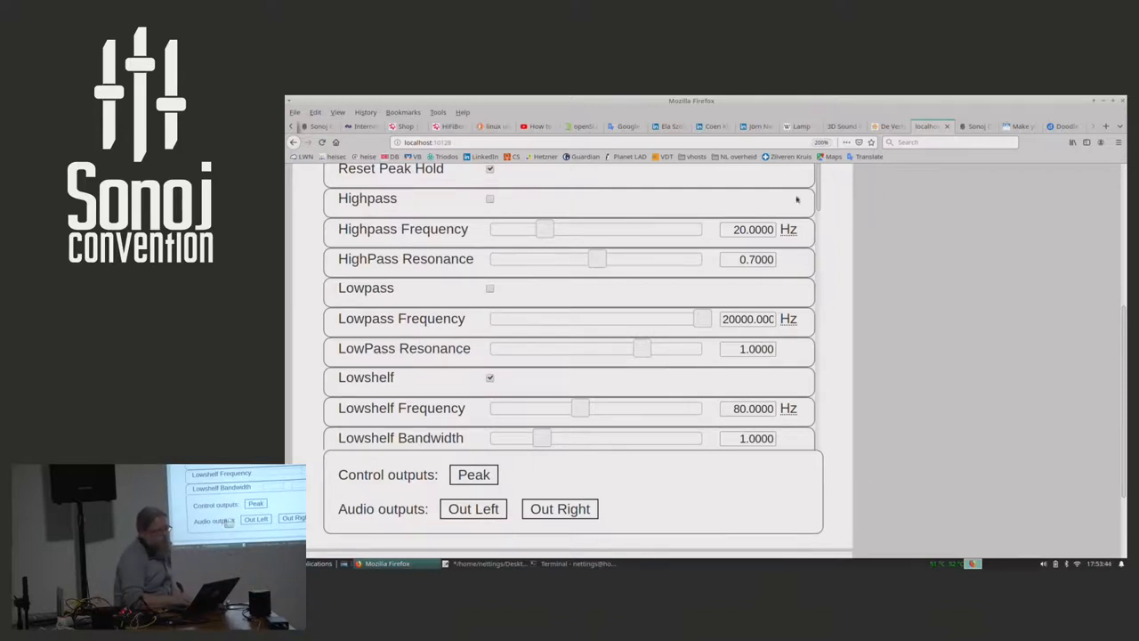
{"action": "scroll", "scroll_direction": "down", "scroll_amount": 3}
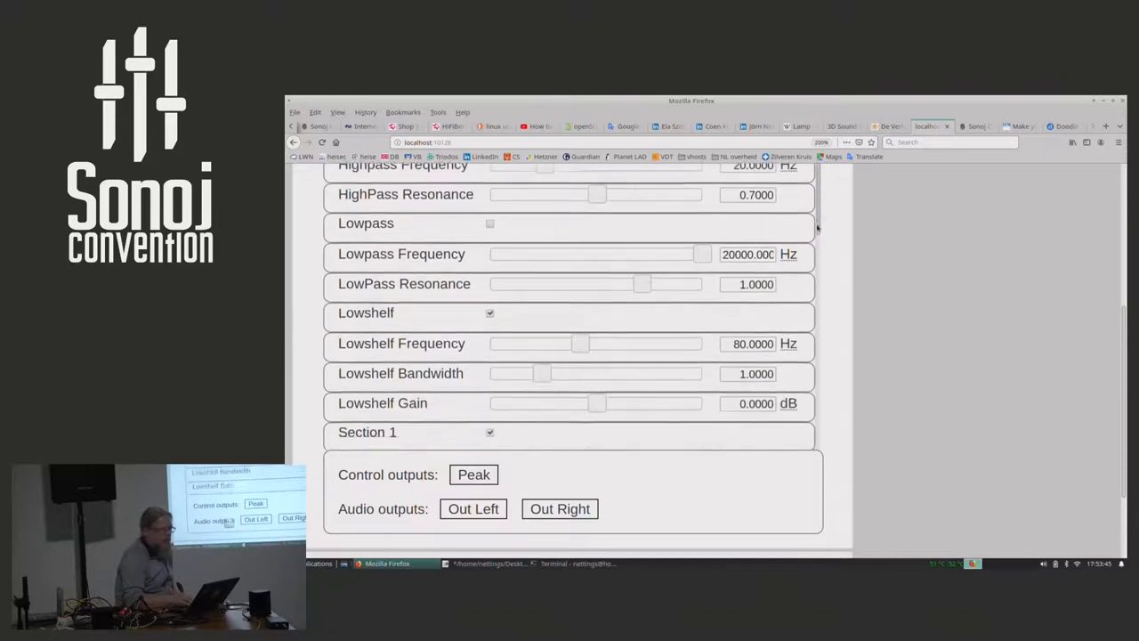
{"action": "scroll", "scroll_direction": "down", "scroll_amount": 3}
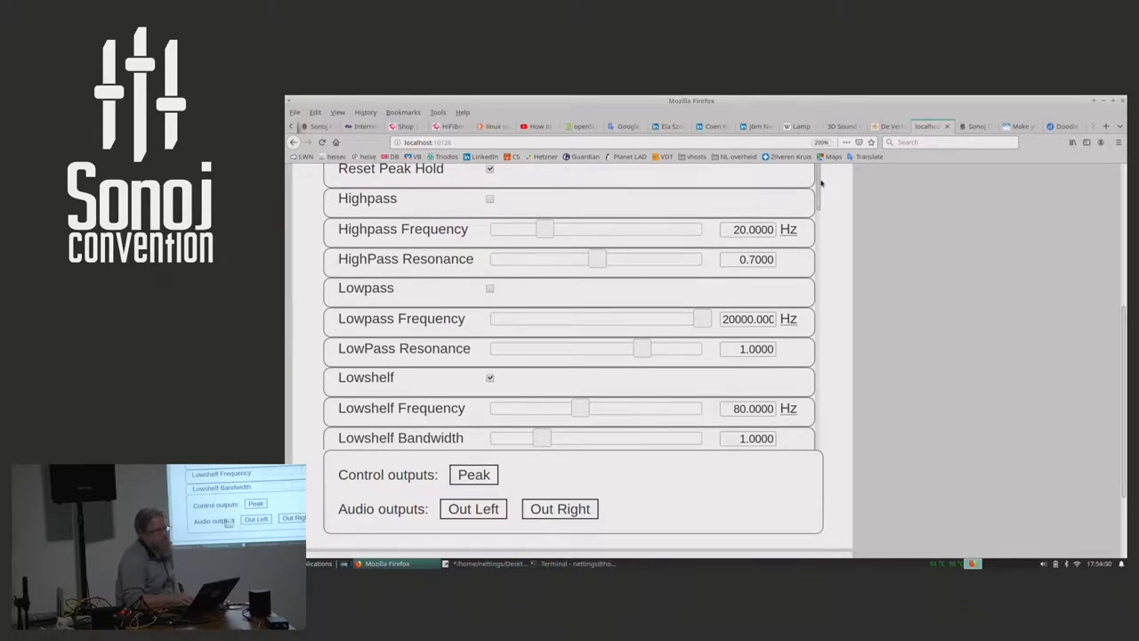
{"action": "scroll", "scroll_direction": "down", "scroll_amount": 3}
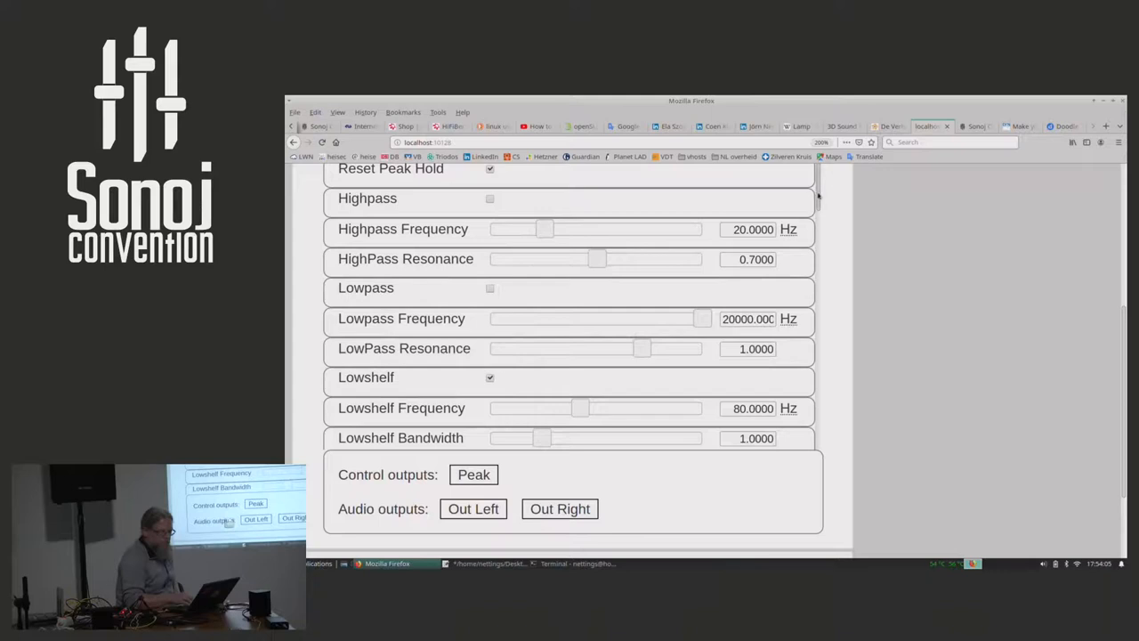
{"action": "scroll", "scroll_direction": "down", "scroll_amount": 3}
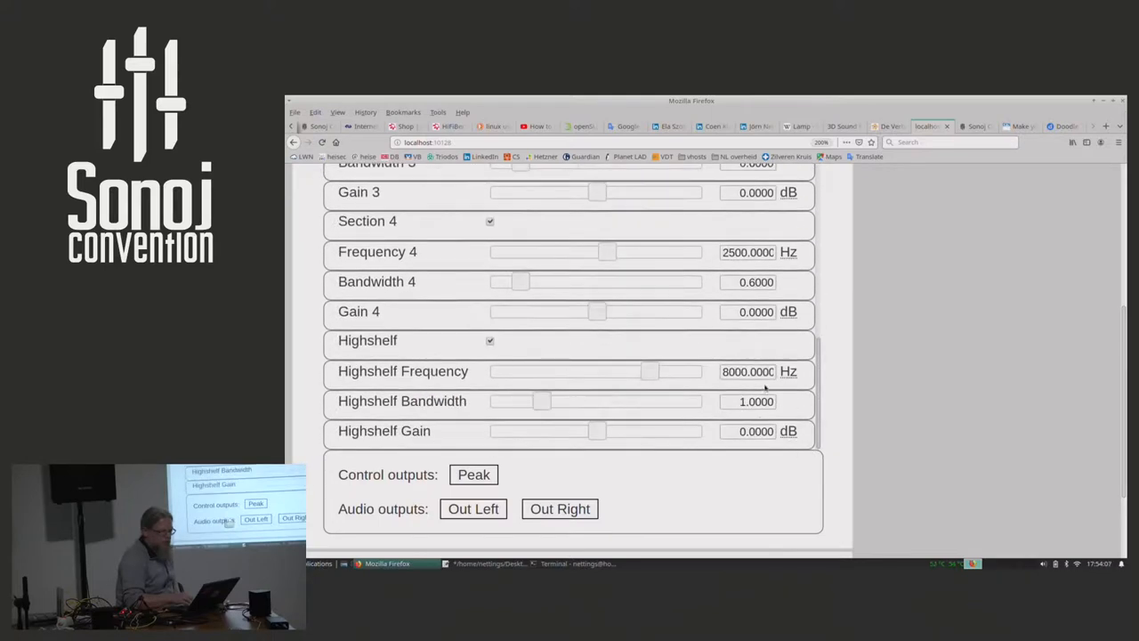
{"action": "scroll", "scroll_direction": "down", "scroll_amount": 3}
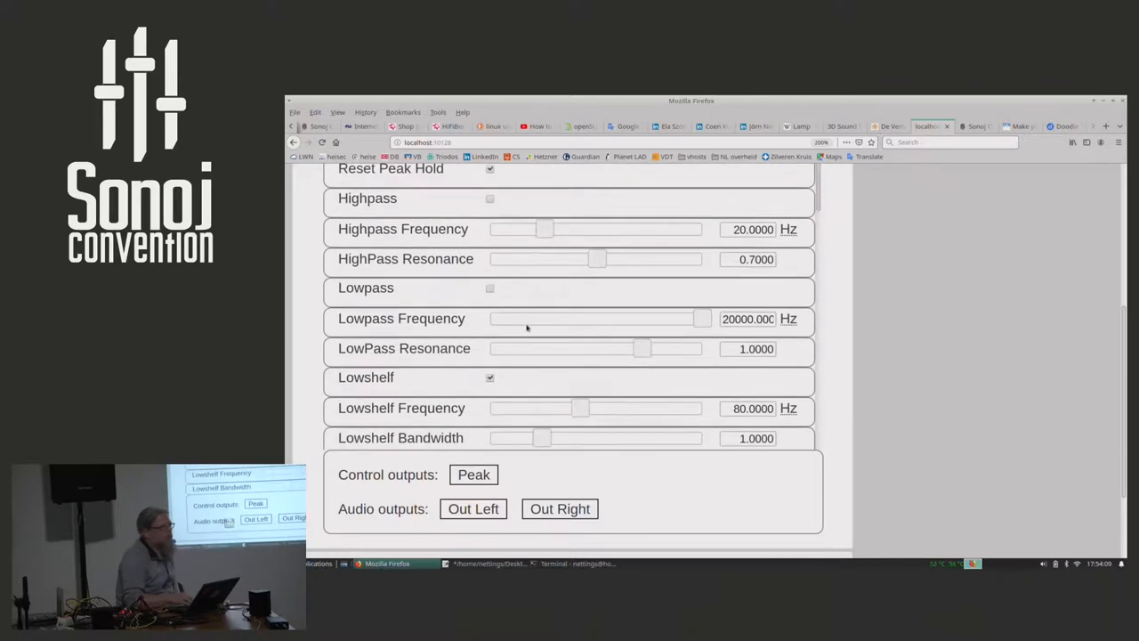
{"action": "mouse_move", "coordinate": [535, 361]}
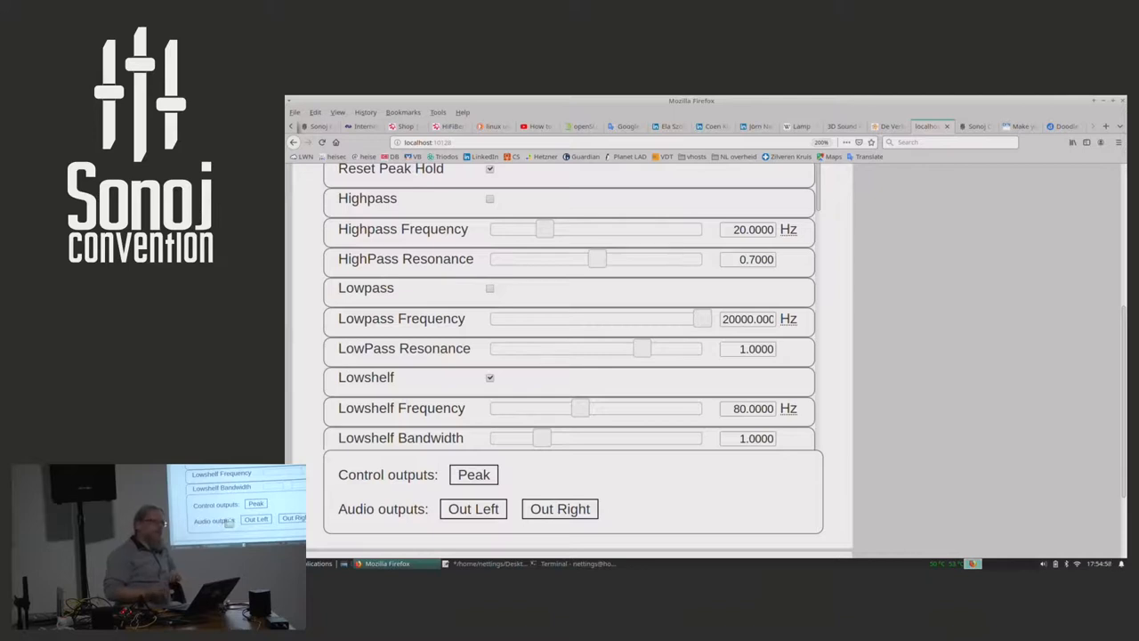
{"action": "mouse_move", "coordinate": [534, 361]}
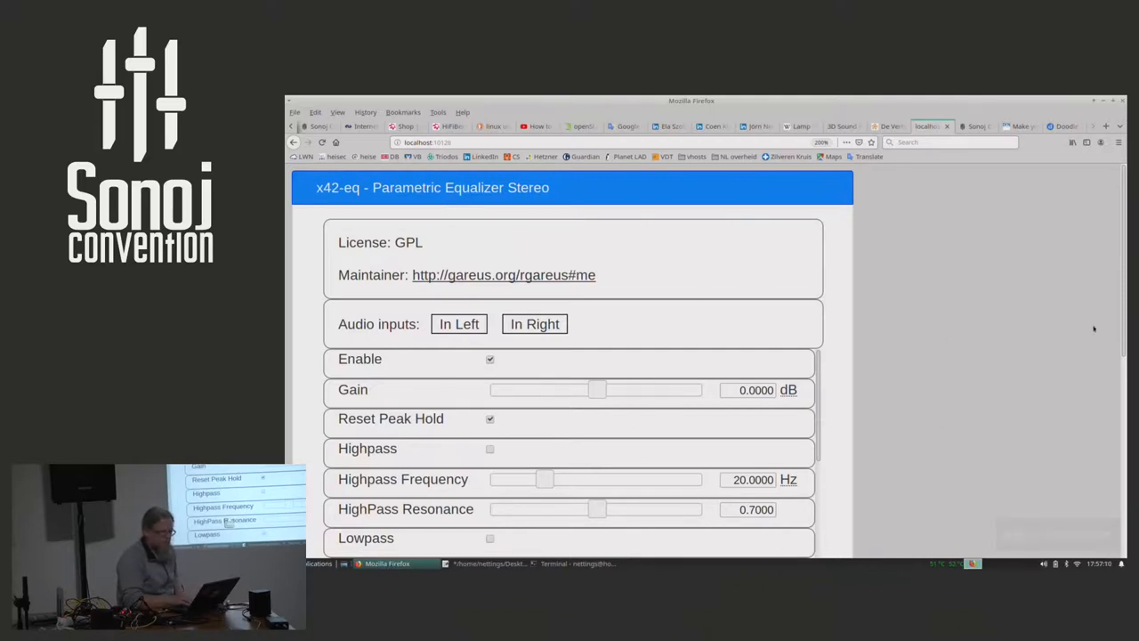
Step: Scroll down to the x42-eq Highshelf Frequency, Bandwidth and Gain sliders
{"action": "scroll", "scroll_direction": "down", "scroll_amount": 3}
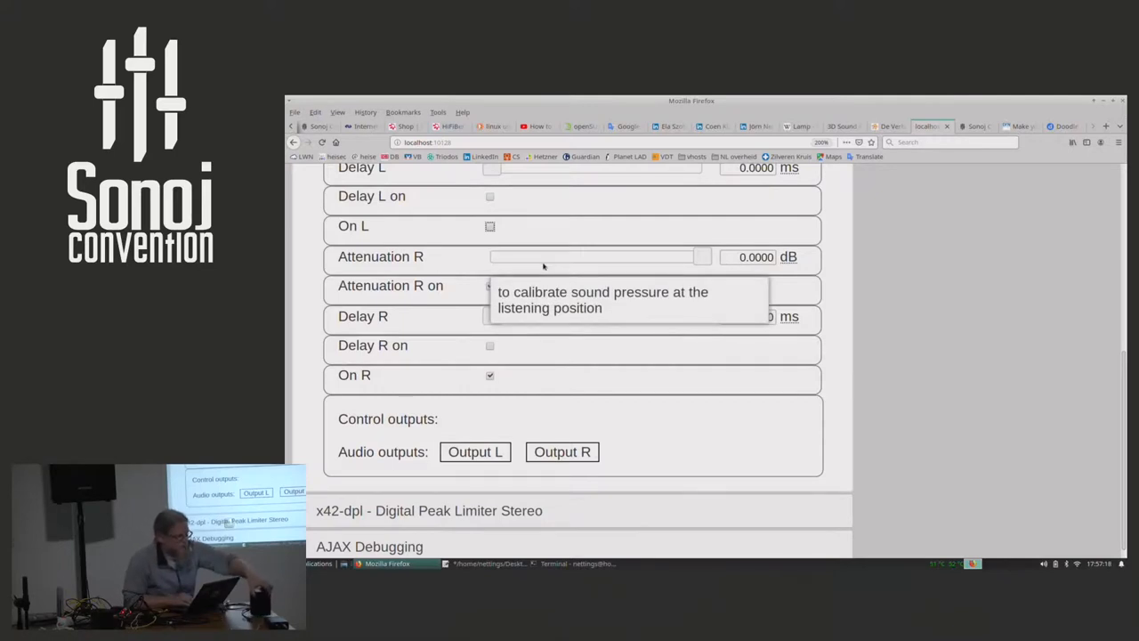
{"action": "mouse_move", "coordinate": [614, 205]}
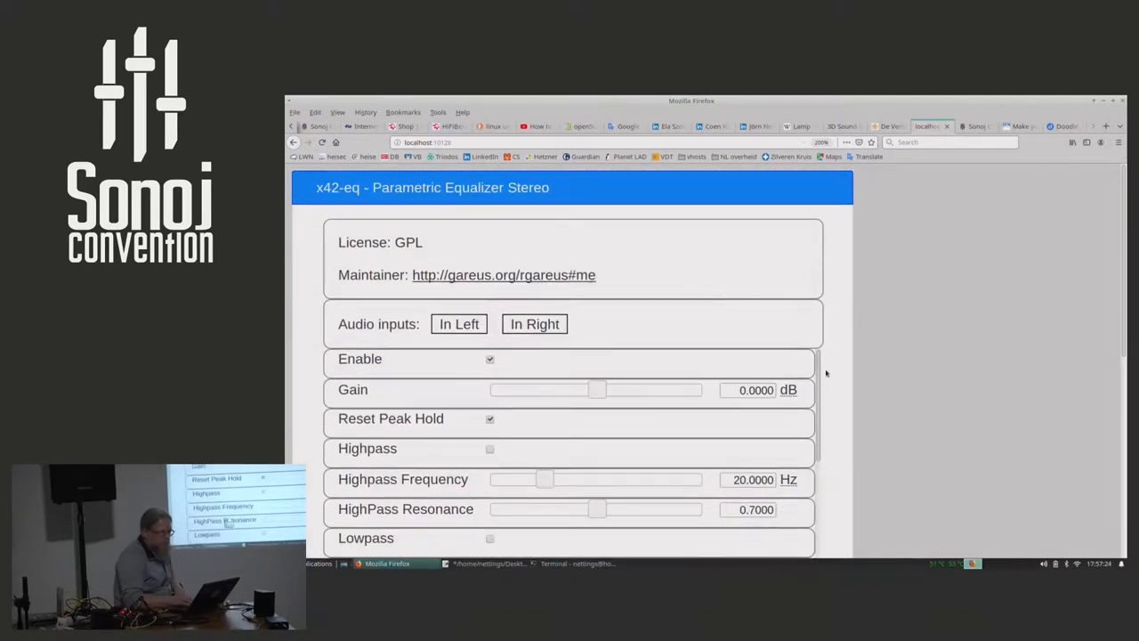
{"action": "scroll", "scroll_direction": "down", "scroll_amount": 3}
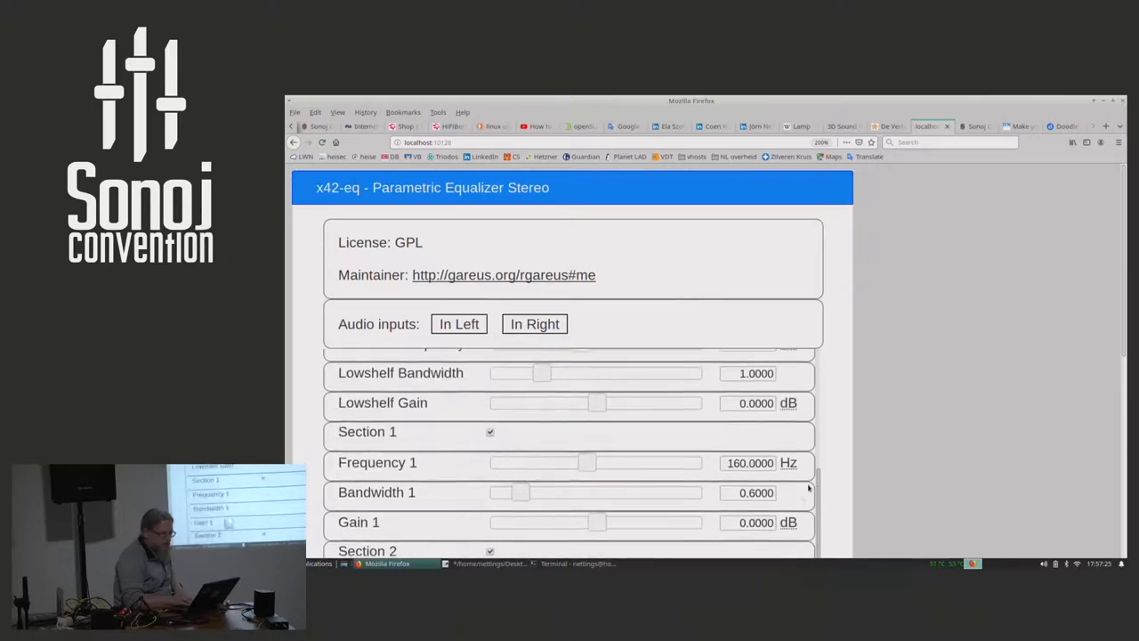
{"action": "scroll", "scroll_direction": "down", "scroll_amount": 3}
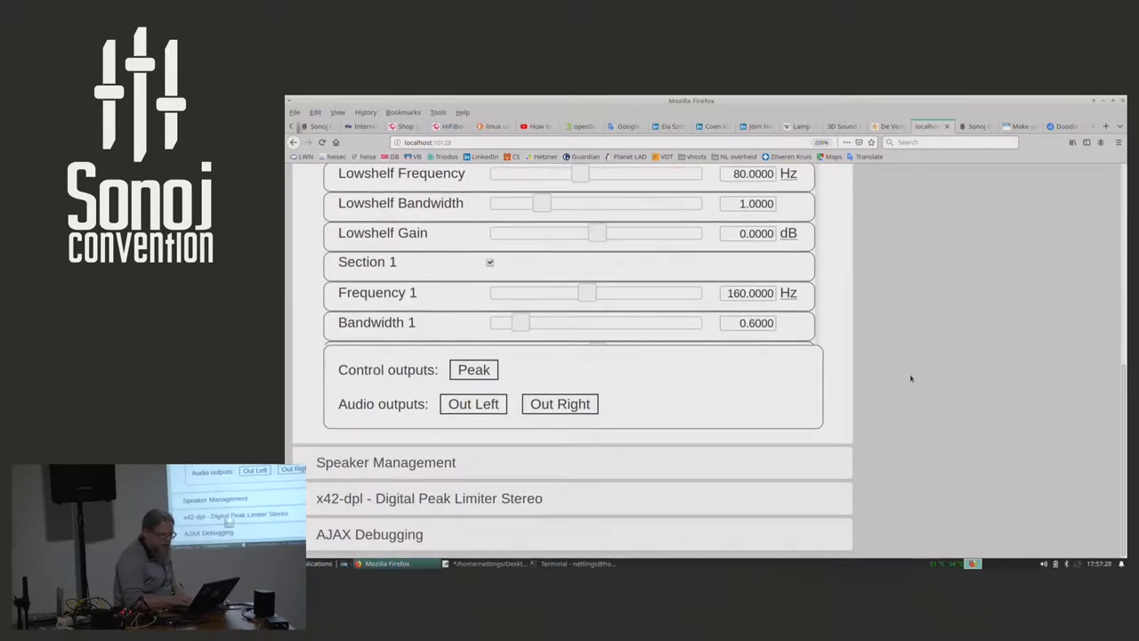
{"action": "scroll", "scroll_direction": "down", "scroll_amount": 3}
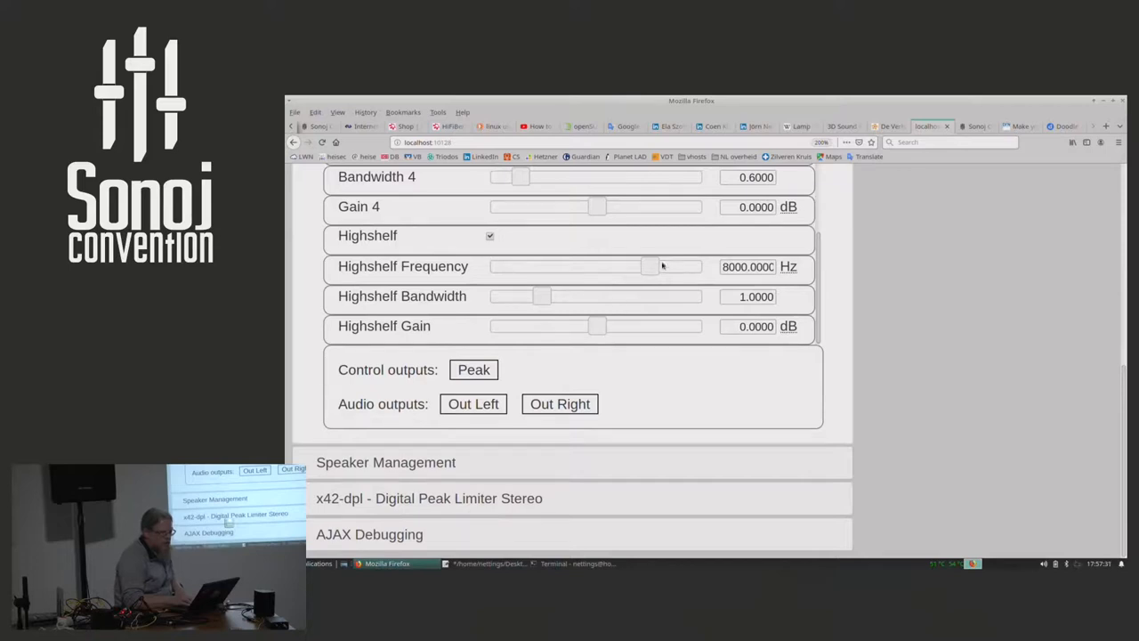
Step: Set Highshelf Frequency to about 12159 Hz and Highshelf Gain to about 8.3 dB
{"action": "left_click_drag", "start_coordinate": [648, 266], "coordinate": [669, 266]}
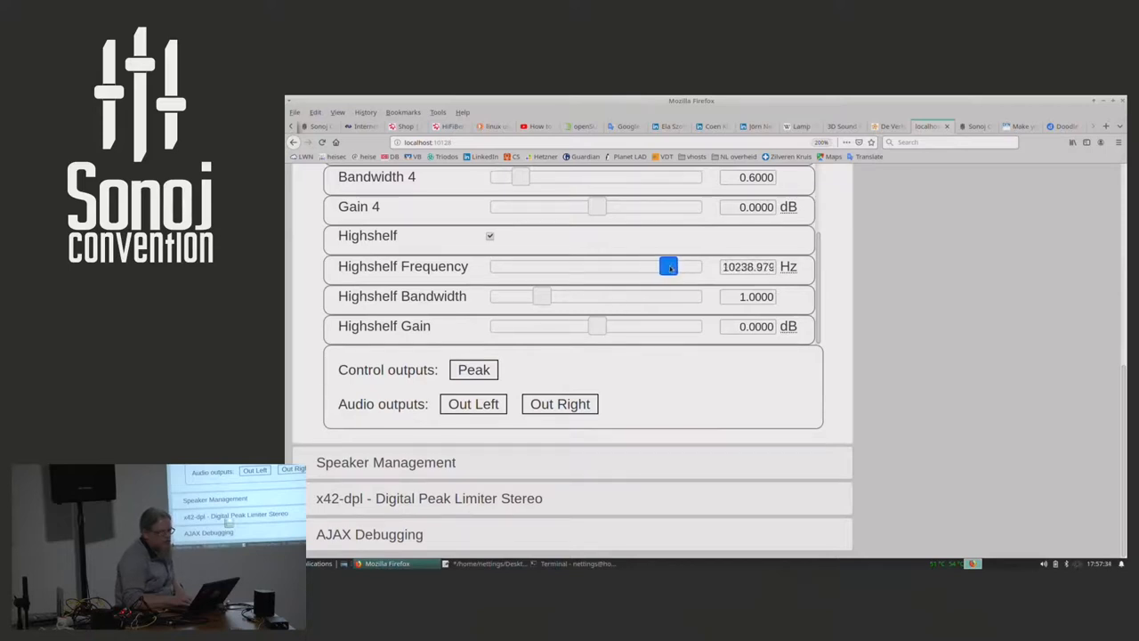
{"action": "left_click_drag", "start_coordinate": [668, 266], "coordinate": [682, 266]}
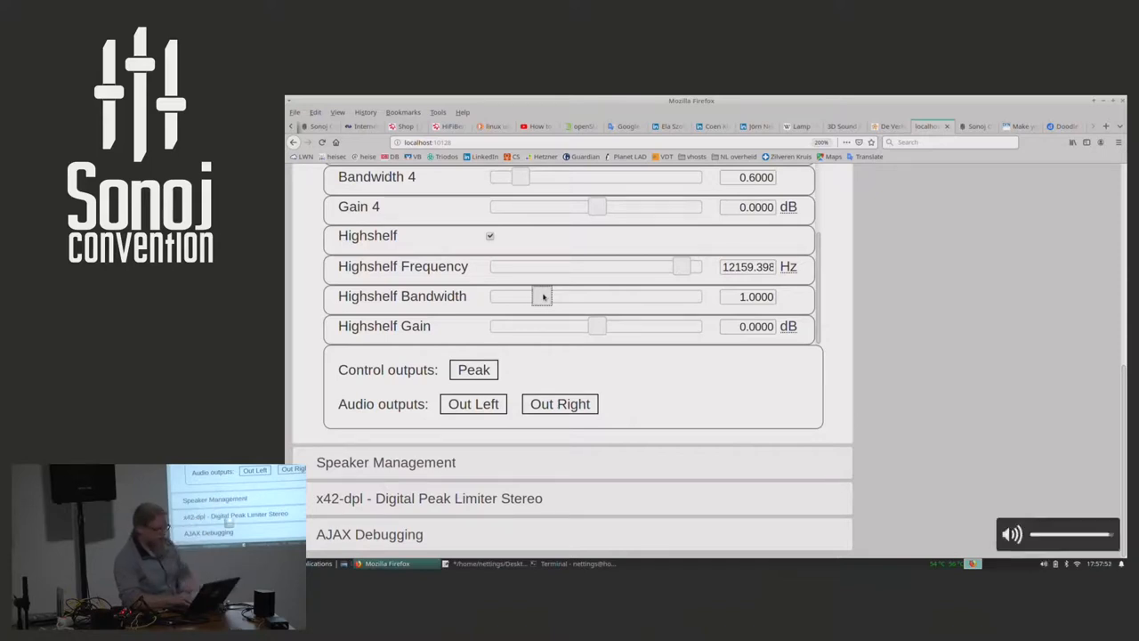
{"action": "left_click_drag", "start_coordinate": [596, 326], "coordinate": [614, 326]}
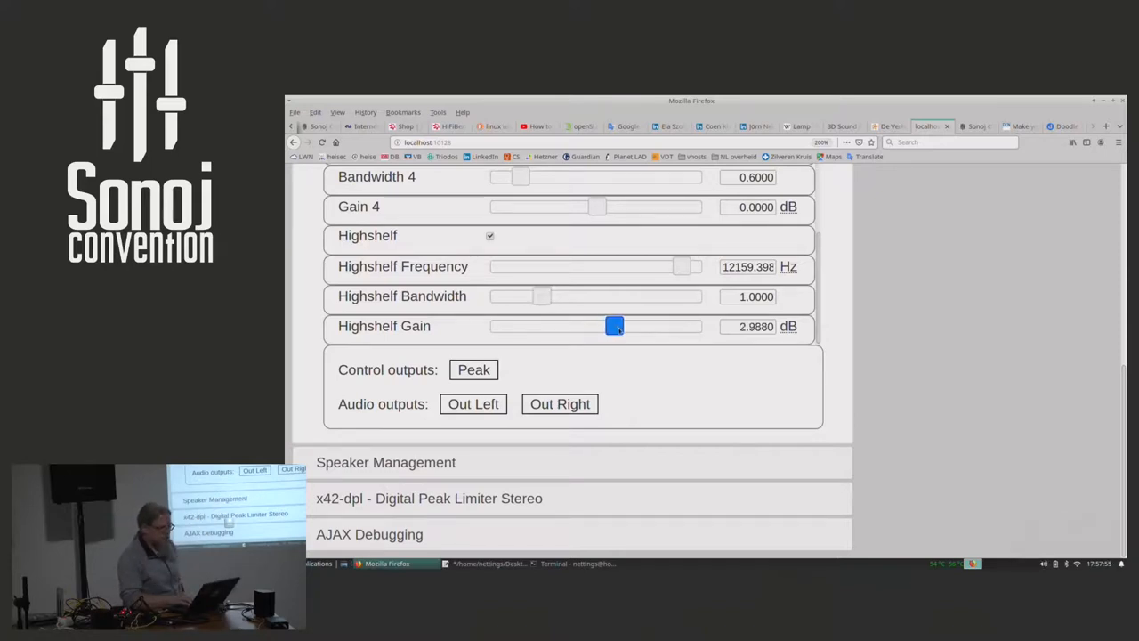
{"action": "left_click_drag", "start_coordinate": [614, 326], "coordinate": [645, 325]}
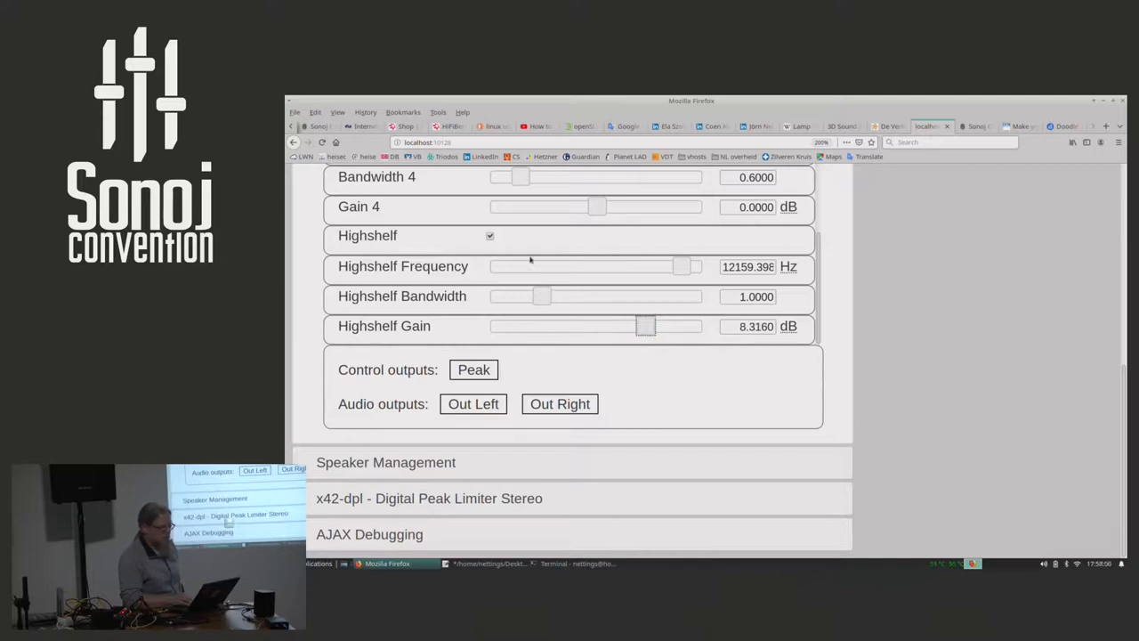
Step: Toggle the Highshelf band off and on to compare, leave it enabled, and scroll the panel
{"action": "left_click", "coordinate": [489, 235]}
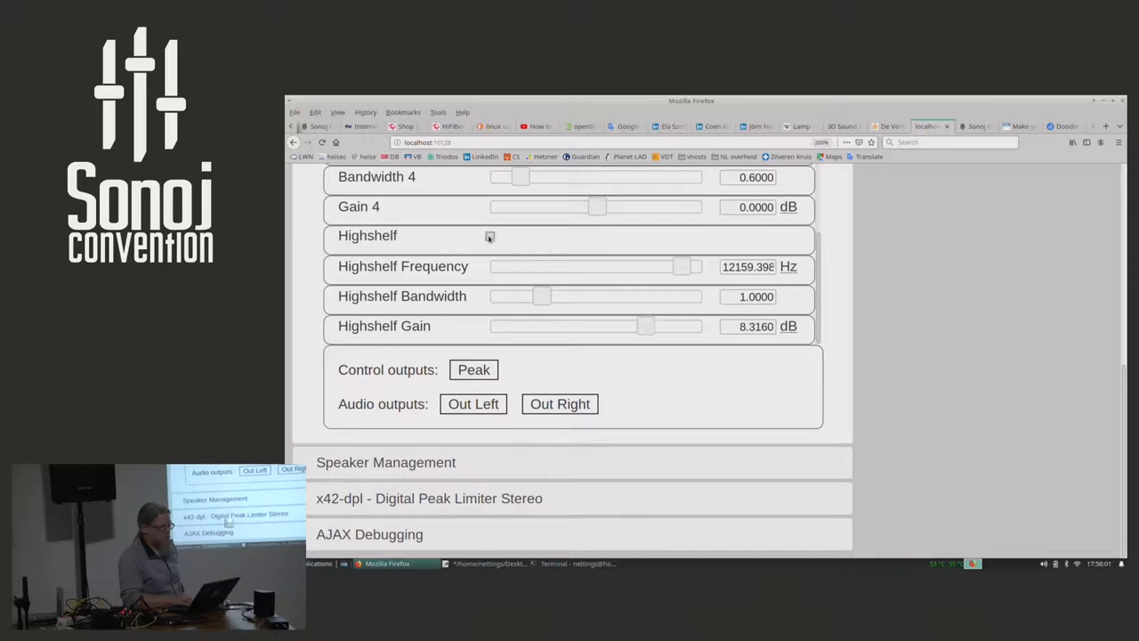
{"action": "left_click", "coordinate": [489, 235]}
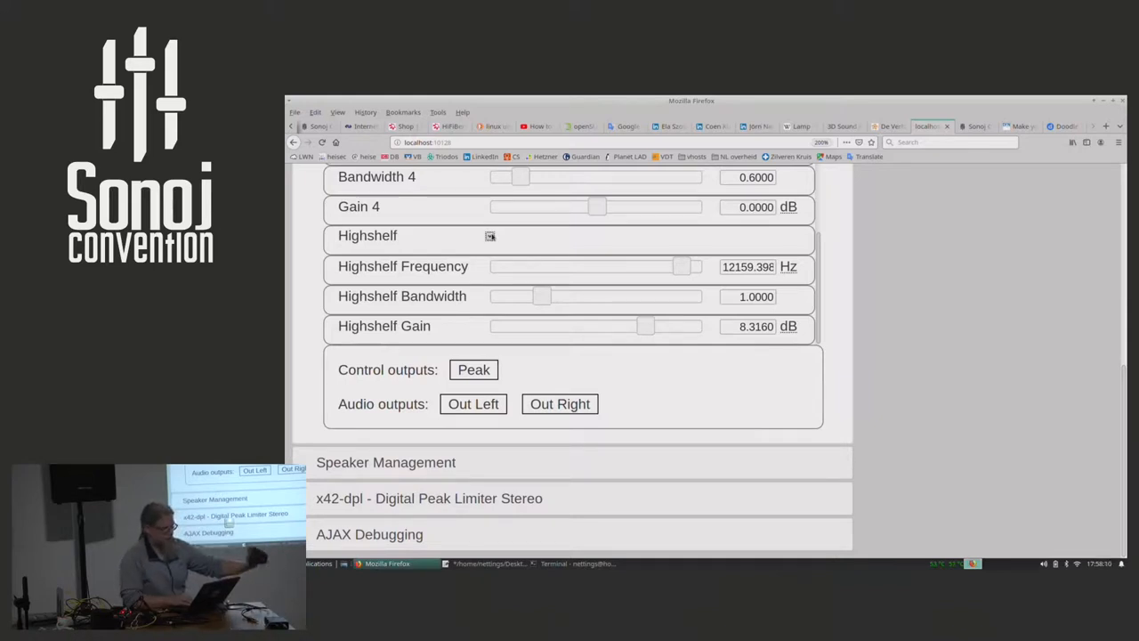
{"action": "left_click", "coordinate": [489, 235]}
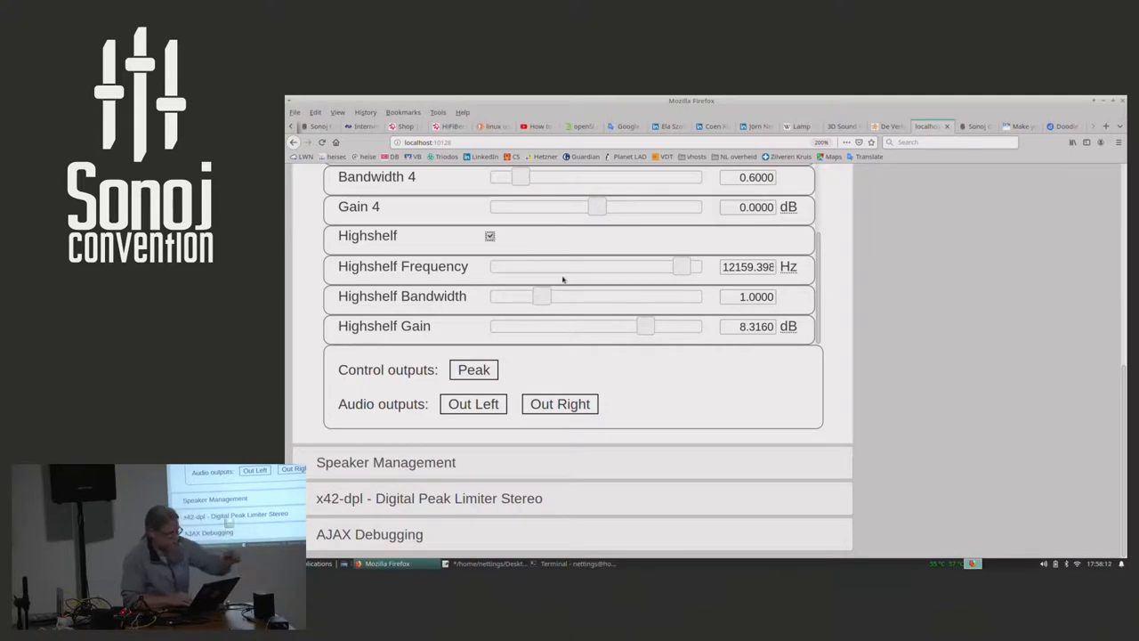
{"action": "left_click", "coordinate": [489, 235]}
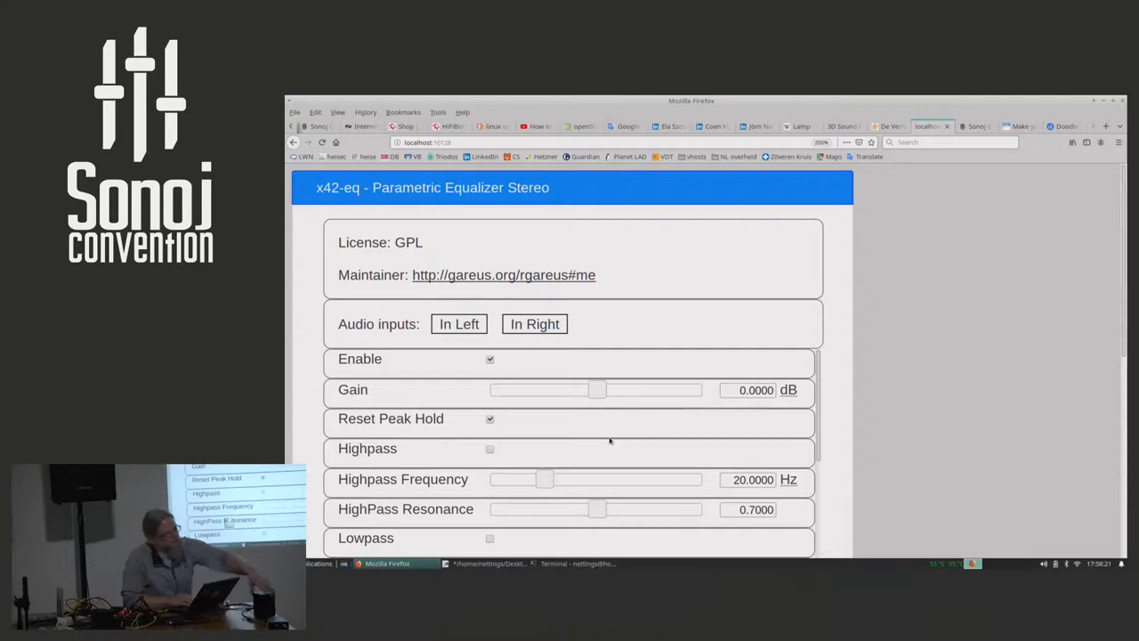
{"action": "scroll", "scroll_direction": "down", "scroll_amount": 3}
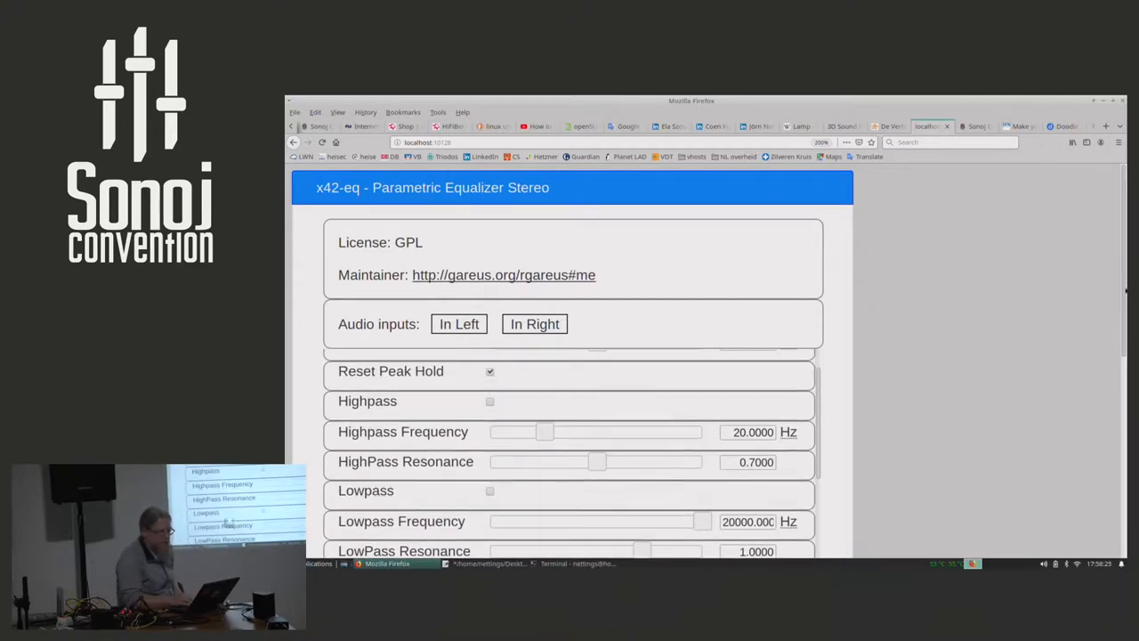
Step: Enable the Highpass filter at about 102 Hz, bringing Section 1–2 bands into view
{"action": "scroll", "scroll_direction": "down", "scroll_amount": 3}
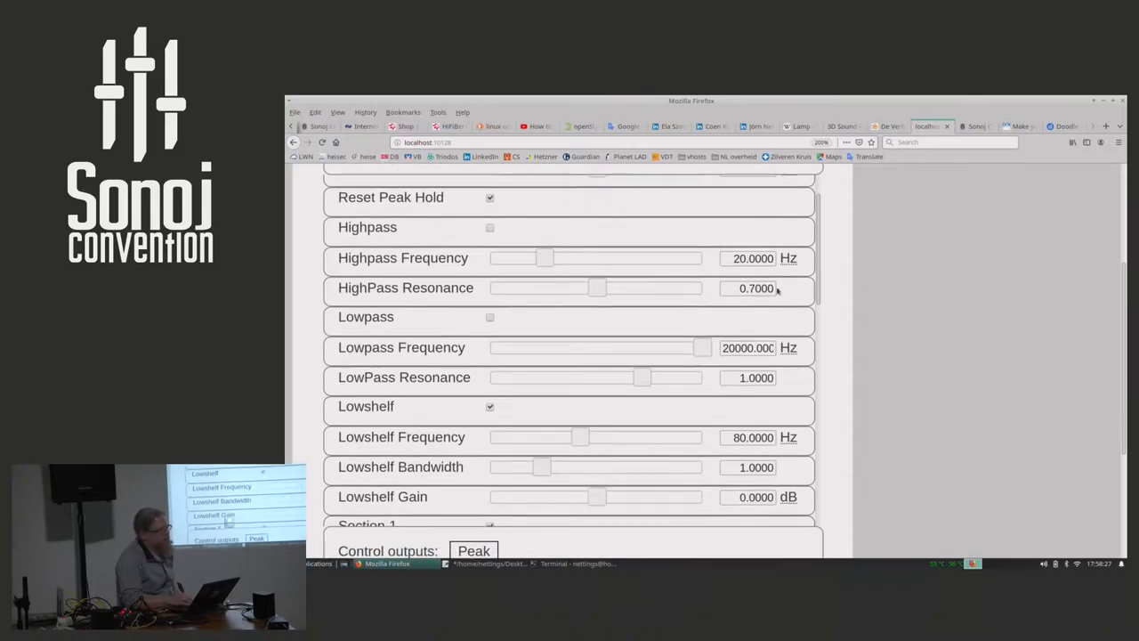
{"action": "left_click", "coordinate": [489, 228]}
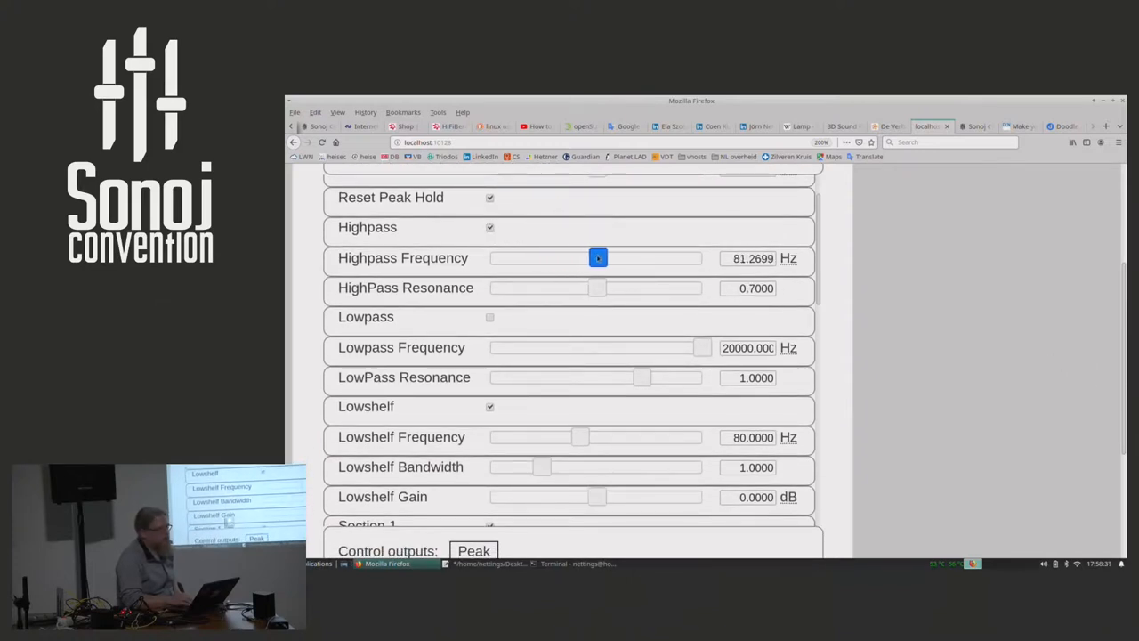
{"action": "left_click_drag", "start_coordinate": [598, 258], "coordinate": [608, 258]}
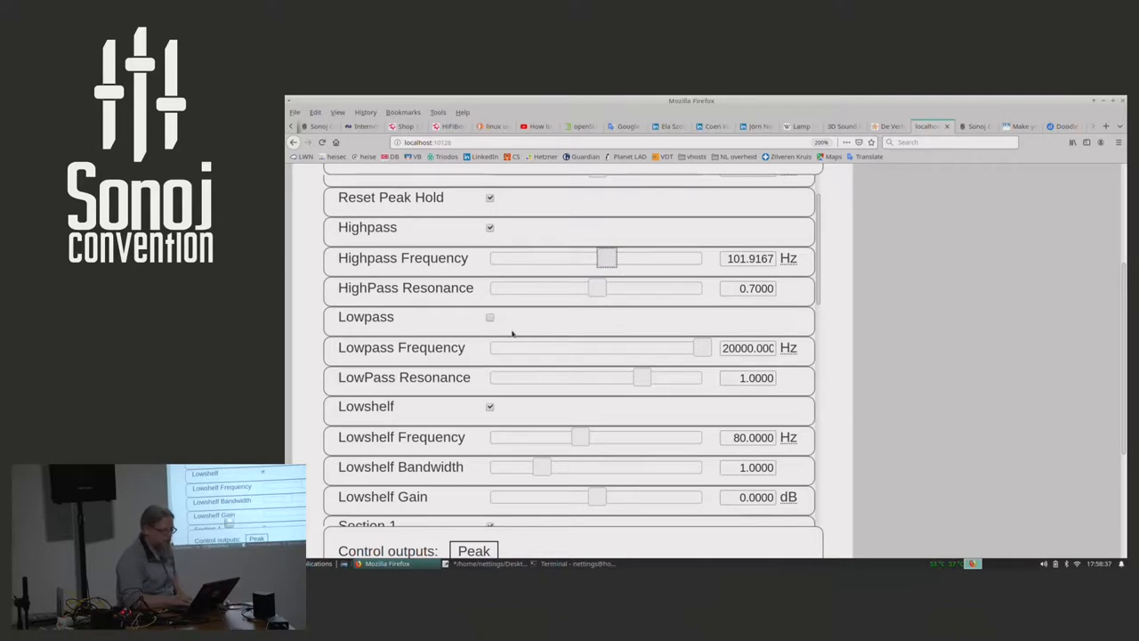
{"action": "scroll", "scroll_direction": "down", "scroll_amount": 3}
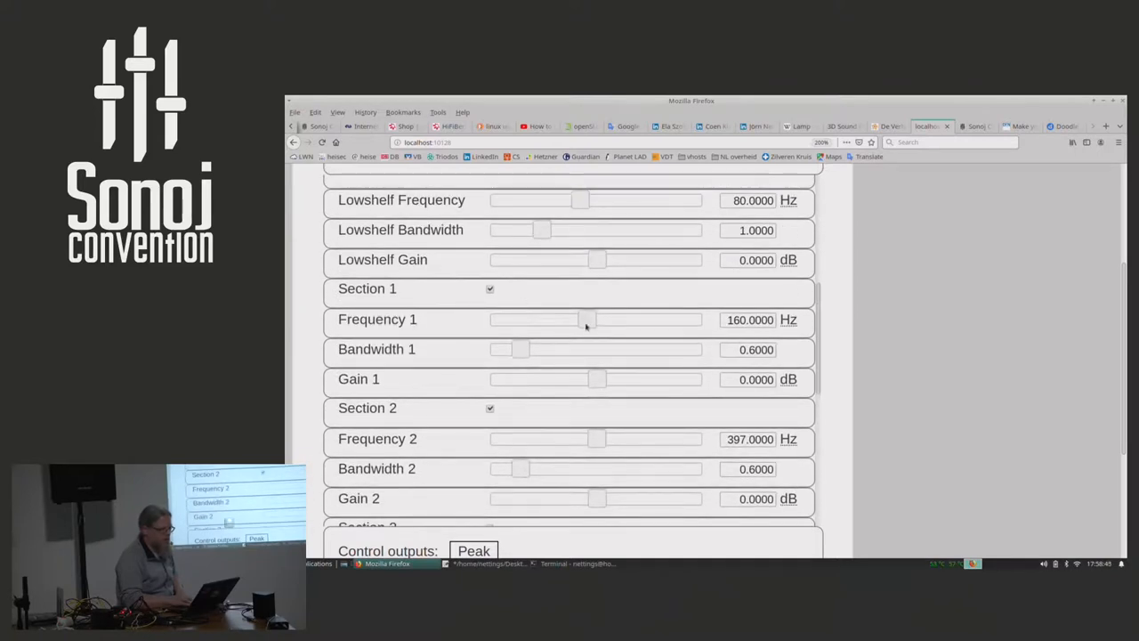
Step: Raise equalizer Gain 1 to about 7 dB, compare with Section 1 toggled, and tune Frequency 1 near 165 Hz
{"action": "left_click_drag", "start_coordinate": [586, 320], "coordinate": [577, 319]}
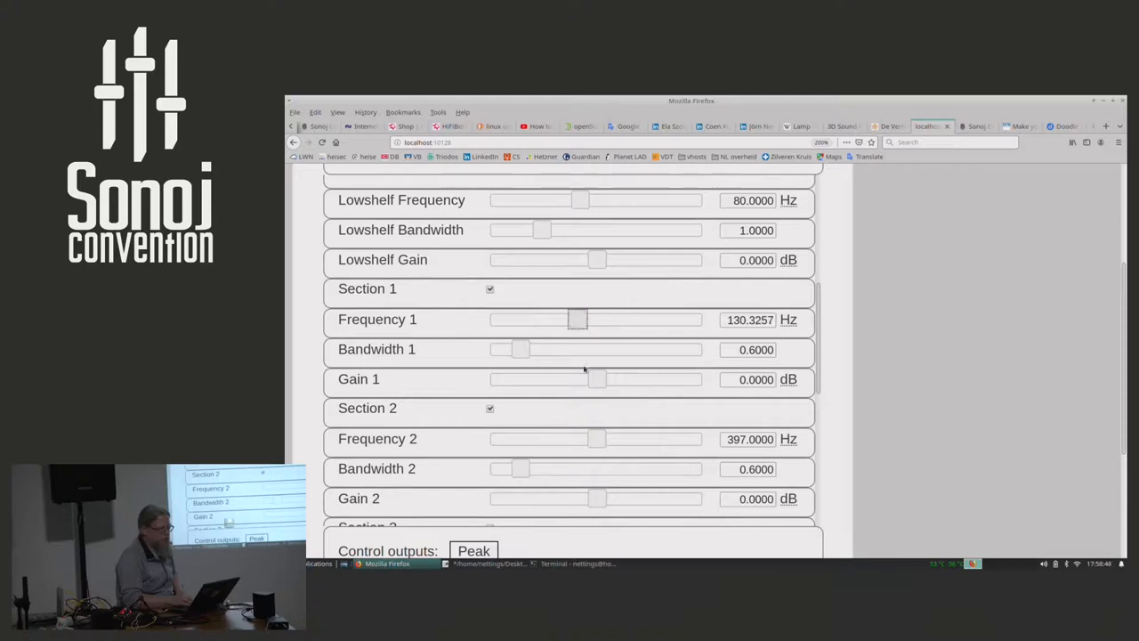
{"action": "left_click_drag", "start_coordinate": [596, 379], "coordinate": [638, 379]}
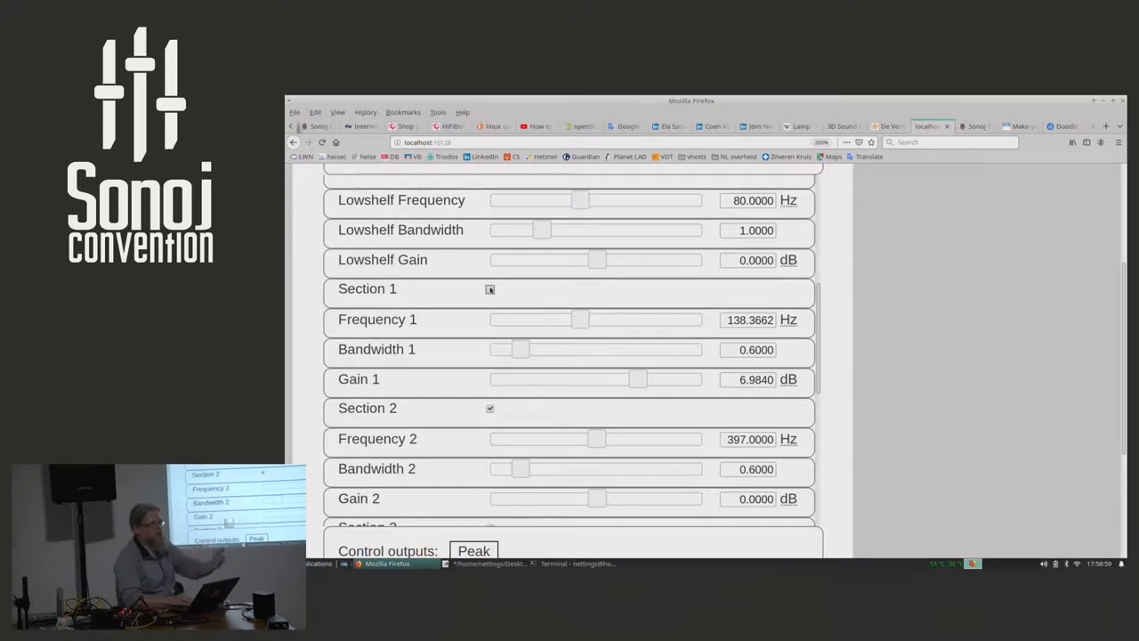
{"action": "left_click", "coordinate": [489, 289]}
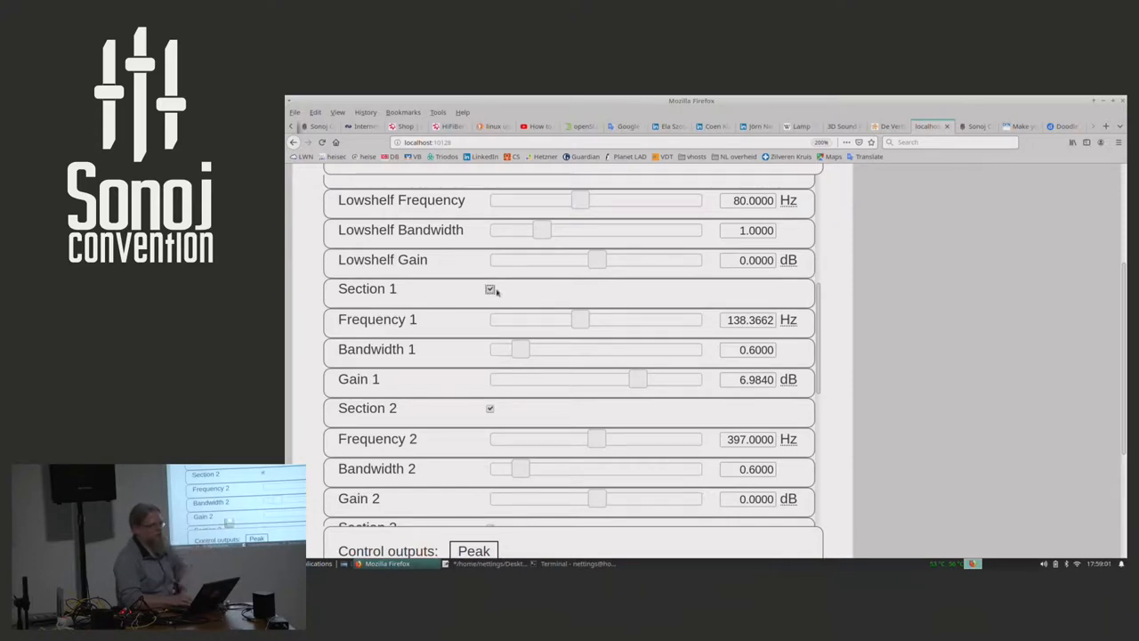
{"action": "left_click_drag", "start_coordinate": [579, 319], "coordinate": [586, 320]}
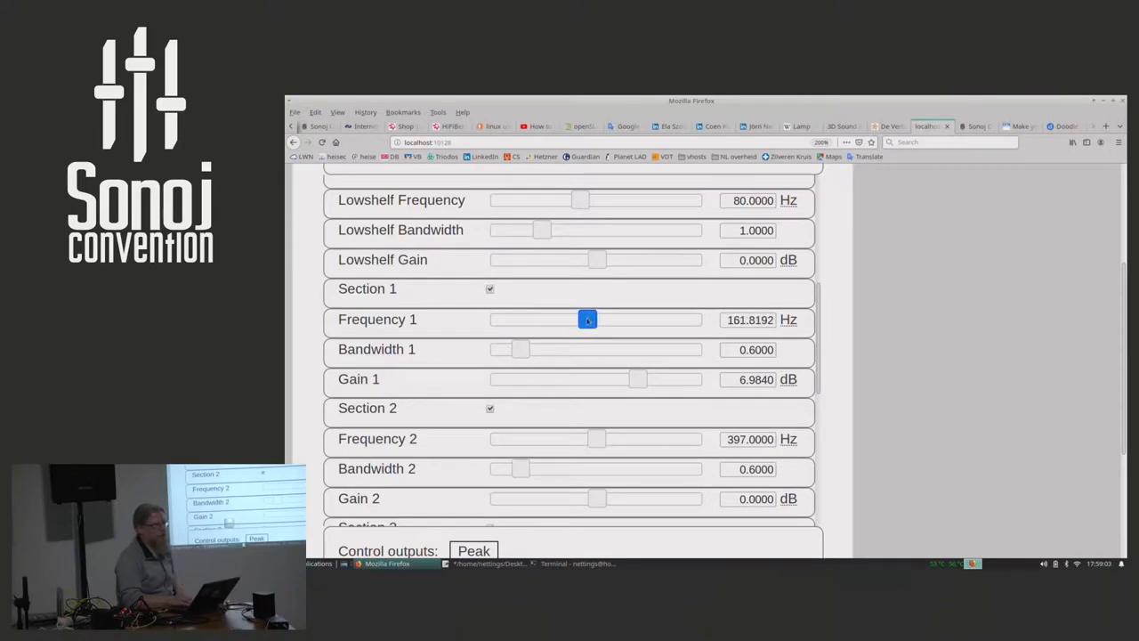
{"action": "left_click_drag", "start_coordinate": [587, 320], "coordinate": [589, 320]}
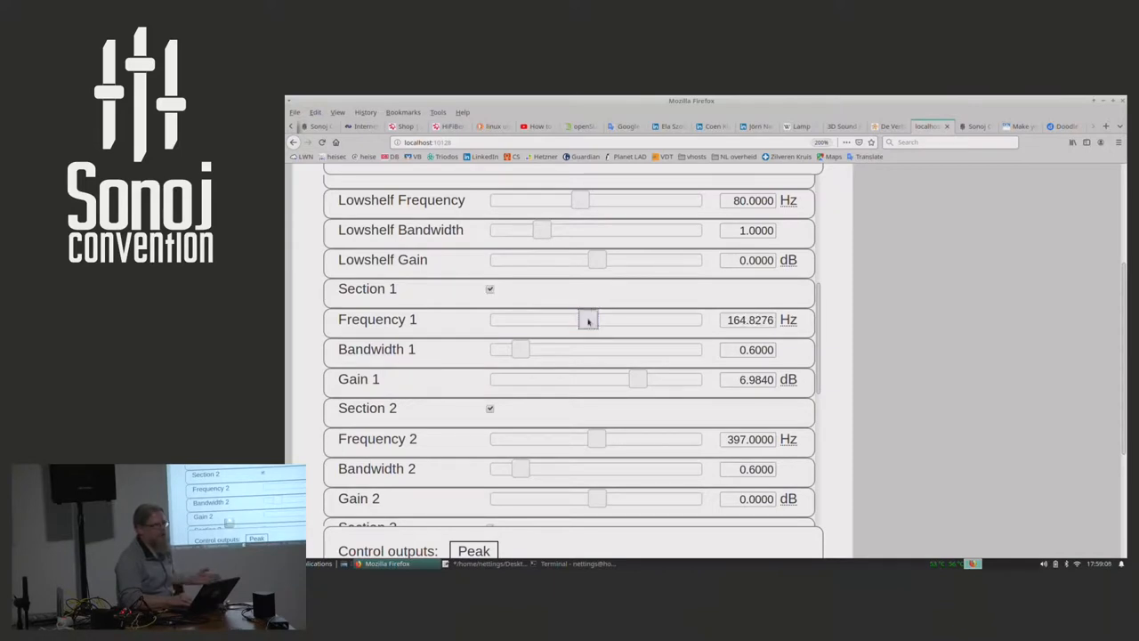
{"action": "left_click_drag", "start_coordinate": [588, 320], "coordinate": [581, 319]}
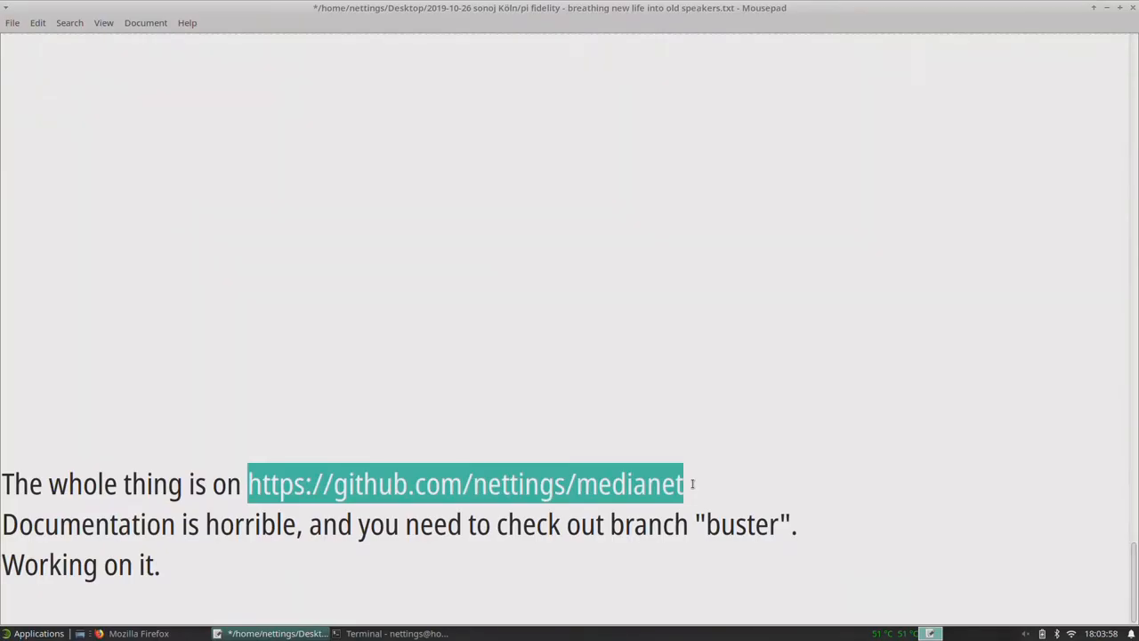
Step: Deselect the GitHub link in the Mousepad notes and return to Firefox's Sonoj schedule page
{"action": "left_click", "coordinate": [685, 483]}
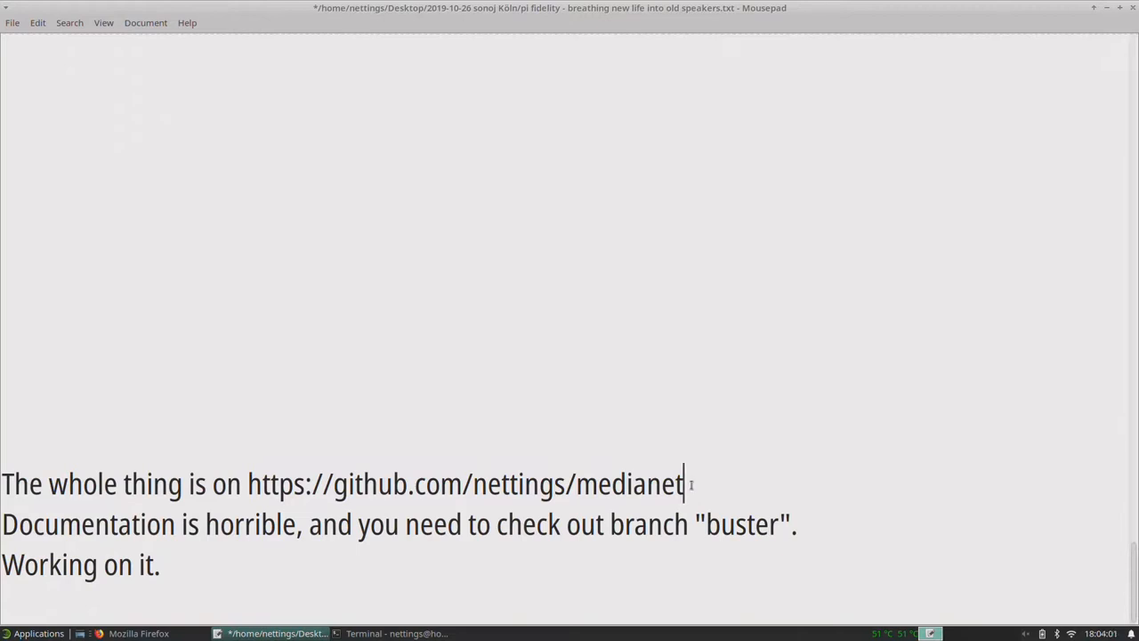
{"action": "left_click", "coordinate": [391, 633]}
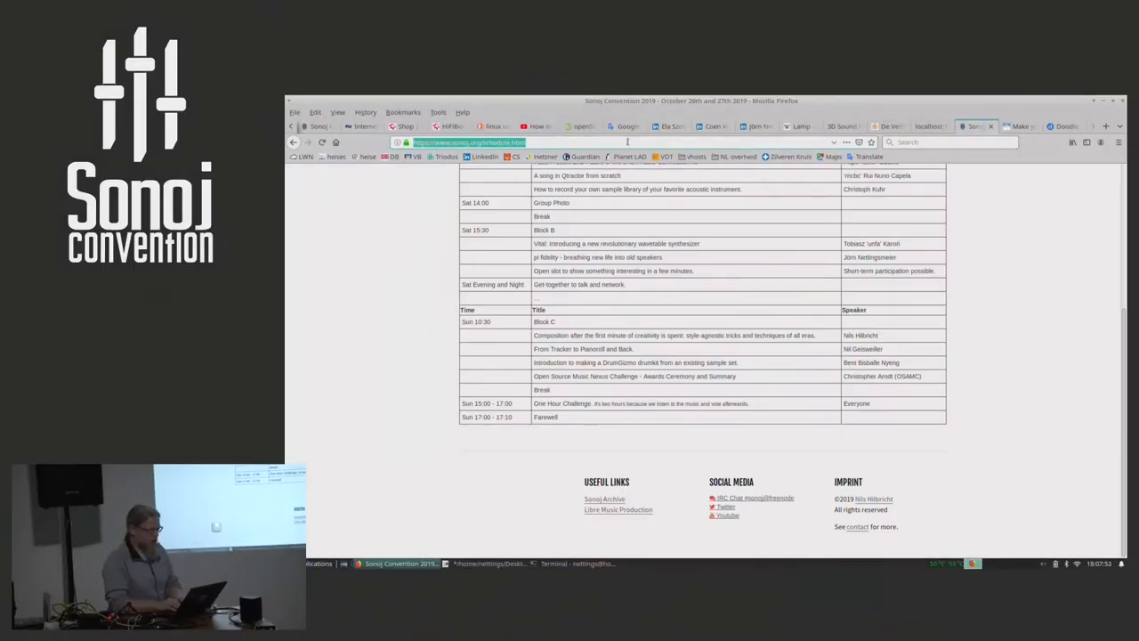
Step: Open the nettings/medianet repository on GitHub, zoom in, and dismiss the Learn Git banner
{"action": "type", "text": "github.com/nettings"}
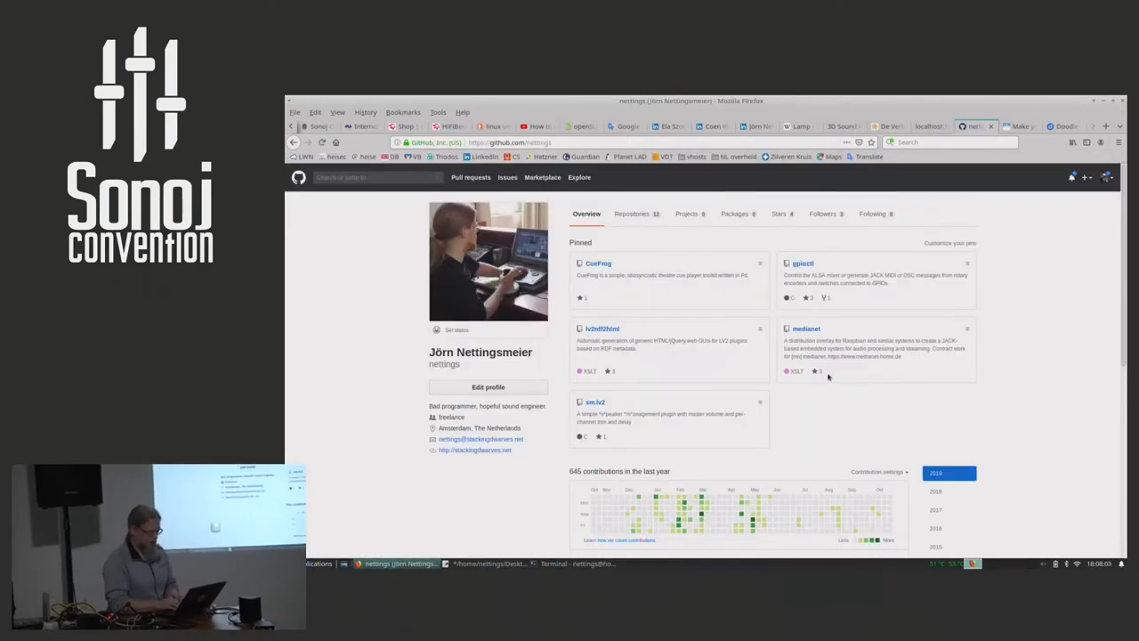
{"action": "left_click", "coordinate": [806, 329]}
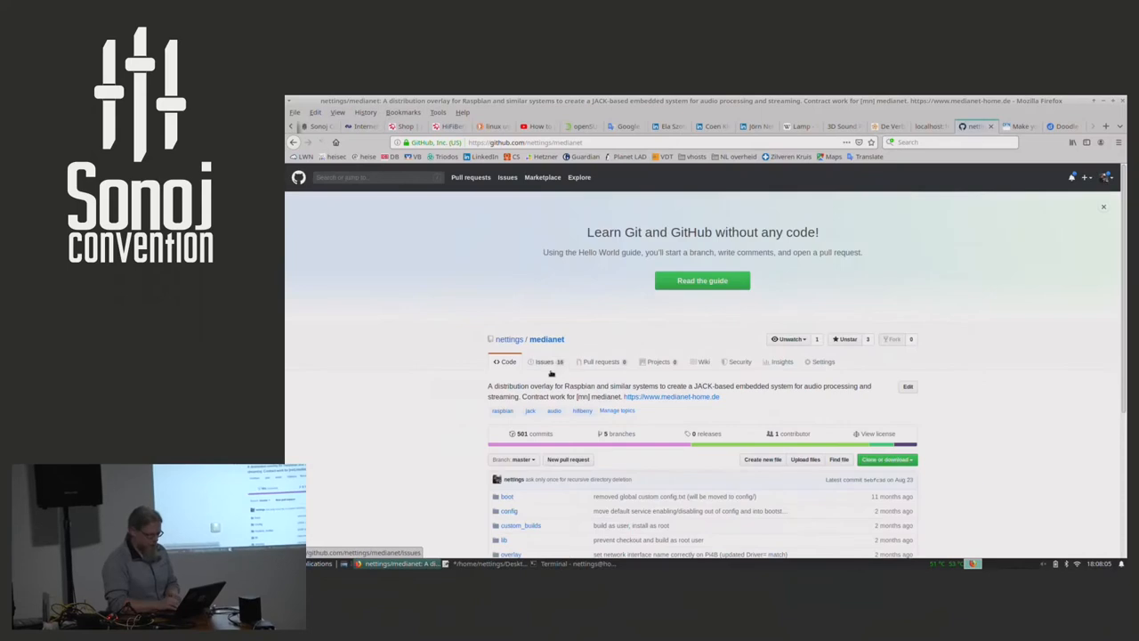
{"action": "key", "text": "ctrl+plus"}
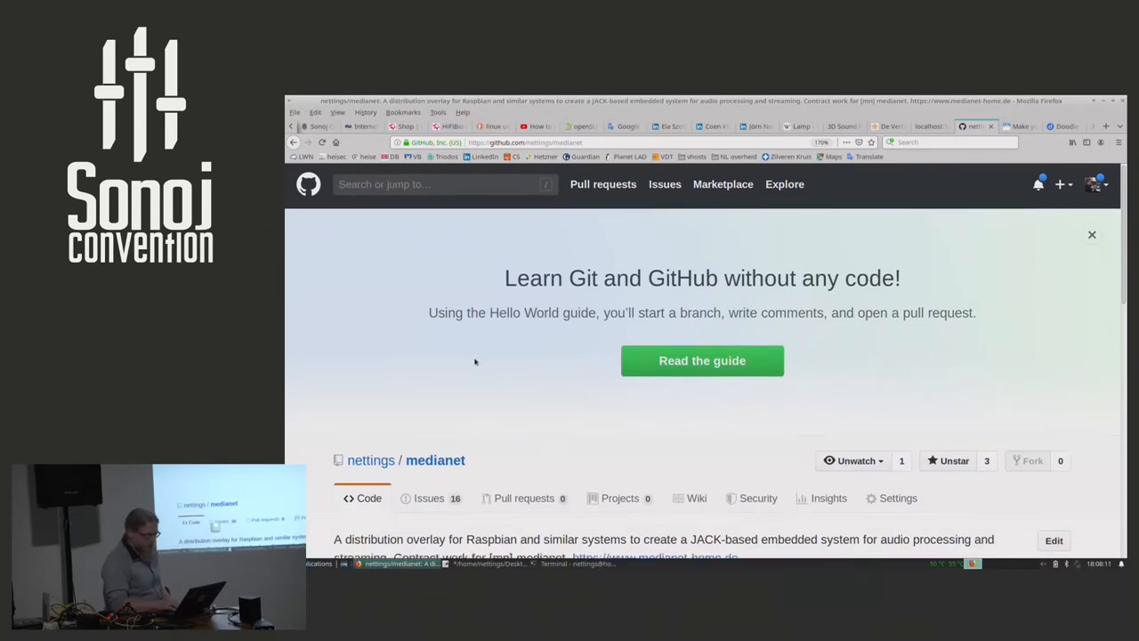
{"action": "left_click", "coordinate": [1092, 234]}
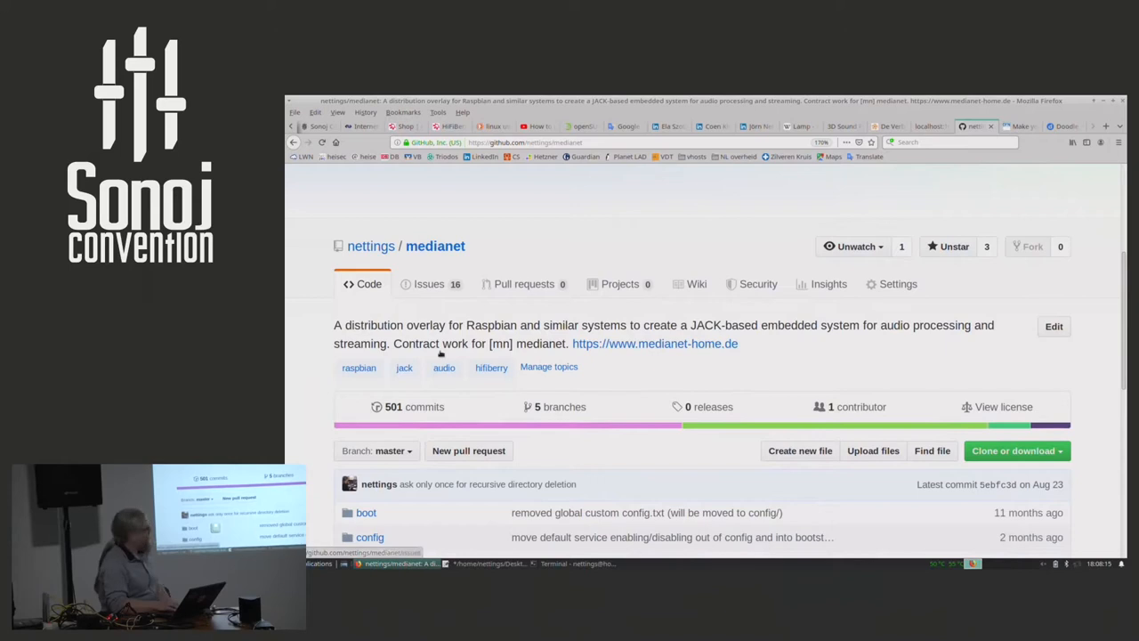
{"action": "scroll", "scroll_direction": "down", "scroll_amount": 3}
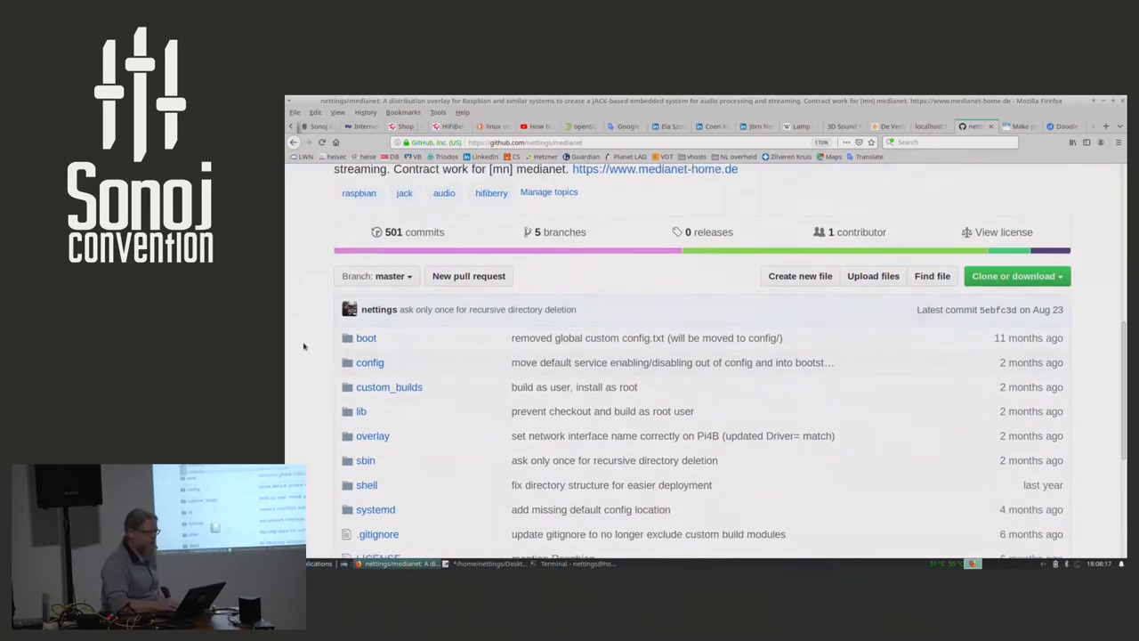
Step: Pick buster from the medianet repository's Branch: master dropdown
{"action": "left_click", "coordinate": [376, 275]}
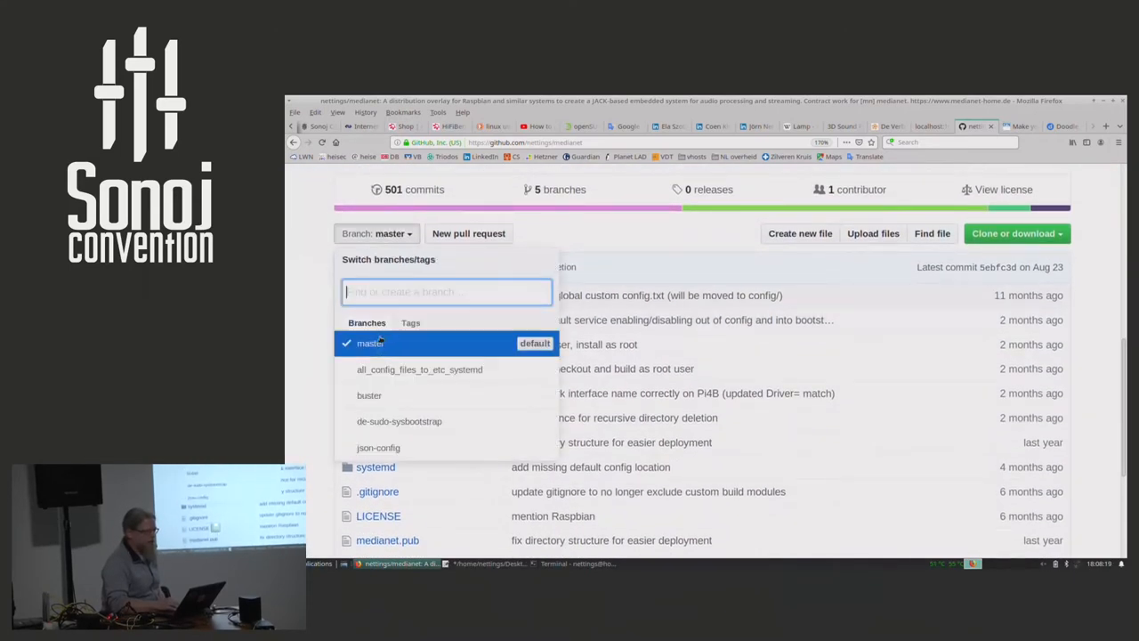
{"action": "left_click", "coordinate": [369, 395]}
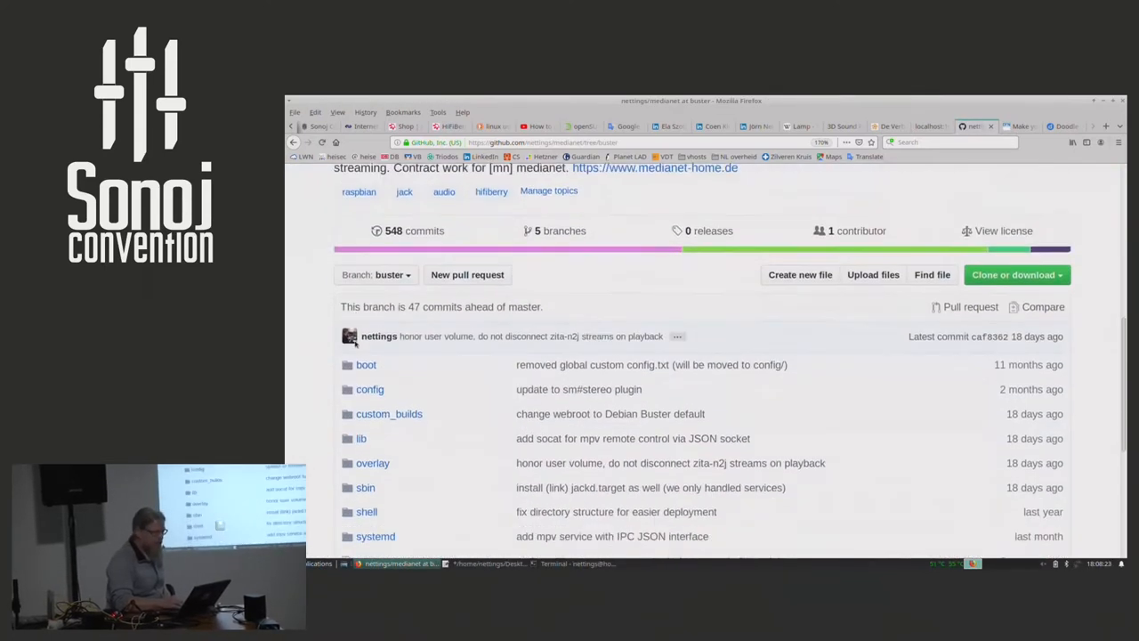
{"action": "scroll", "scroll_direction": "down", "scroll_amount": 3}
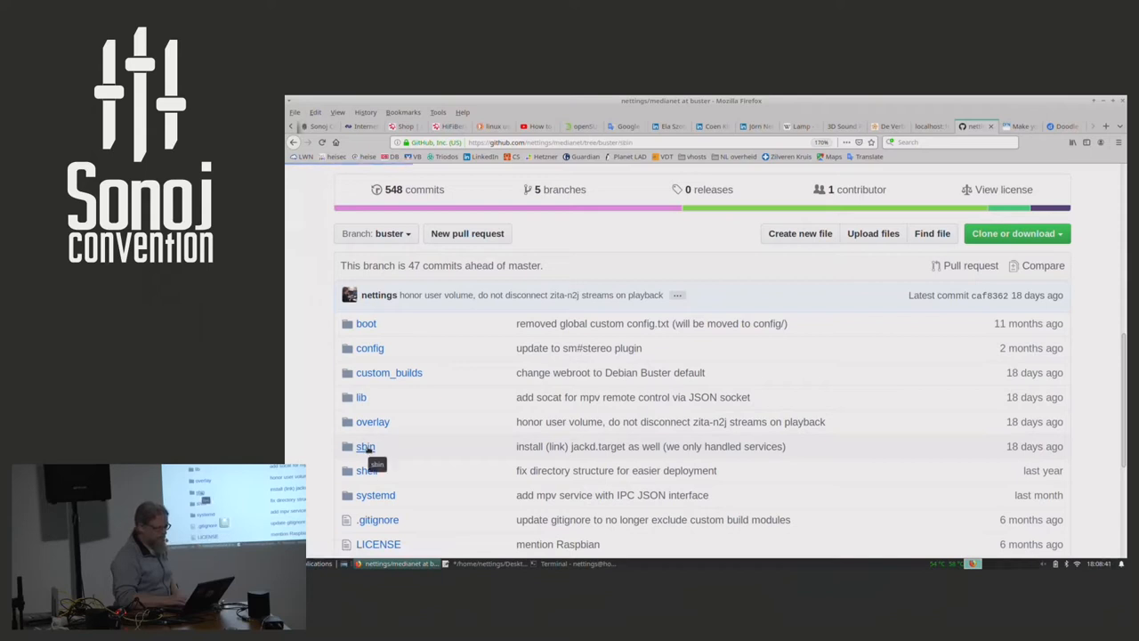
Step: Open the sbin folder and scroll past the mn_ scripts to the README roll-out instructions
{"action": "left_click", "coordinate": [364, 445]}
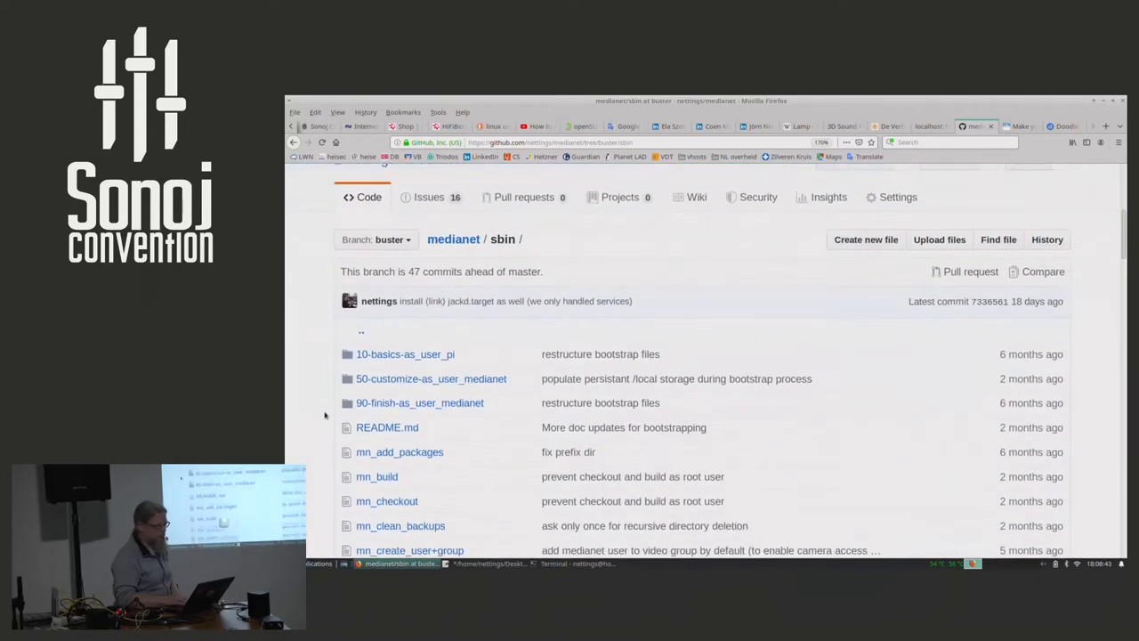
{"action": "scroll", "scroll_direction": "down", "scroll_amount": 3}
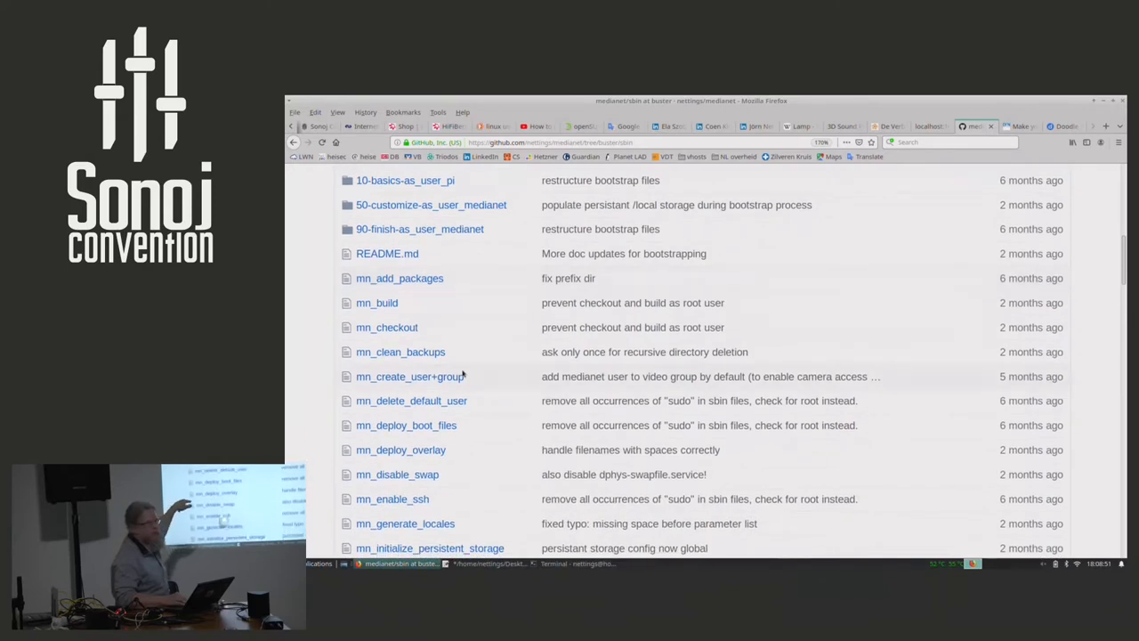
{"action": "scroll", "scroll_direction": "down", "scroll_amount": 3}
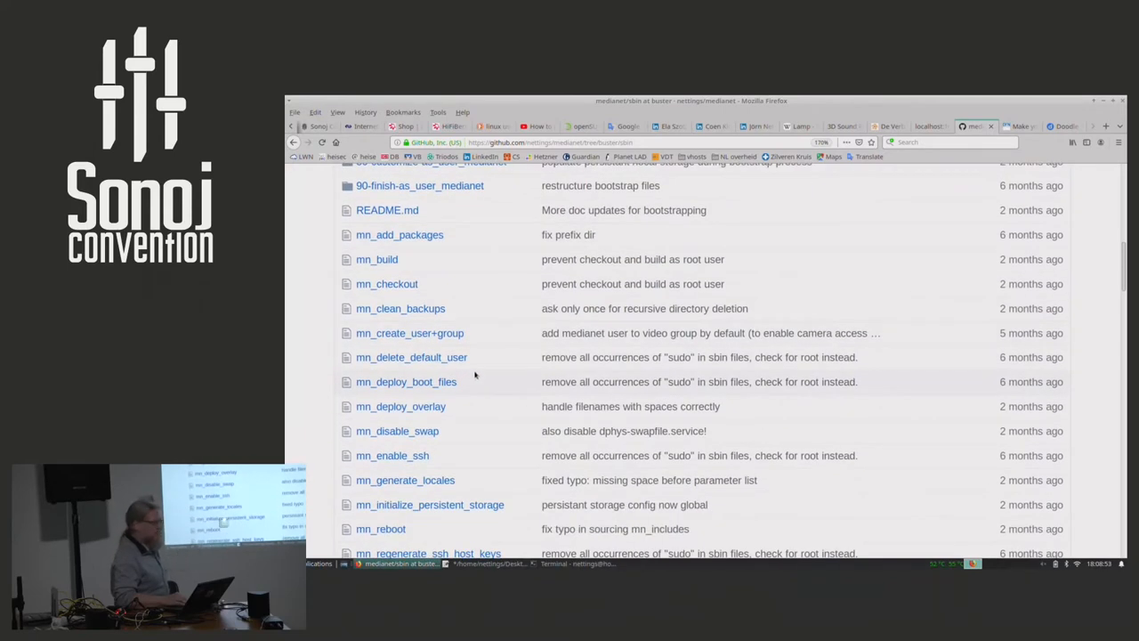
{"action": "scroll", "scroll_direction": "down", "scroll_amount": 3}
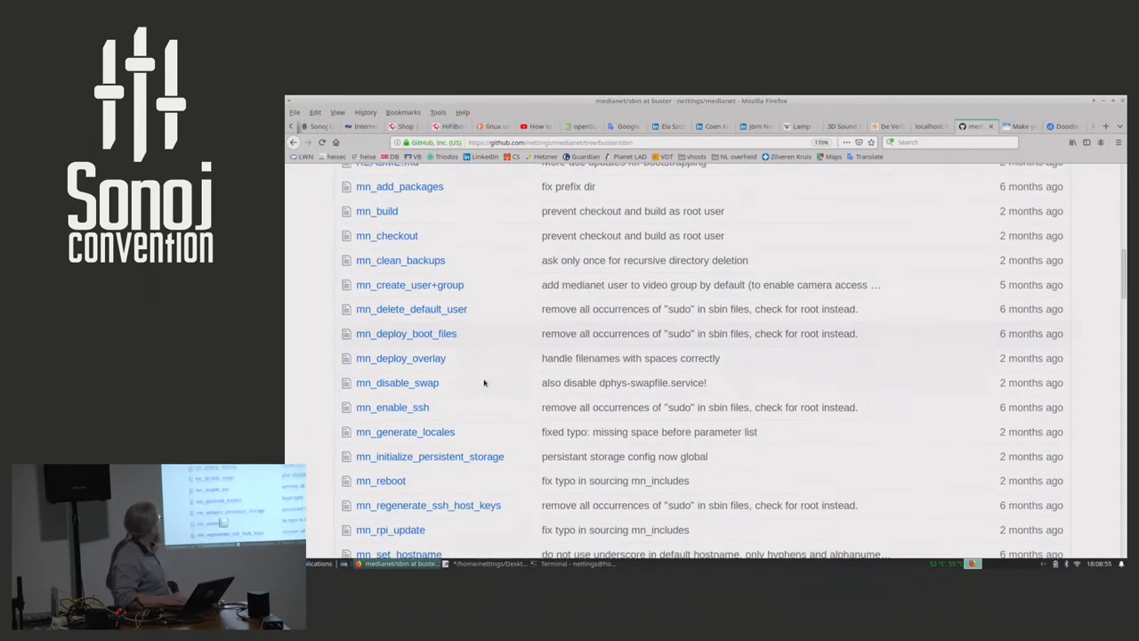
{"action": "scroll", "scroll_direction": "down", "scroll_amount": 3}
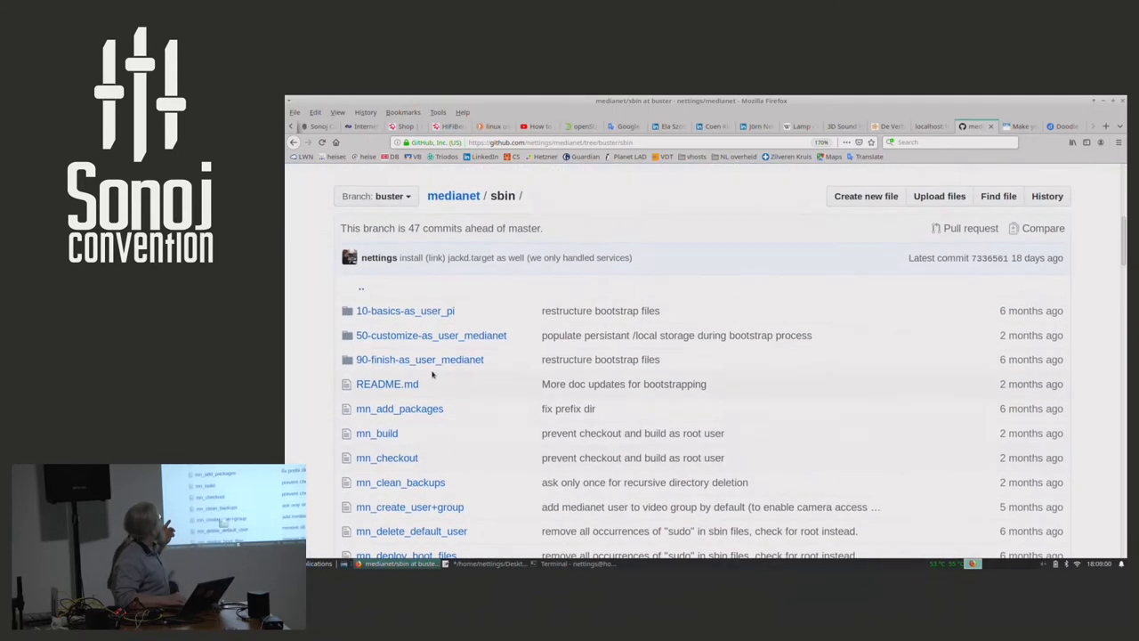
{"action": "mouse_move", "coordinate": [405, 310]}
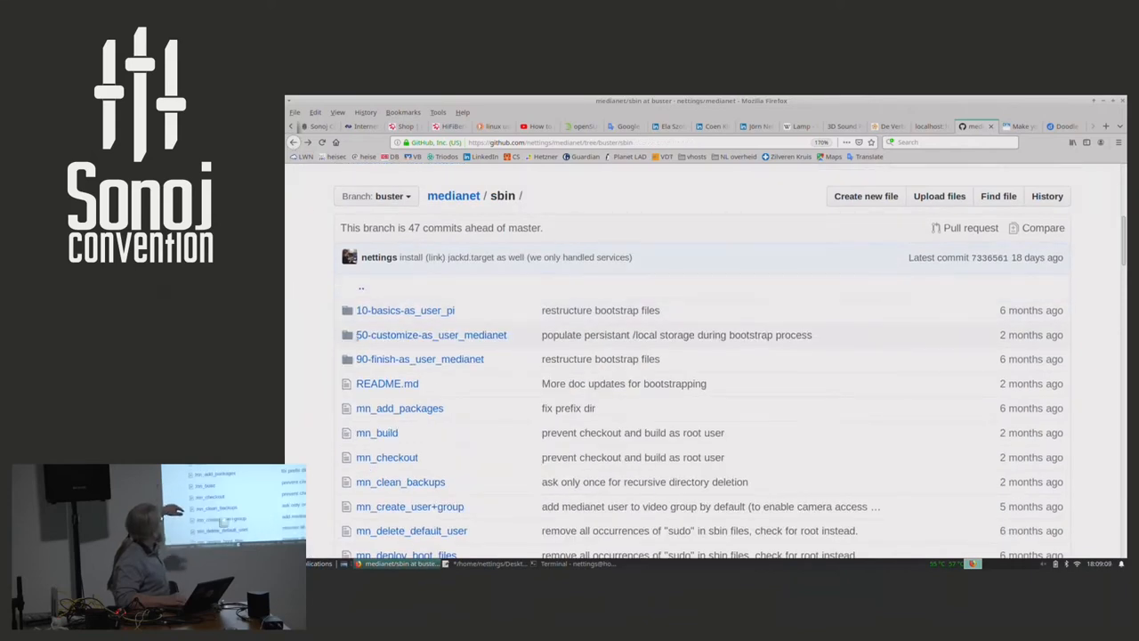
{"action": "scroll", "scroll_direction": "down", "scroll_amount": 3}
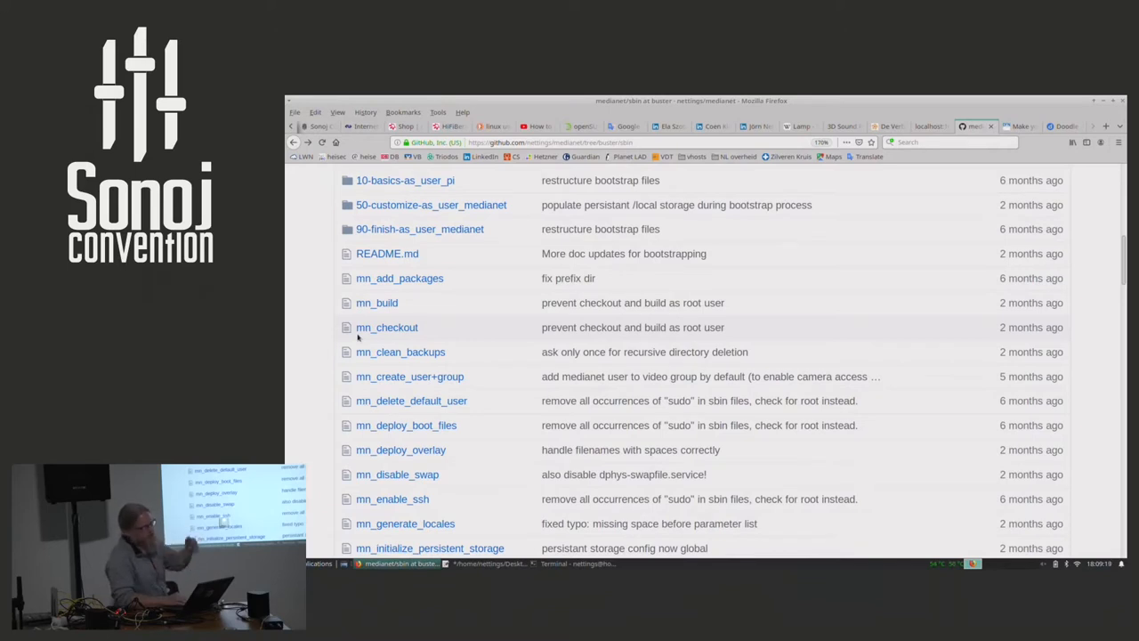
{"action": "mouse_move", "coordinate": [521, 324]}
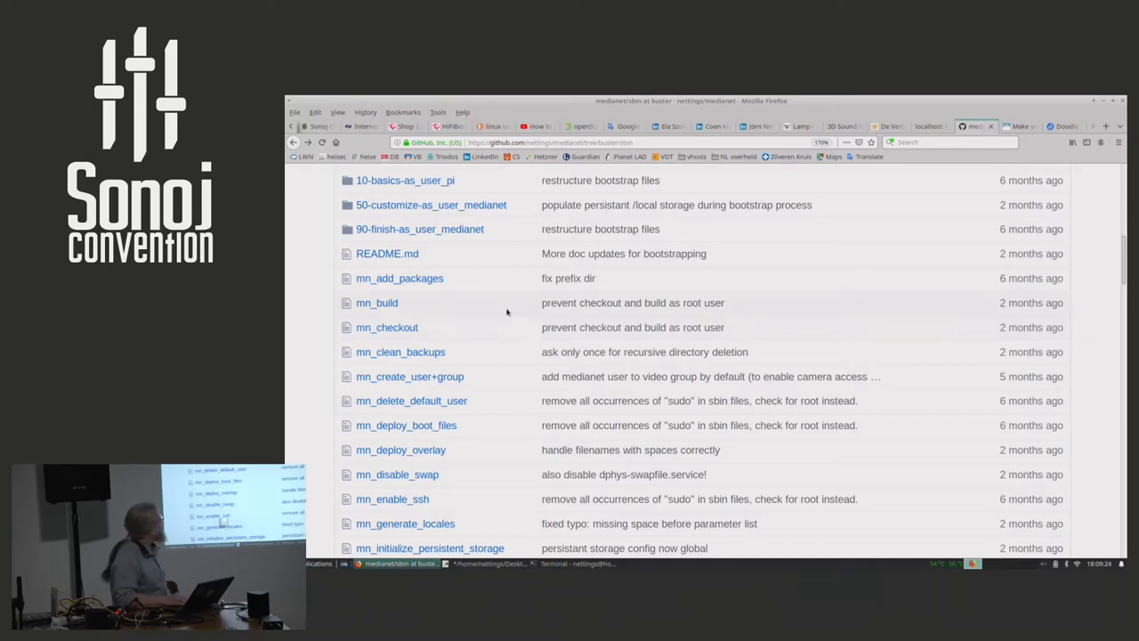
{"action": "left_click", "coordinate": [386, 254]}
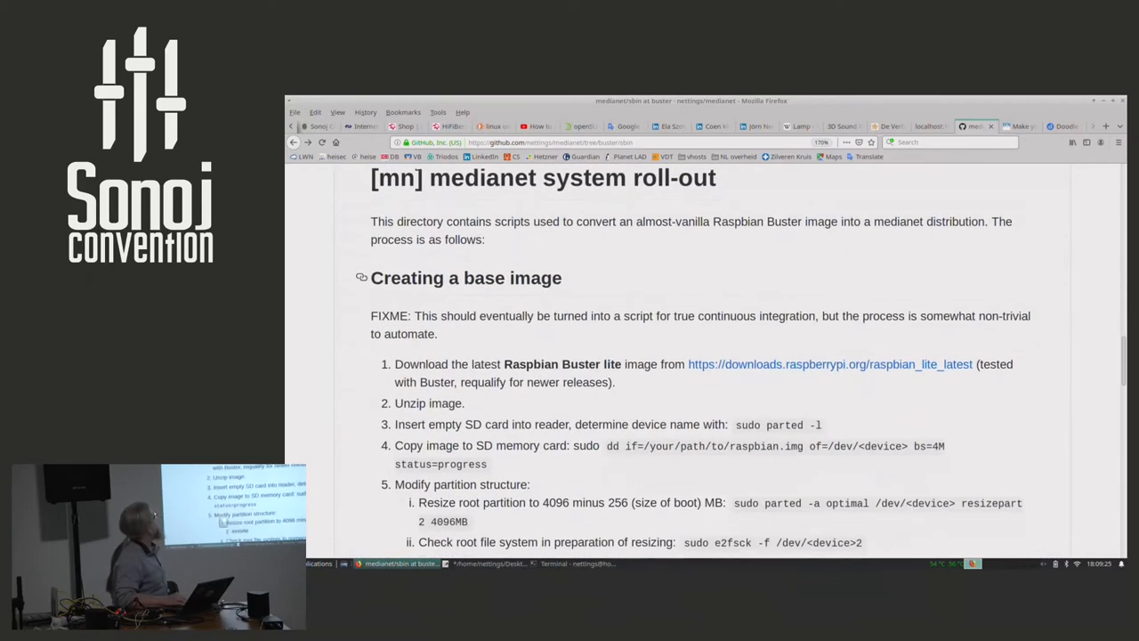
Step: Scroll the sbin README to the expected partition table and boot partition mounting steps
{"action": "scroll", "scroll_direction": "down", "scroll_amount": 3}
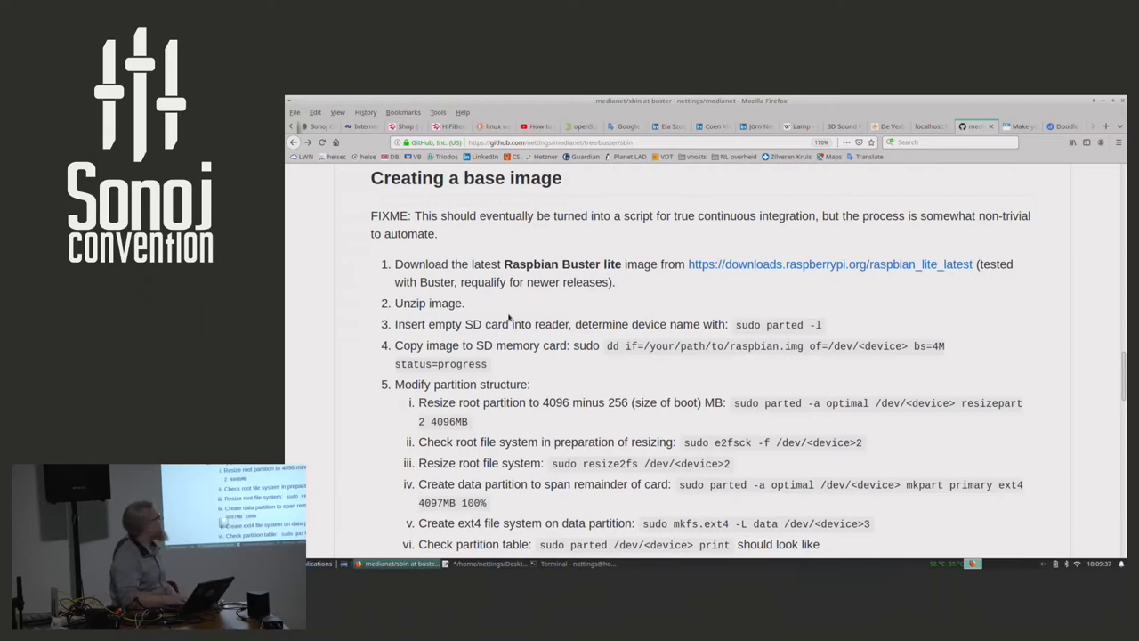
{"action": "scroll", "scroll_direction": "down", "scroll_amount": 3}
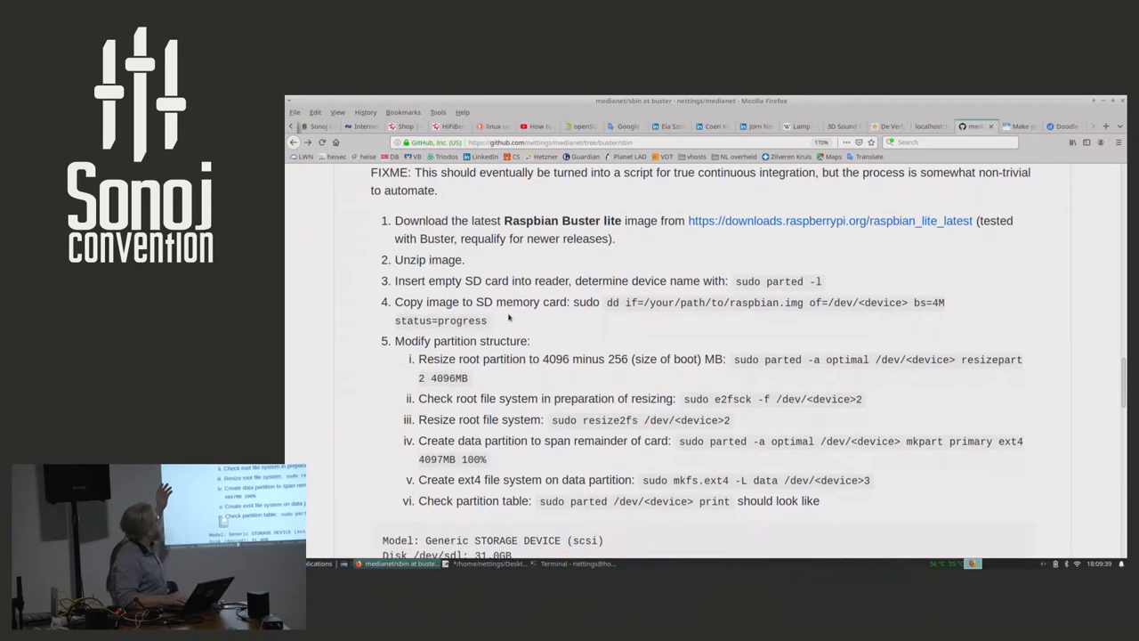
{"action": "scroll", "scroll_direction": "down", "scroll_amount": 3}
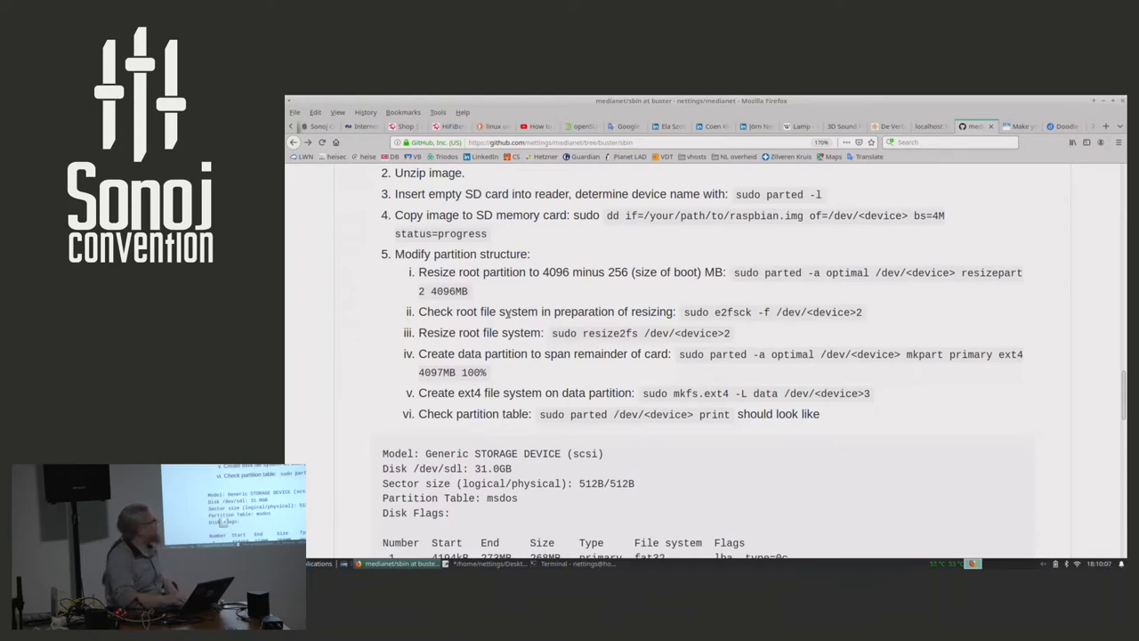
{"action": "scroll", "scroll_direction": "up", "scroll_amount": 3}
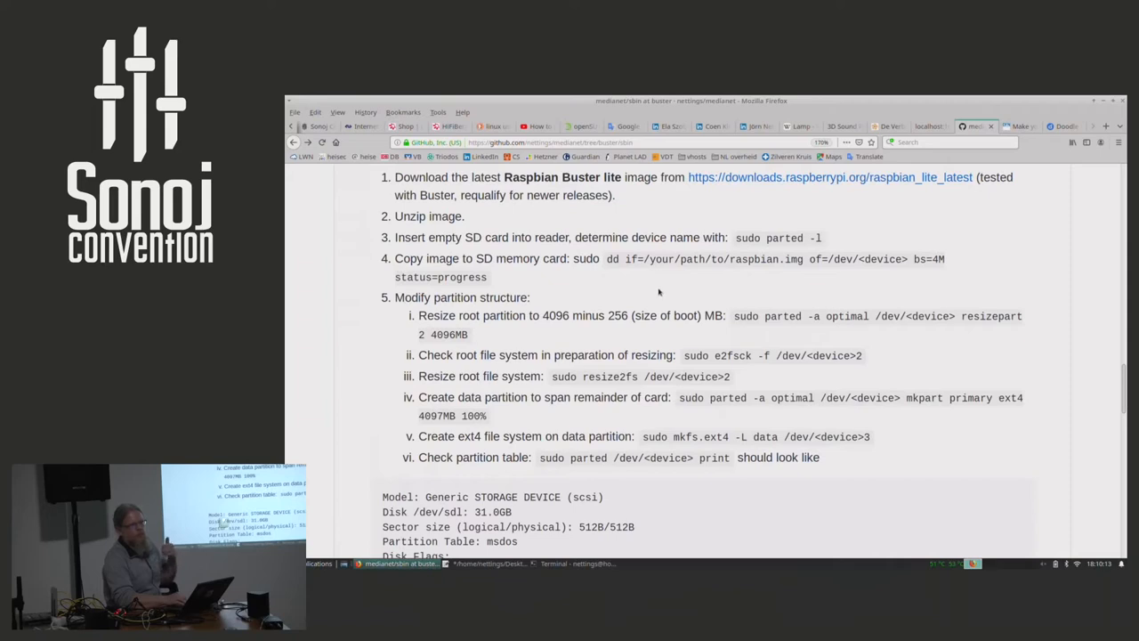
{"action": "mouse_move", "coordinate": [653, 283]}
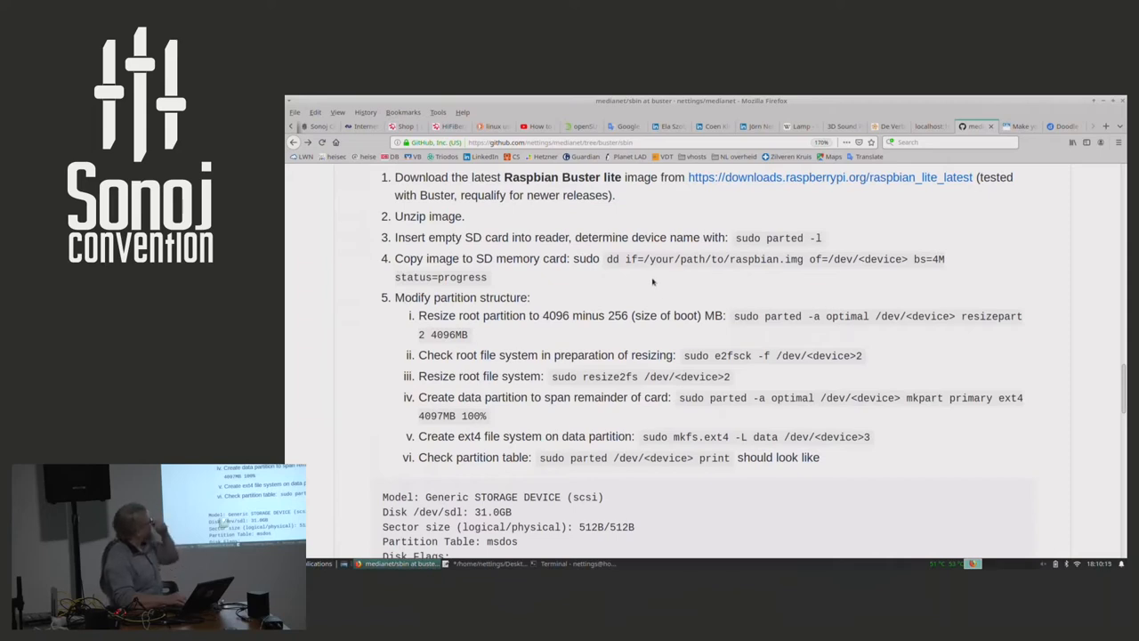
{"action": "mouse_move", "coordinate": [634, 272]}
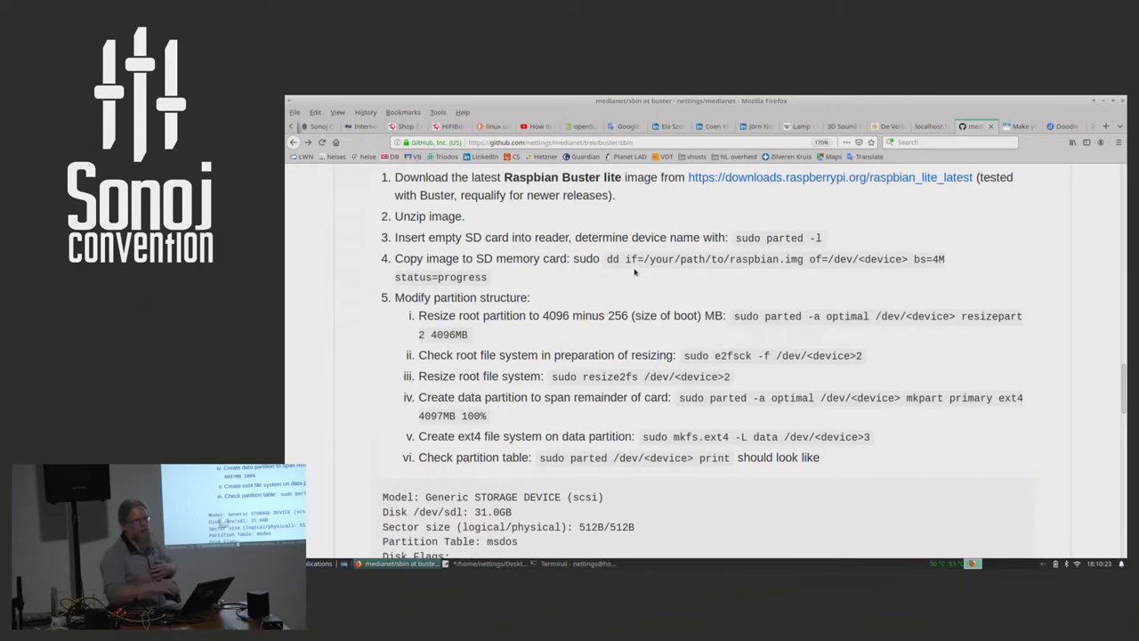
{"action": "scroll", "scroll_direction": "down", "scroll_amount": 3}
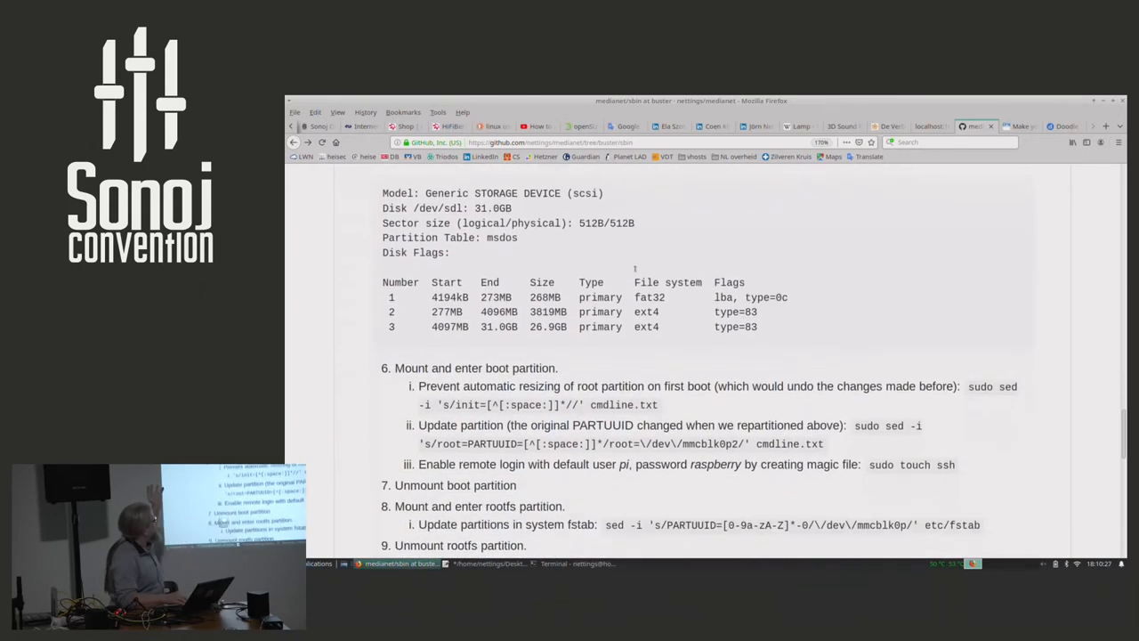
Step: Scroll to the README's 'Bootstrapping the system' section, then switch to the Pi's terminal
{"action": "scroll", "scroll_direction": "down", "scroll_amount": 3}
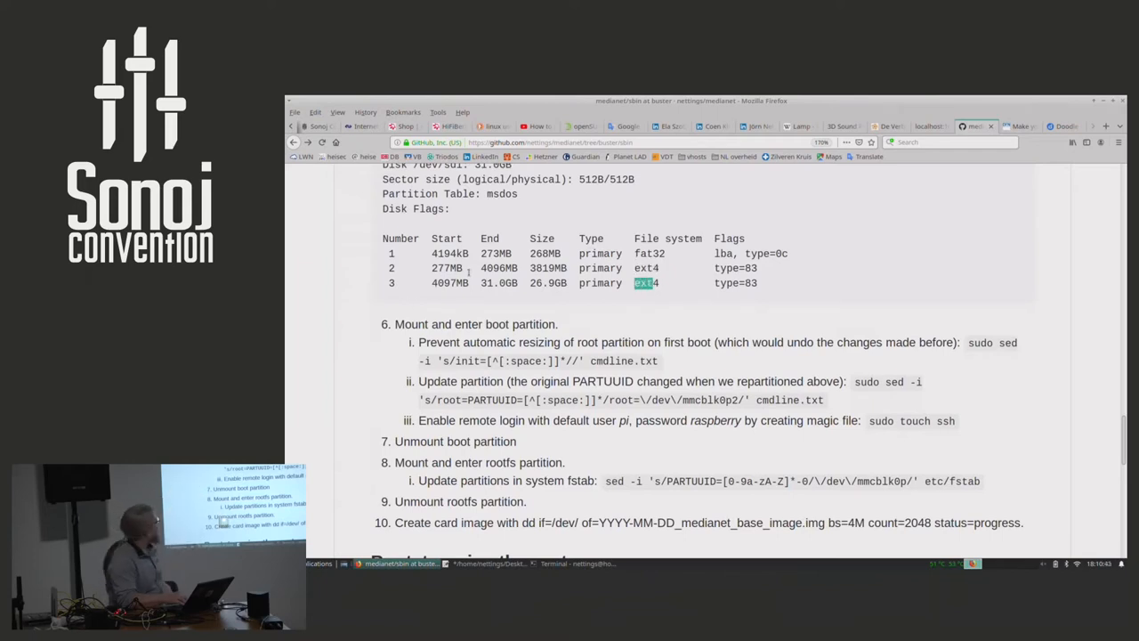
{"action": "scroll", "scroll_direction": "down", "scroll_amount": 3}
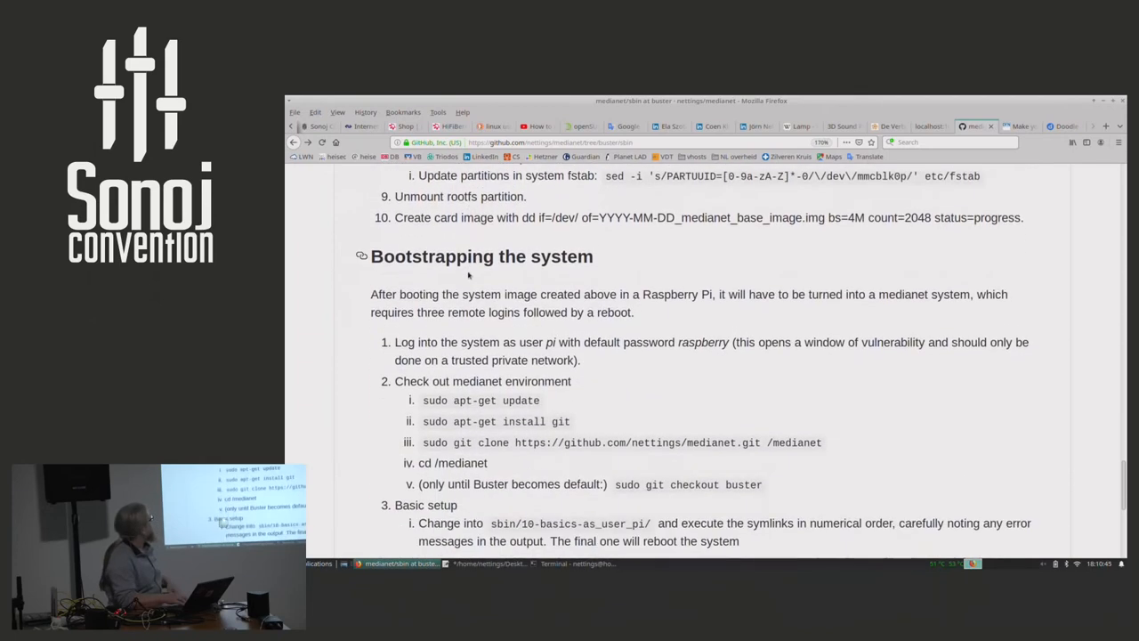
{"action": "scroll", "scroll_direction": "down", "scroll_amount": 3}
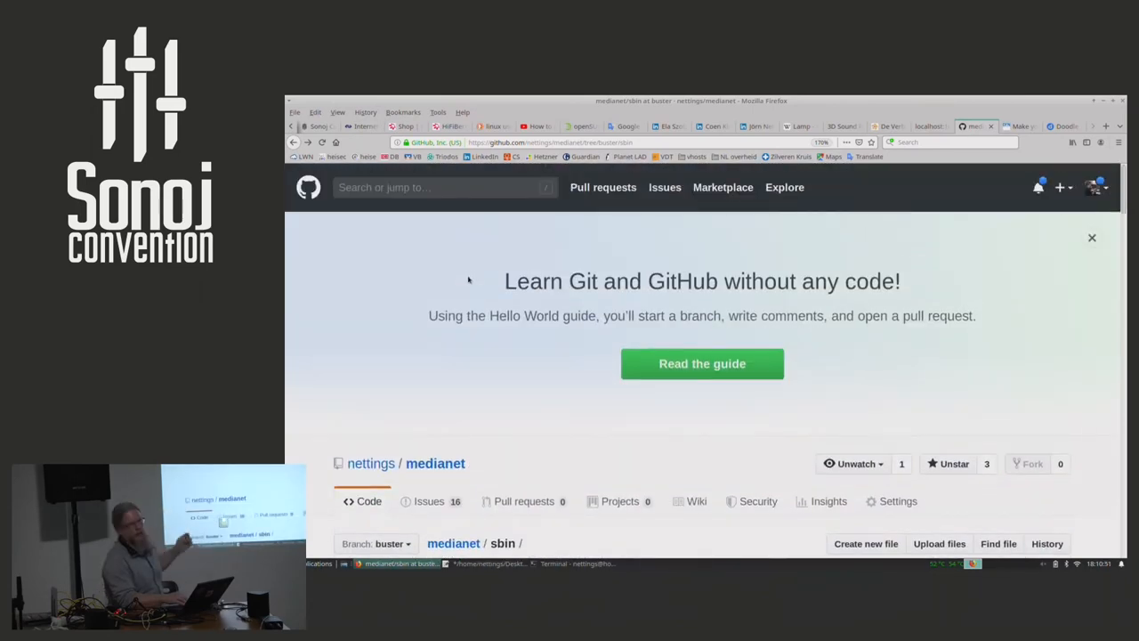
{"action": "mouse_move", "coordinate": [521, 358]}
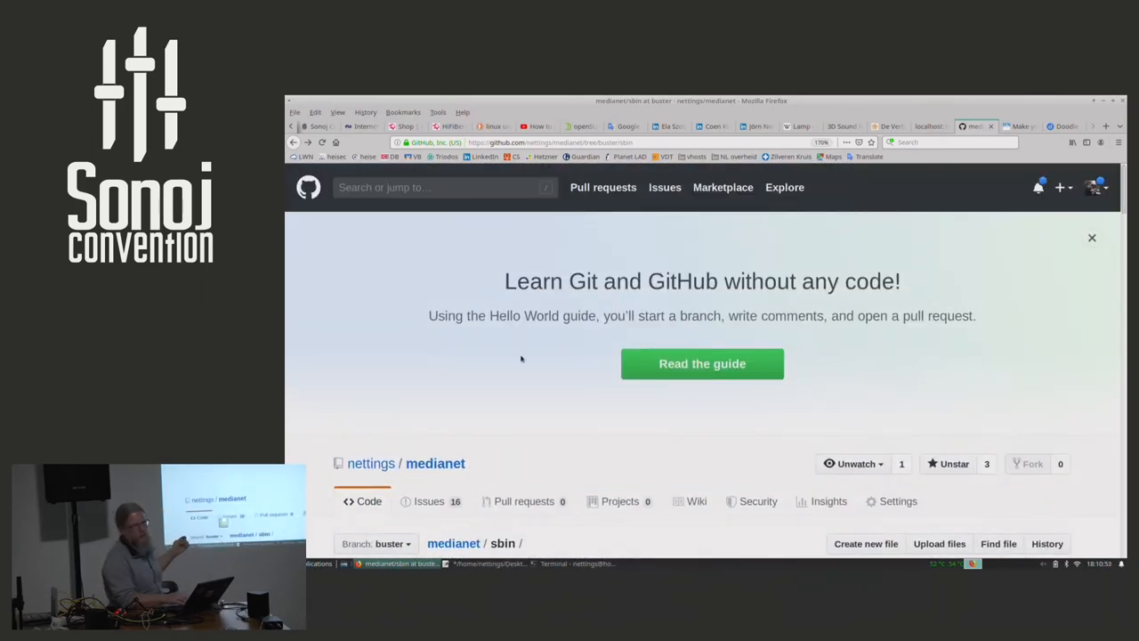
{"action": "mouse_move", "coordinate": [447, 431]}
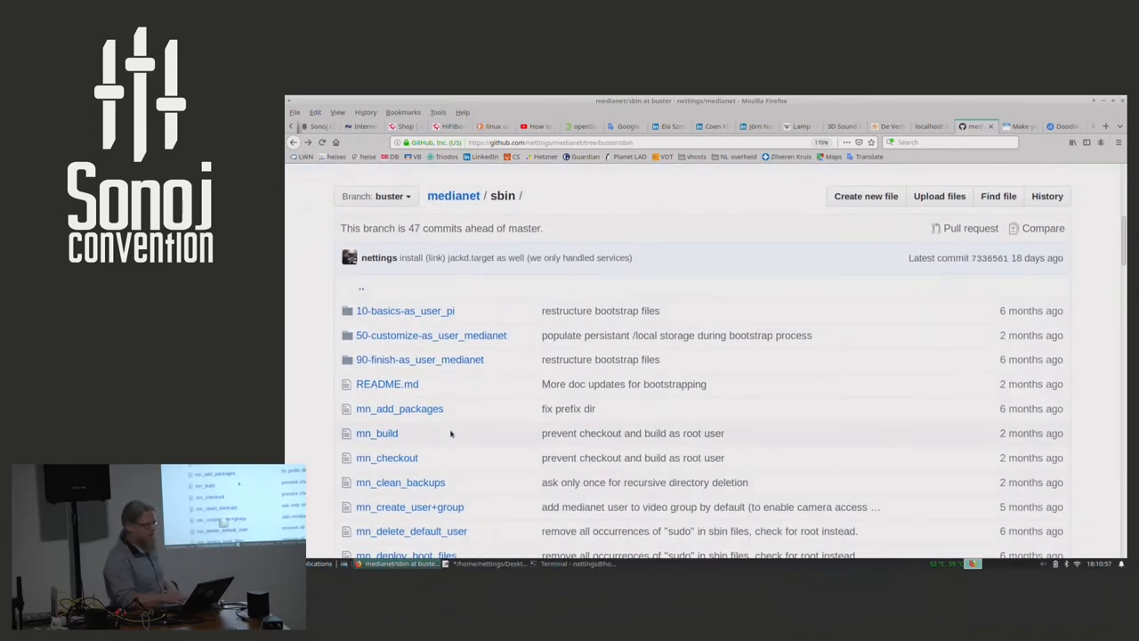
{"action": "left_click", "coordinate": [576, 563]}
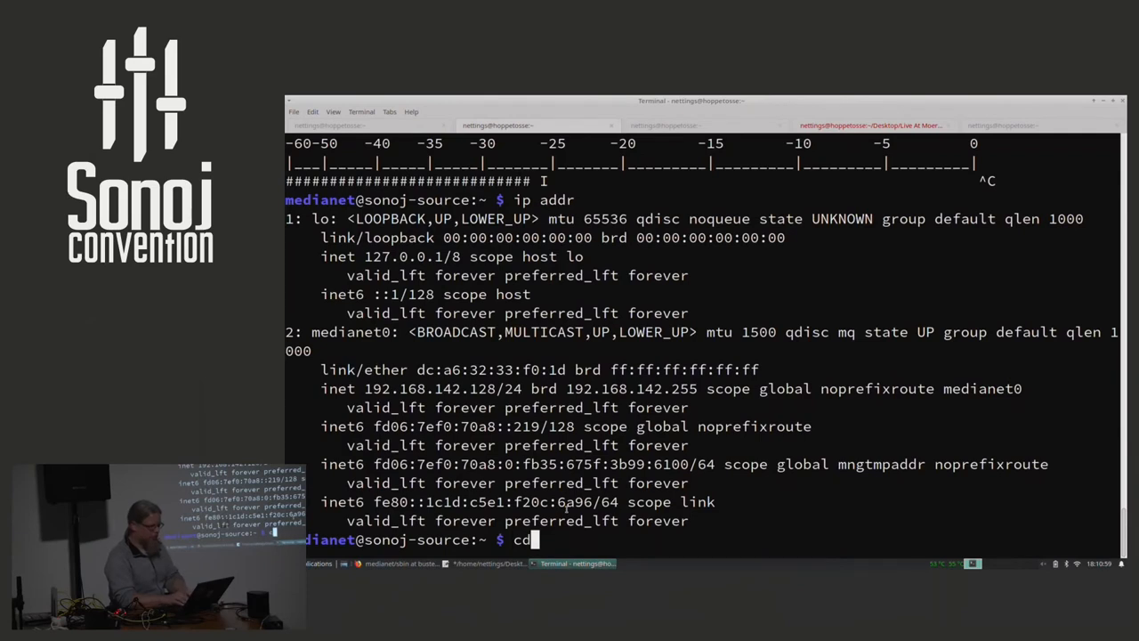
Step: Change into /medianet/ and then overlay/, listing its etc, usr and var folders
{"action": "type", "text": "/medianet/"}
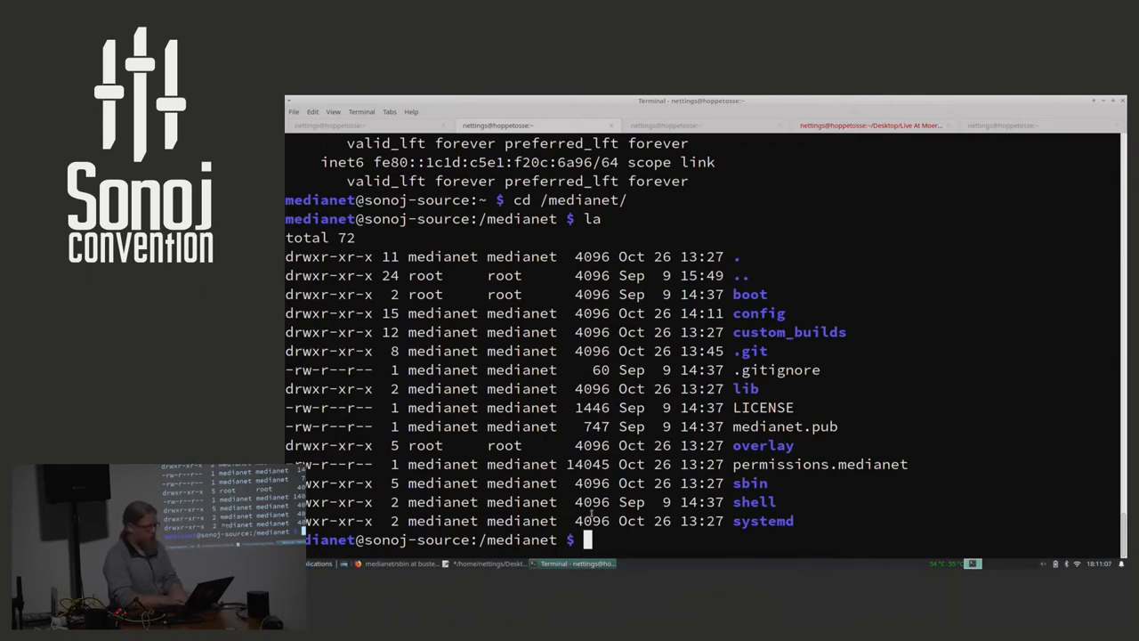
{"action": "type", "text": "cd"}
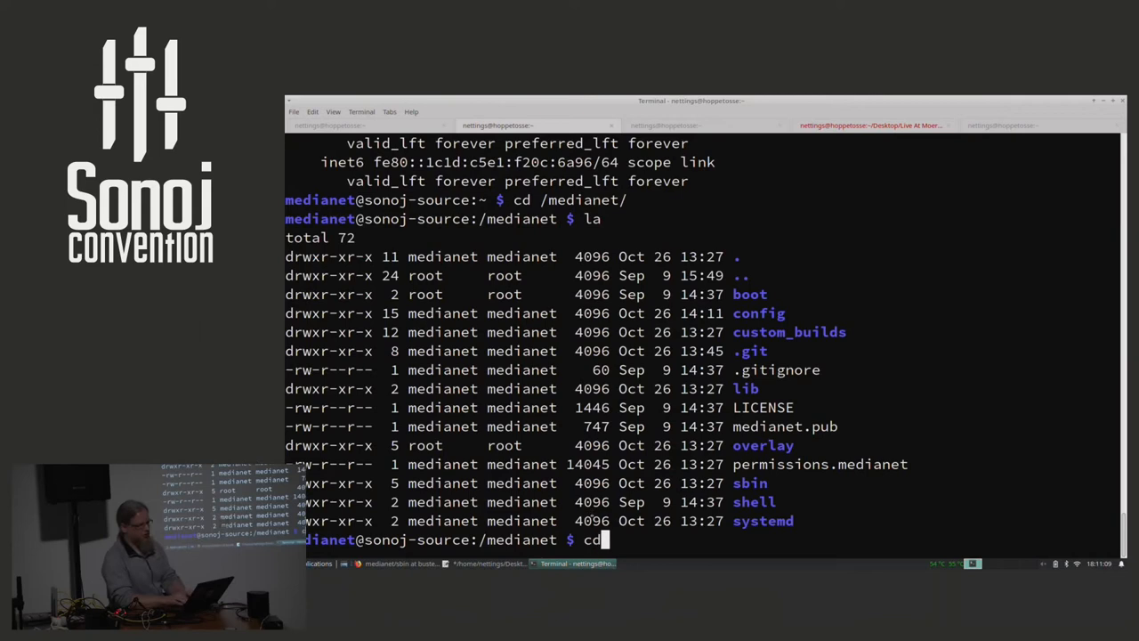
{"action": "type", "text": "overlay/"}
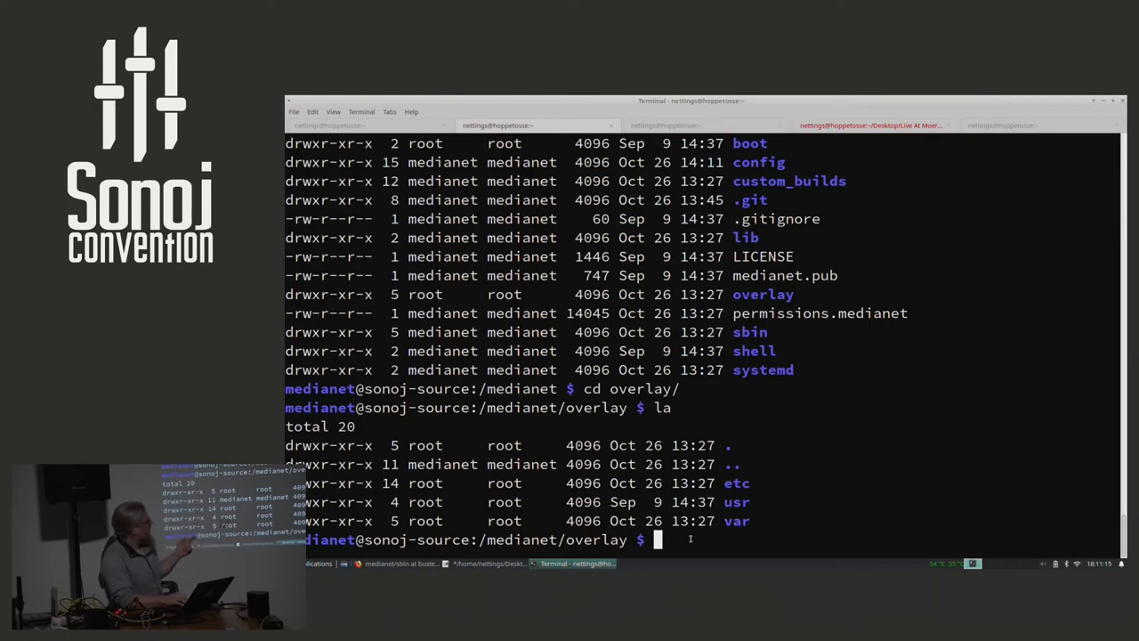
Step: List /etc and its symlinks into the medianet overlay, then ssh back into sonoj-sink
{"action": "type", "text": "cd /etc/"}
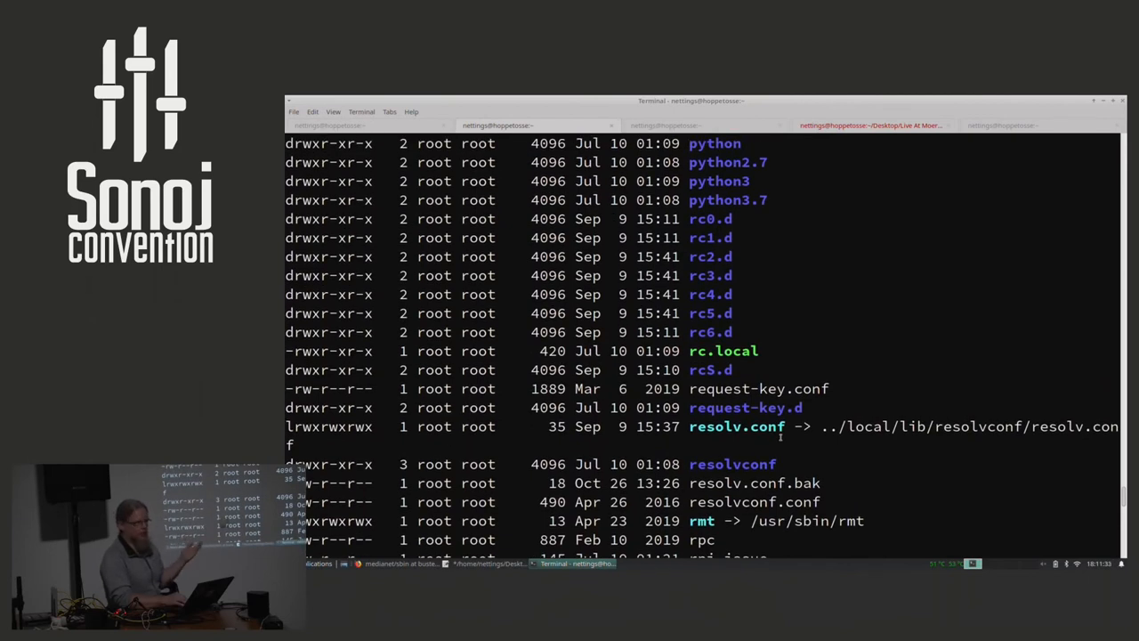
{"action": "scroll", "scroll_direction": "down", "scroll_amount": 3}
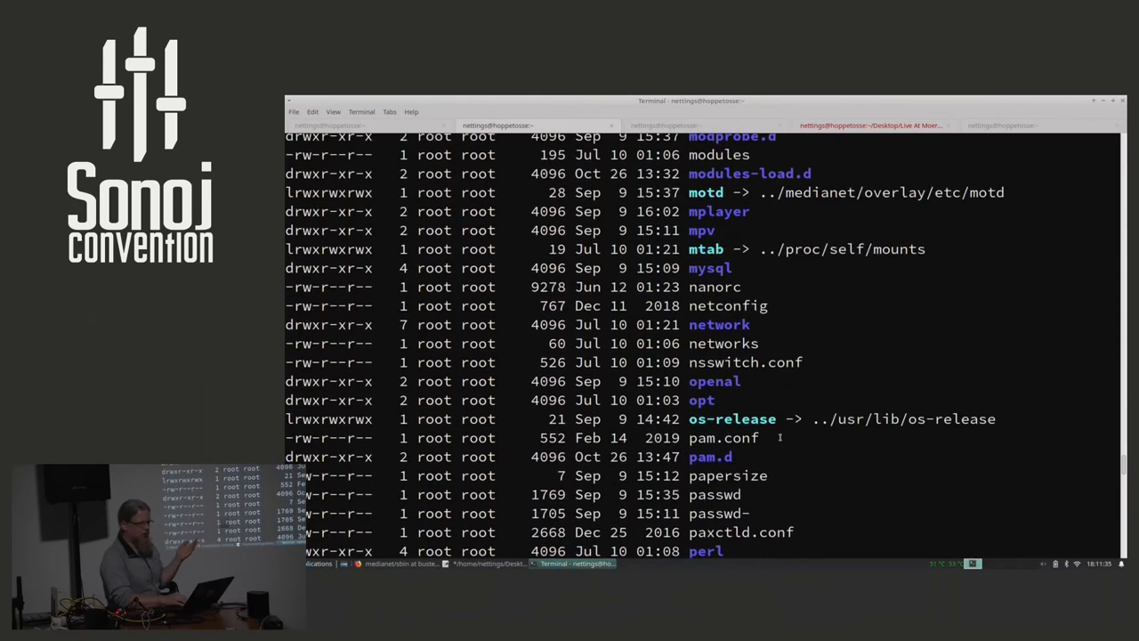
{"action": "mouse_move", "coordinate": [763, 425]}
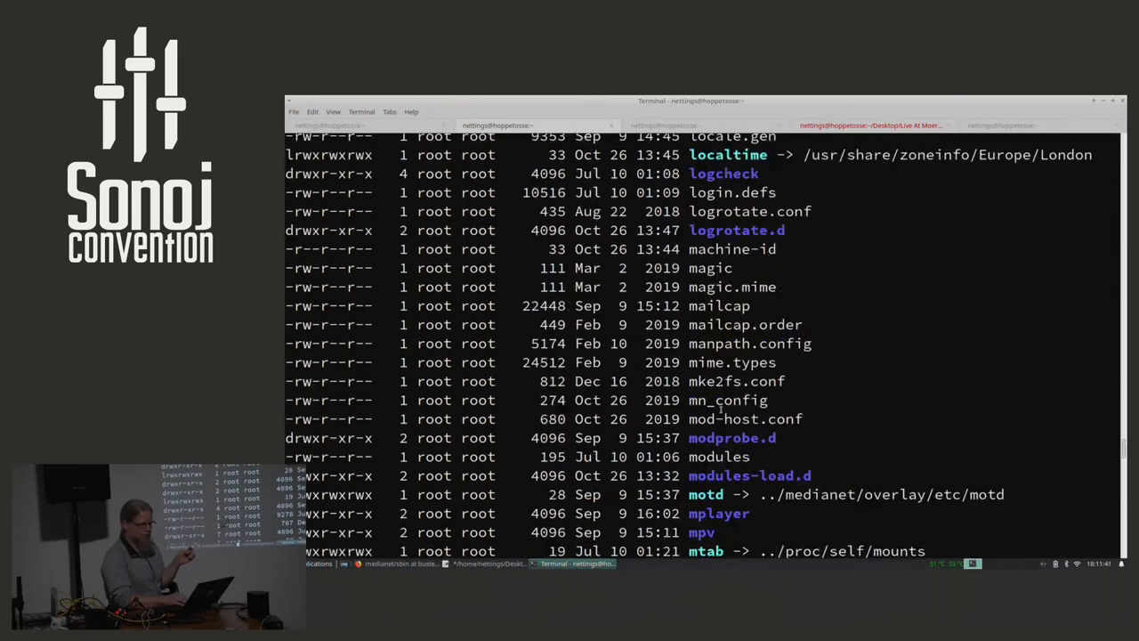
{"action": "scroll", "scroll_direction": "down", "scroll_amount": 3}
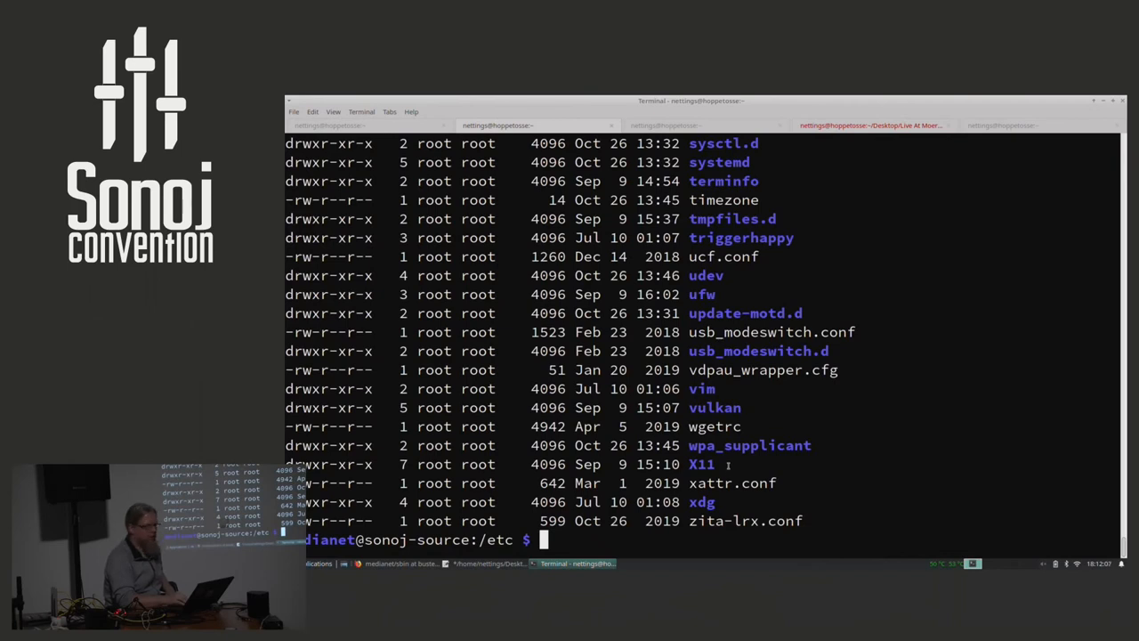
{"action": "mouse_move", "coordinate": [522, 369]}
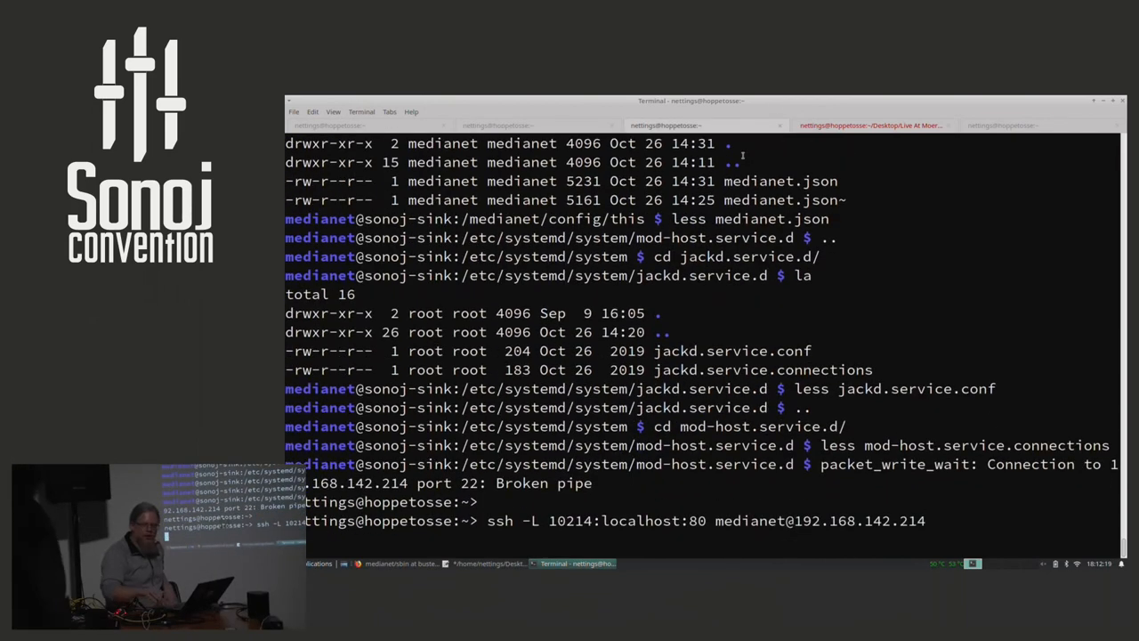
{"action": "key", "text": "Return"}
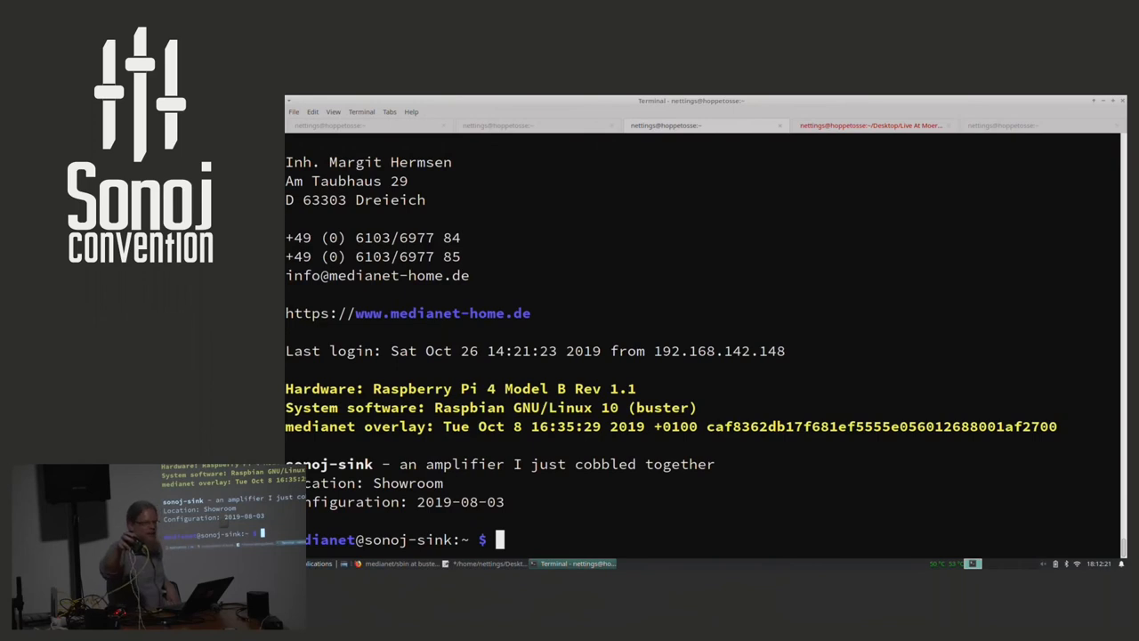